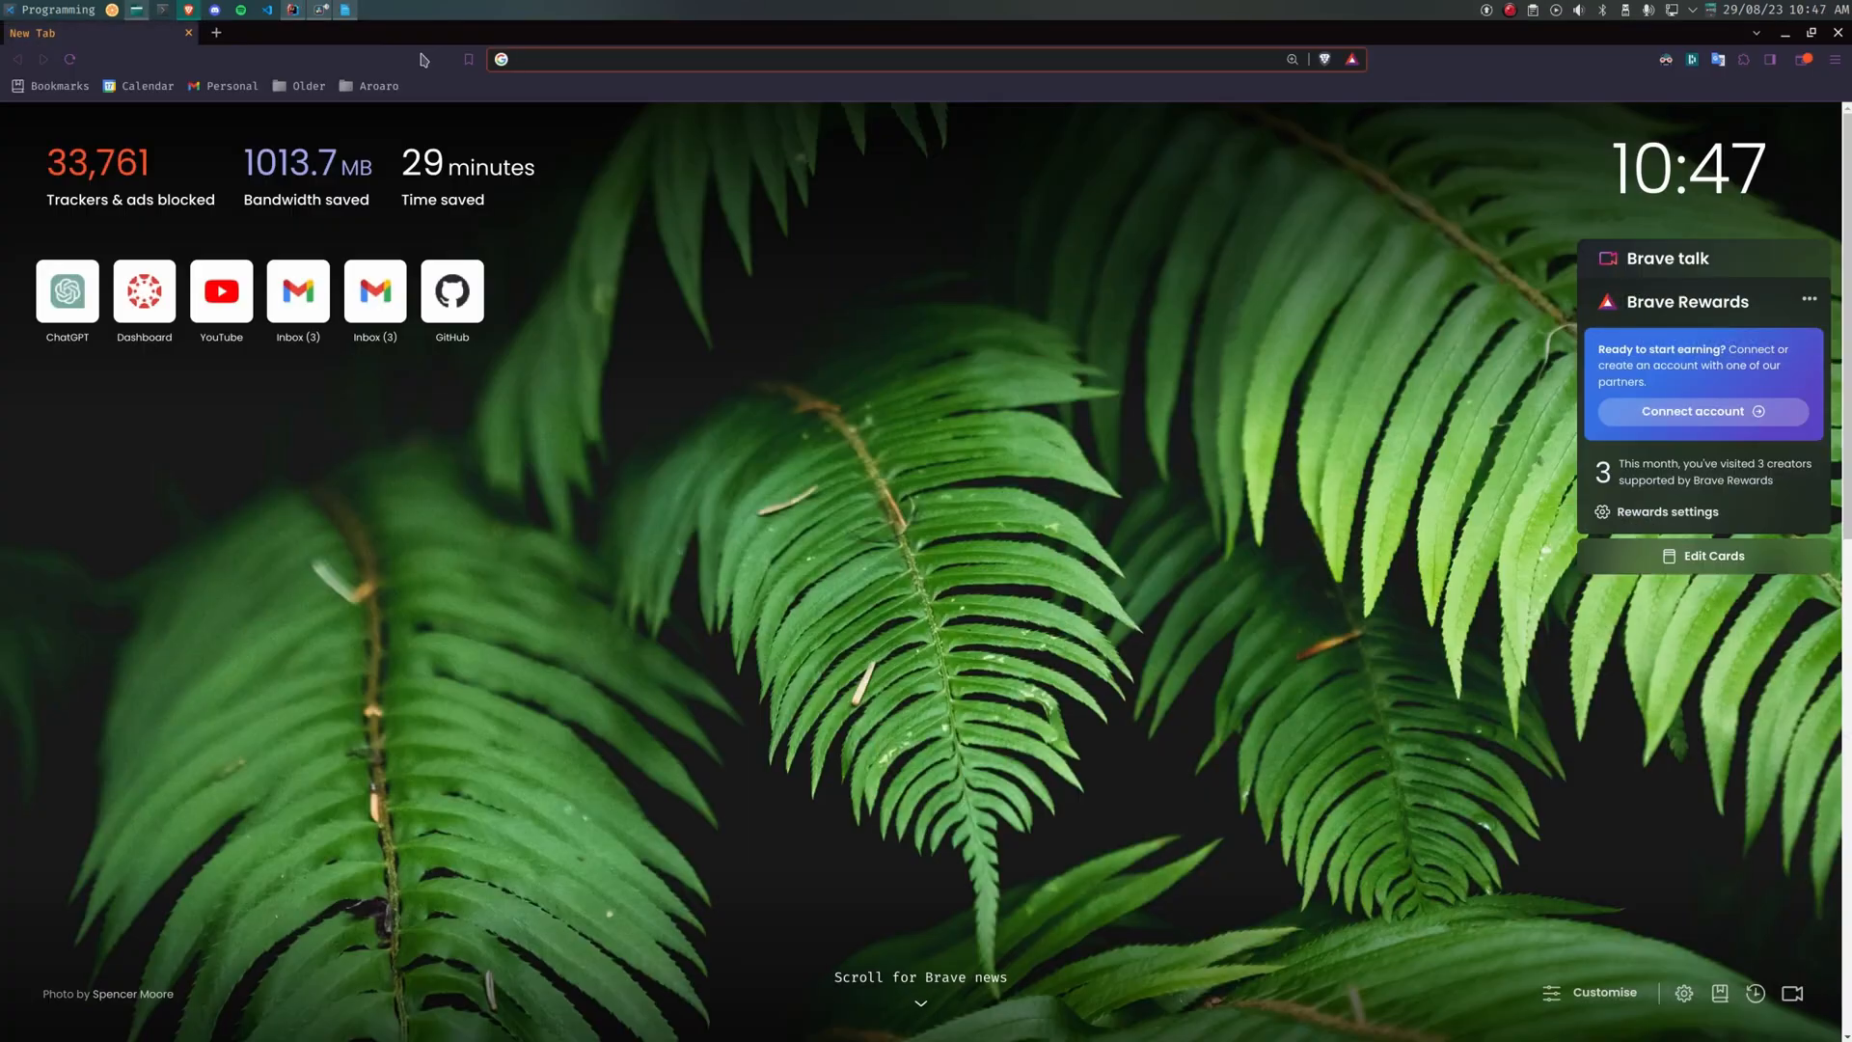
# Step: Search Google for 'computer craft tweaked' and open the CC: Tweaked documentation site
pyautogui.write('compuer')
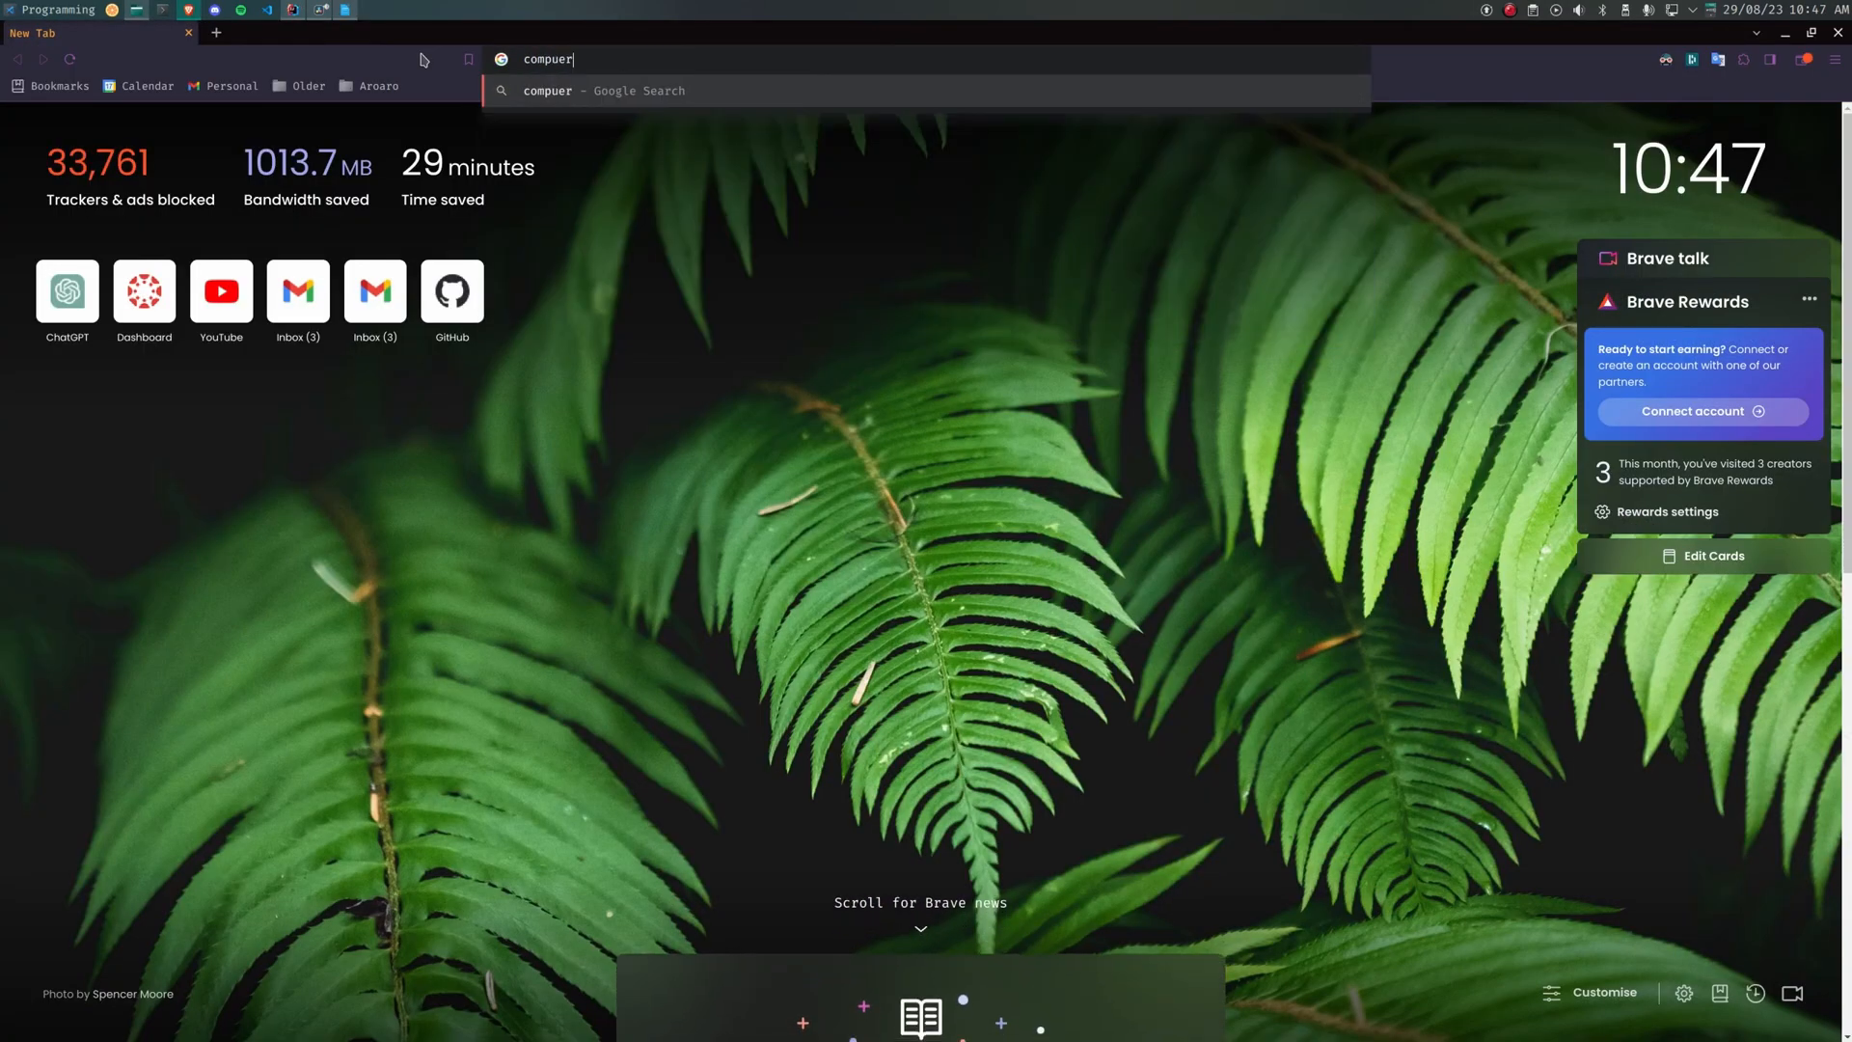
pyautogui.write('computer craft tweaked')
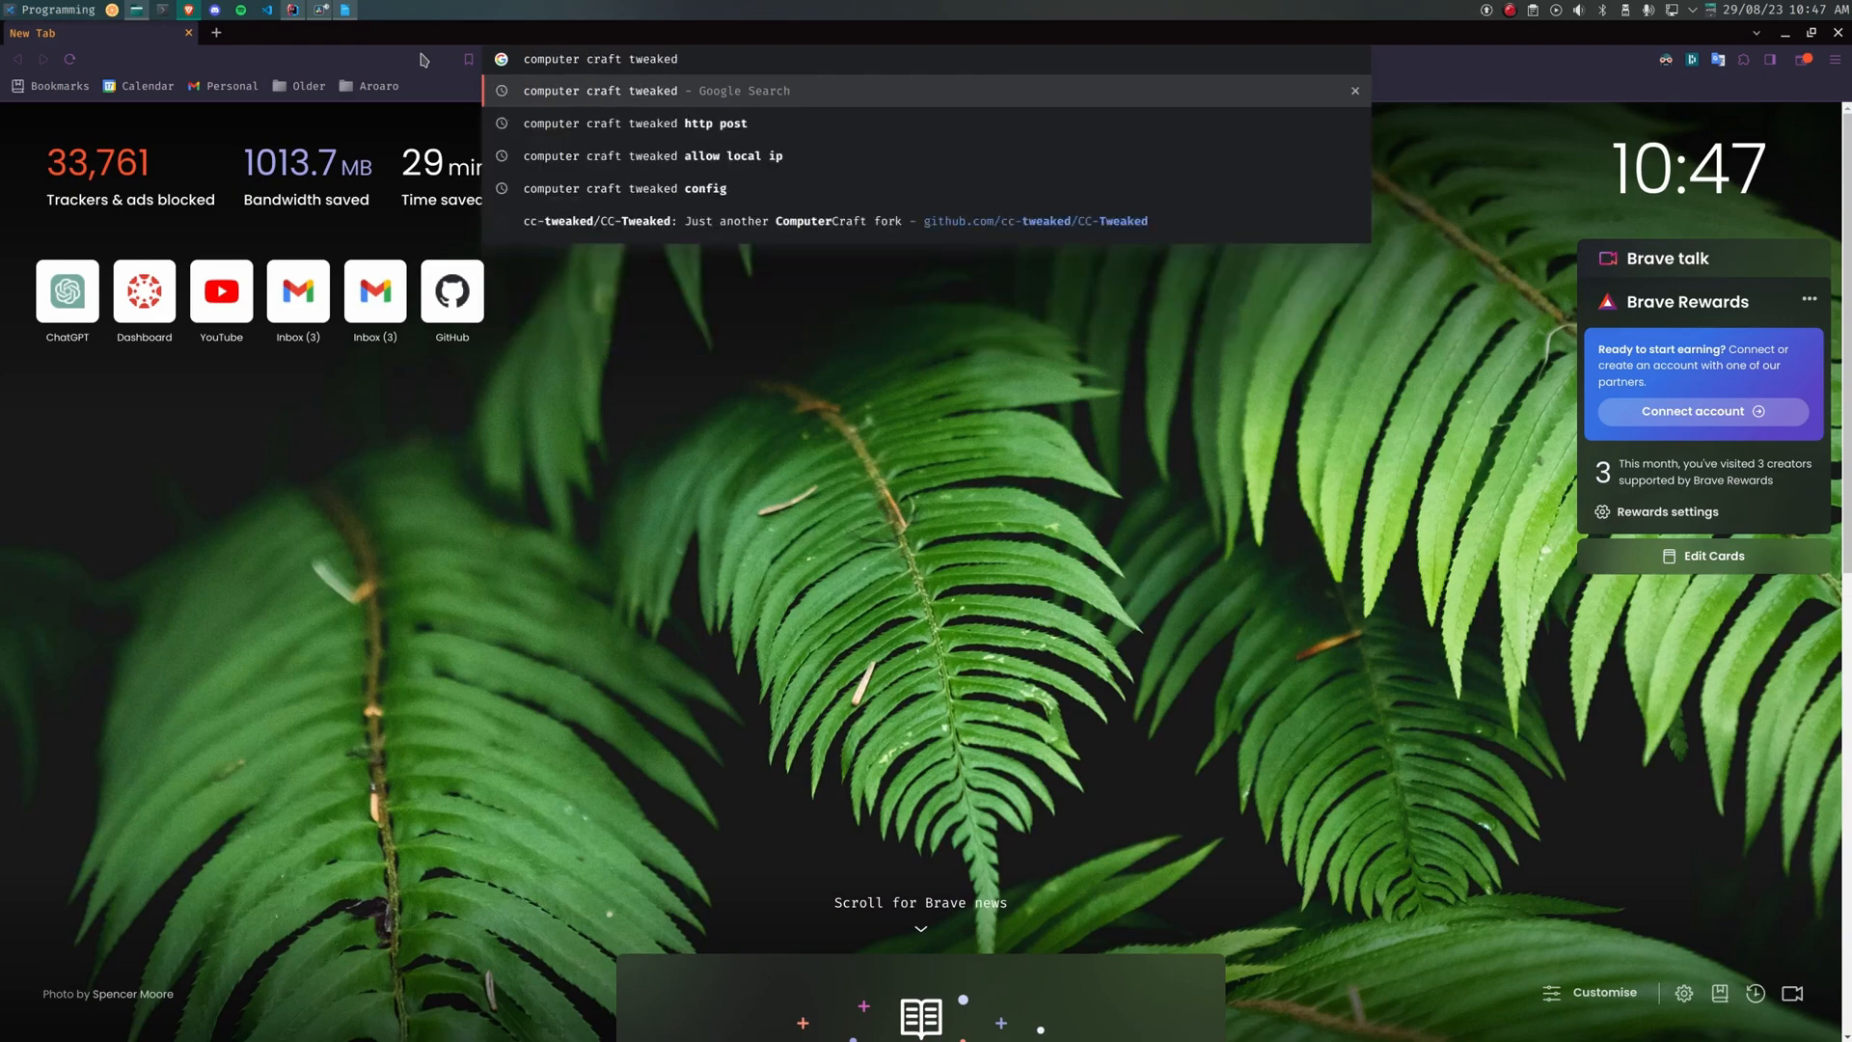
pyautogui.click(600, 91)
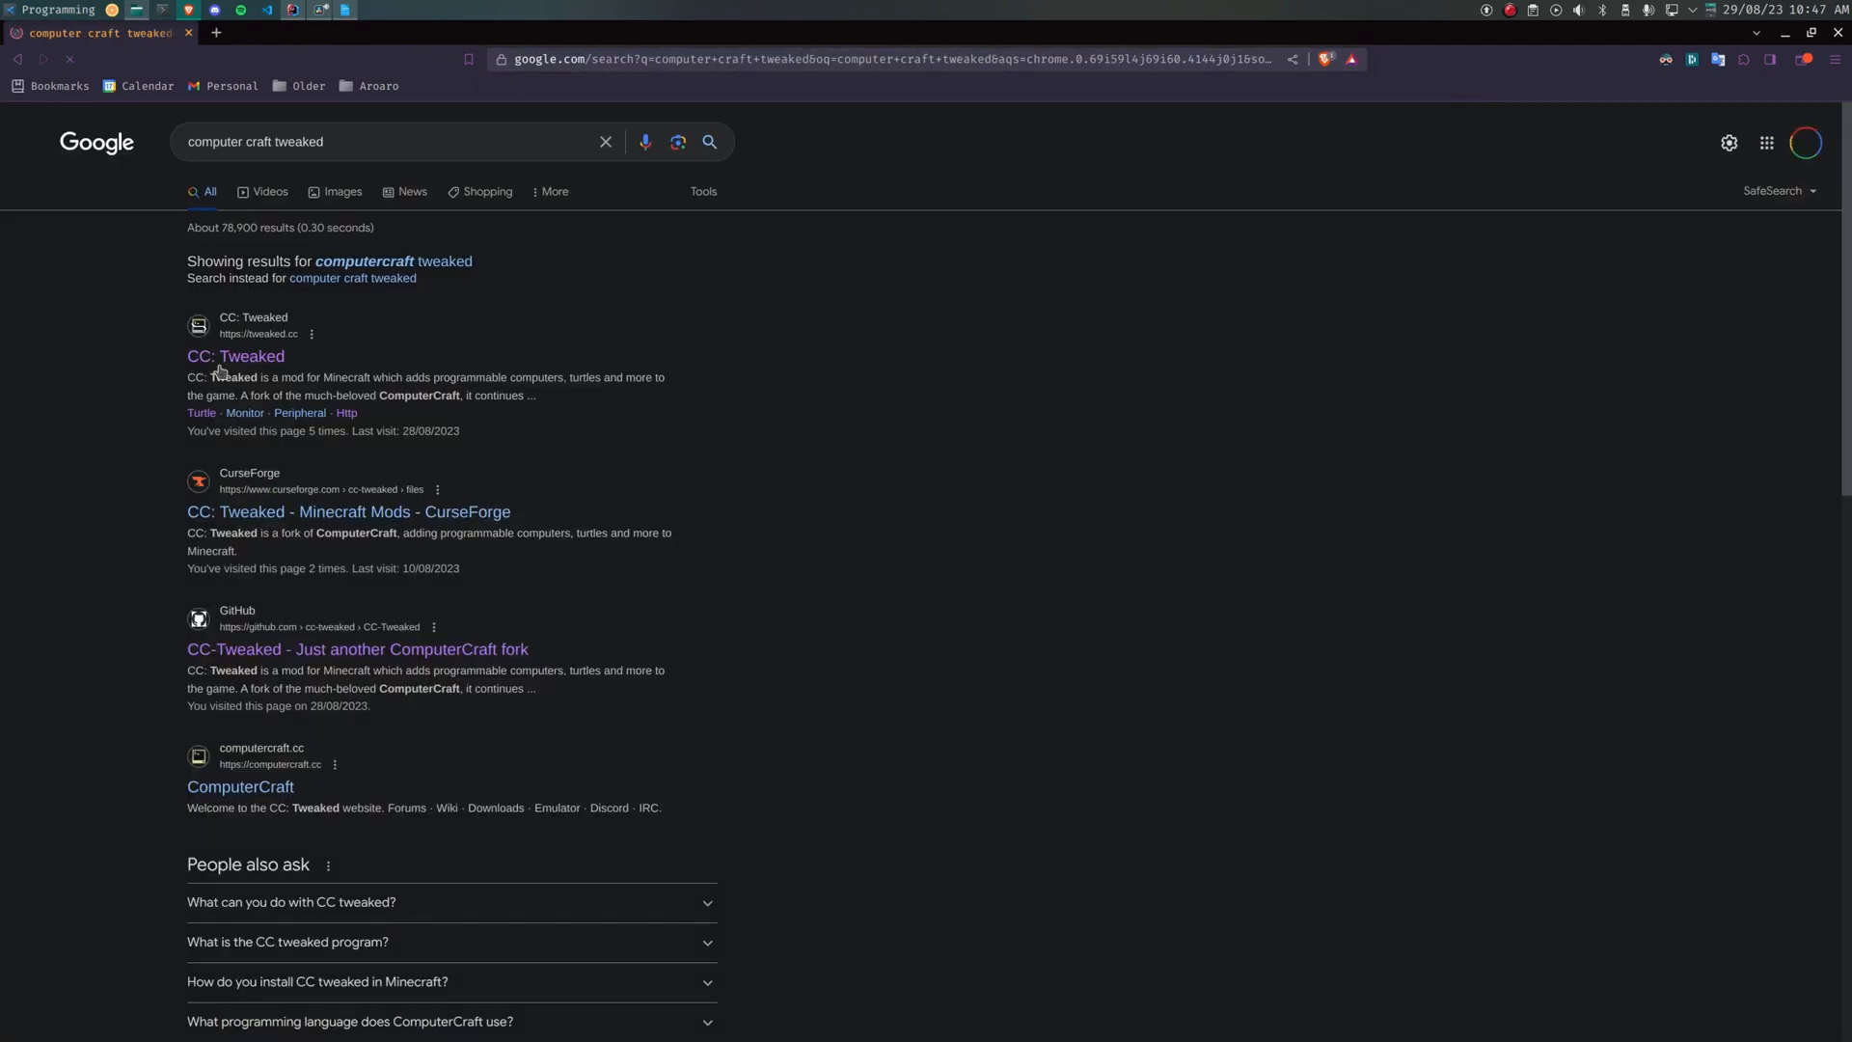
pyautogui.click(236, 354)
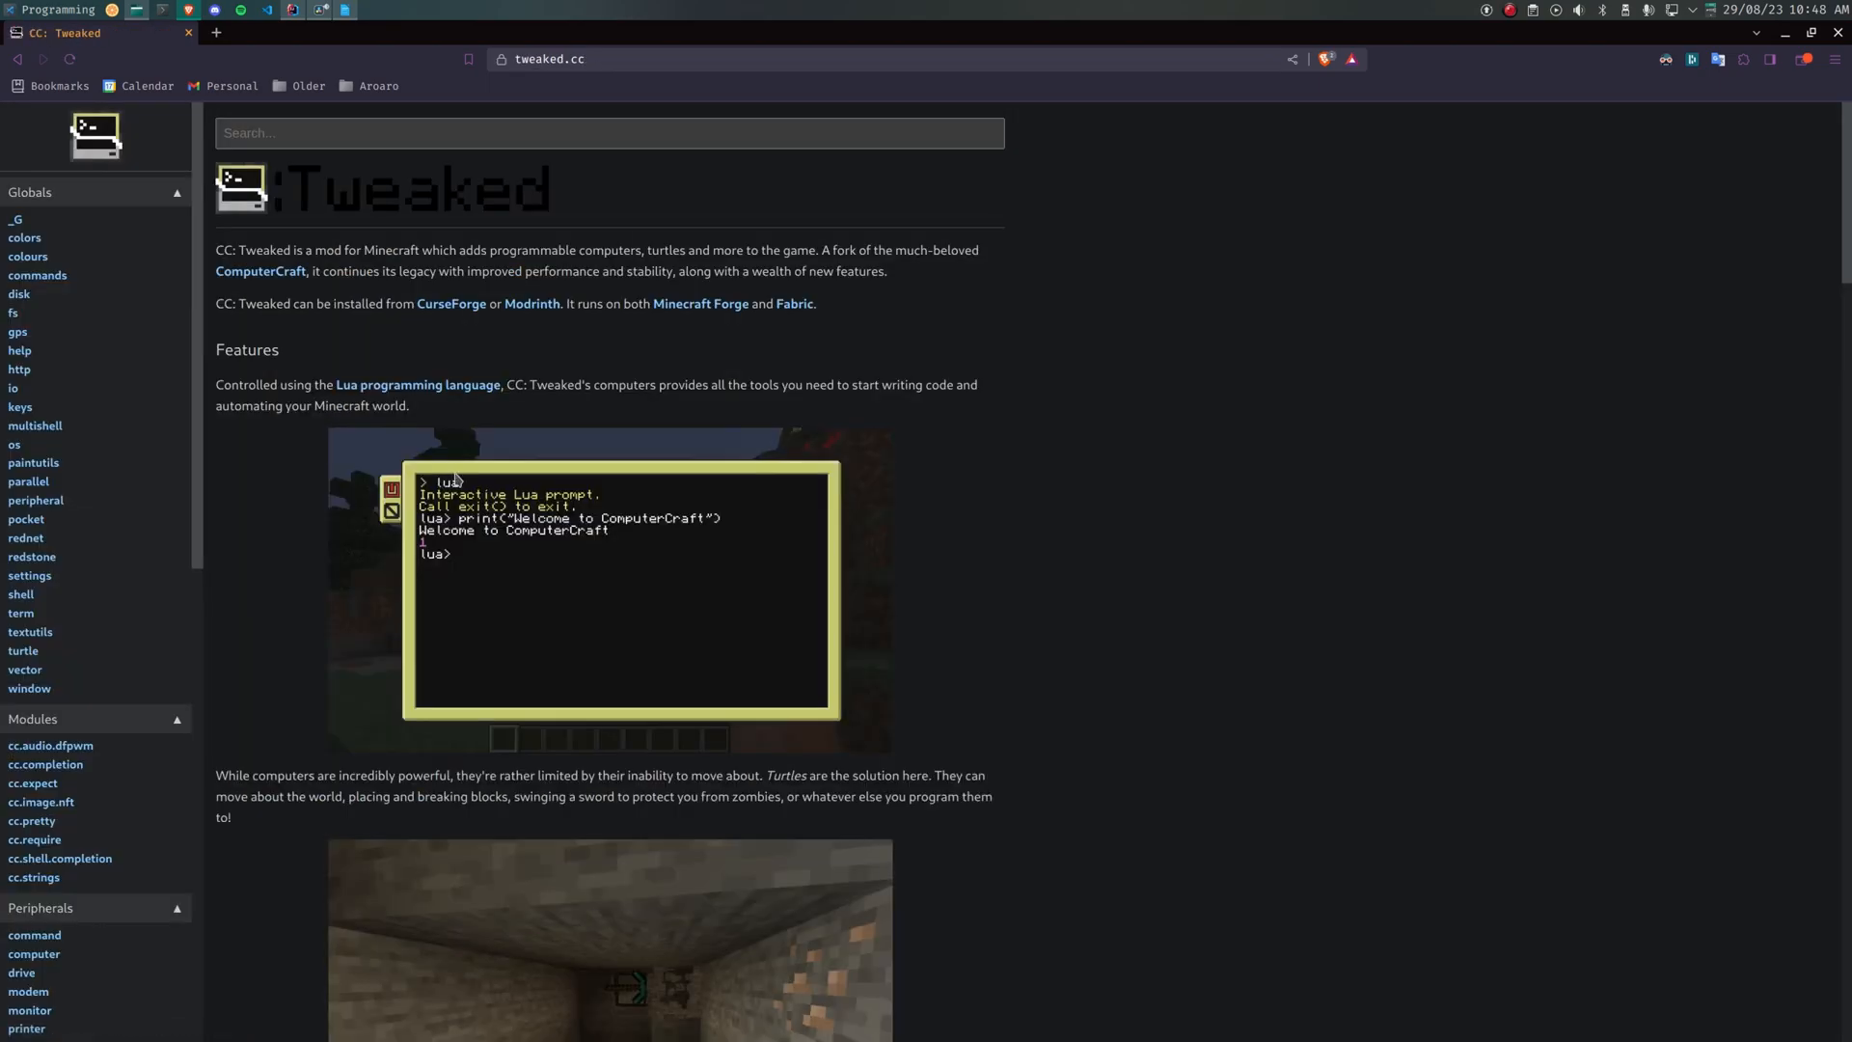
# Step: Scroll through the turtle module's function list, then start a new tab for another search
pyautogui.scroll(-3)
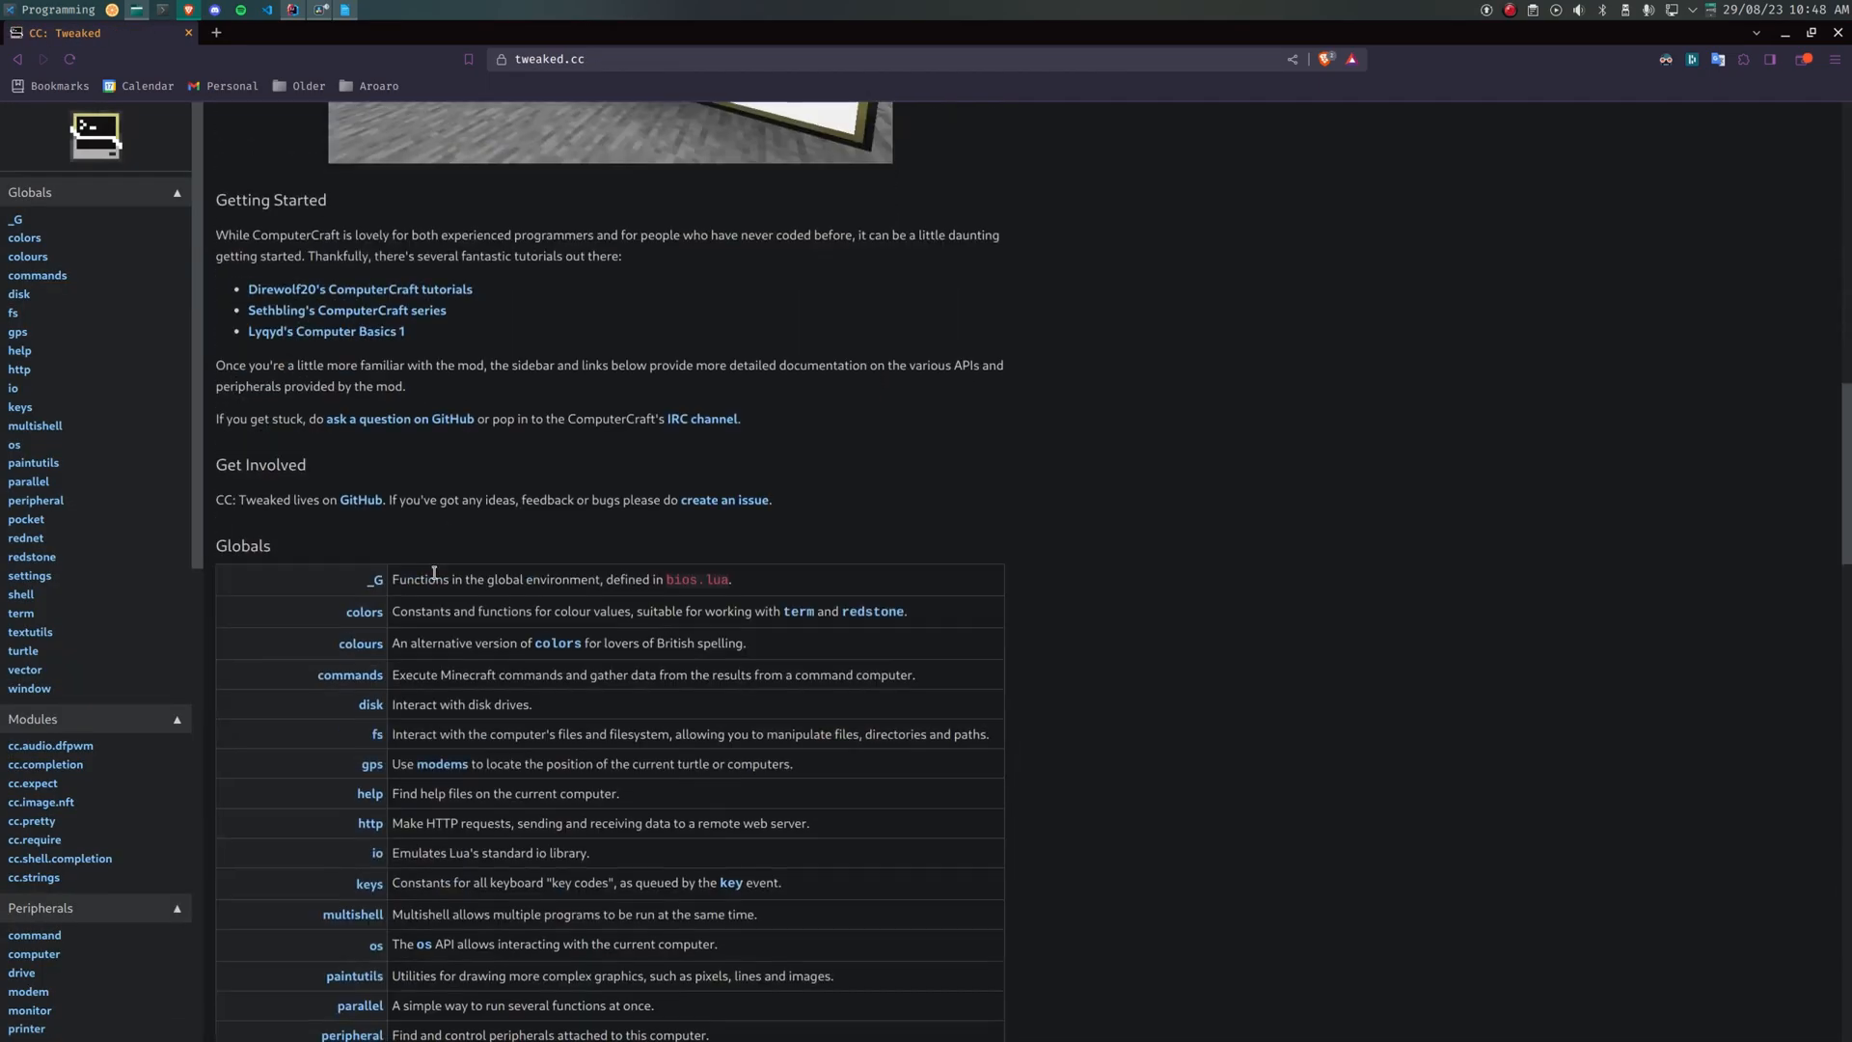
pyautogui.scroll(-3)
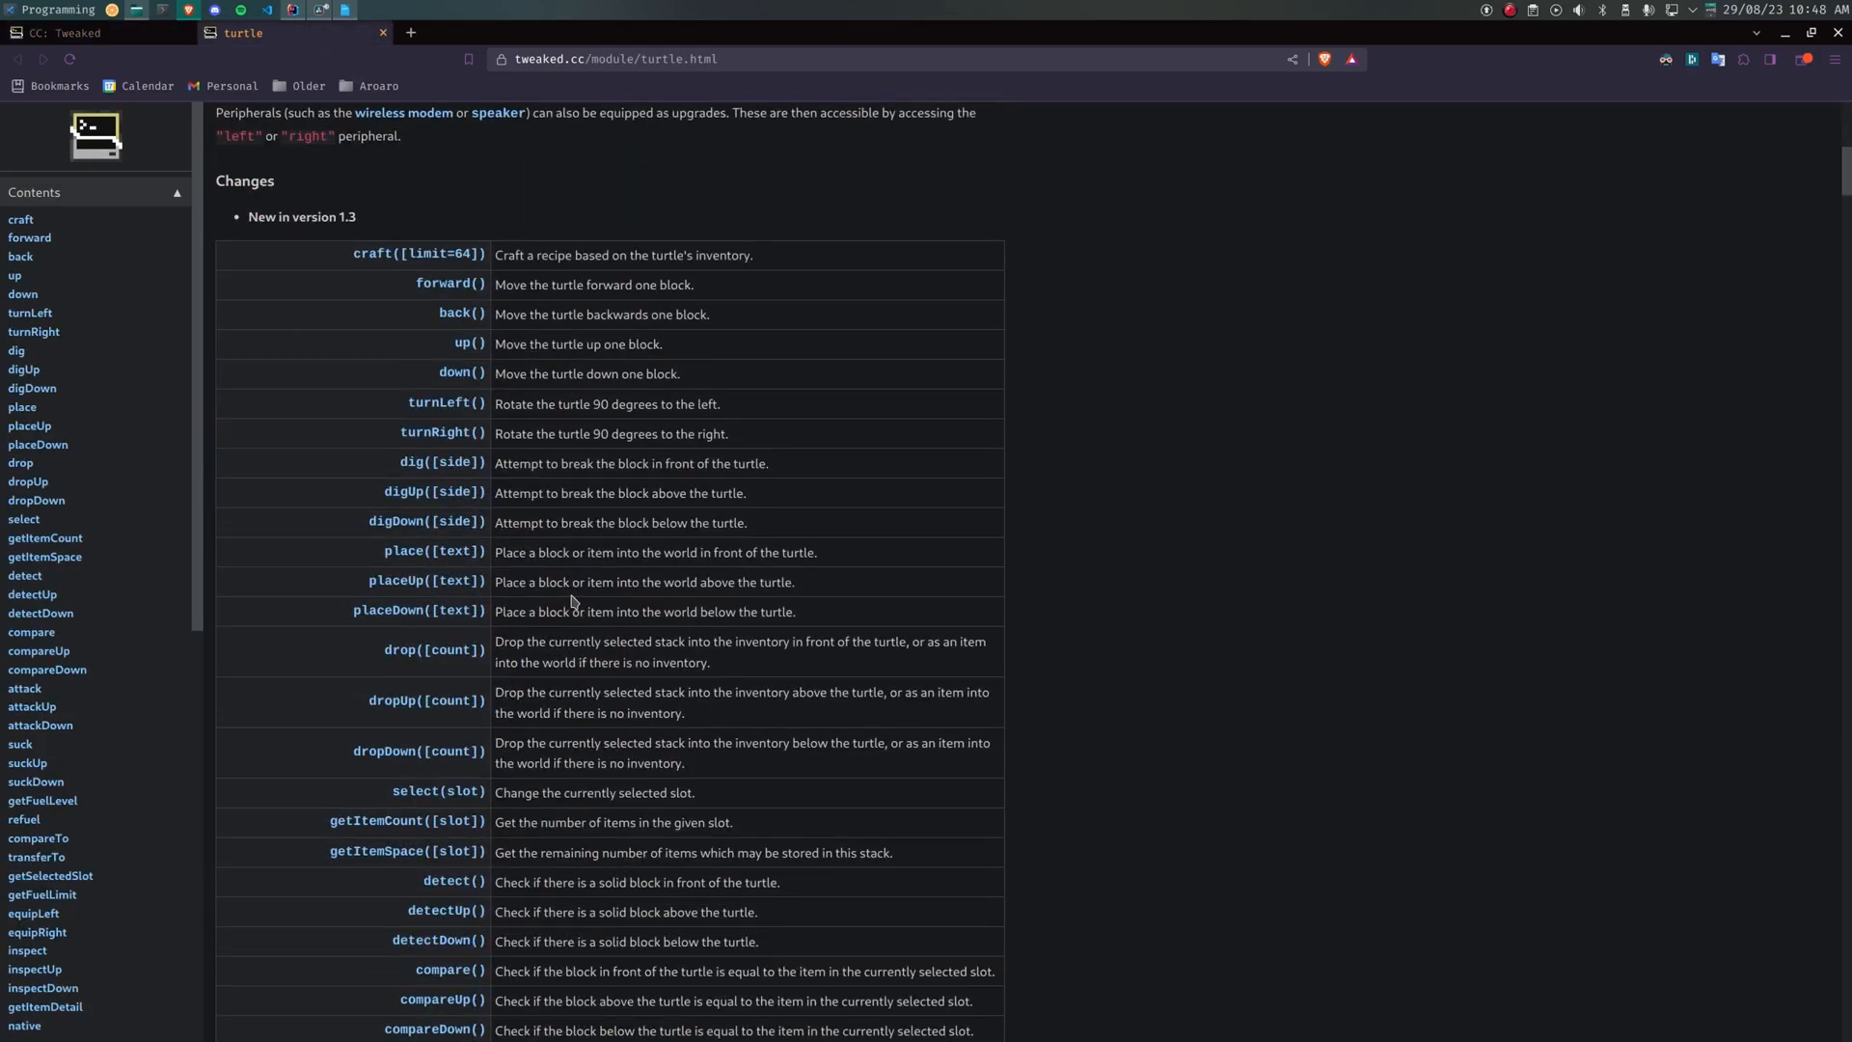
pyautogui.scroll(-3)
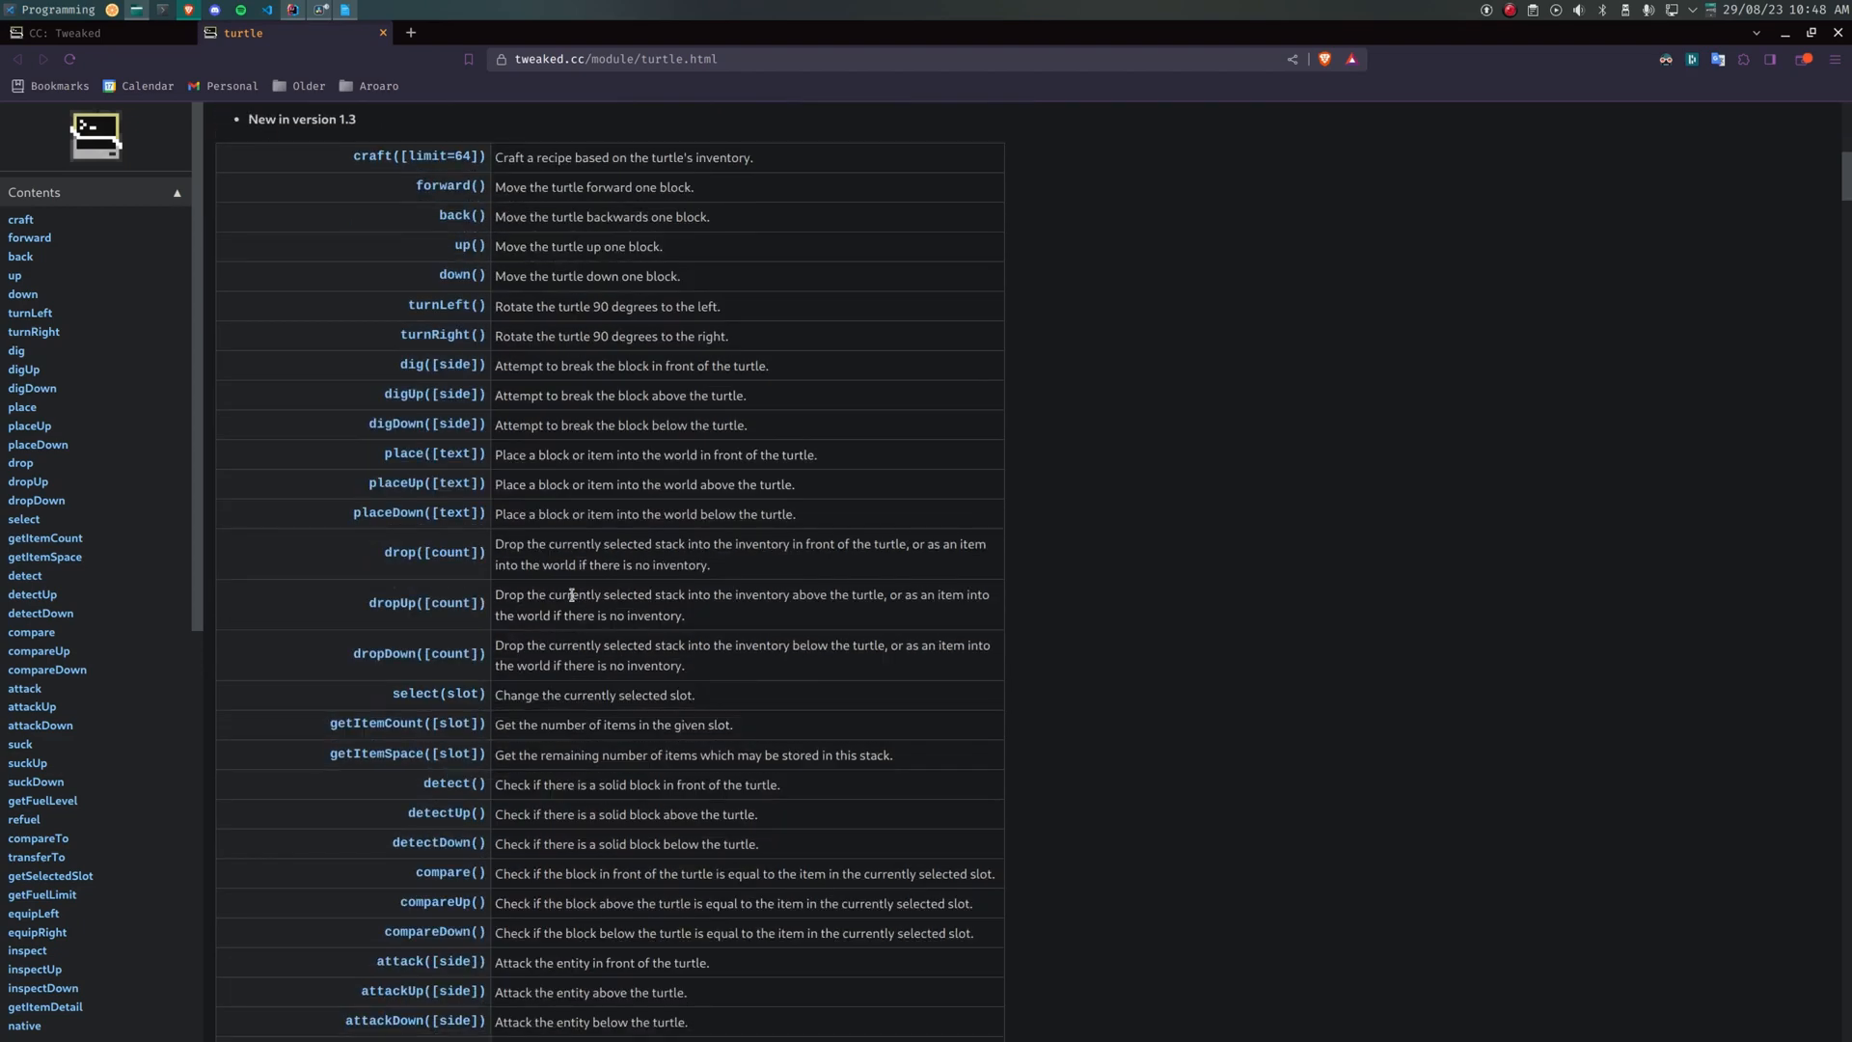
pyautogui.scroll(-3)
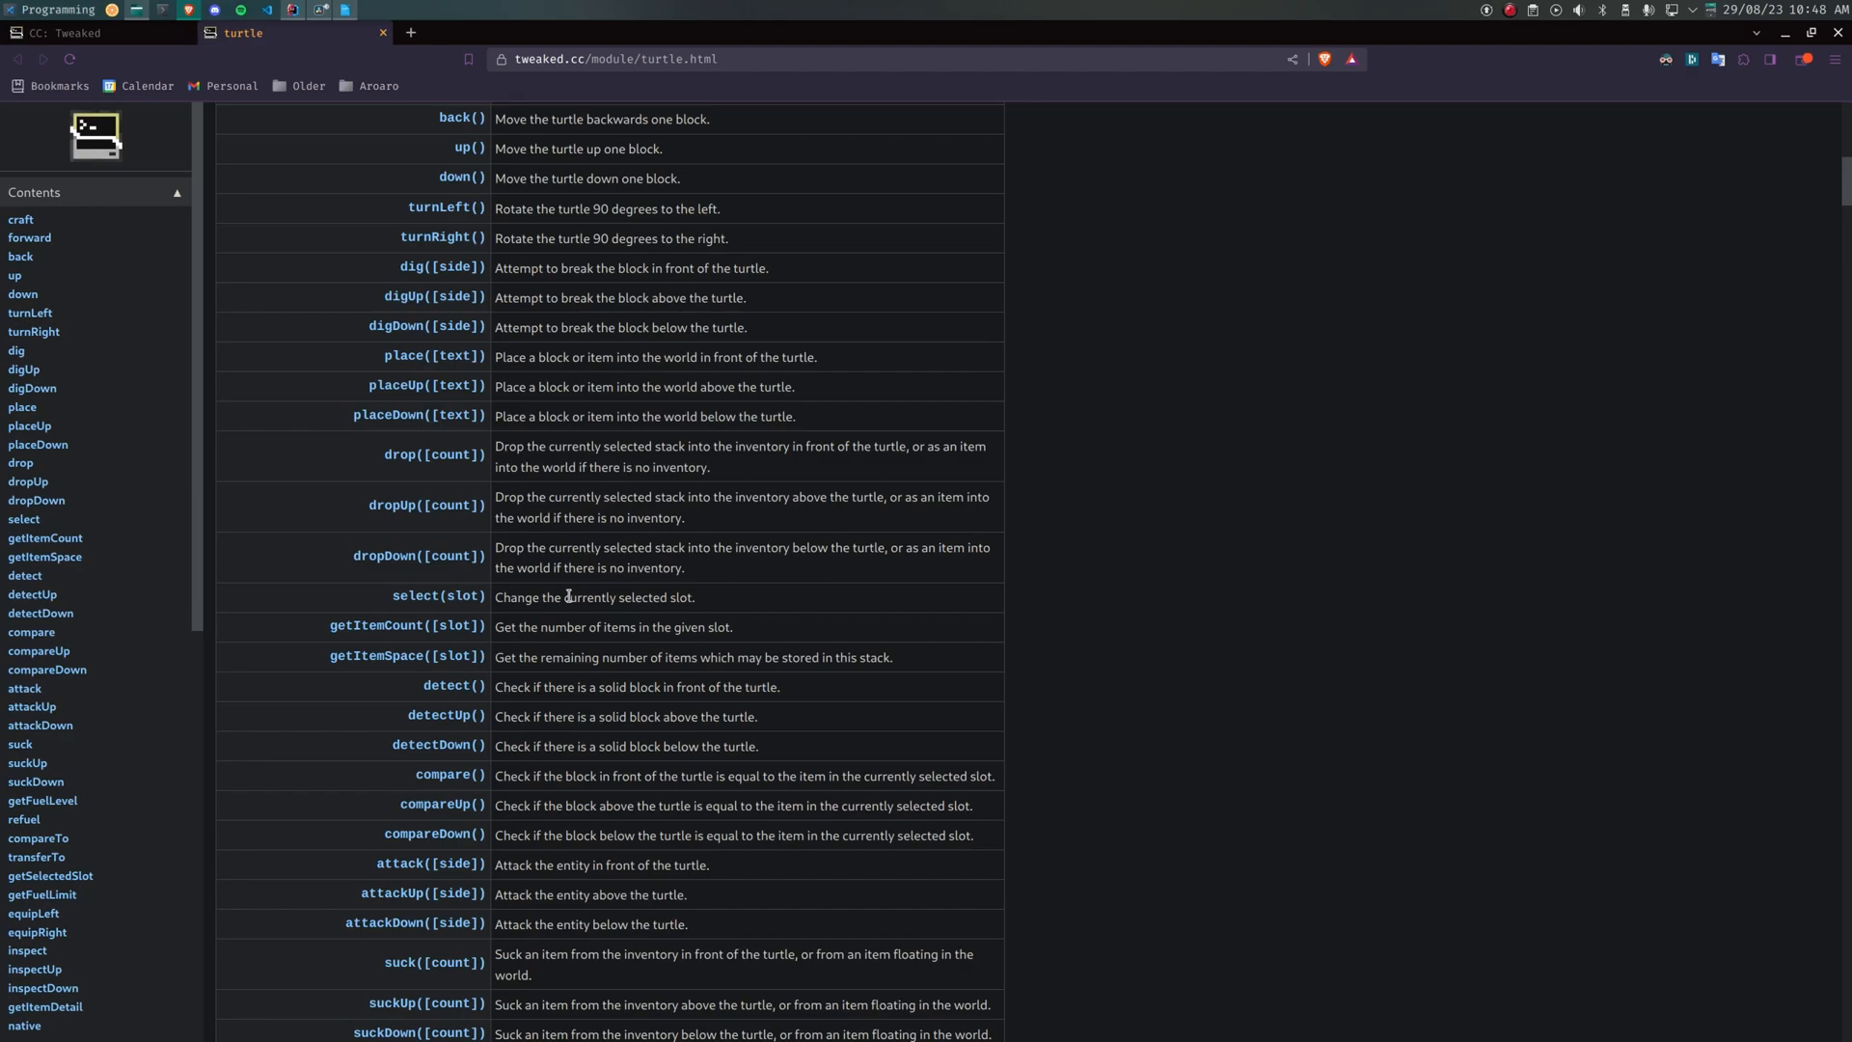
pyautogui.click(409, 31)
pyautogui.write('lua 0 indexed arrays')
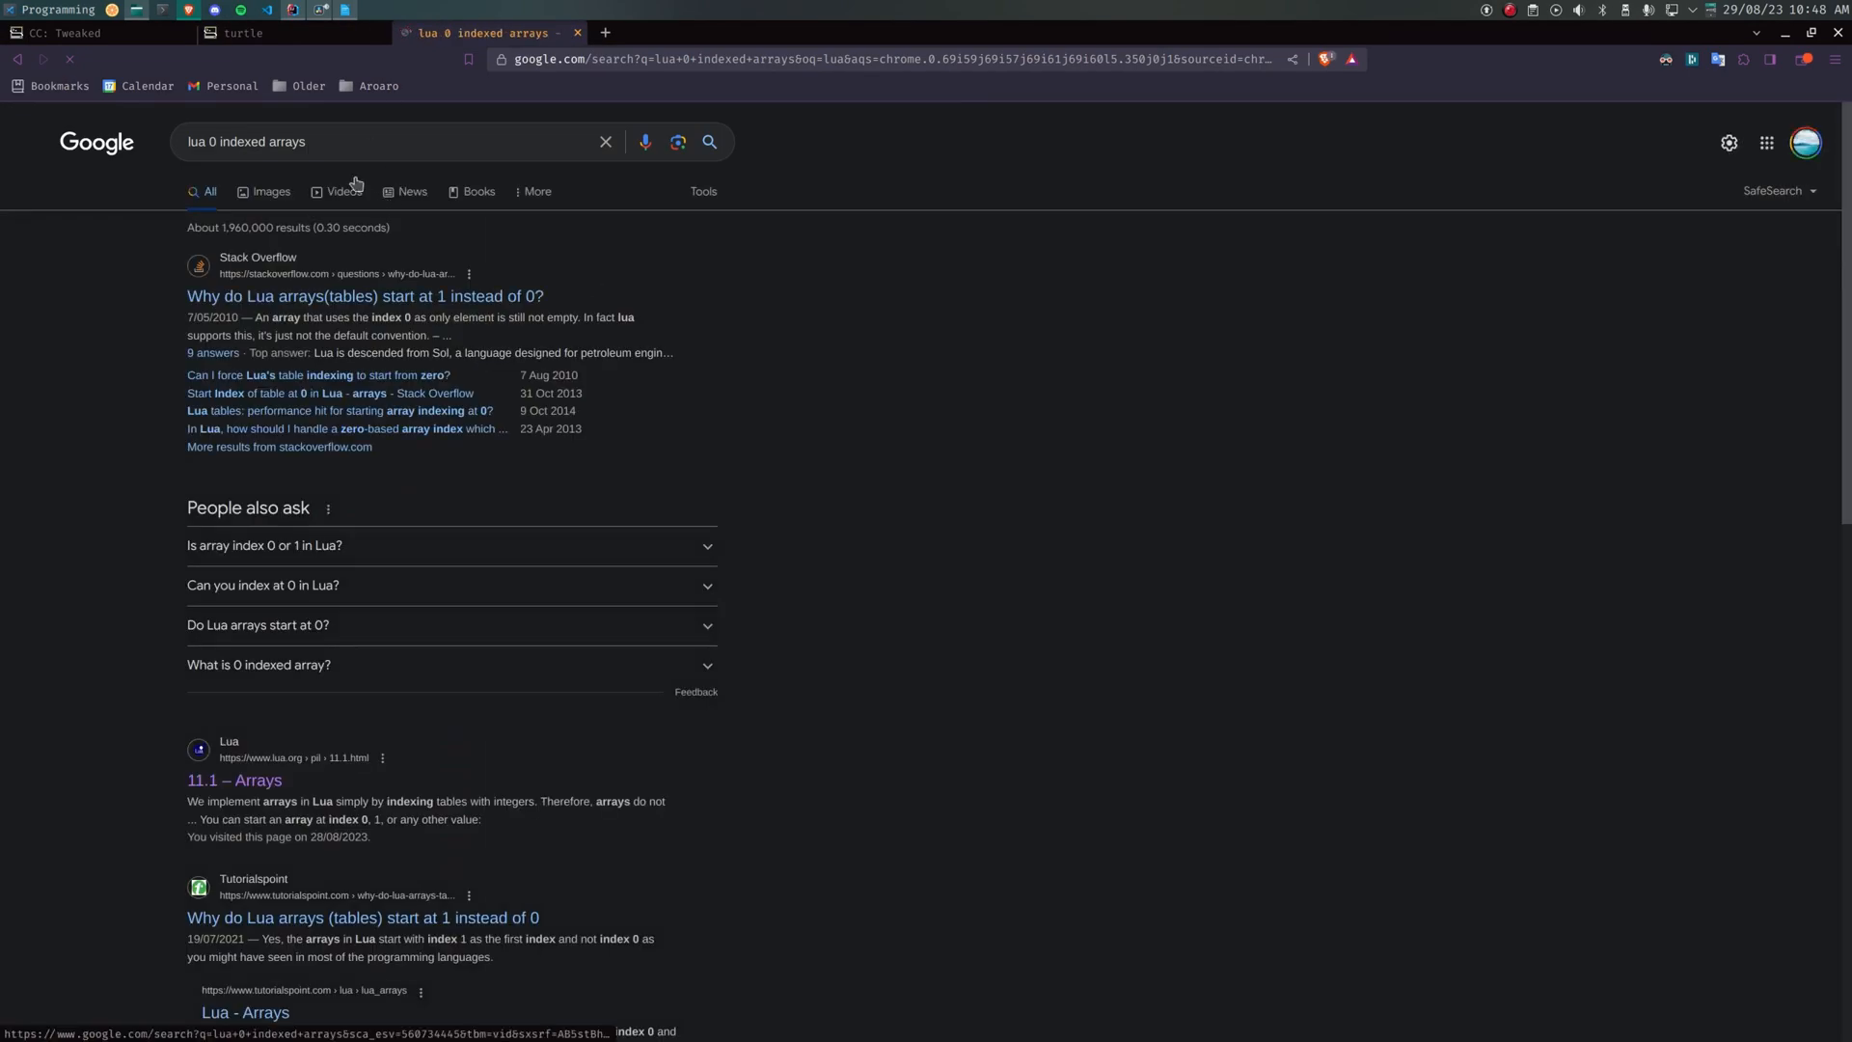
# Step: Replace the search with 'lua' and open the official Lua.org website
pyautogui.doubleClick(286, 142)
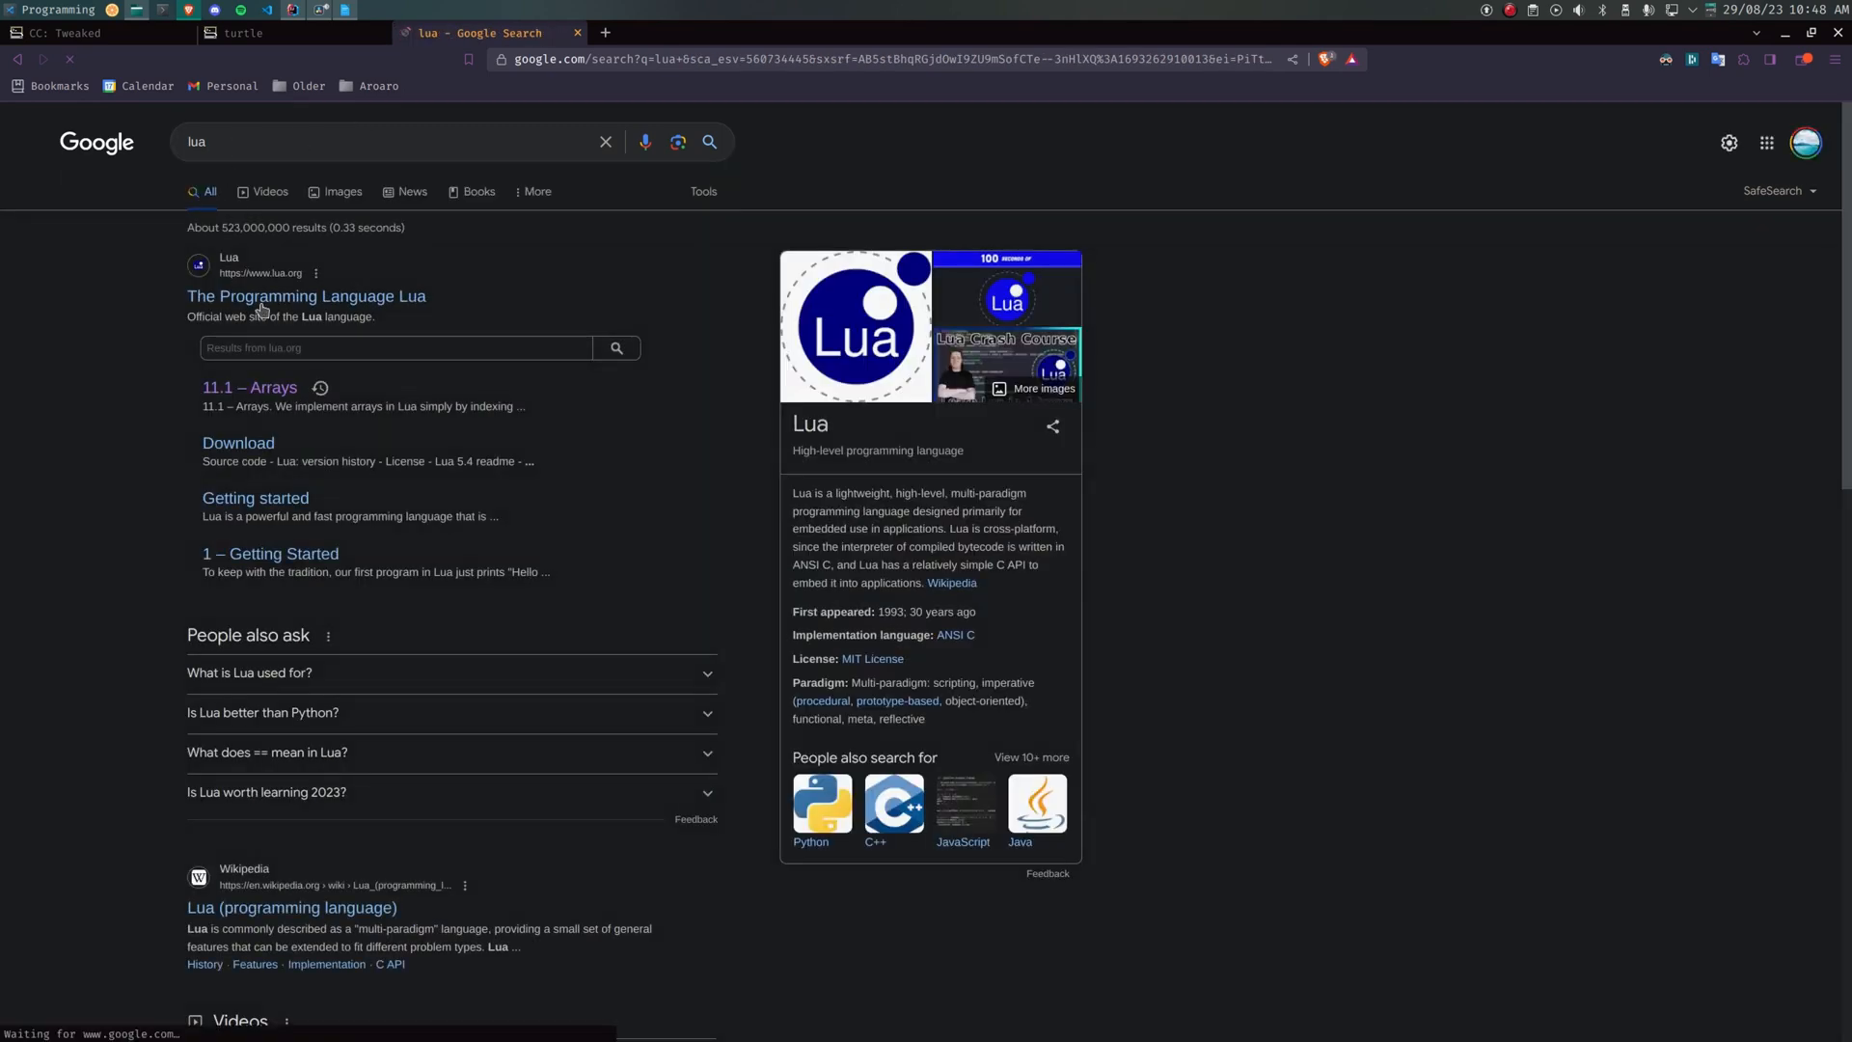
pyautogui.click(304, 297)
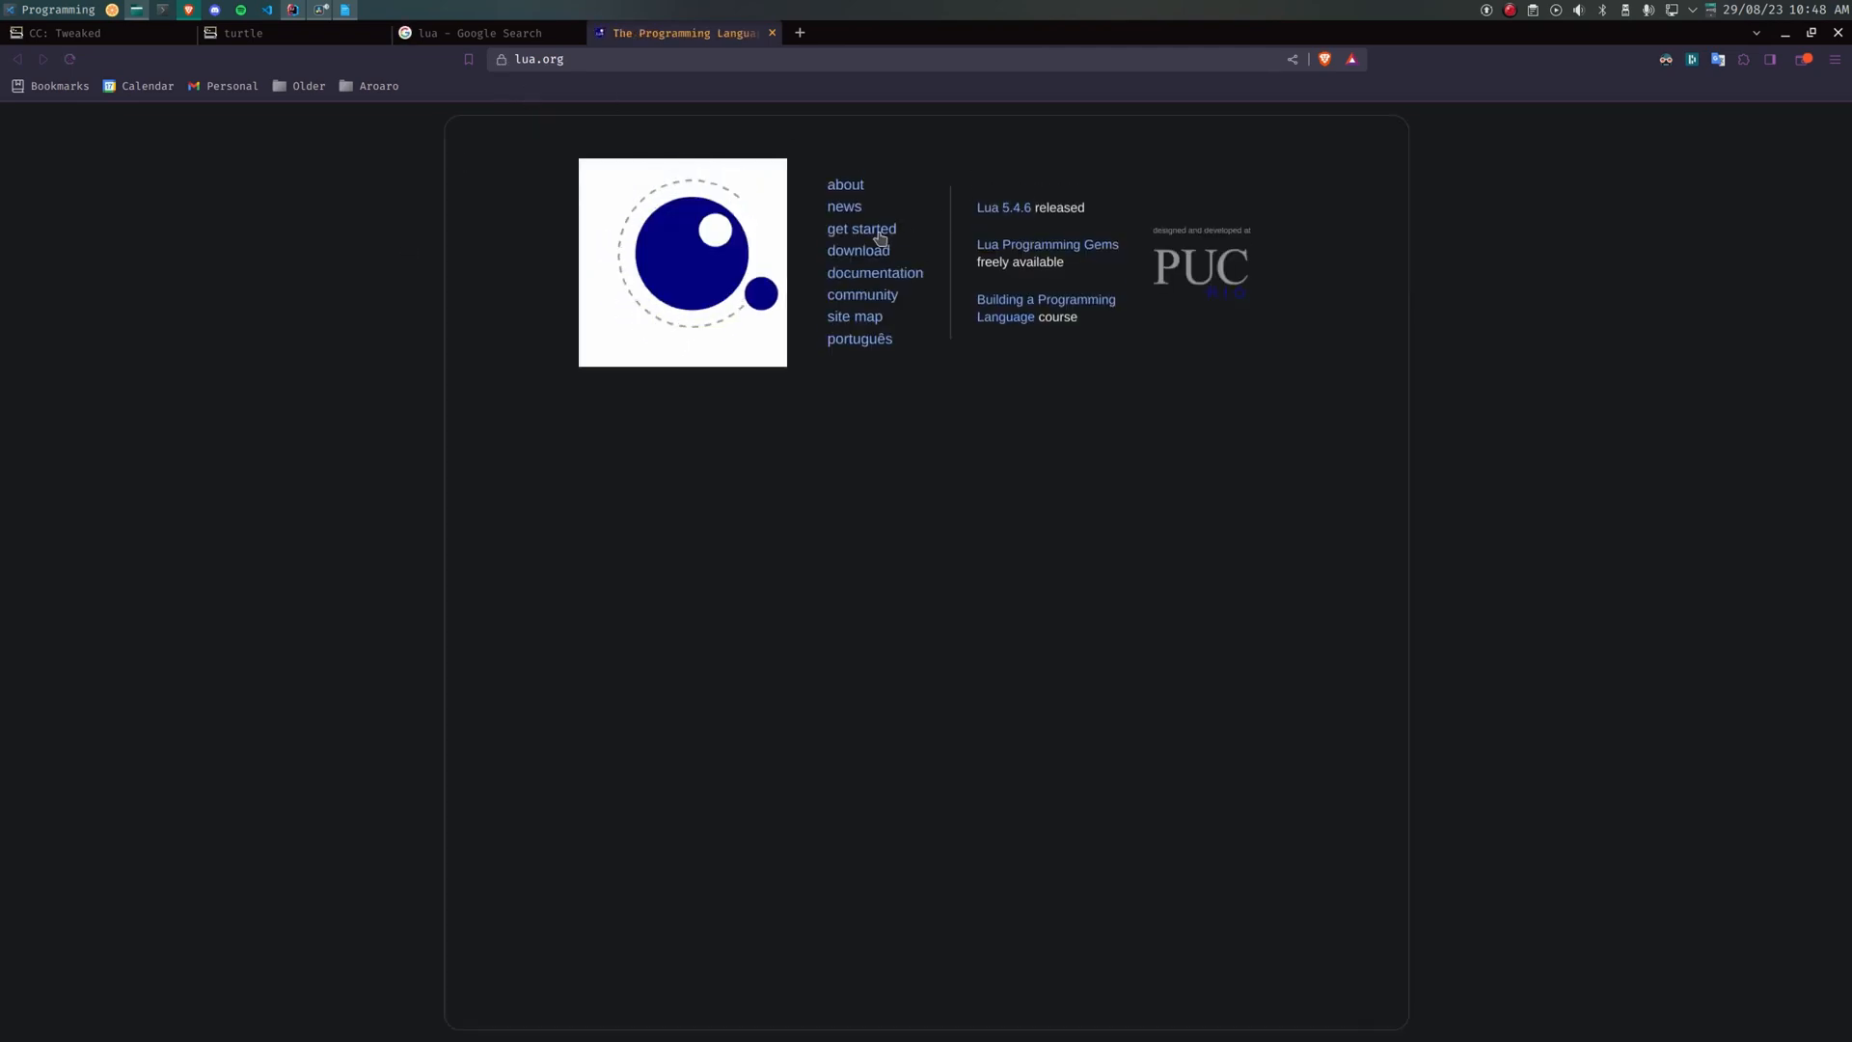
pyautogui.moveTo(860, 277)
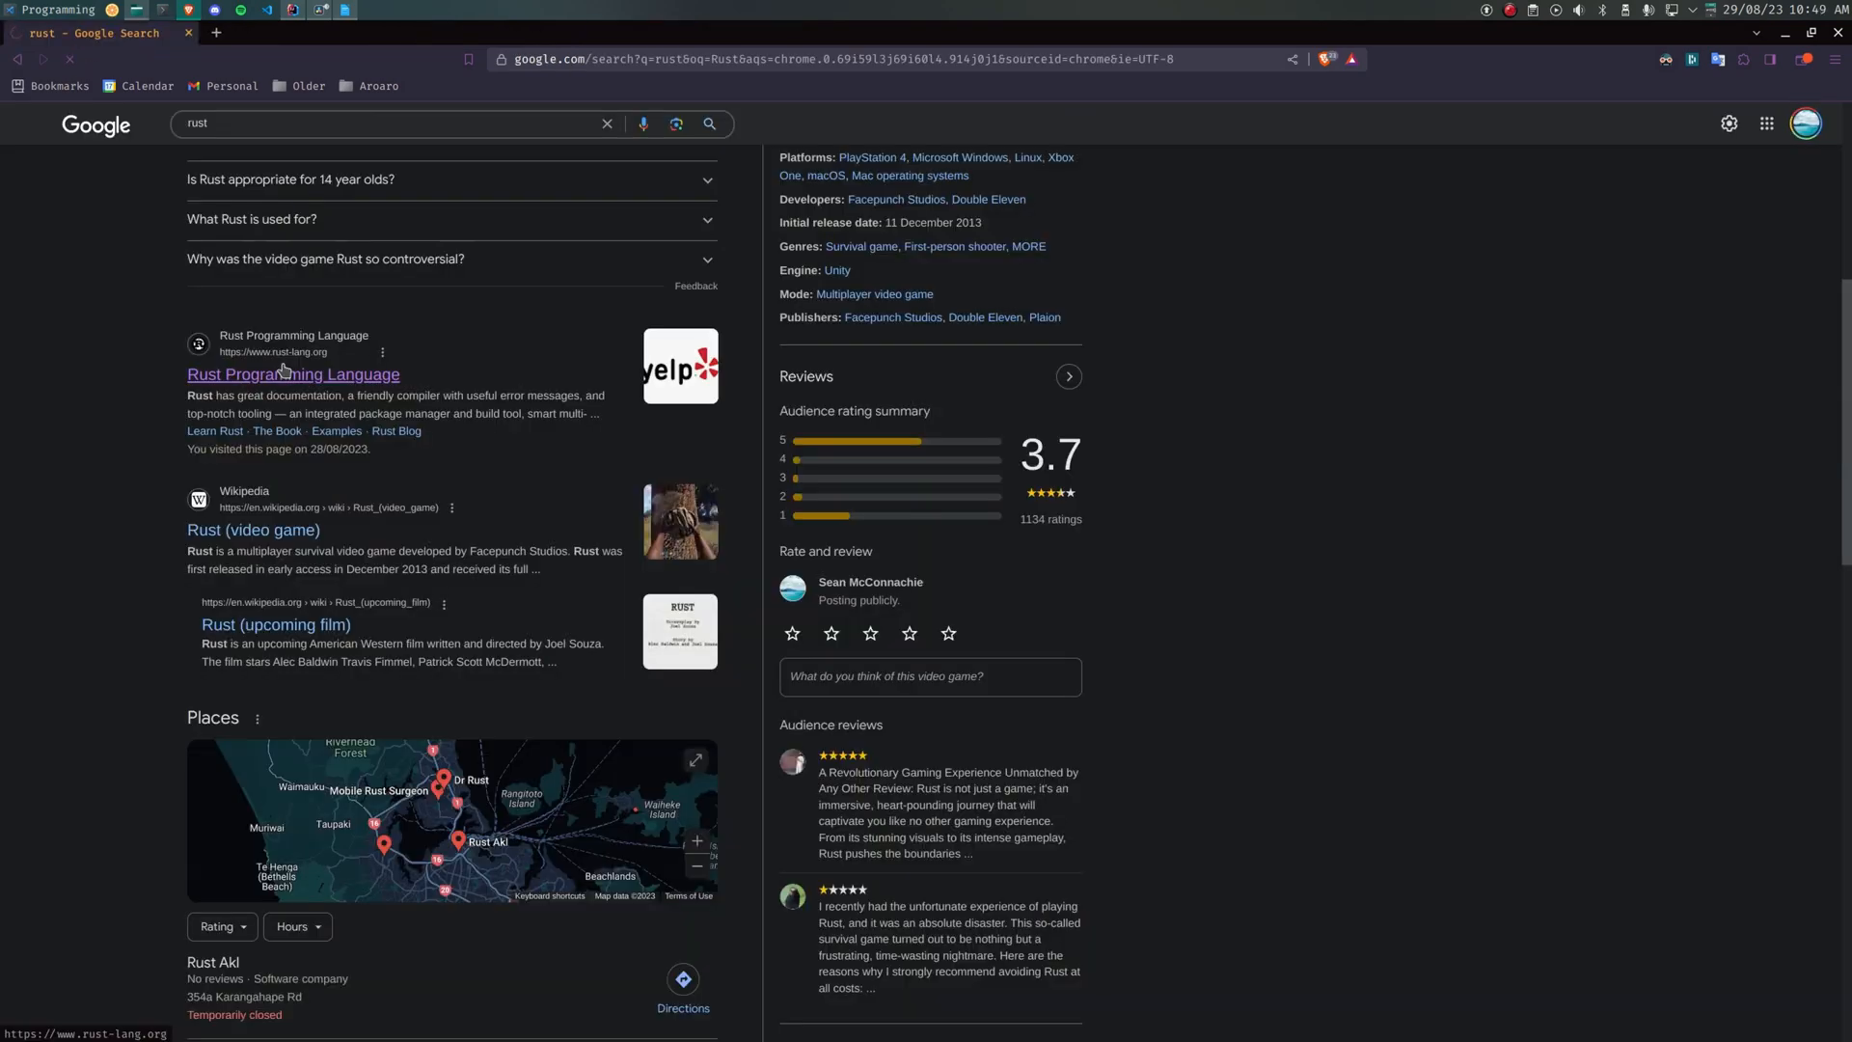
# Step: Open rust-lang.org, then open rocket.rs and scroll through its forms and JSON feature sections
pyautogui.click(293, 375)
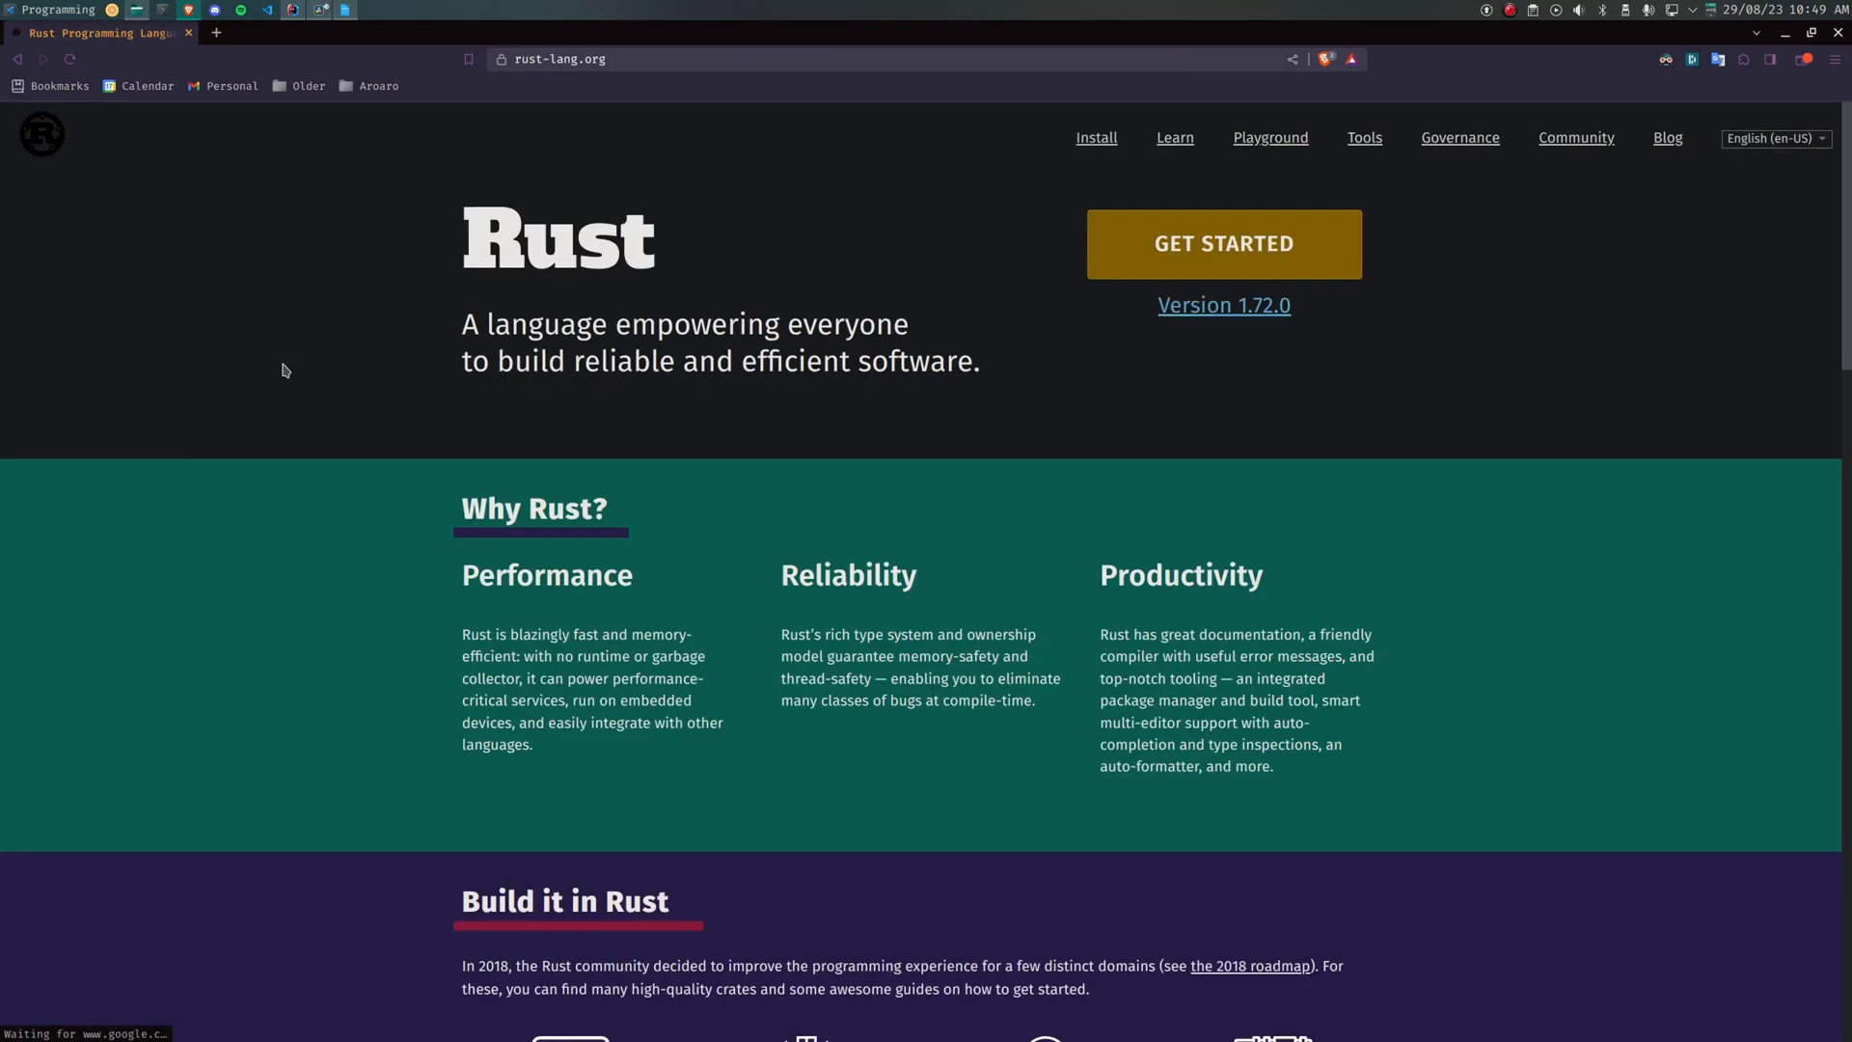
pyautogui.click(220, 33)
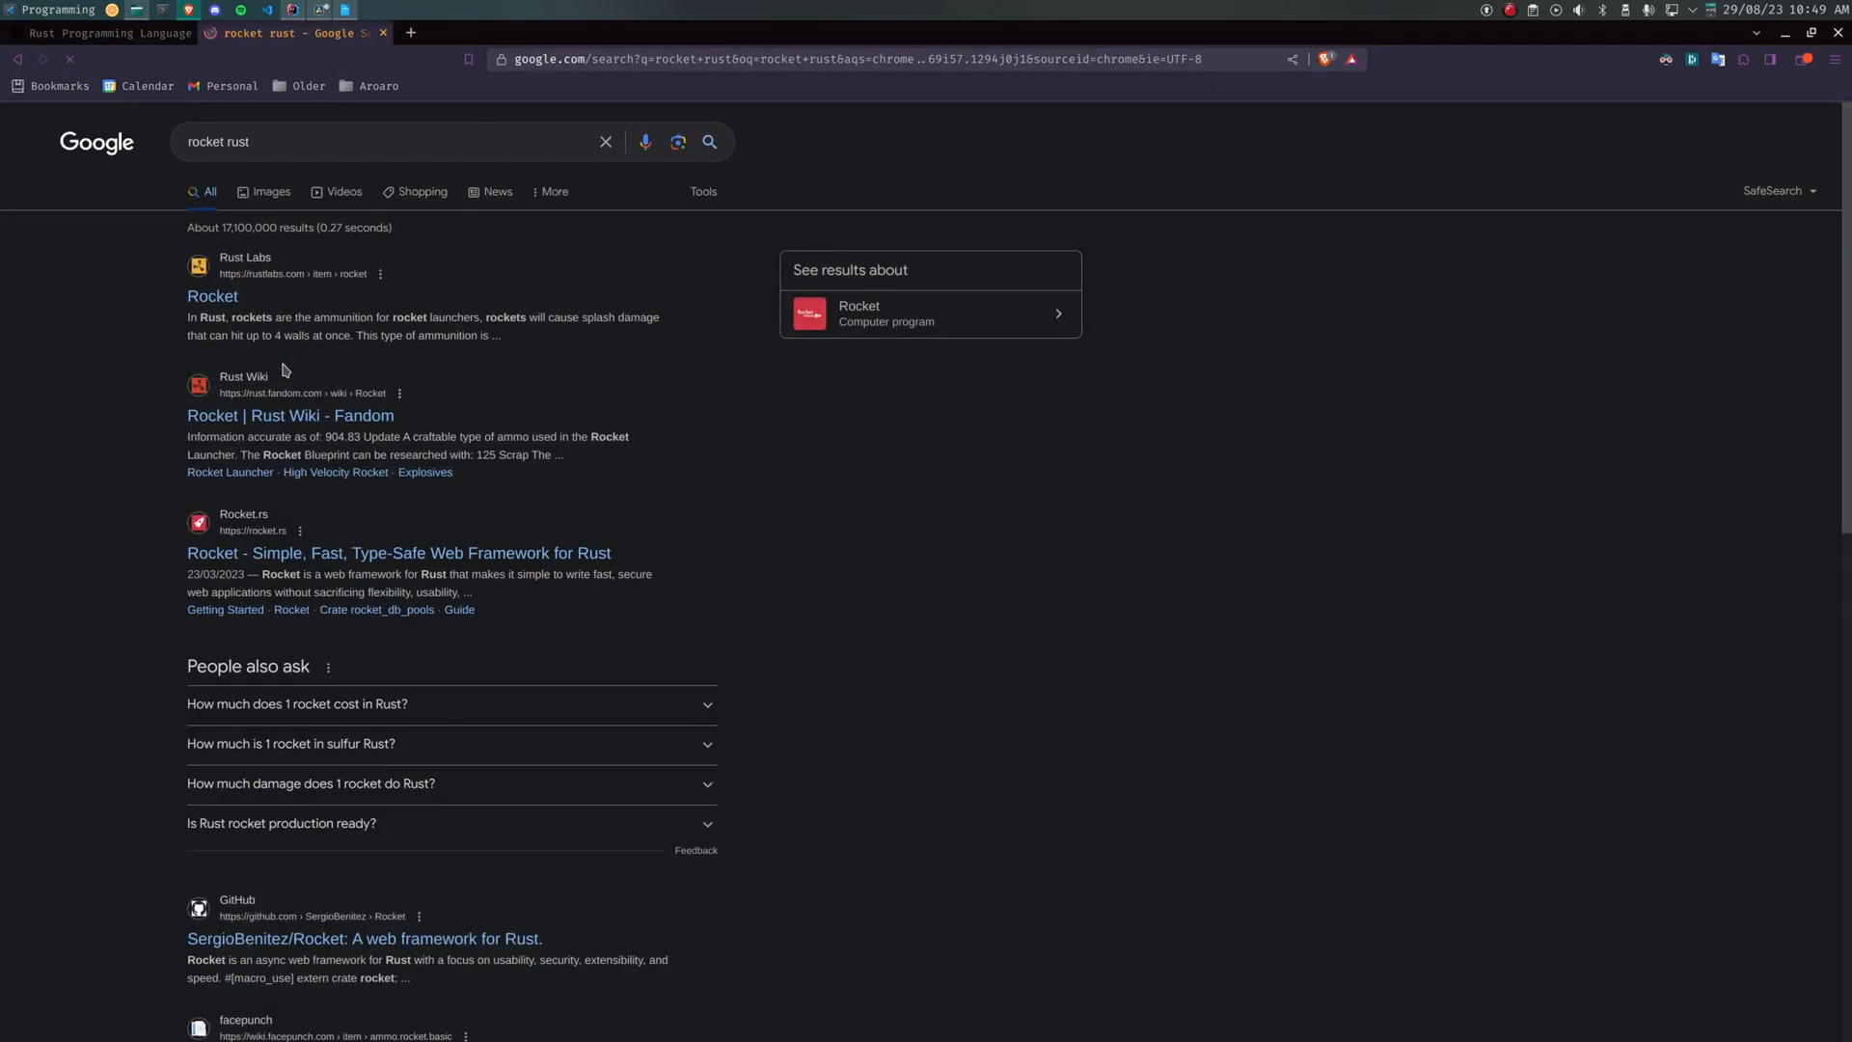
pyautogui.moveTo(247, 423)
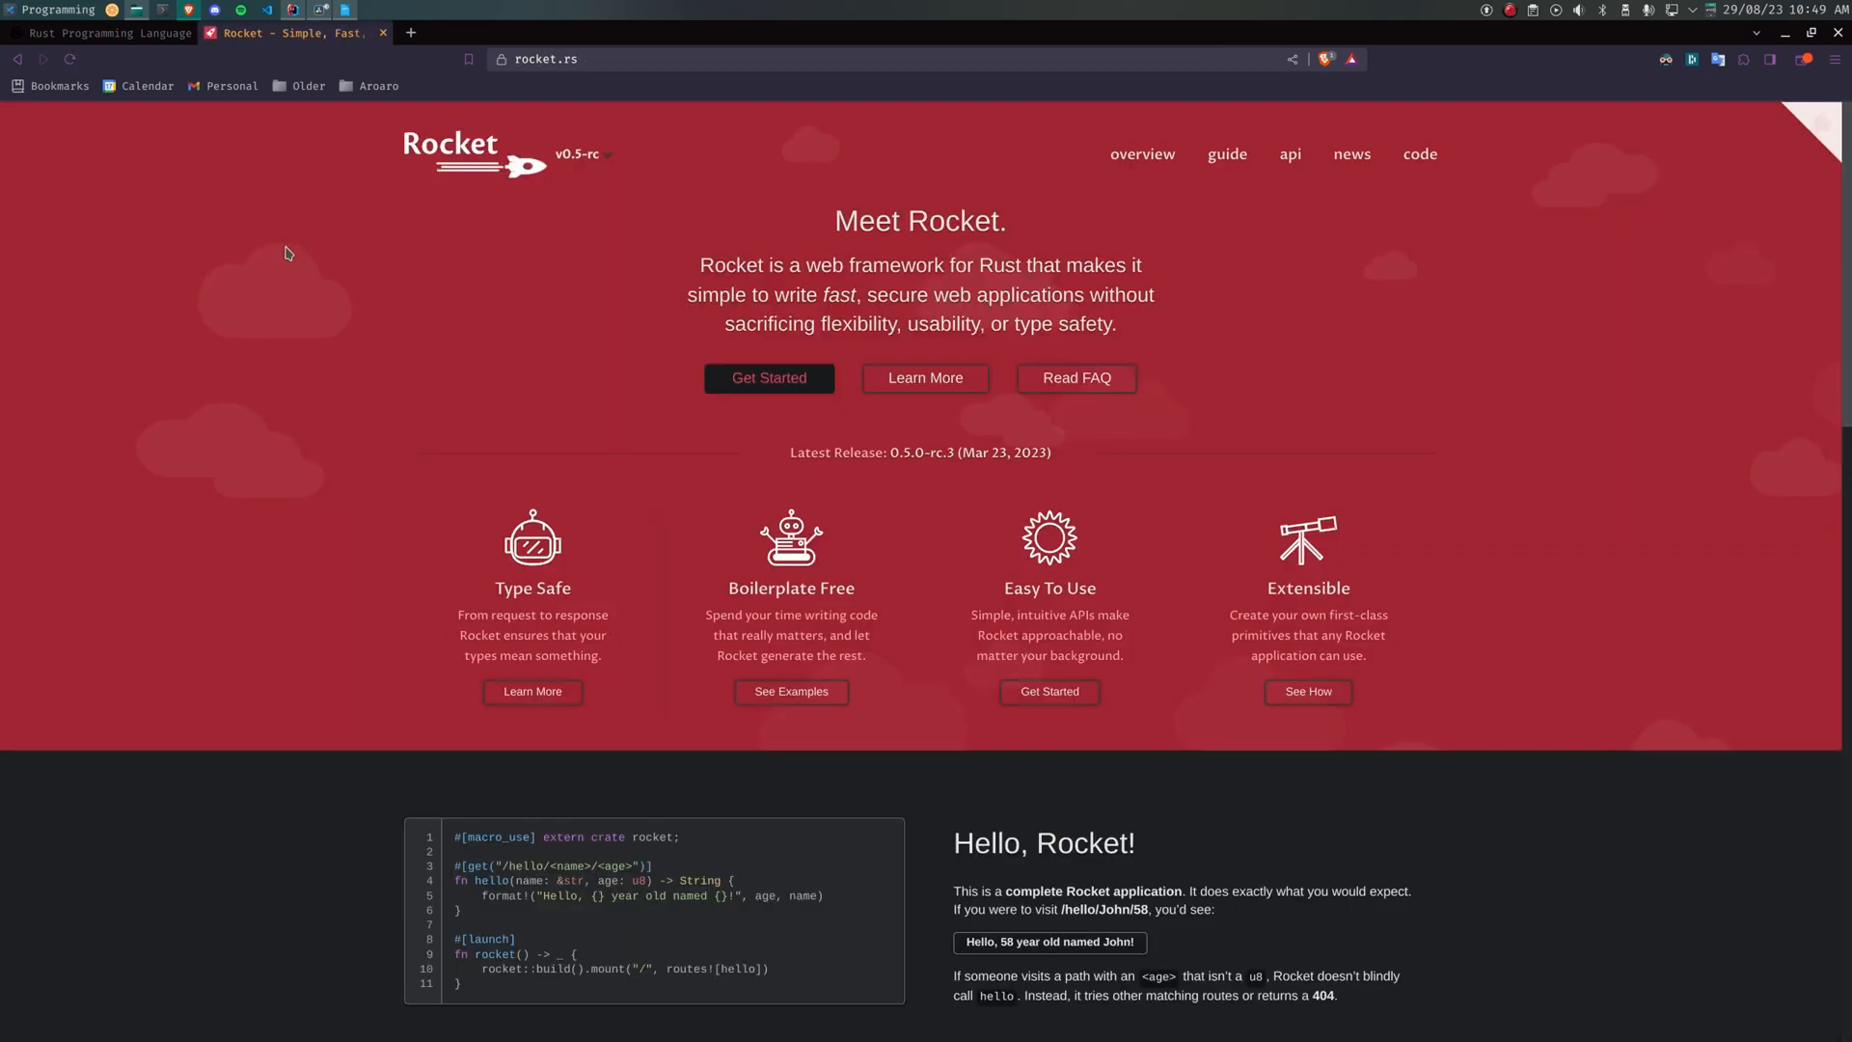
pyautogui.scroll(-3)
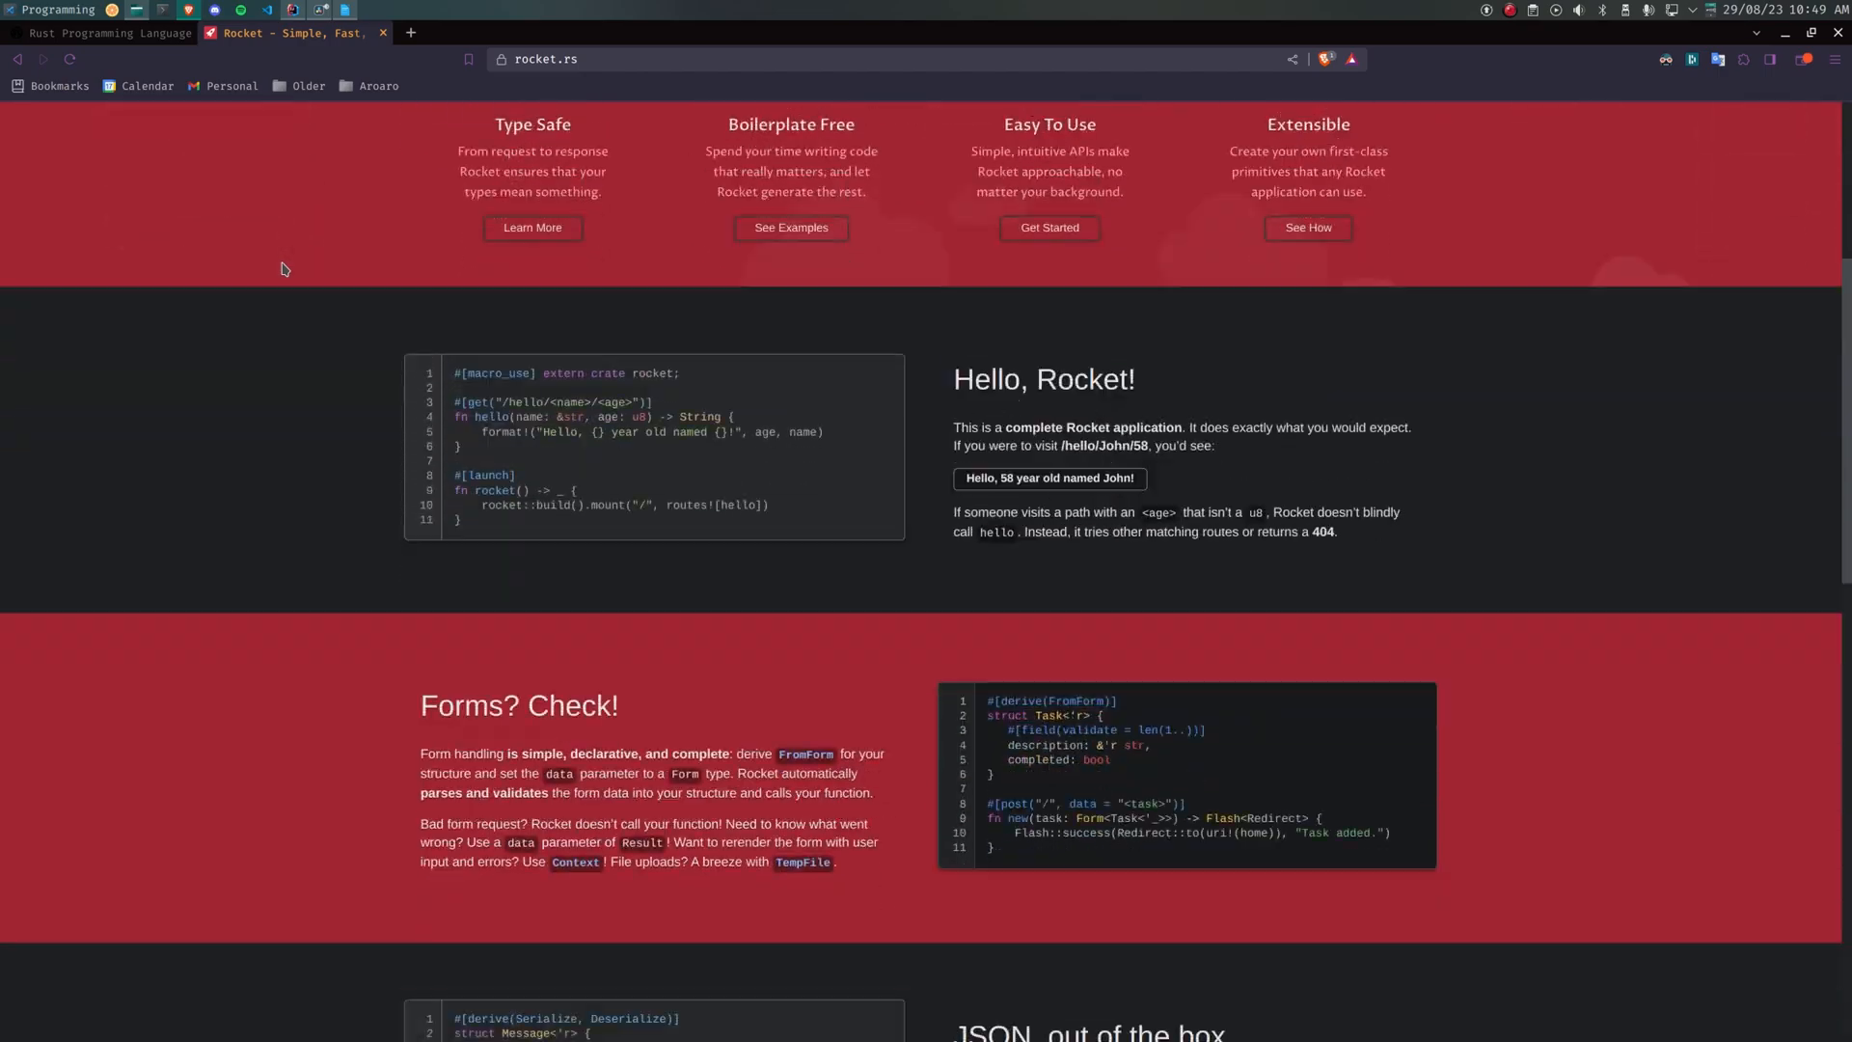
pyautogui.scroll(-3)
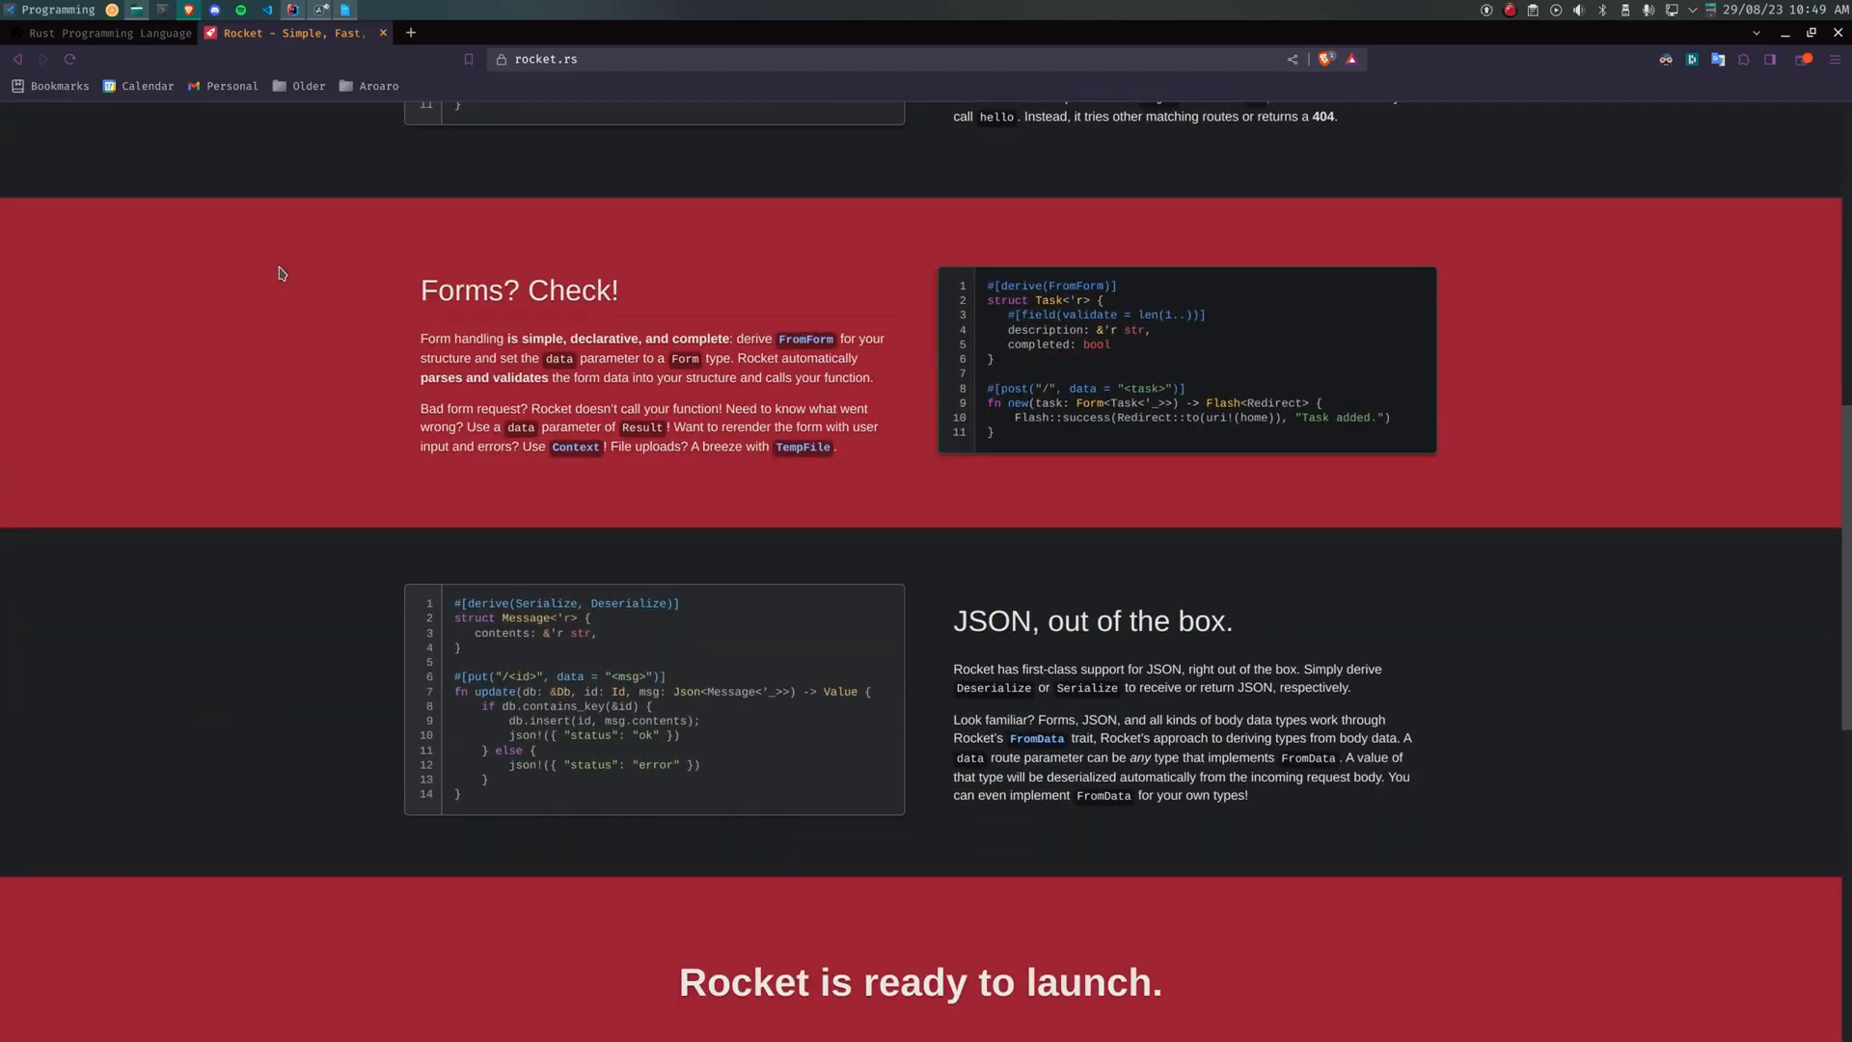
pyautogui.scroll(3)
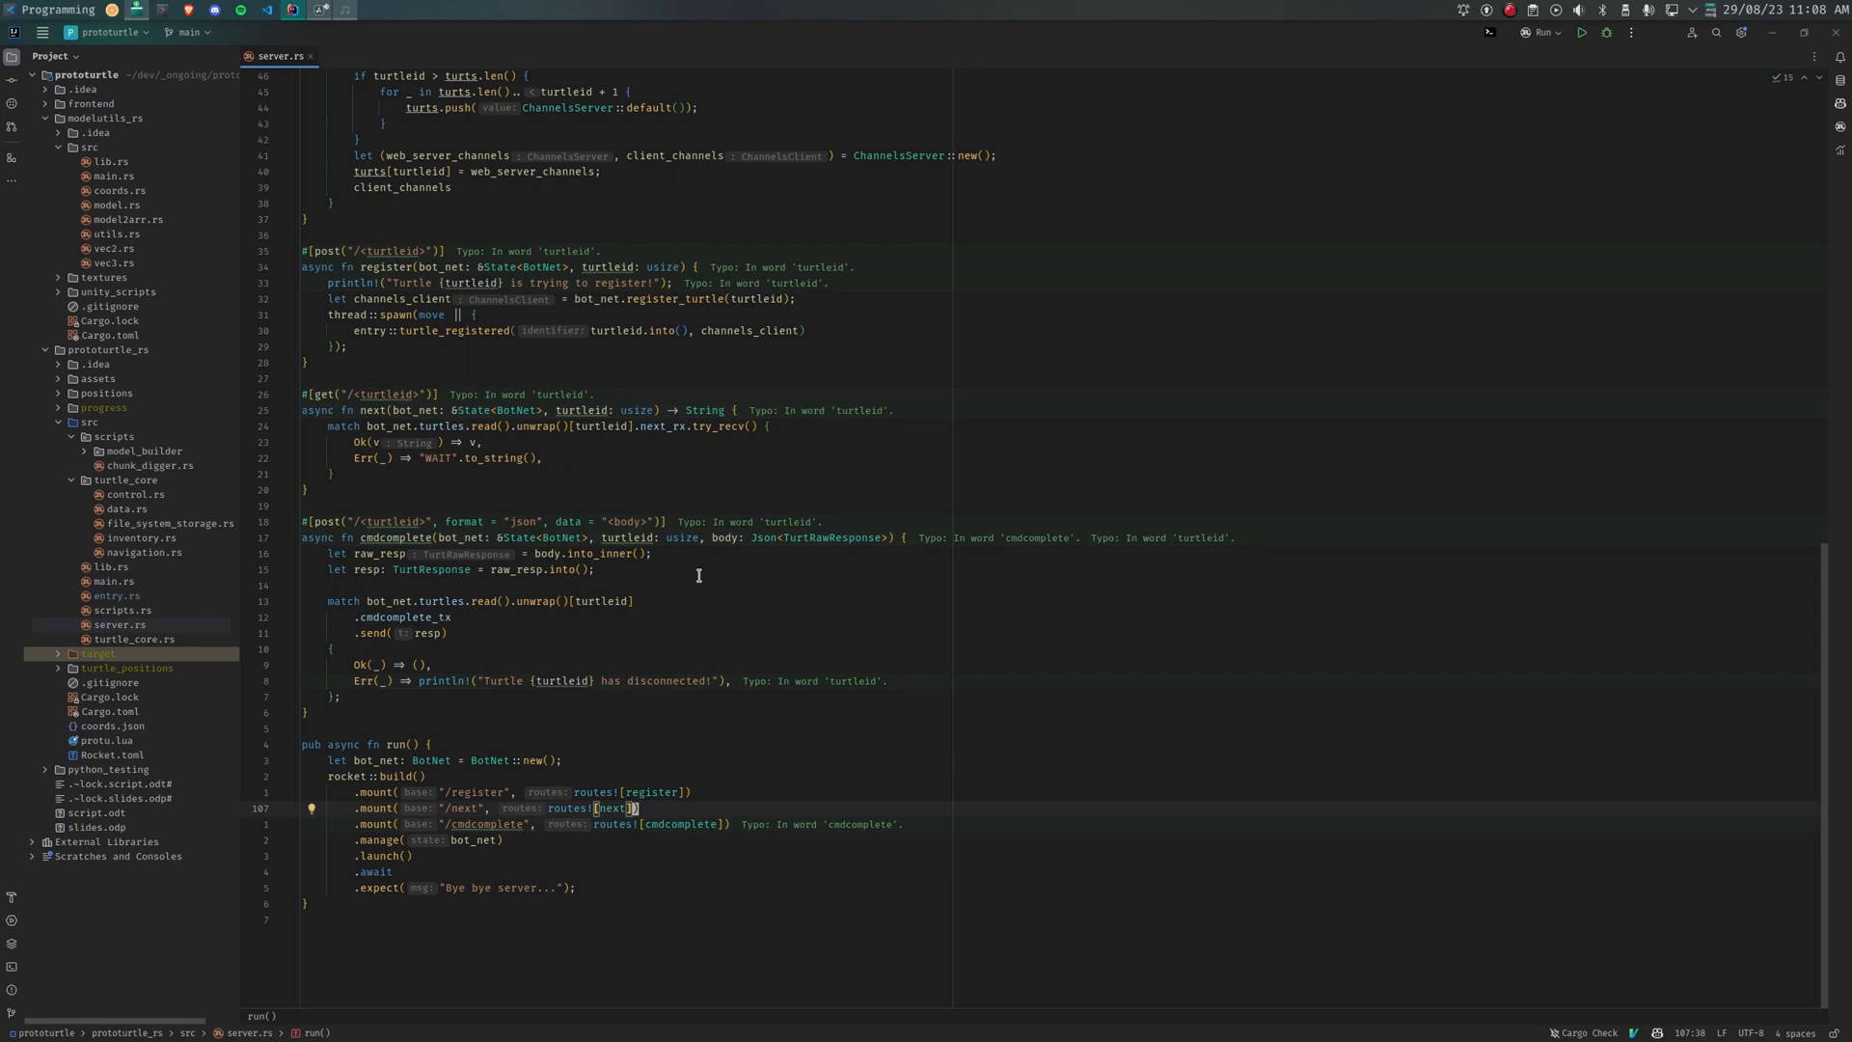
pyautogui.moveTo(706, 609)
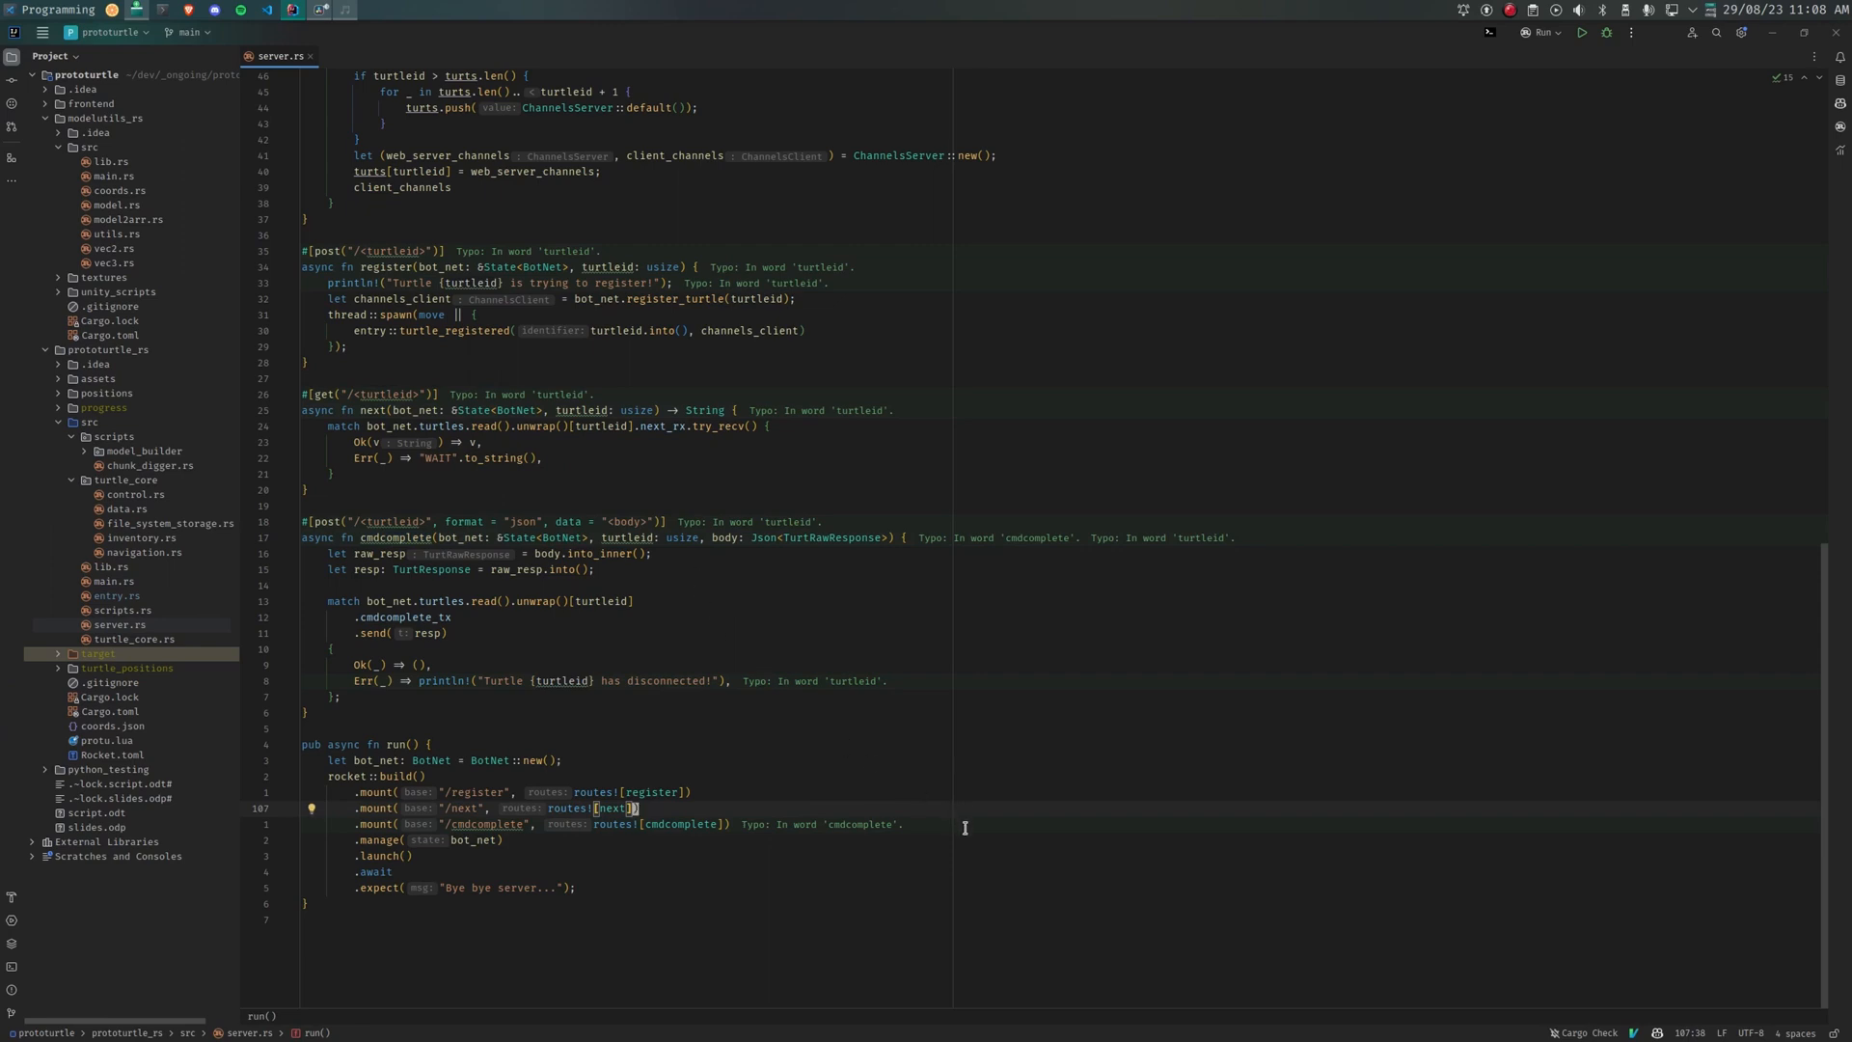
pyautogui.moveTo(328, 378)
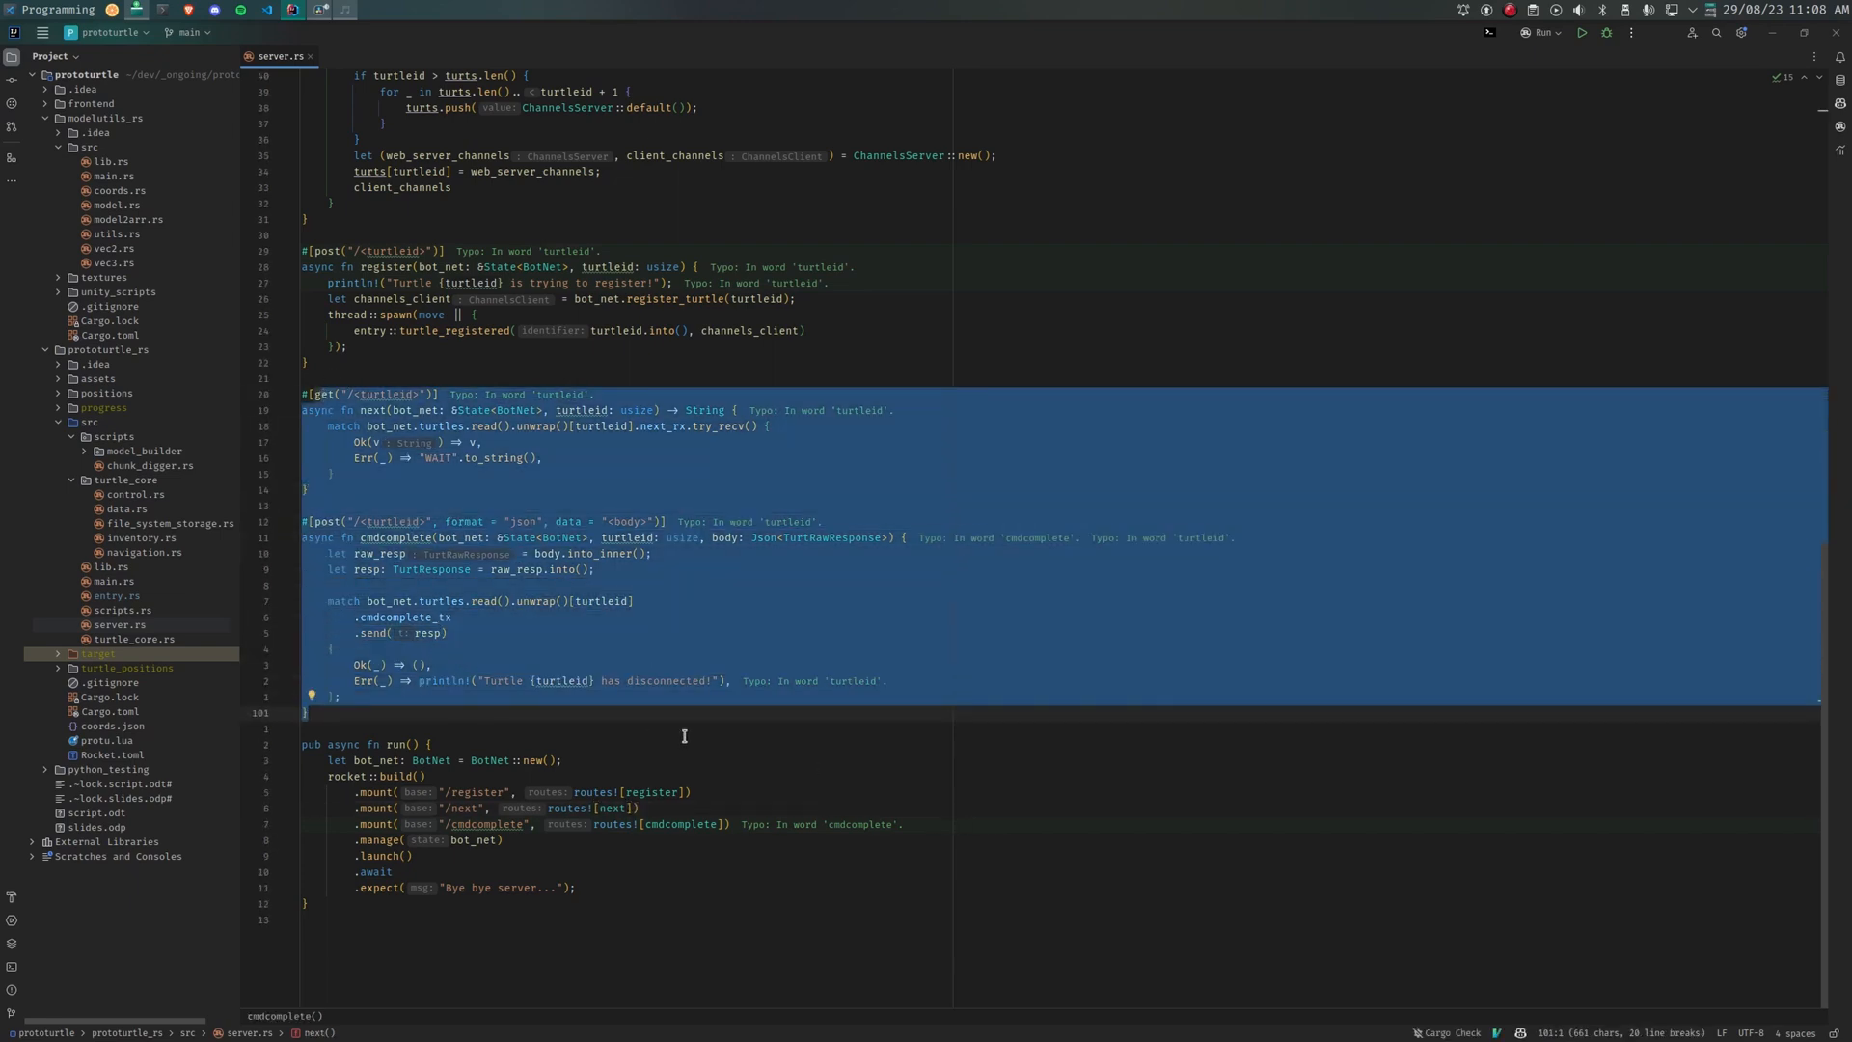
pyautogui.moveTo(660, 729)
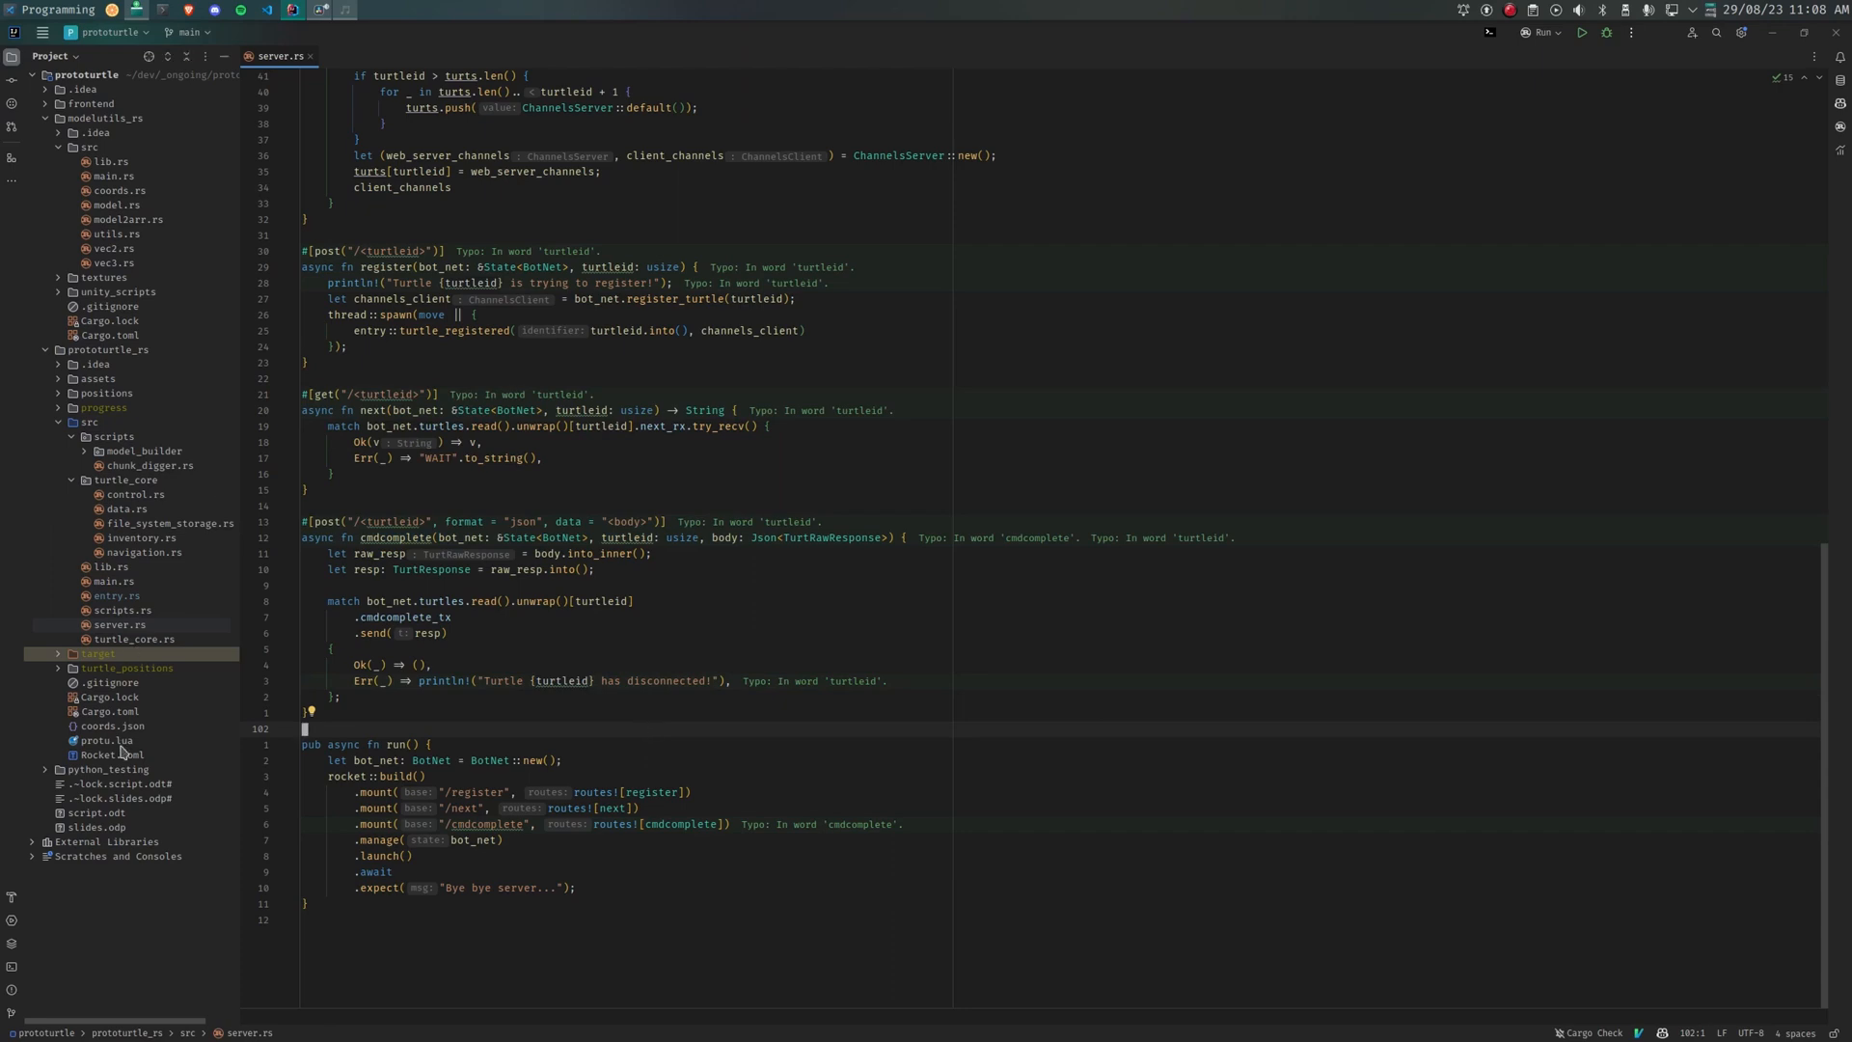
# Step: Scroll through proto.lua's client code, then switch to server.rs with the ChannelsServer definitions
pyautogui.click(102, 741)
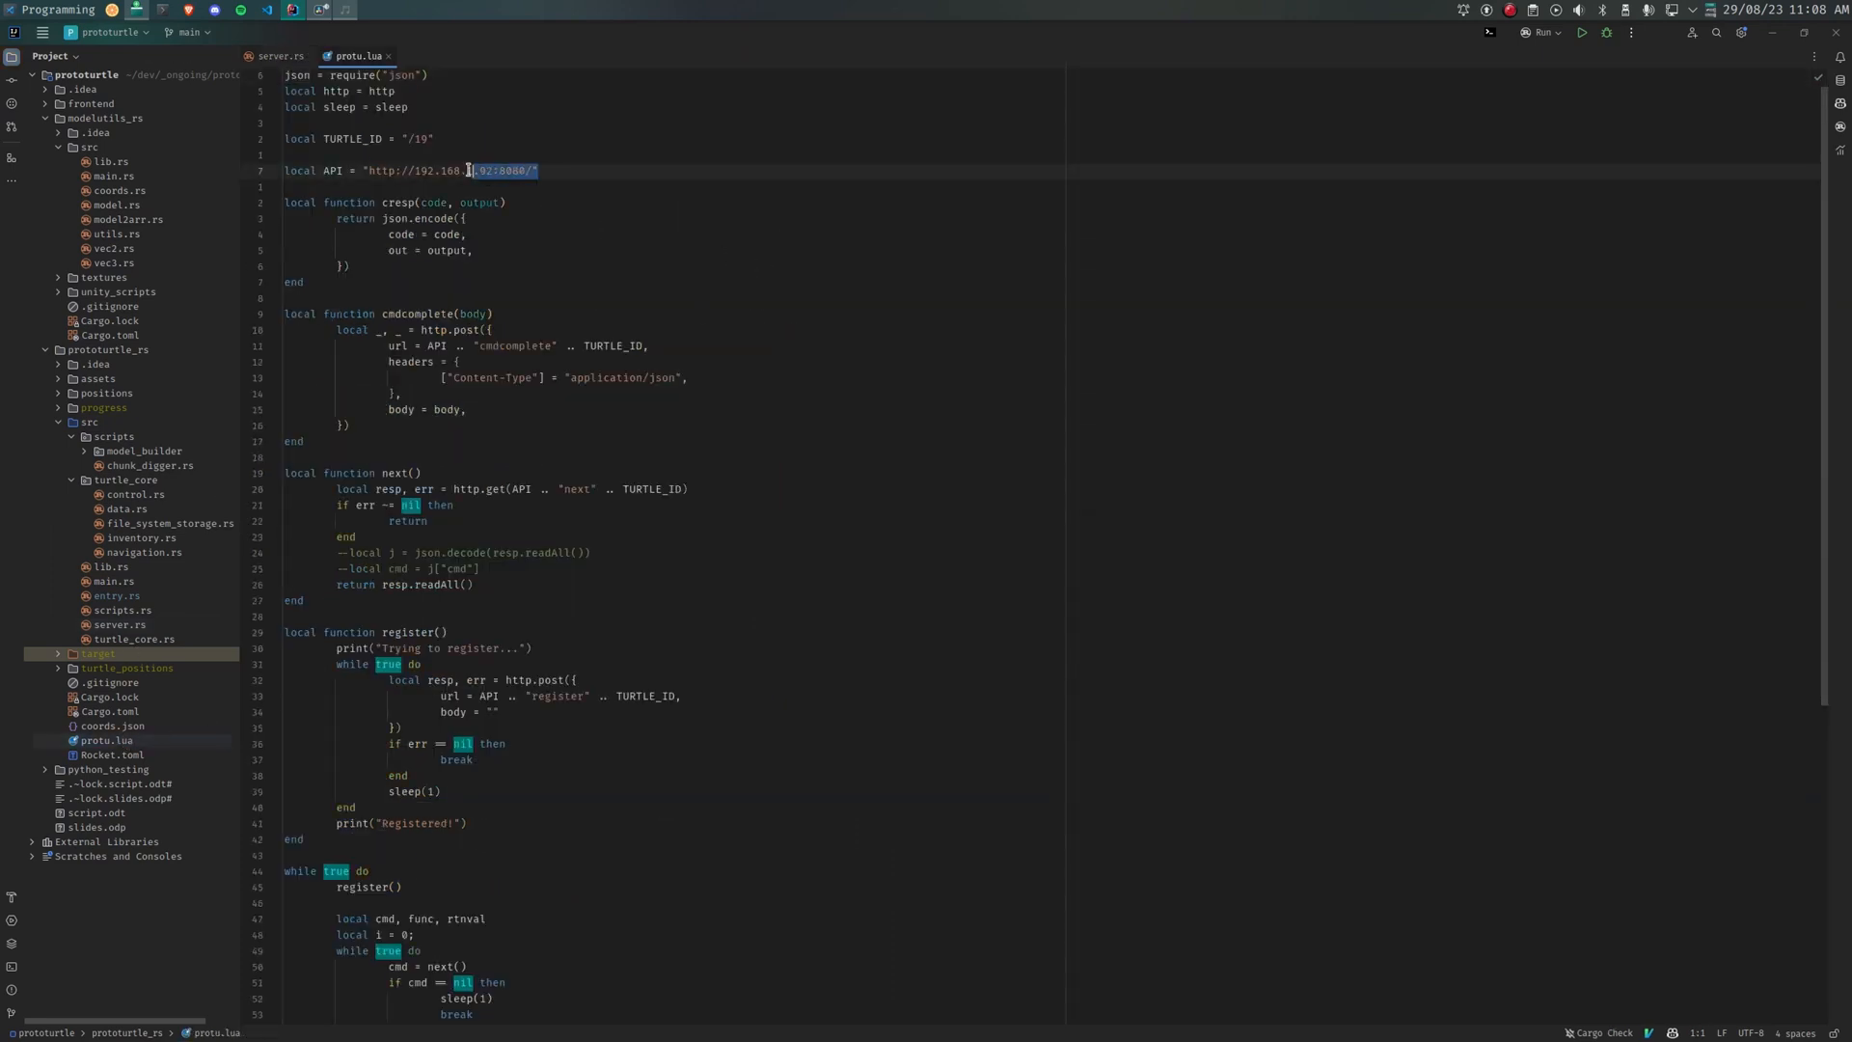
pyautogui.scroll(-3)
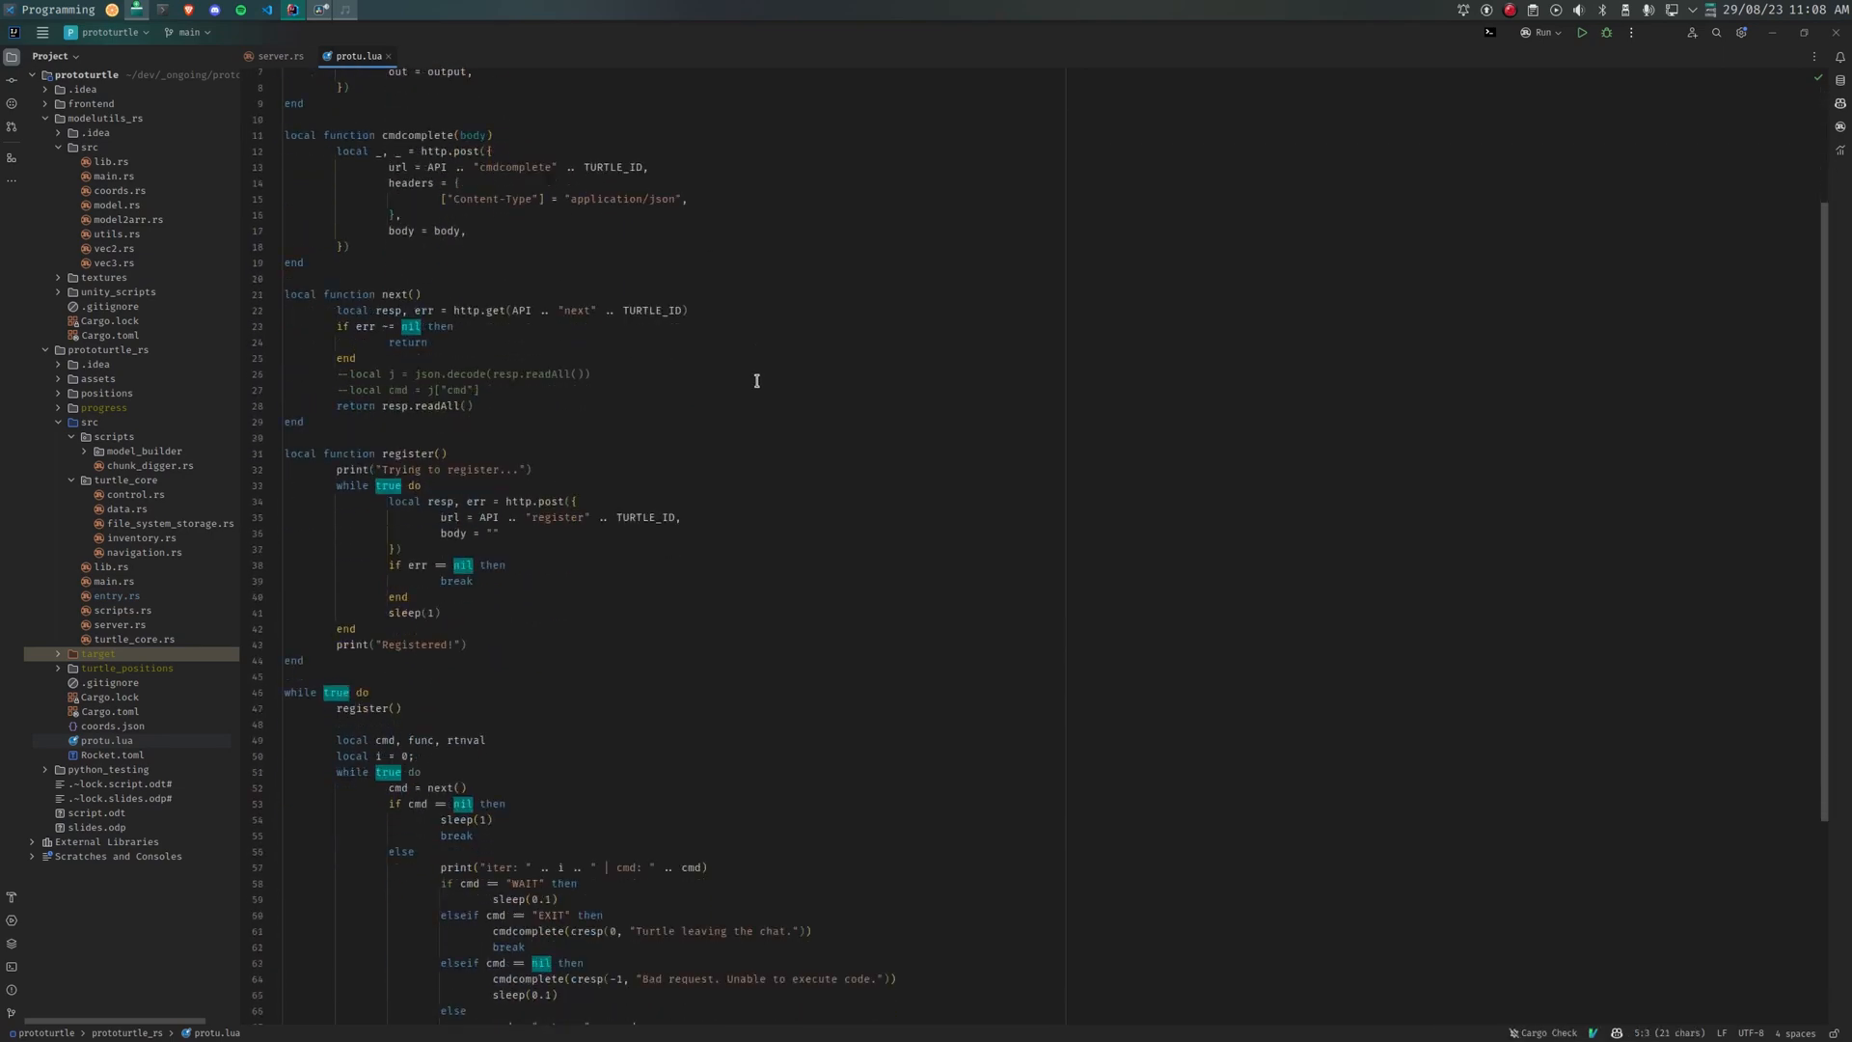
pyautogui.scroll(-3)
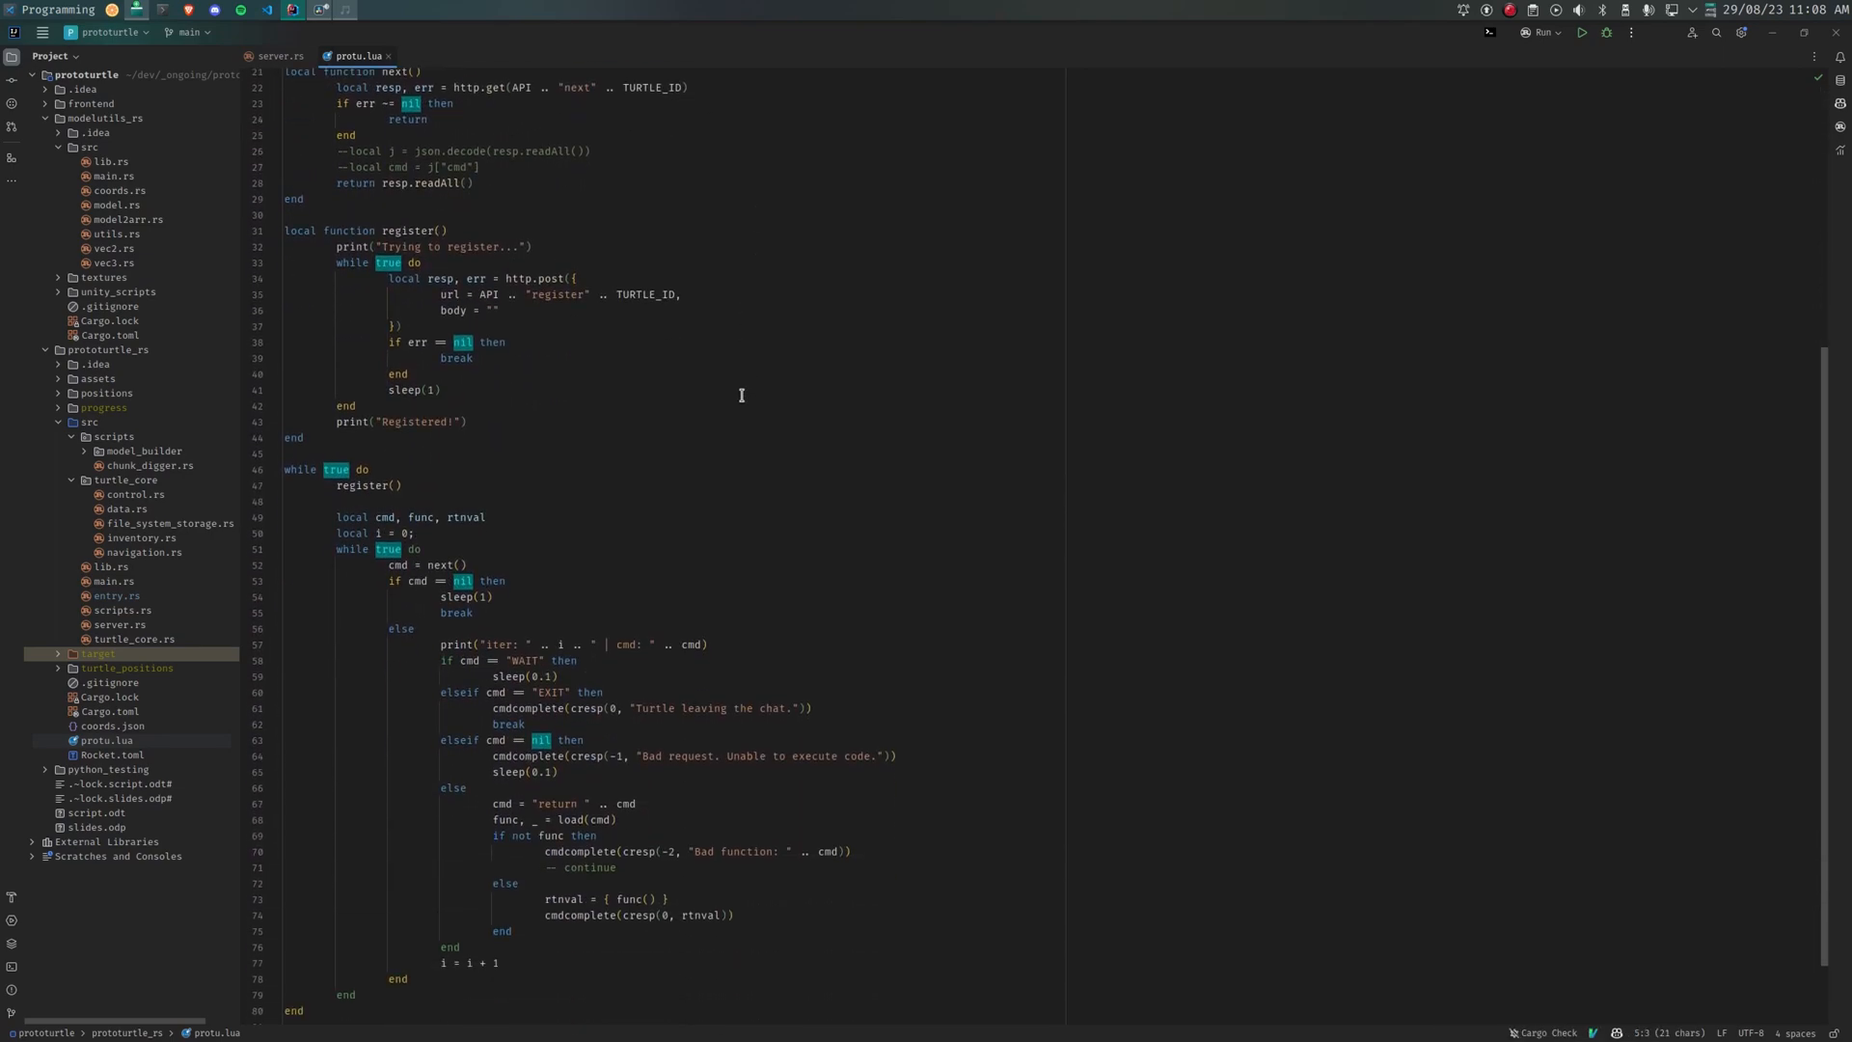
pyautogui.scroll(-3)
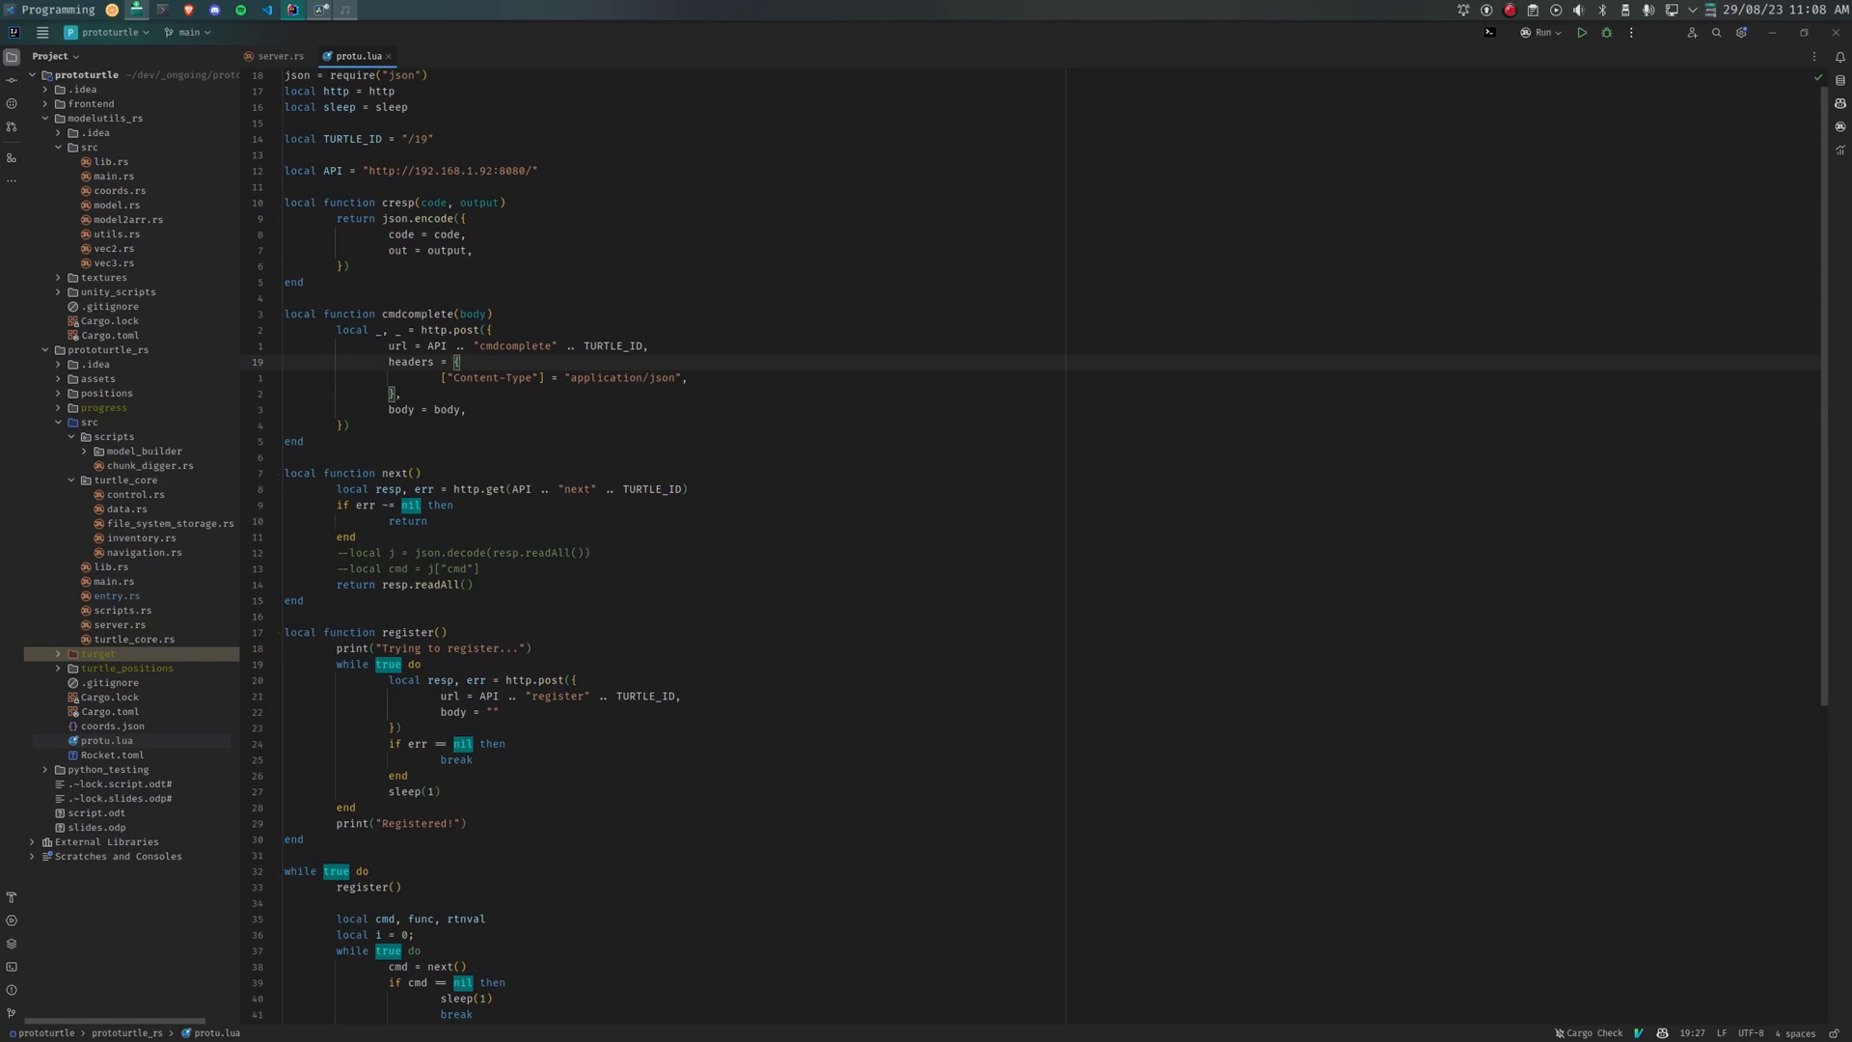
pyautogui.click(280, 54)
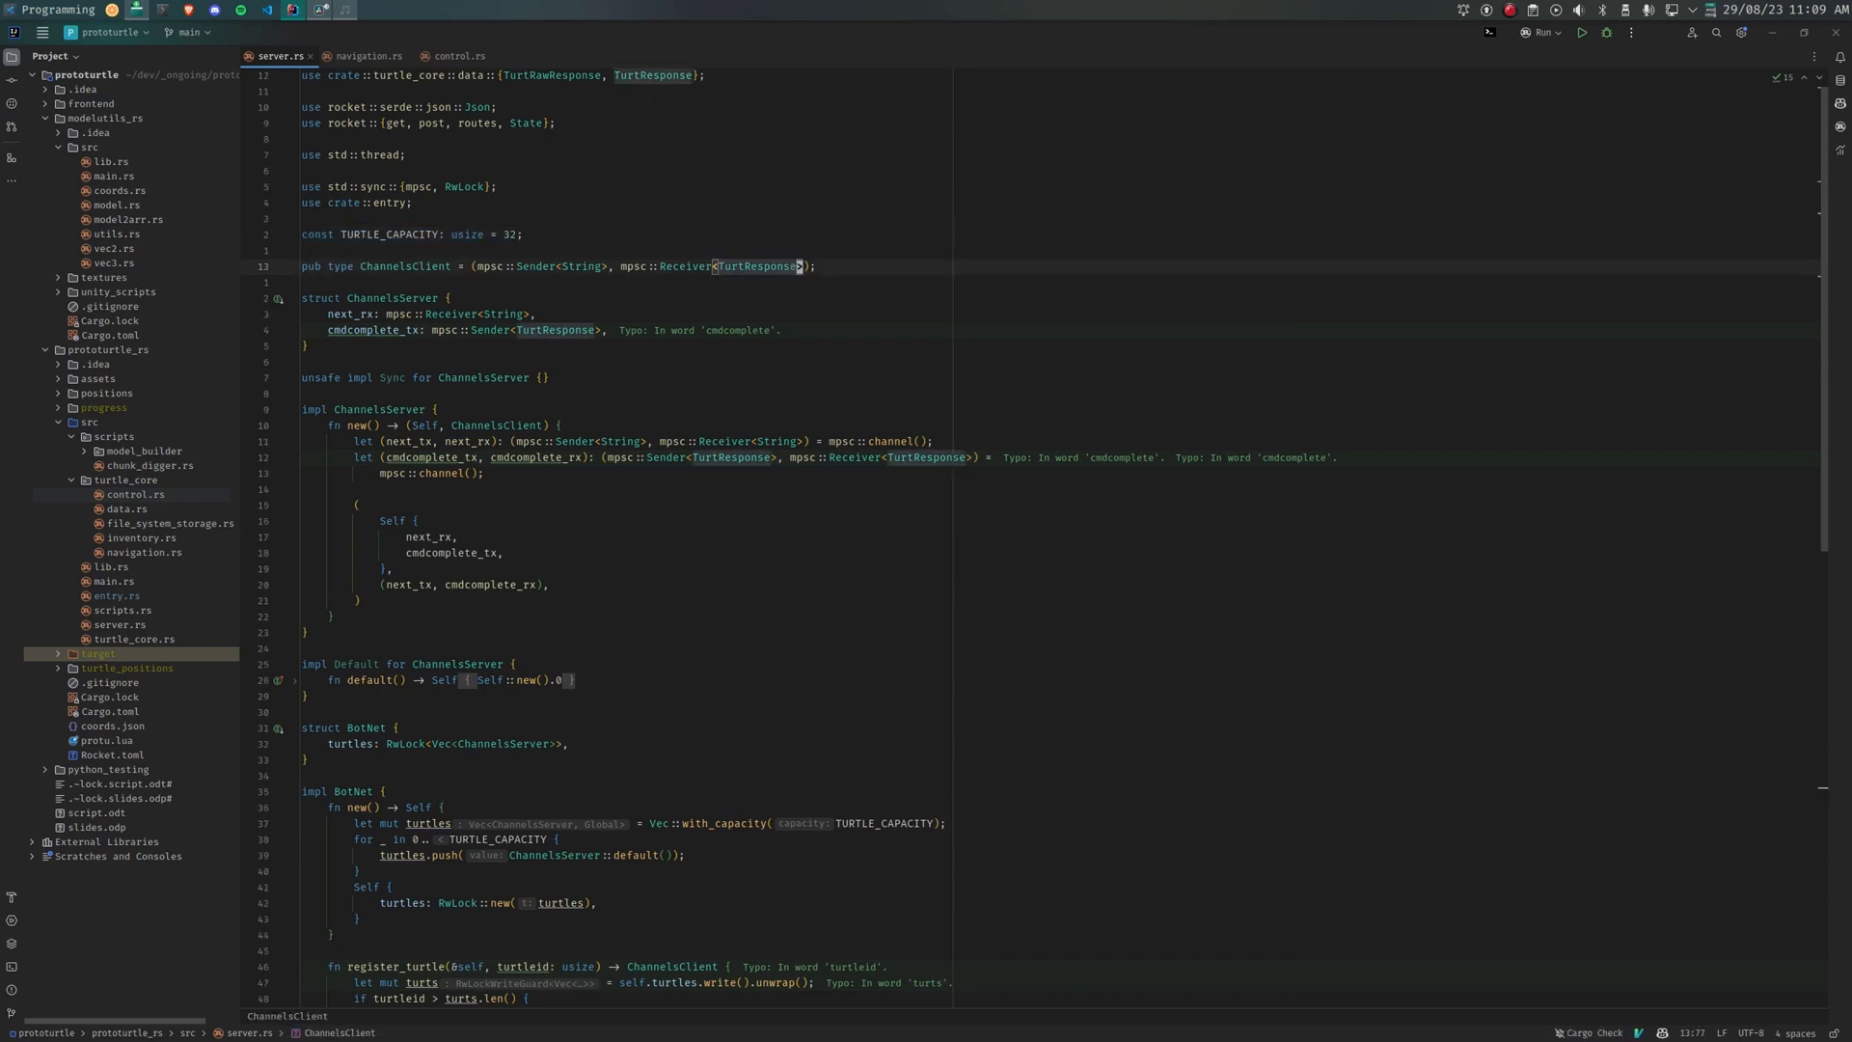
# Step: Review server.rs's channel code and the cmdcomplete route, returning to it via the Switcher
pyautogui.doubleClick(580, 266)
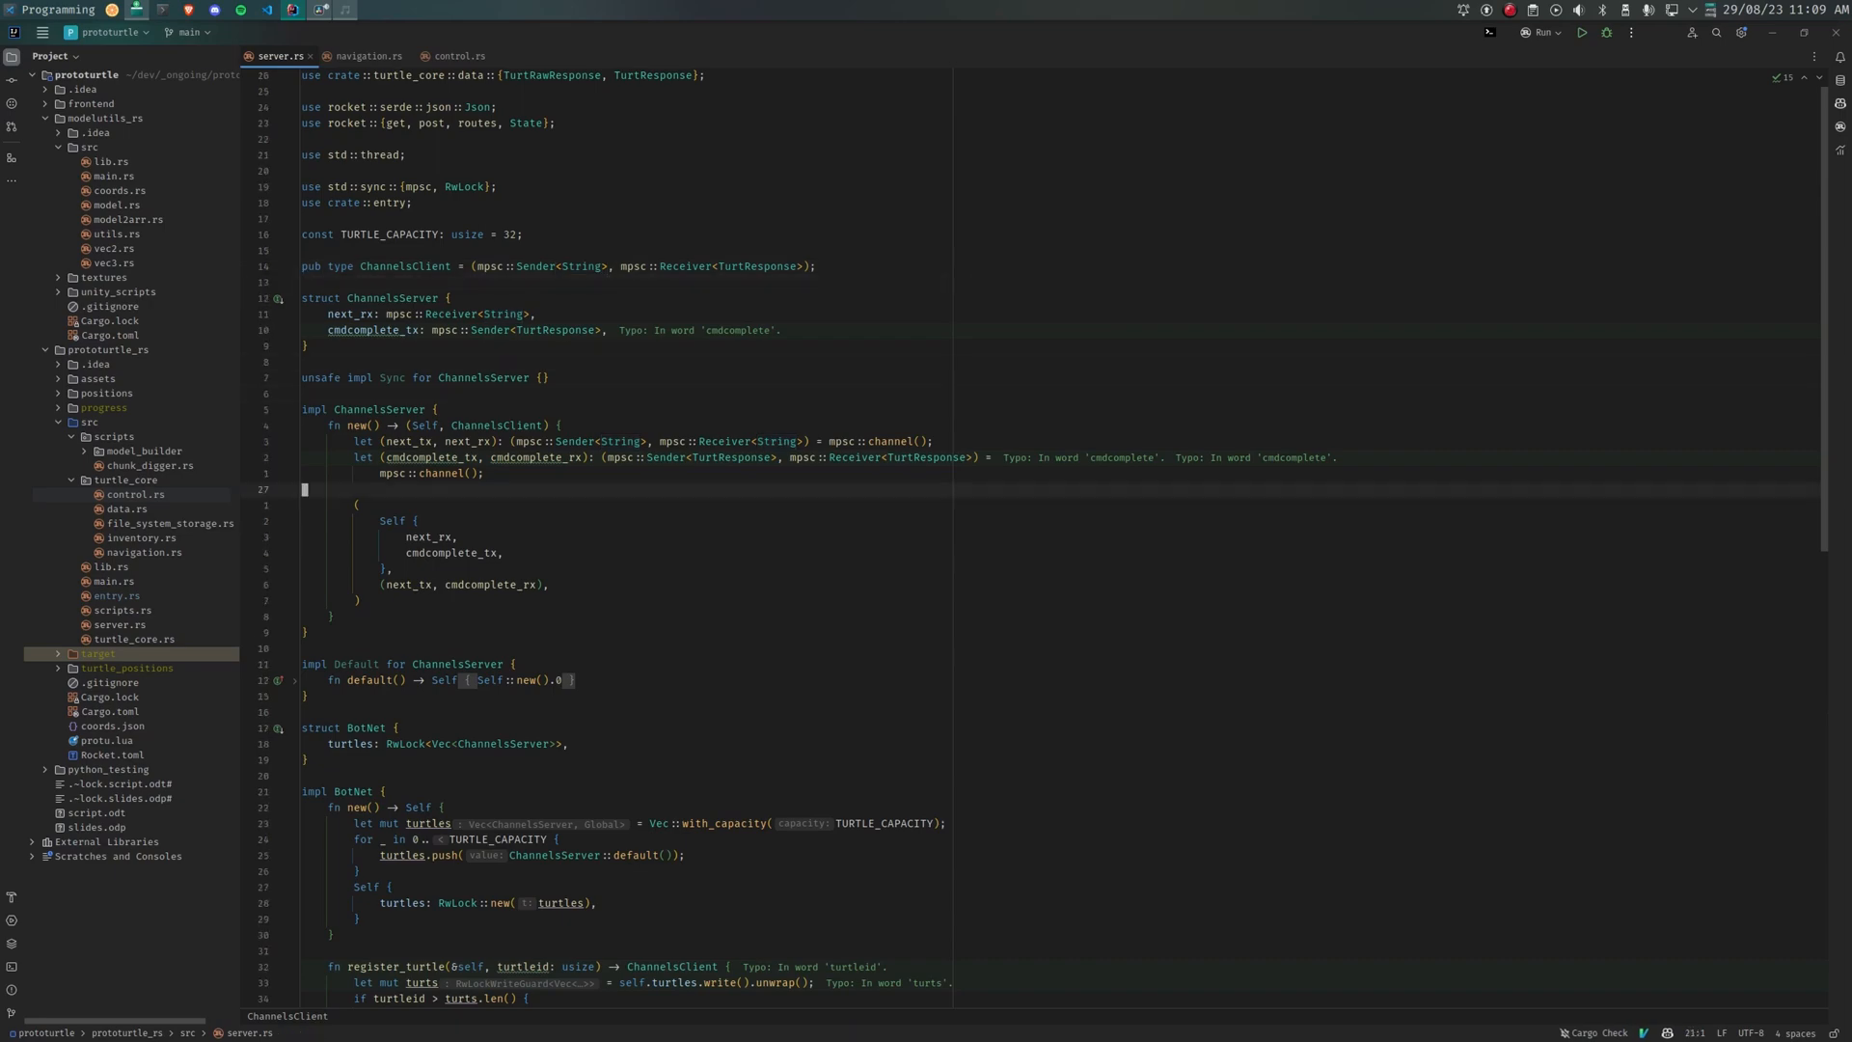
pyautogui.scroll(-3)
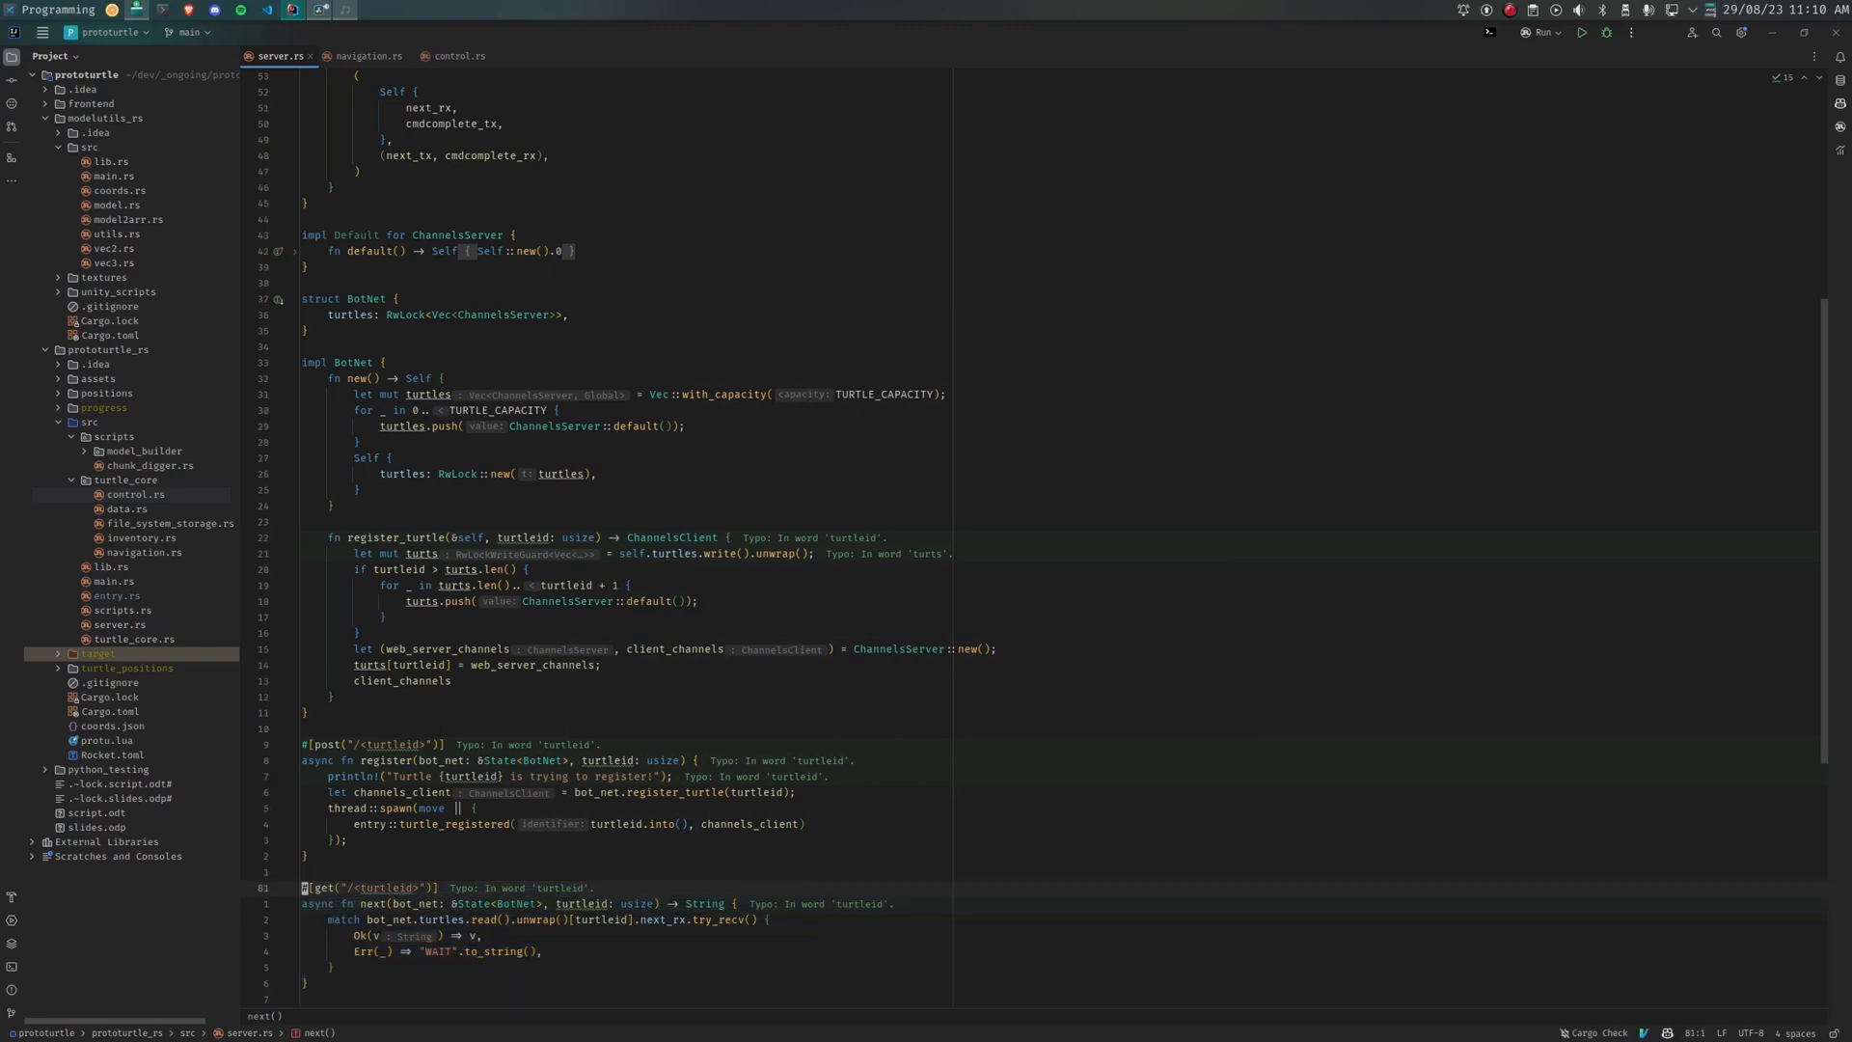
pyautogui.click(457, 54)
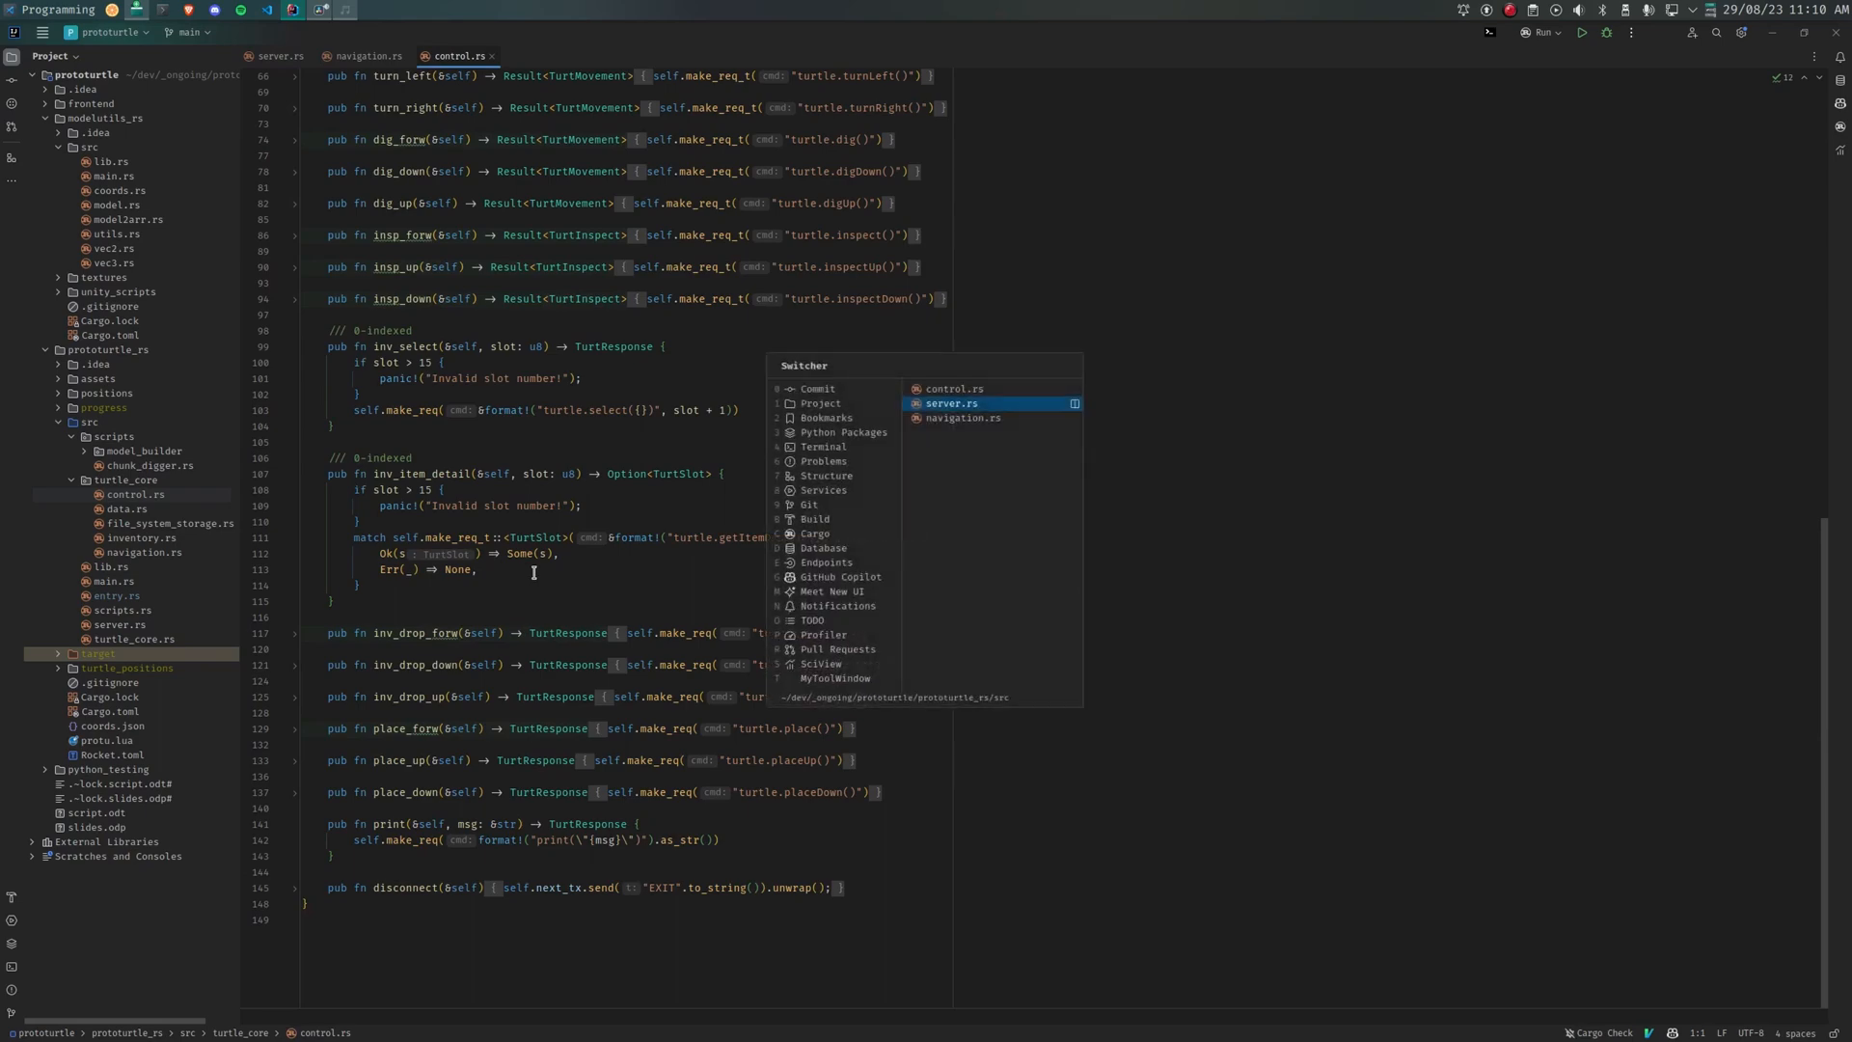
pyautogui.click(951, 403)
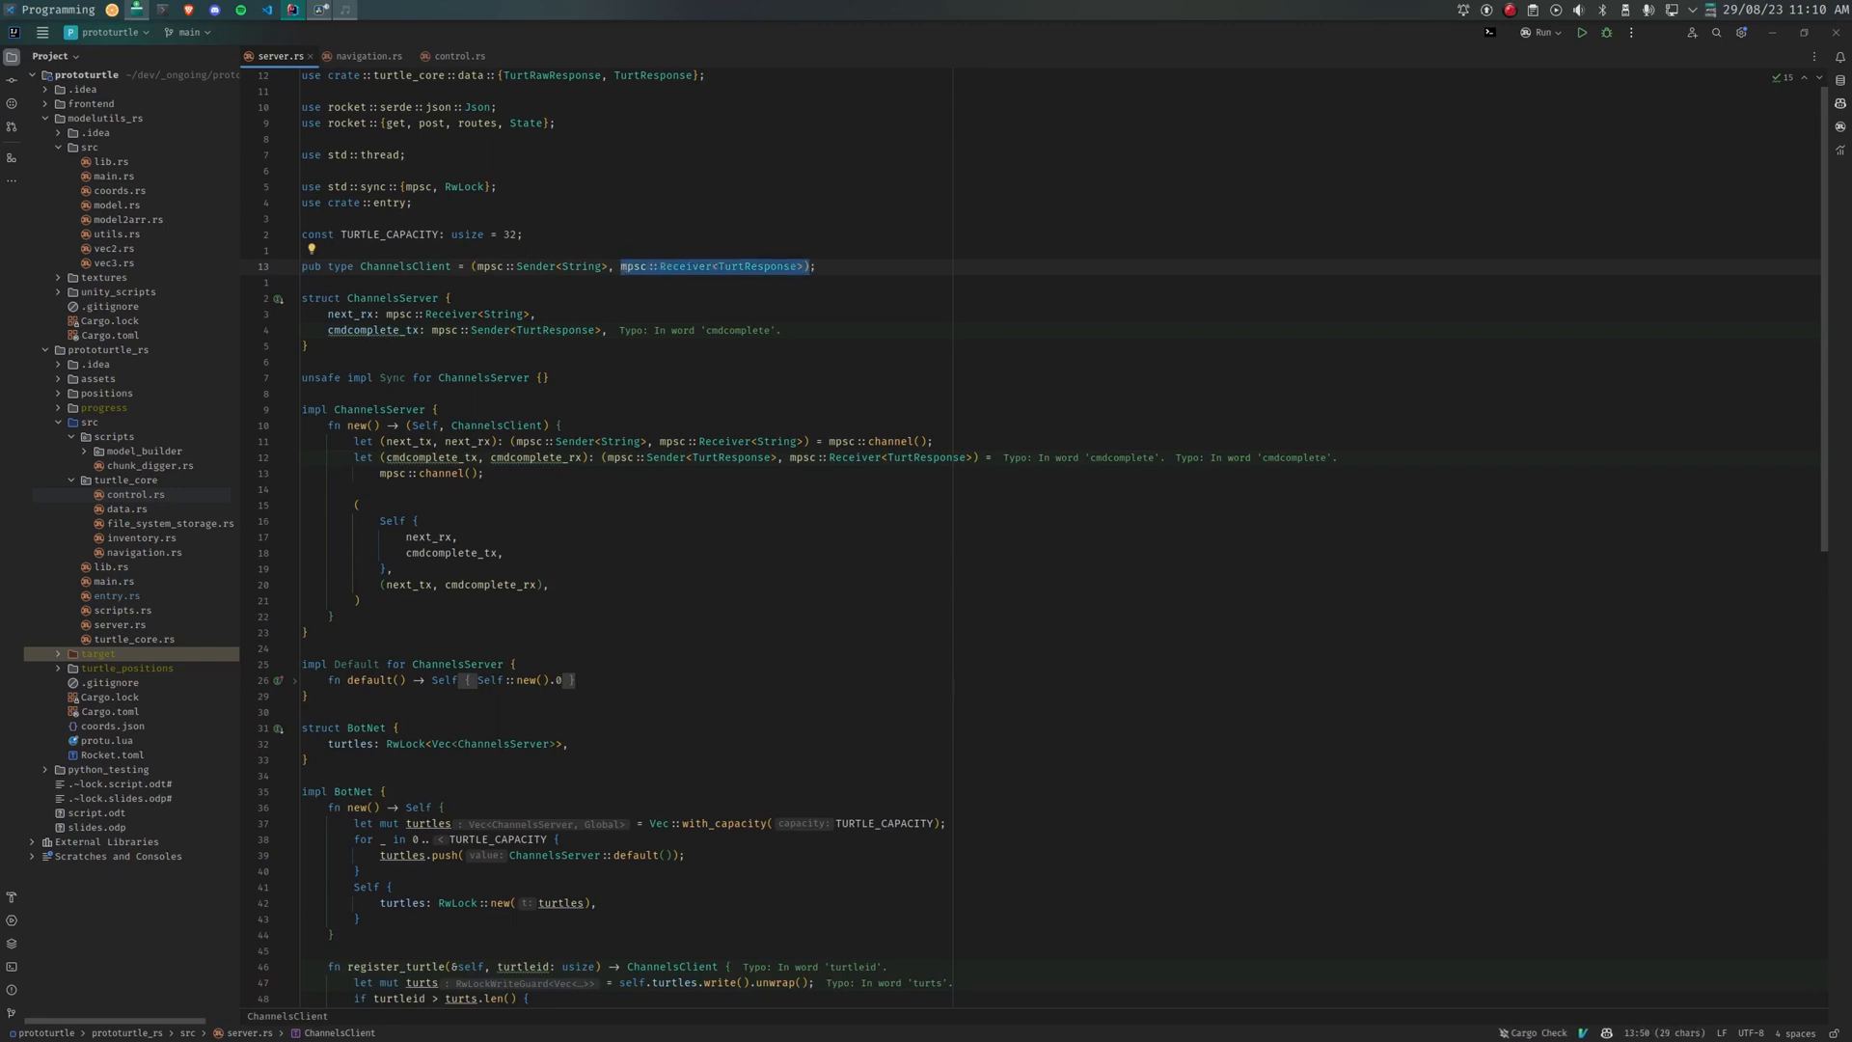
# Step: Scroll to the request handlers, then switch to control.rs showing the TurtControl struct
pyautogui.scroll(-3)
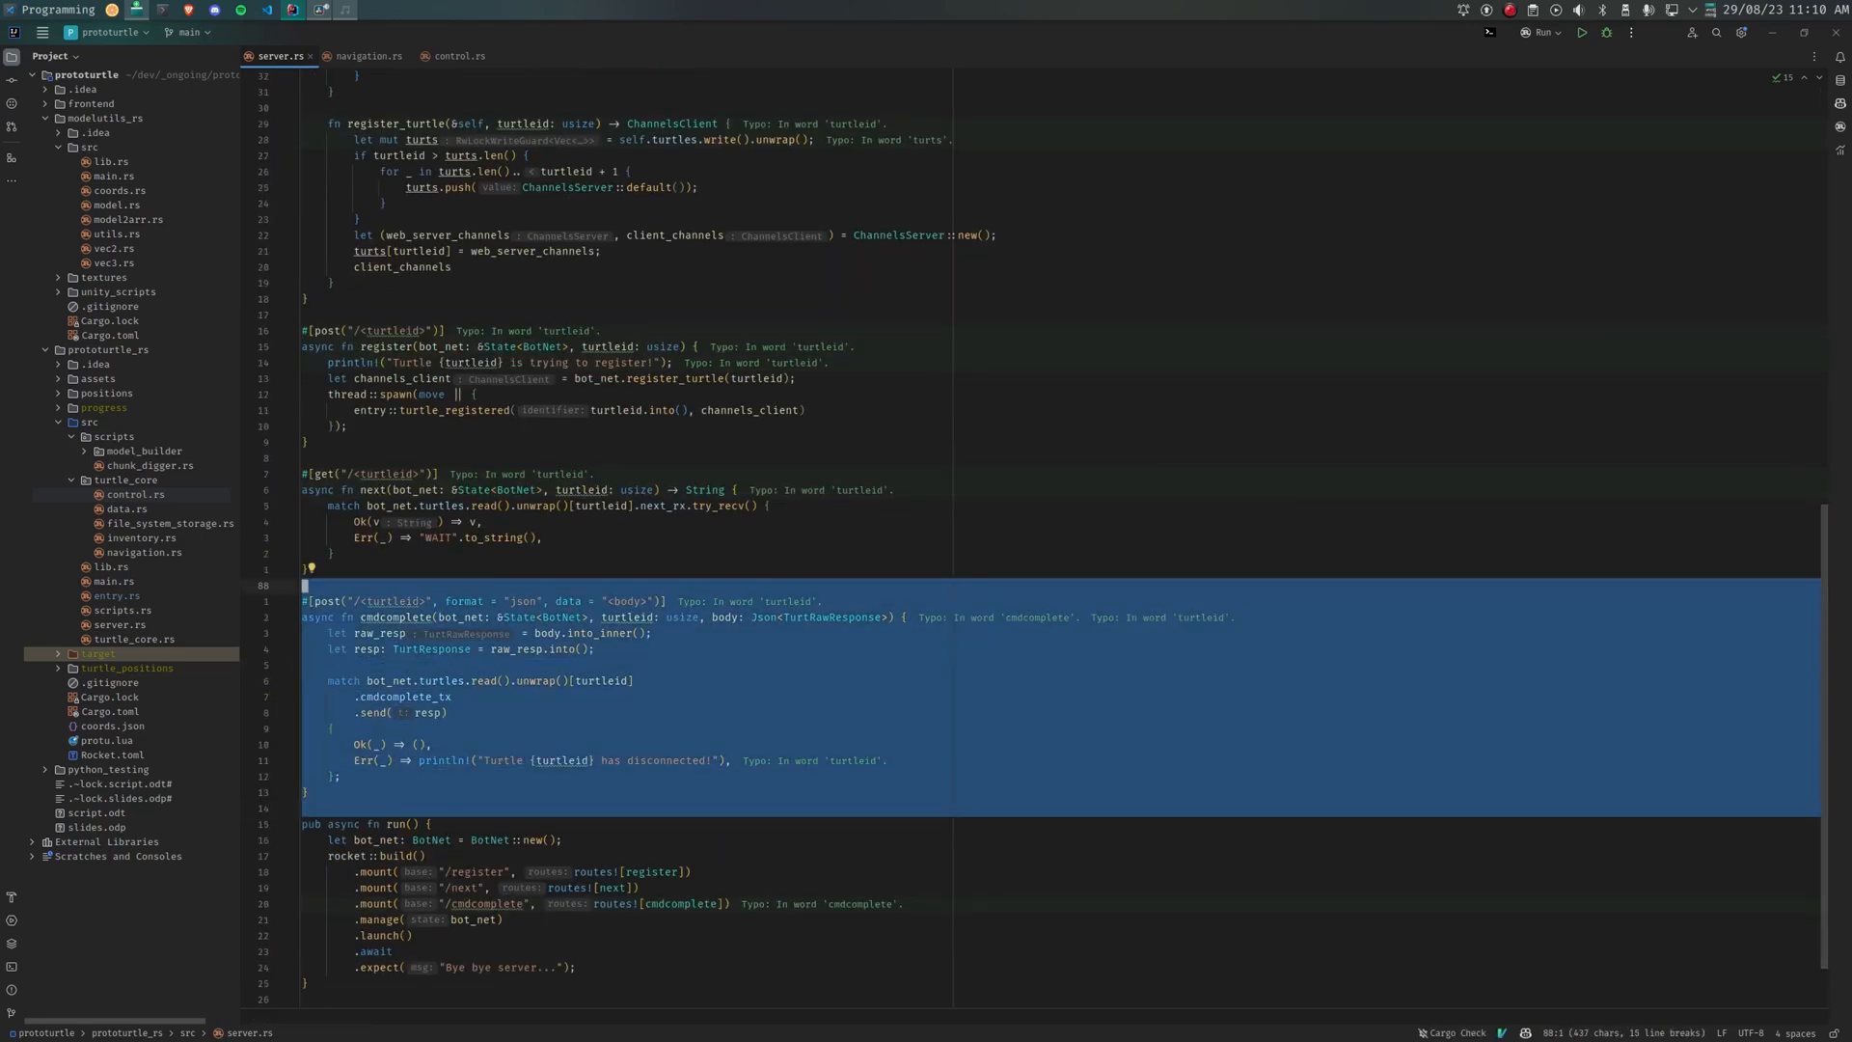
pyautogui.click(451, 54)
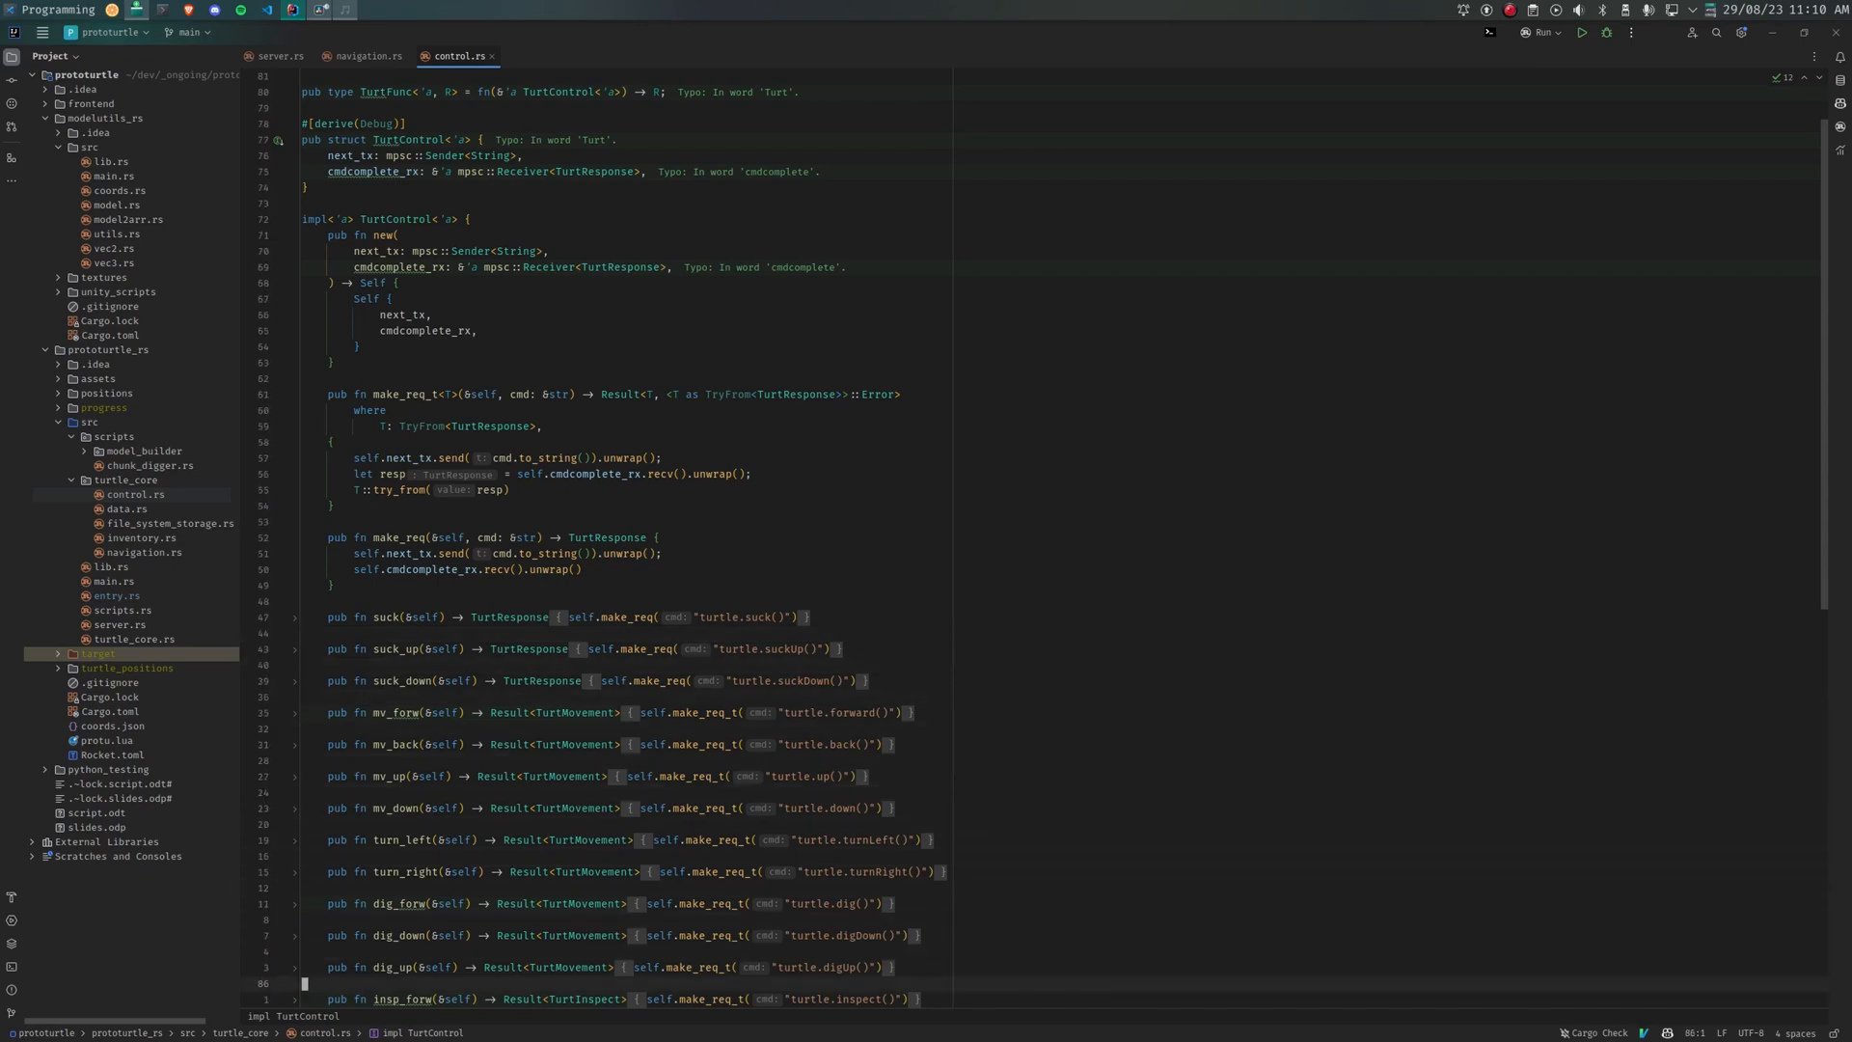
# Step: Browse control.rs and navigation.rs to the end, then open scripts/chunk_digger.rs from the project tree
pyautogui.scroll(-3)
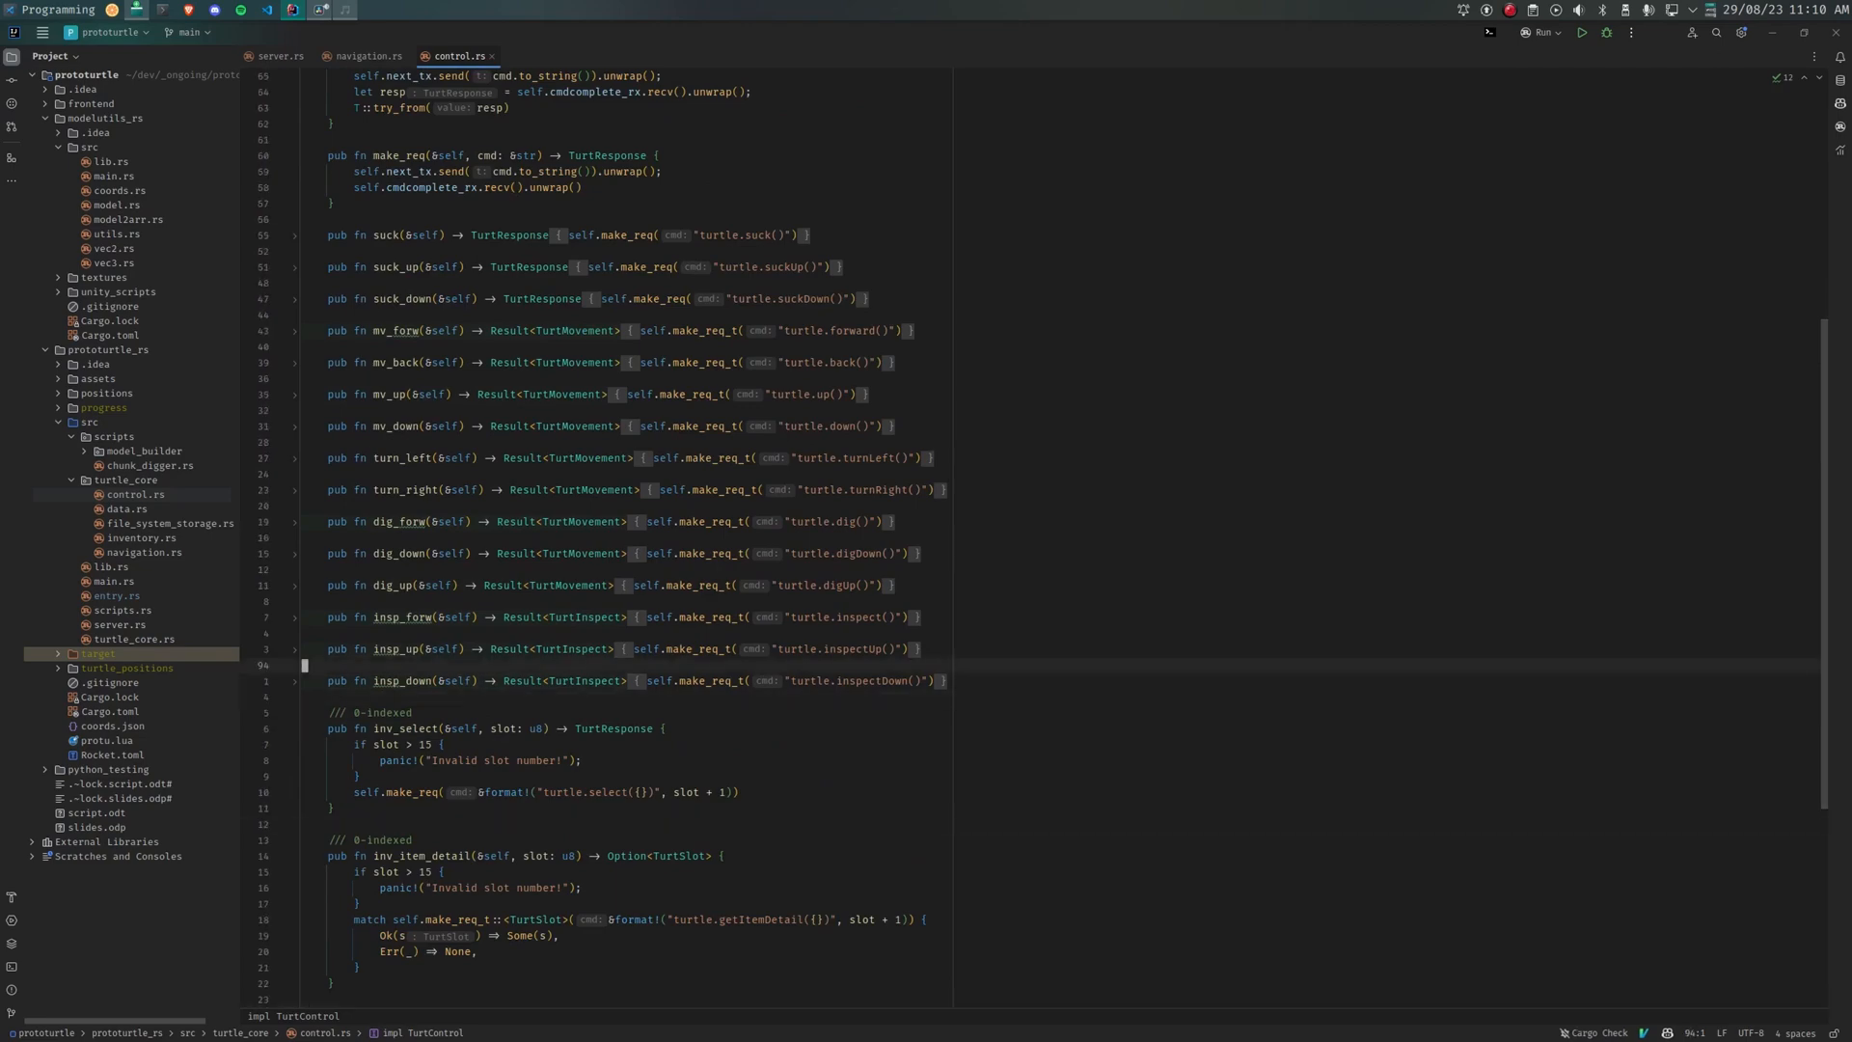
pyautogui.click(374, 54)
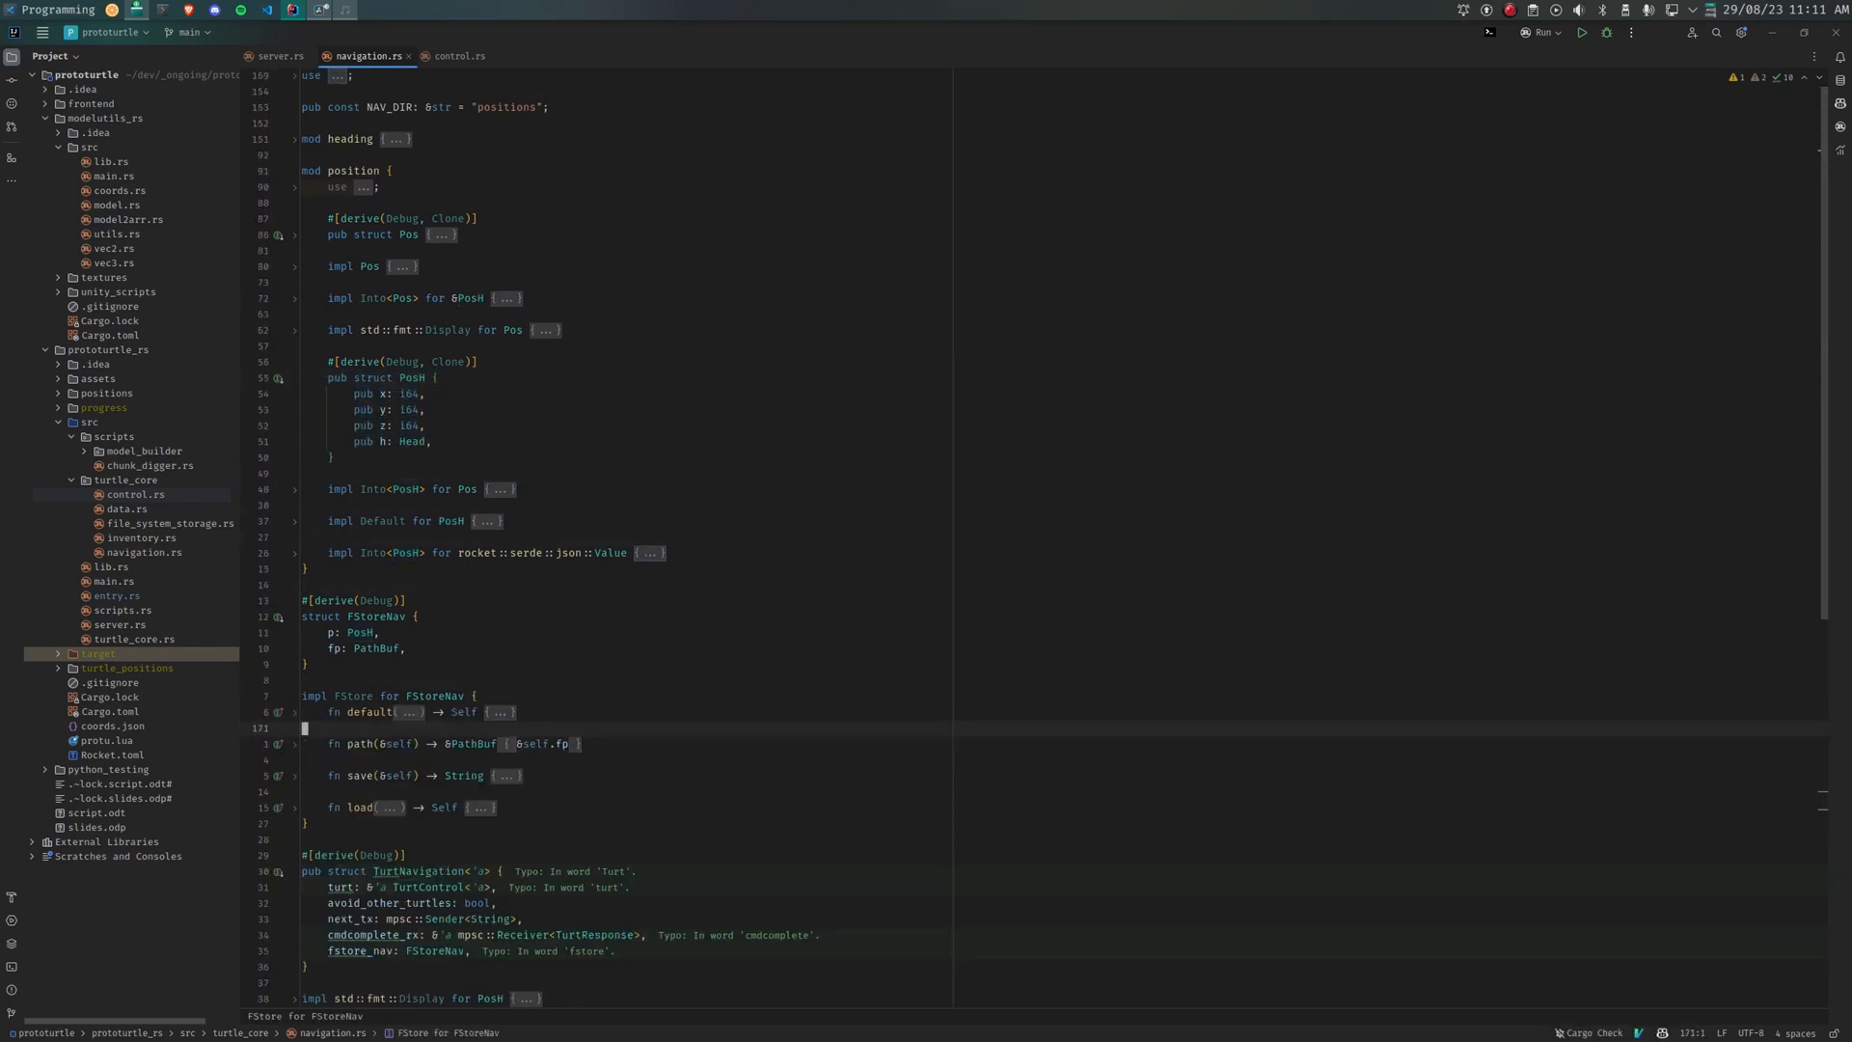
pyautogui.scroll(-3)
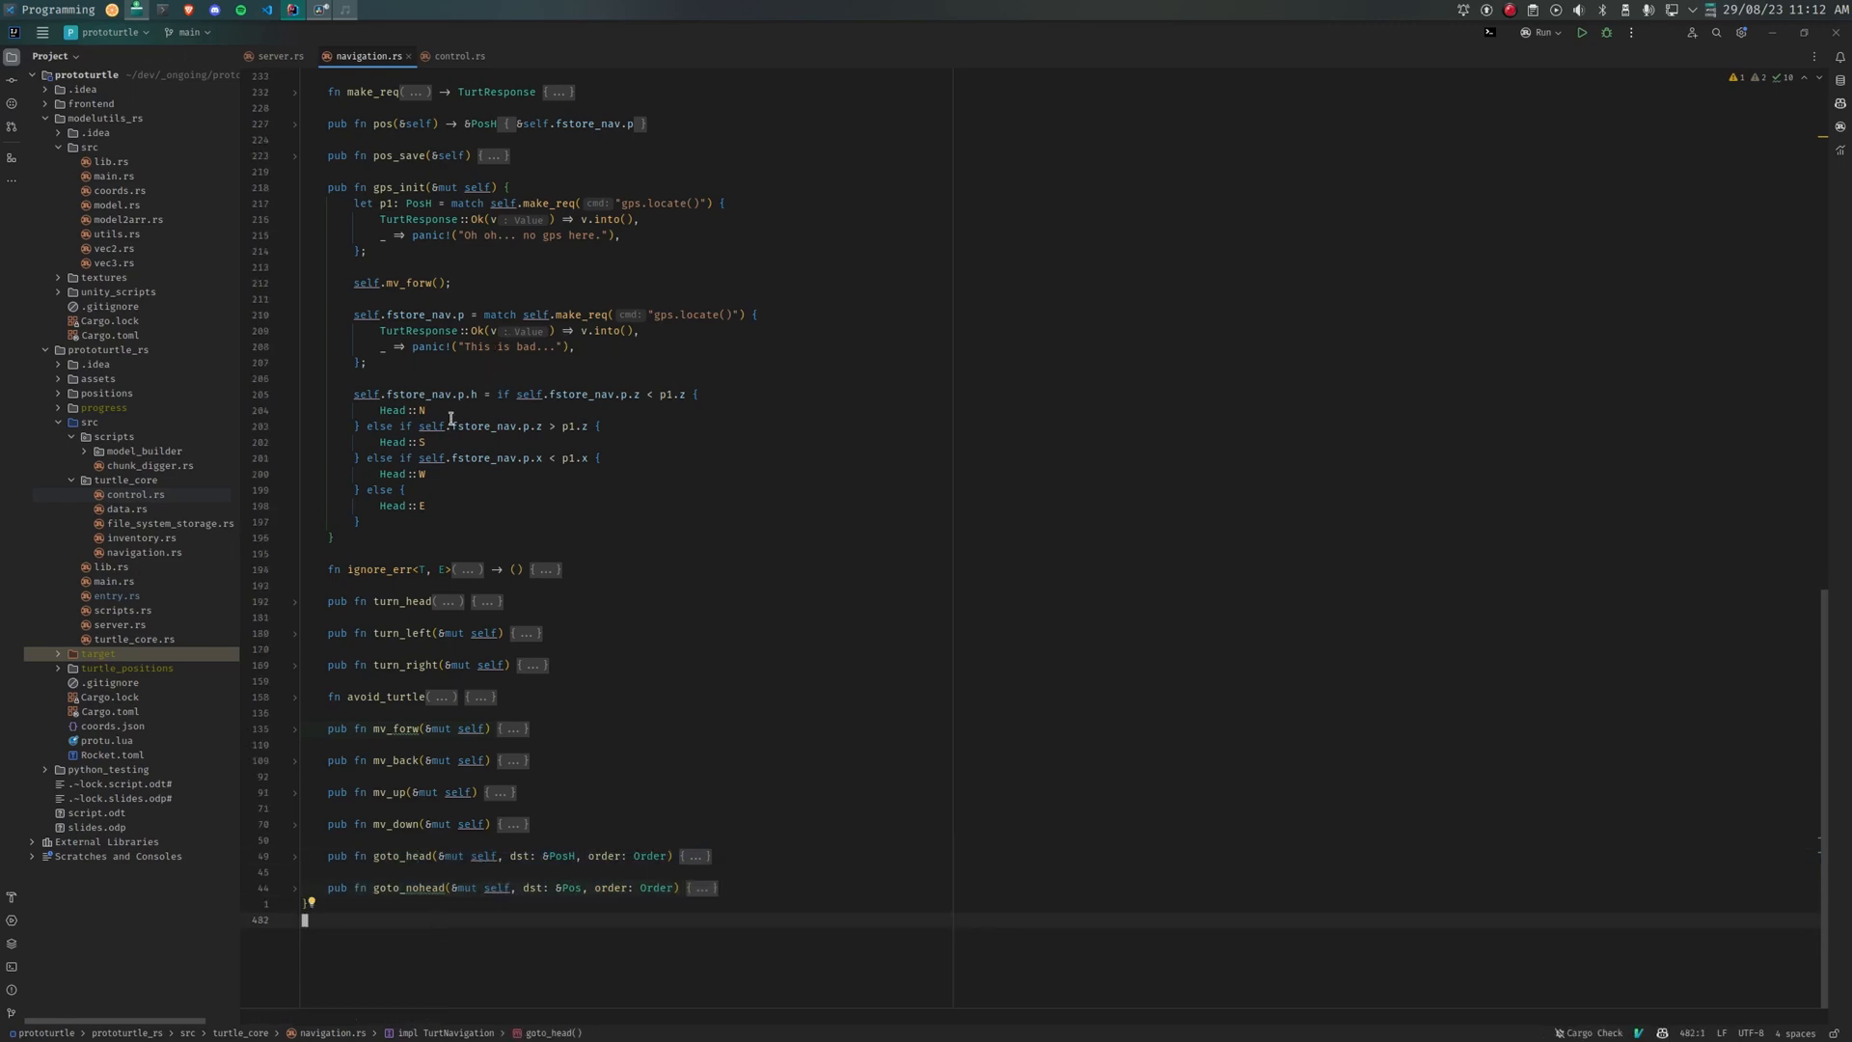
pyautogui.click(150, 464)
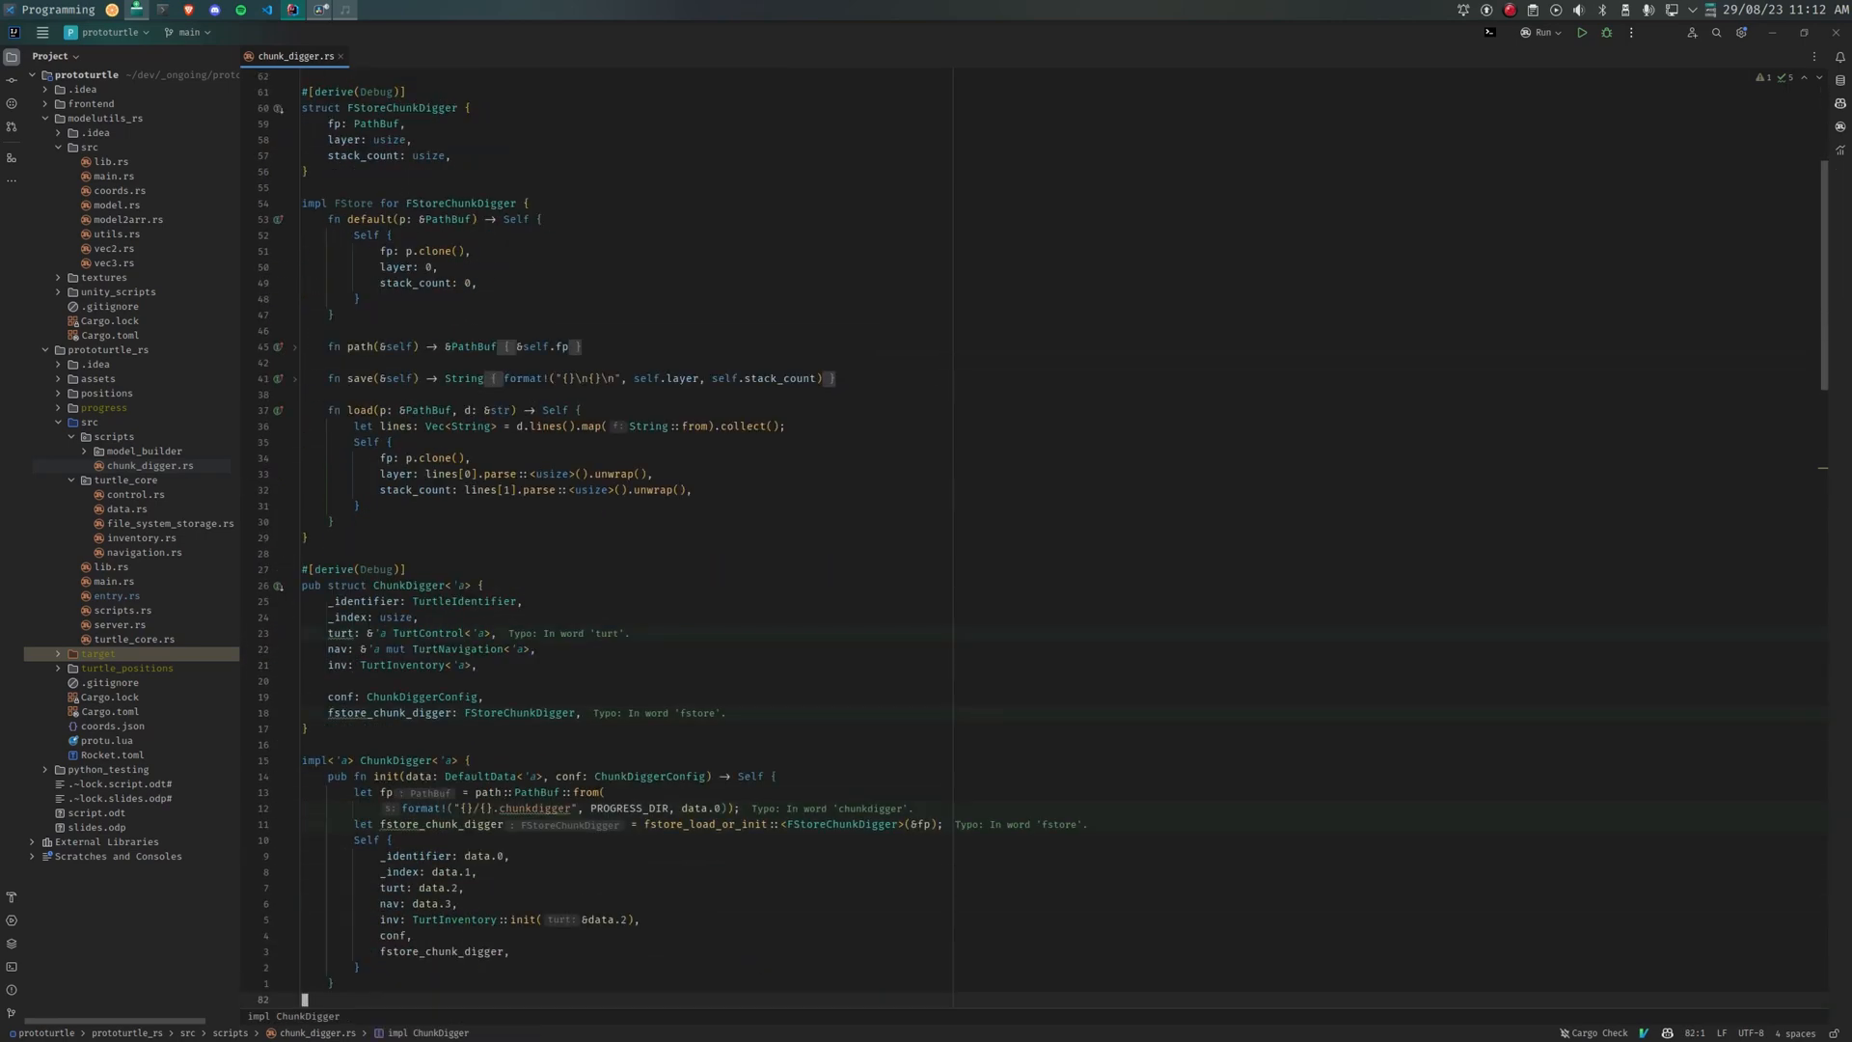
# Step: Scroll chunk_digger.rs from inv_check's chest-unloading logic down to the run() mining loop
pyautogui.scroll(-3)
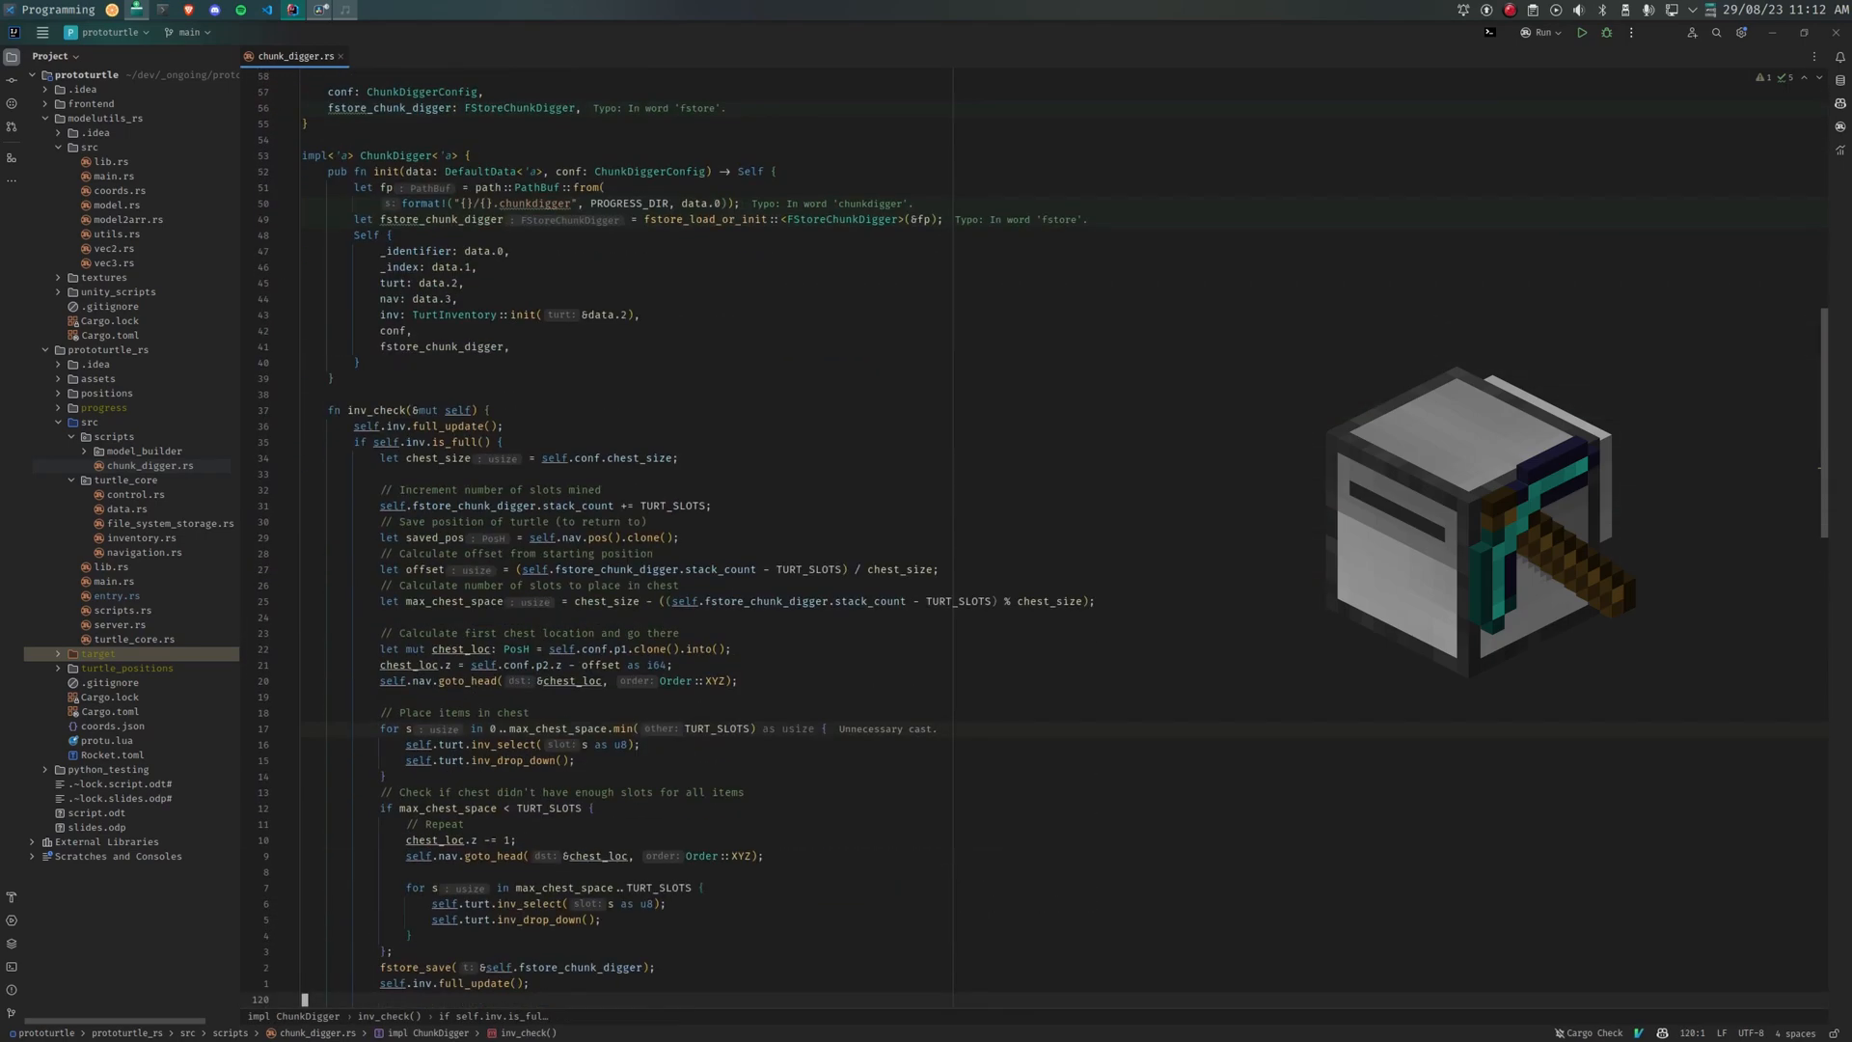
pyautogui.scroll(-3)
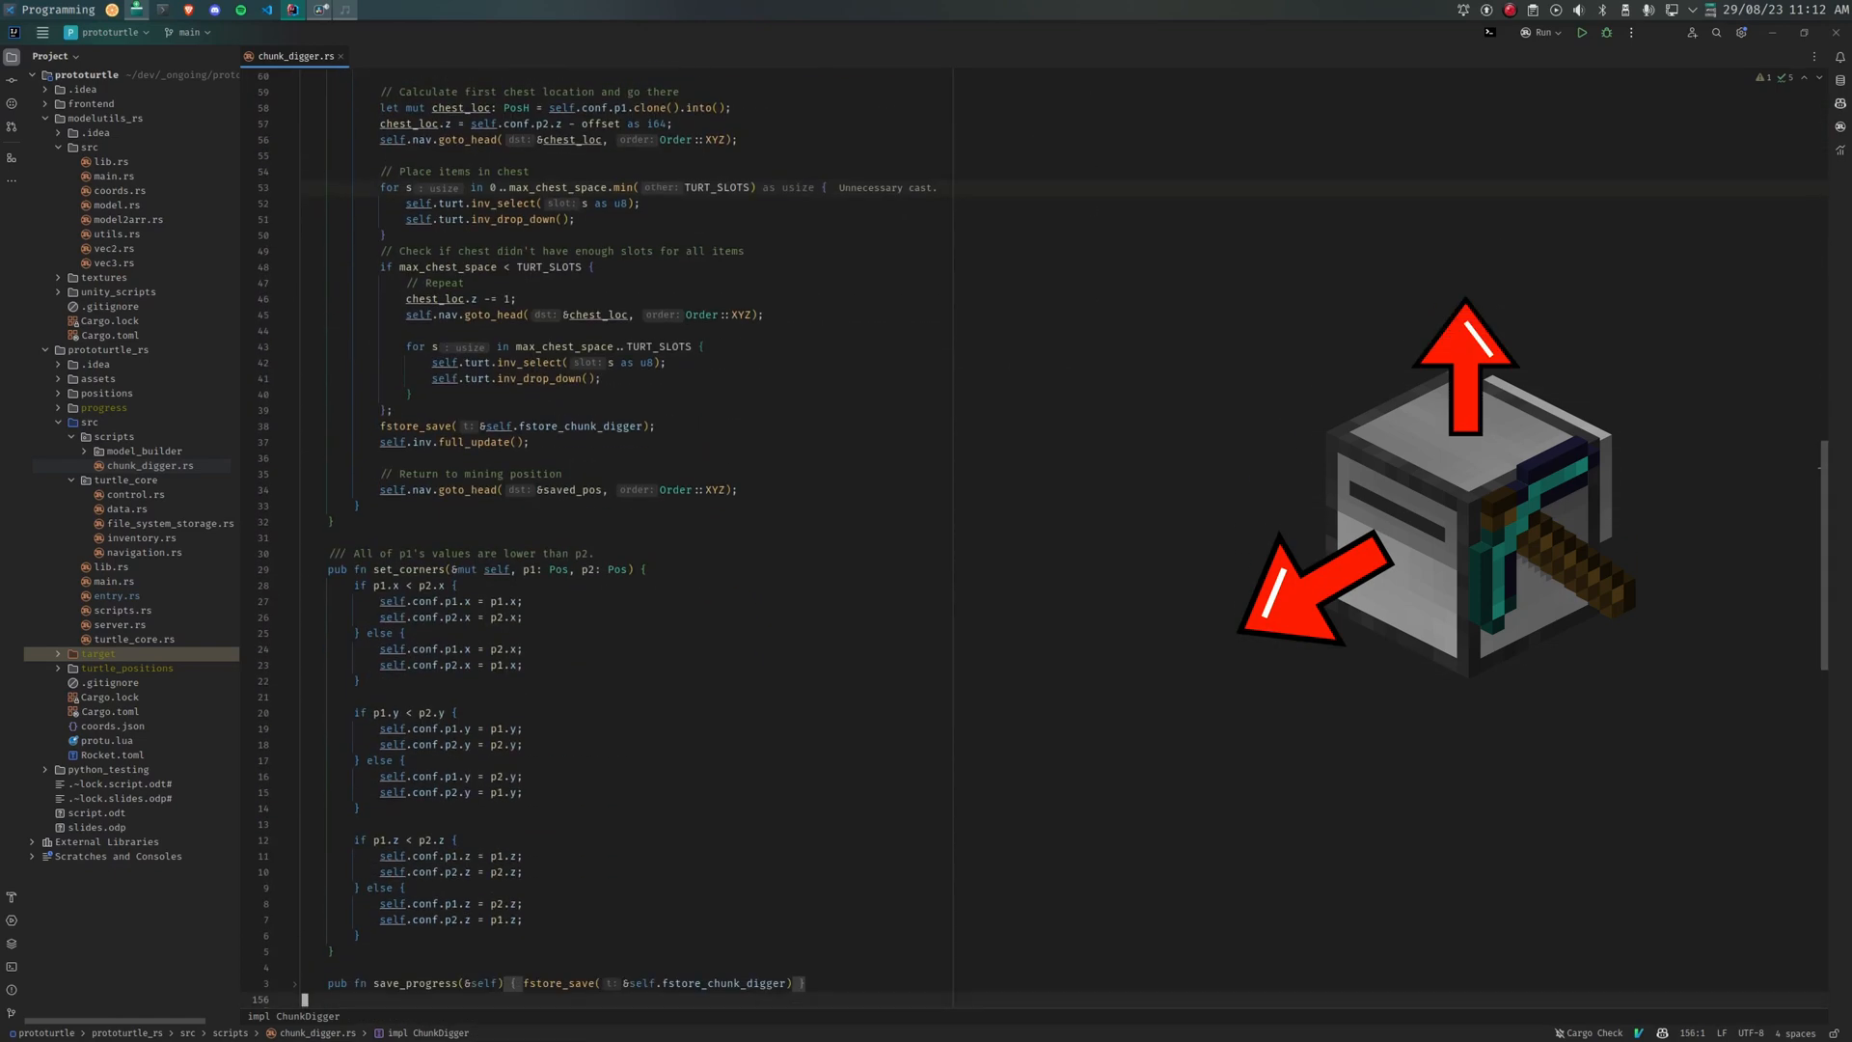
pyautogui.scroll(-3)
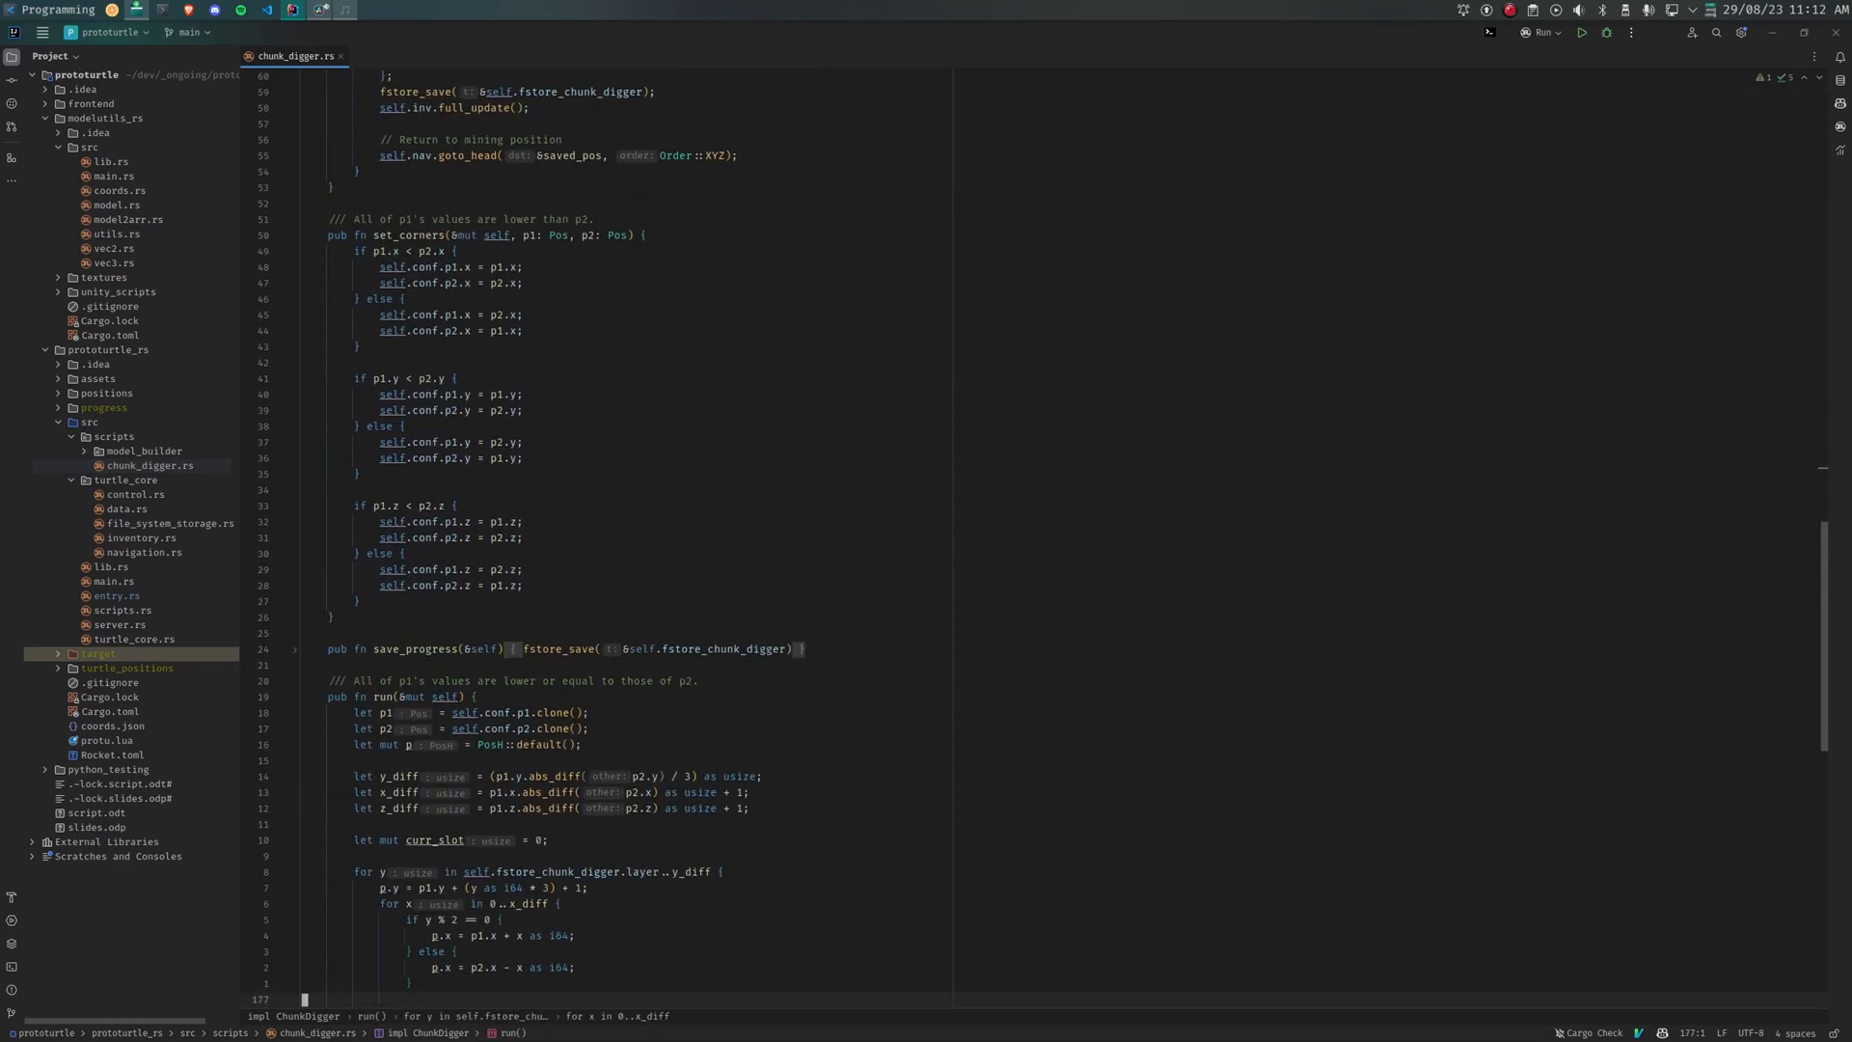
pyautogui.scroll(-3)
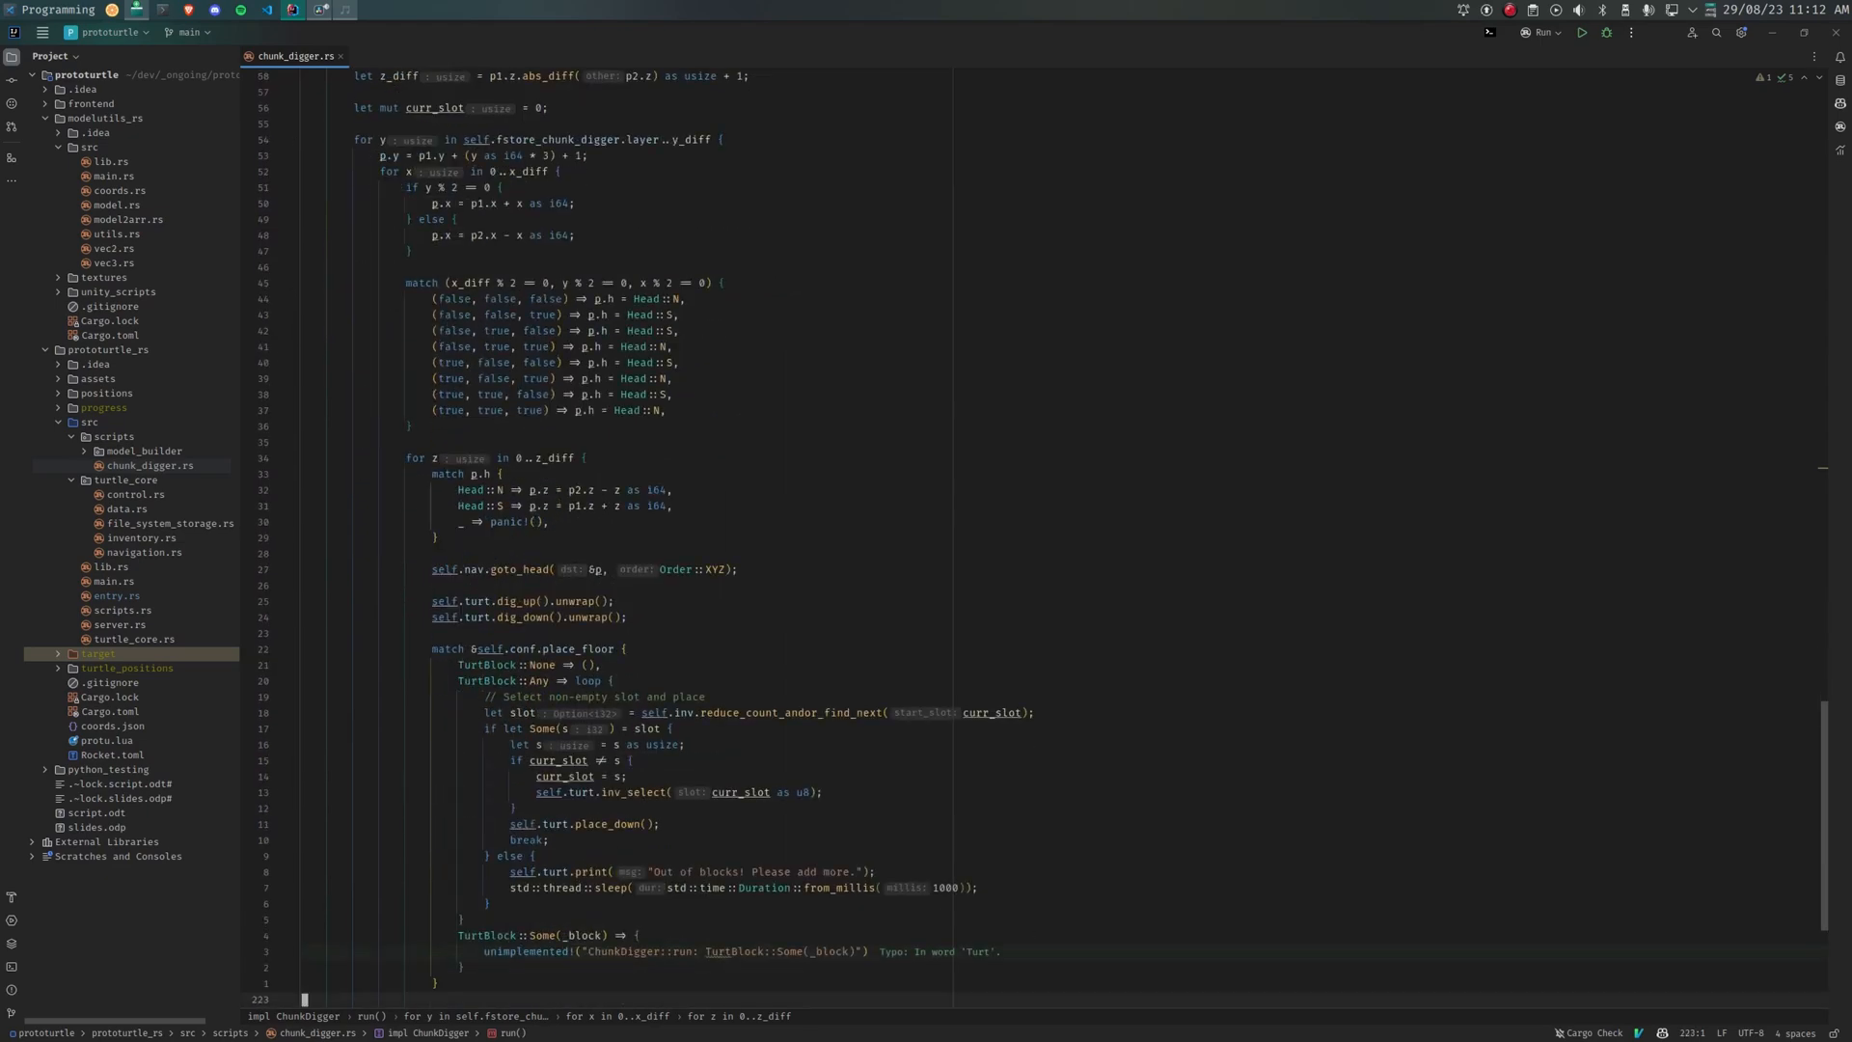
pyautogui.scroll(-3)
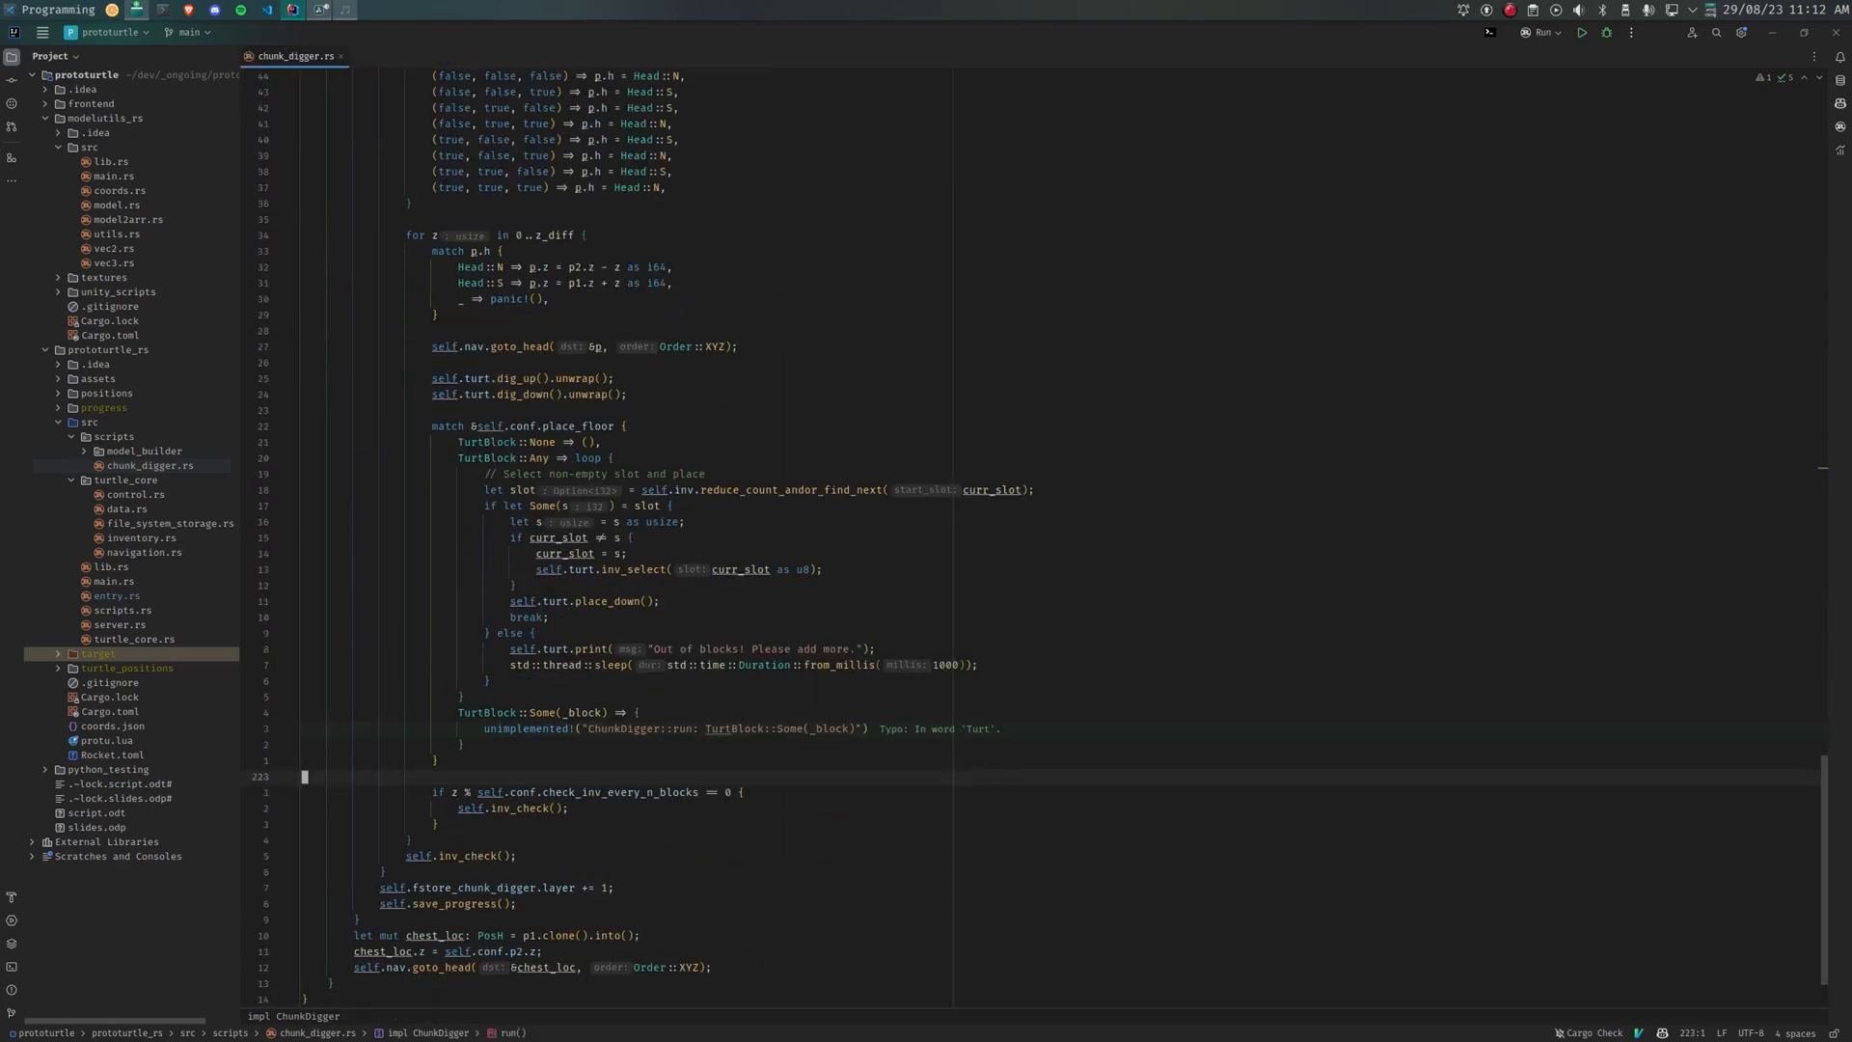
pyautogui.scroll(-3)
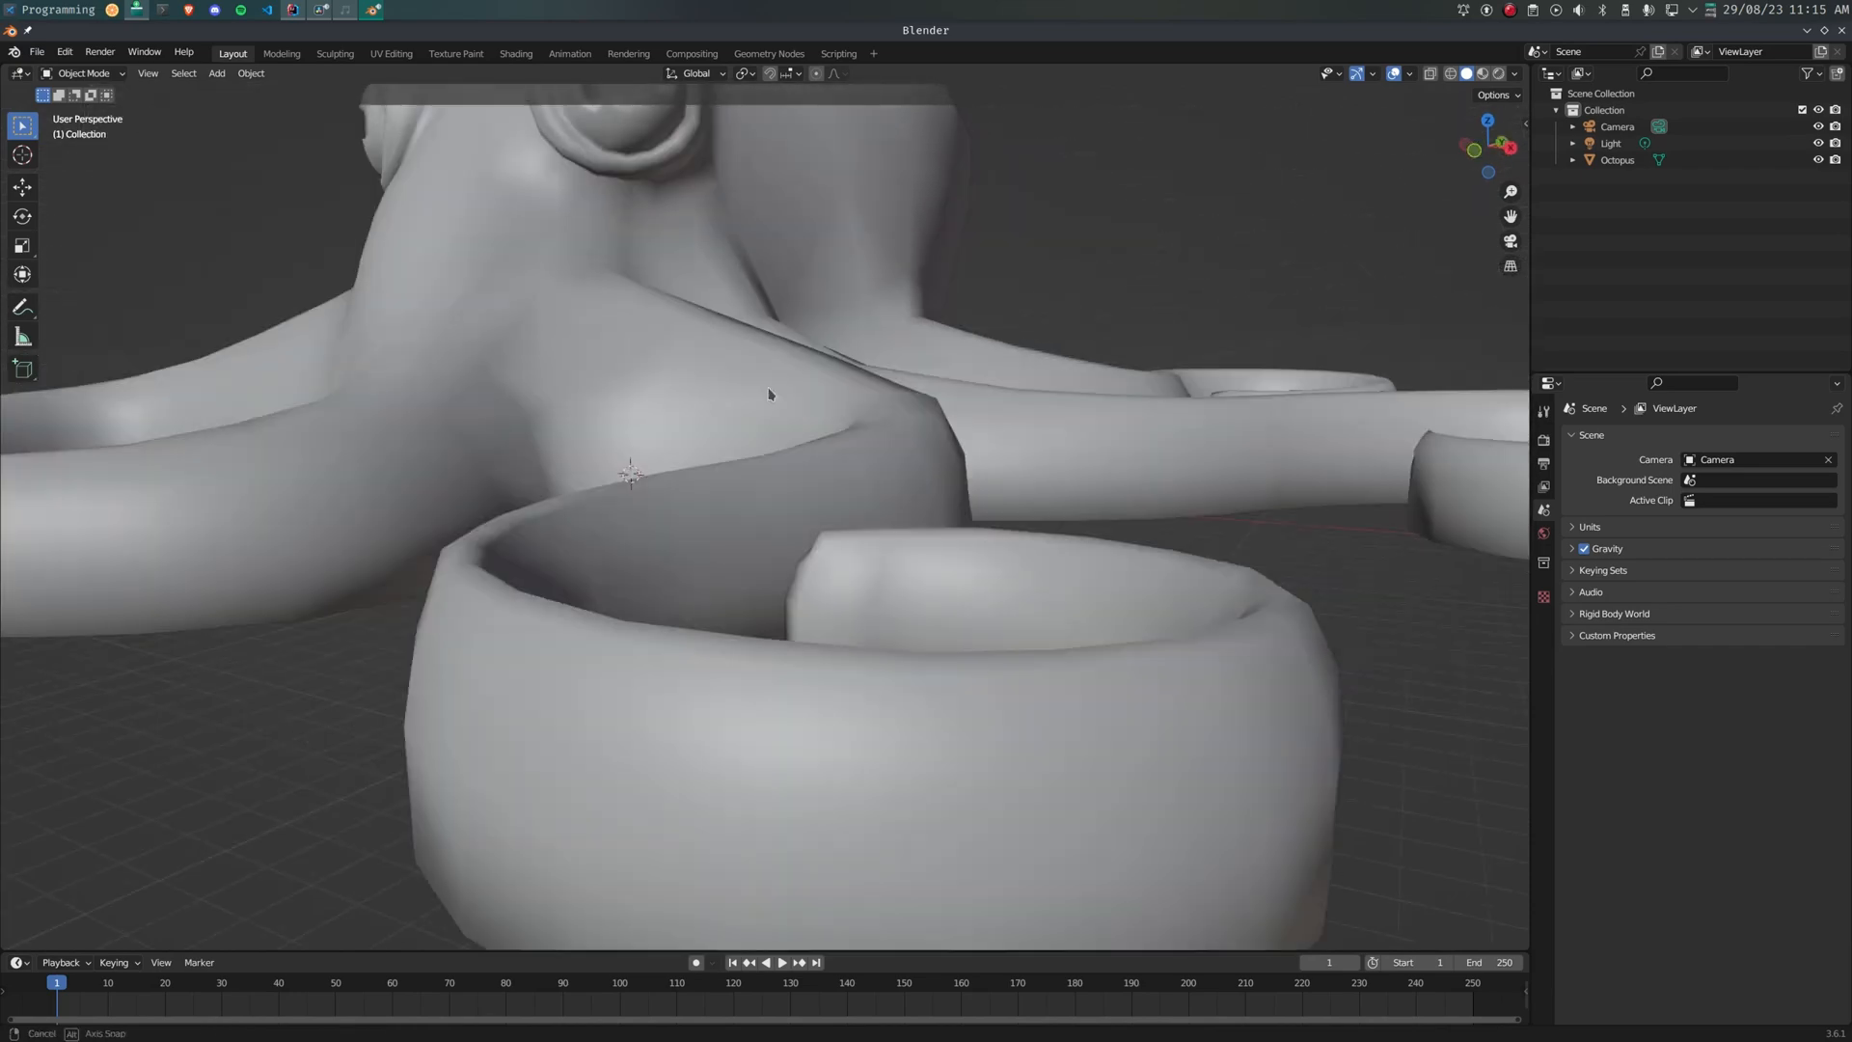
# Step: Orbit the Blender viewport around the Octopus mesh
pyautogui.moveTo(768, 394); pyautogui.dragTo(787, 498)
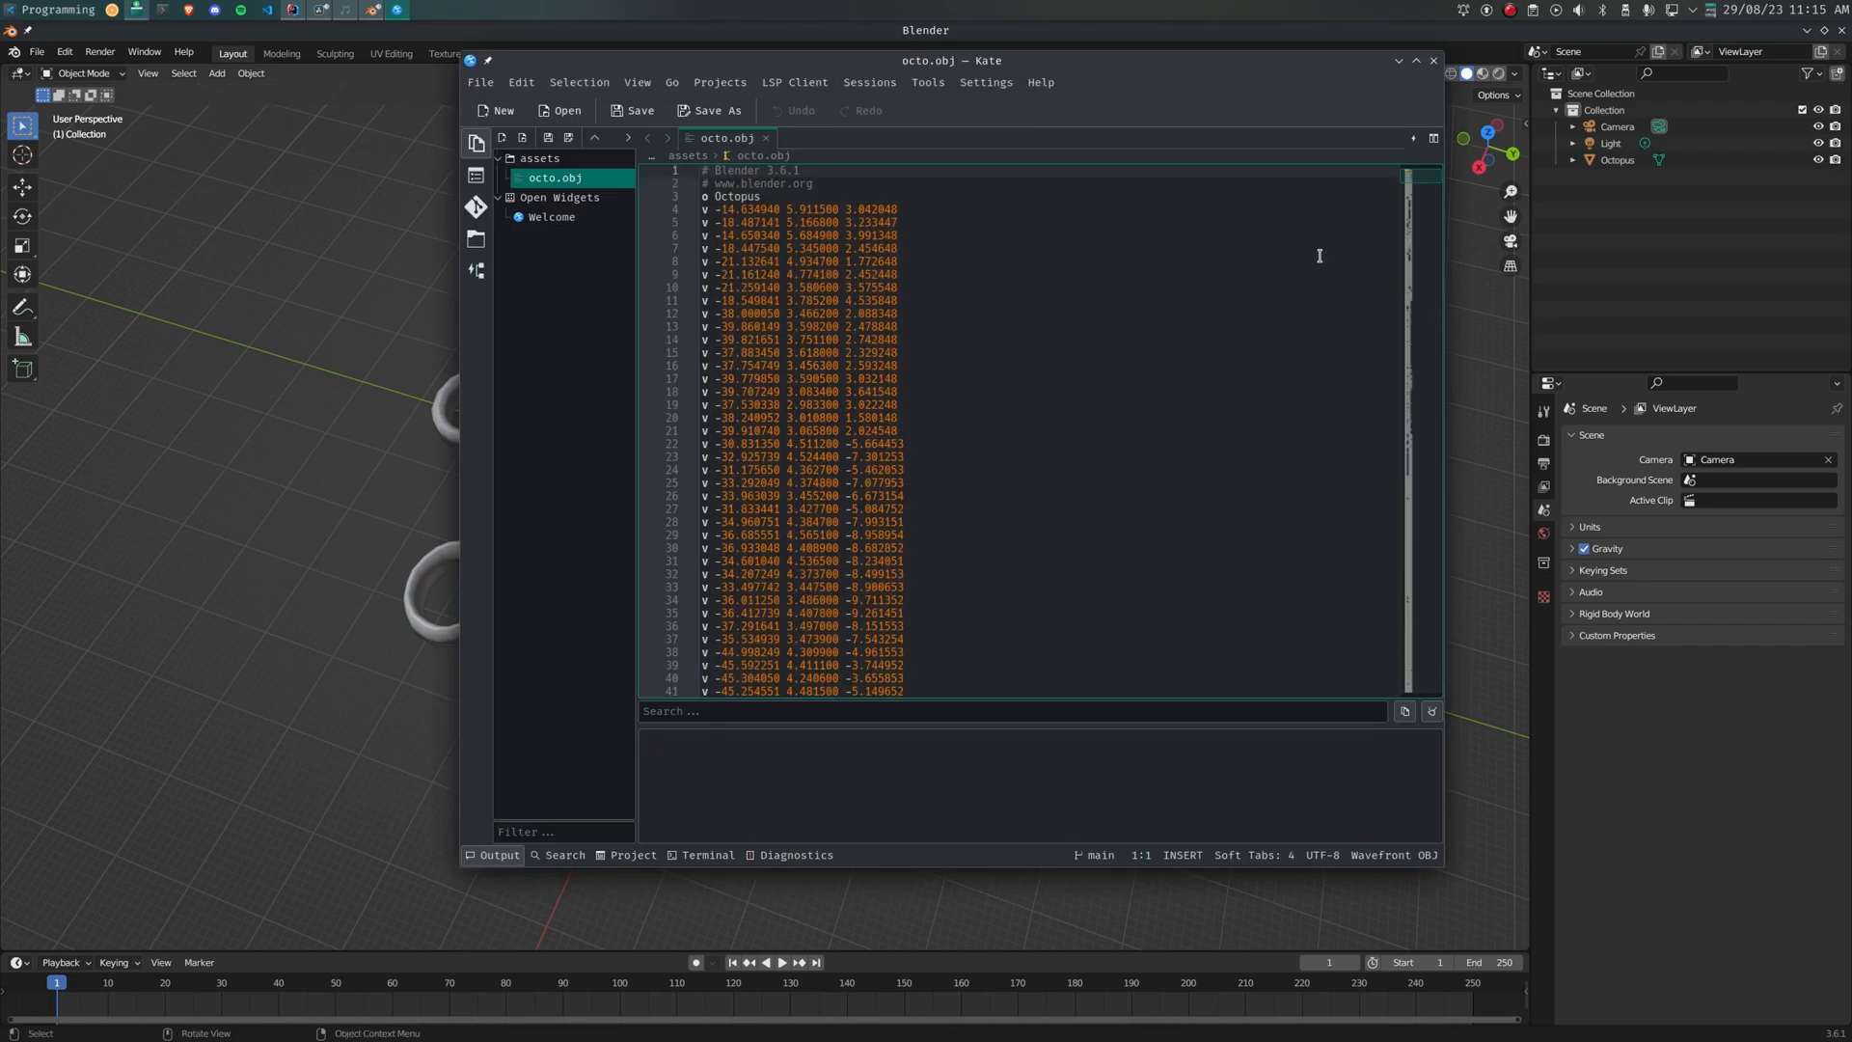
# Step: Drag the Kate scrollbar down through octo.obj's vn vertex normal entries
pyautogui.moveTo(1406, 189); pyautogui.dragTo(1407, 425)
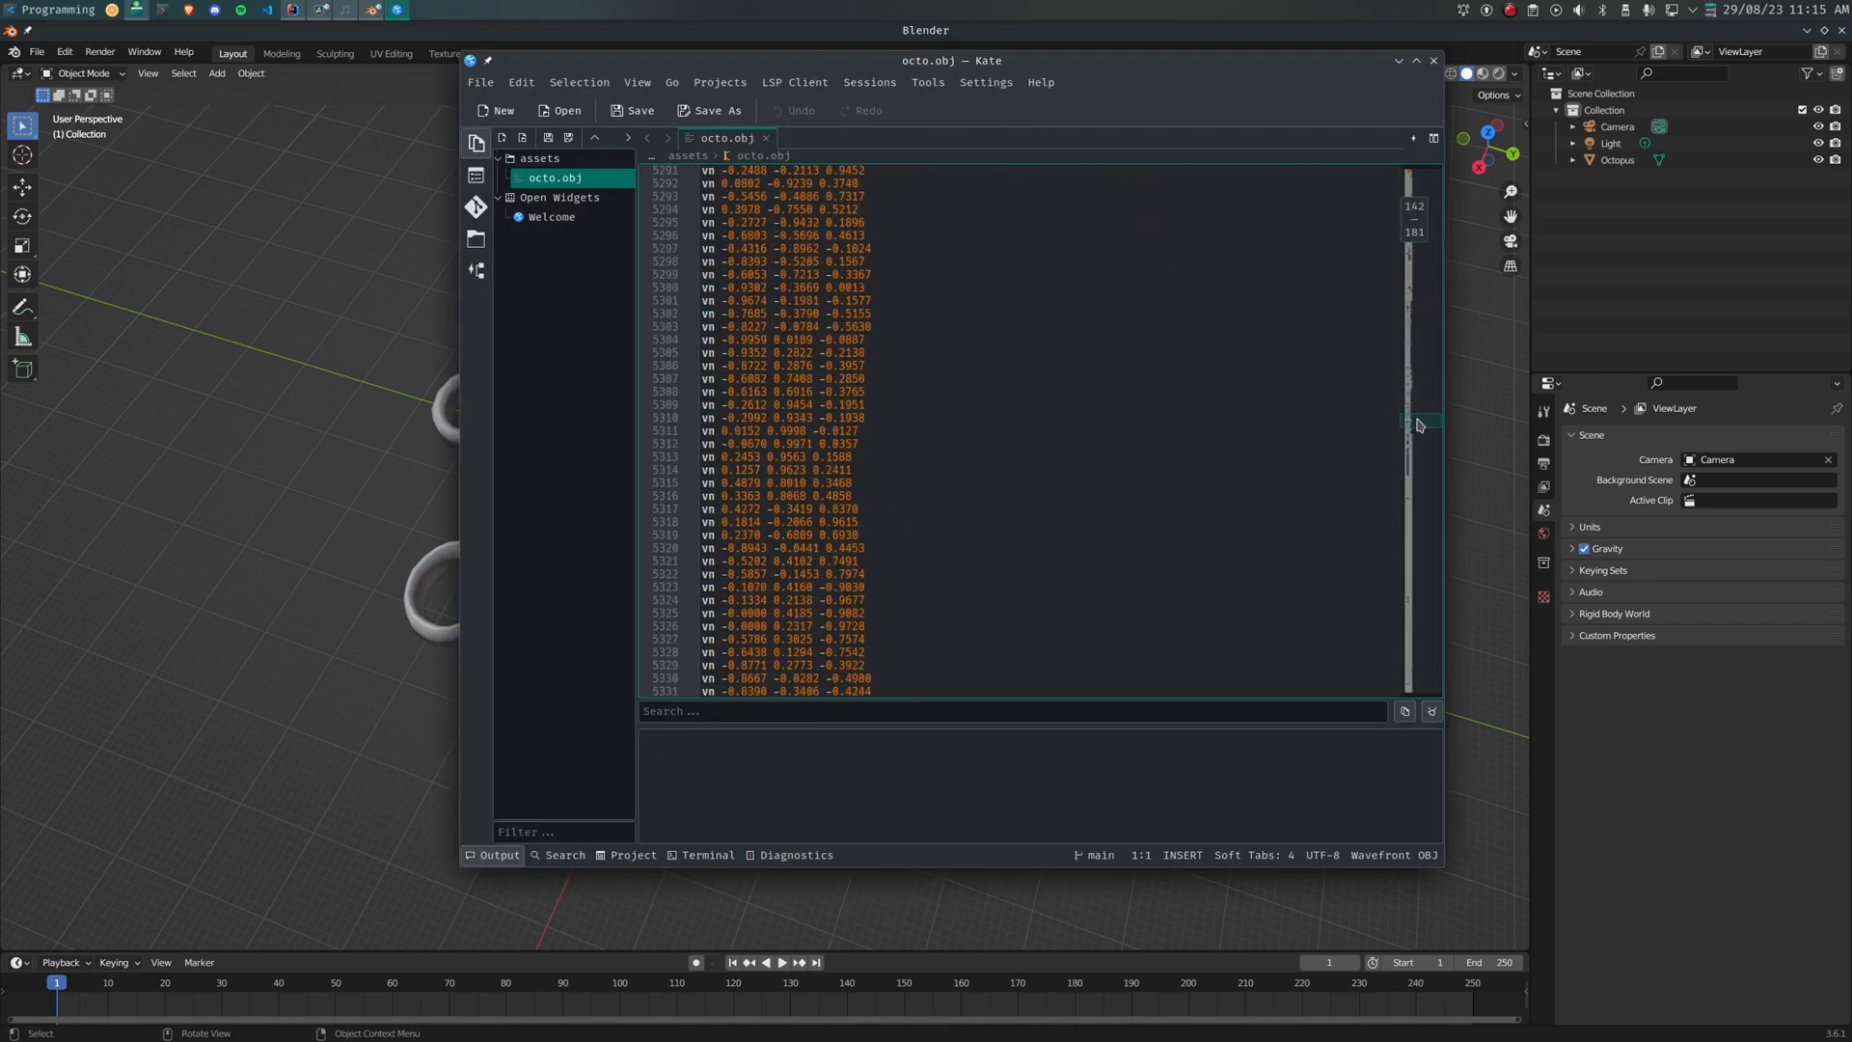
pyautogui.moveTo(1415, 425); pyautogui.dragTo(1415, 606)
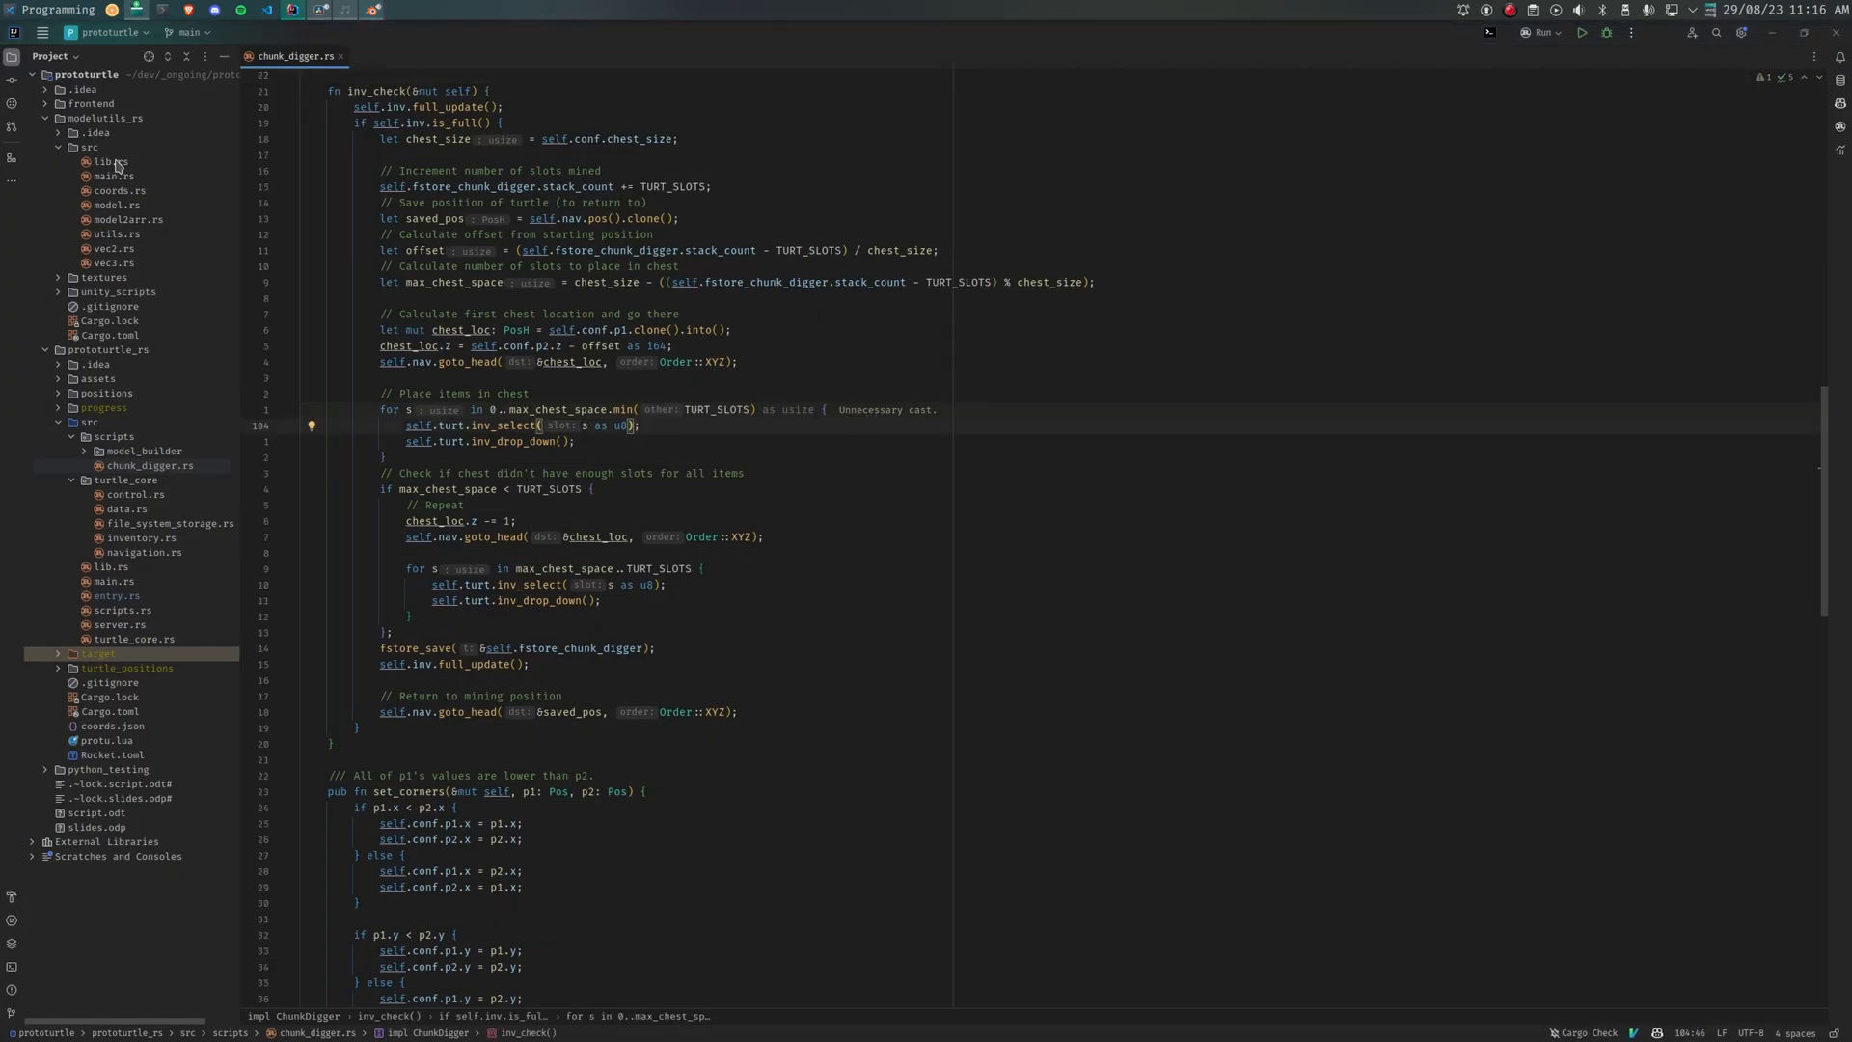
# Step: Expand model_builder in the Project tree to open main.rs beside generation.rs
pyautogui.click(97, 162)
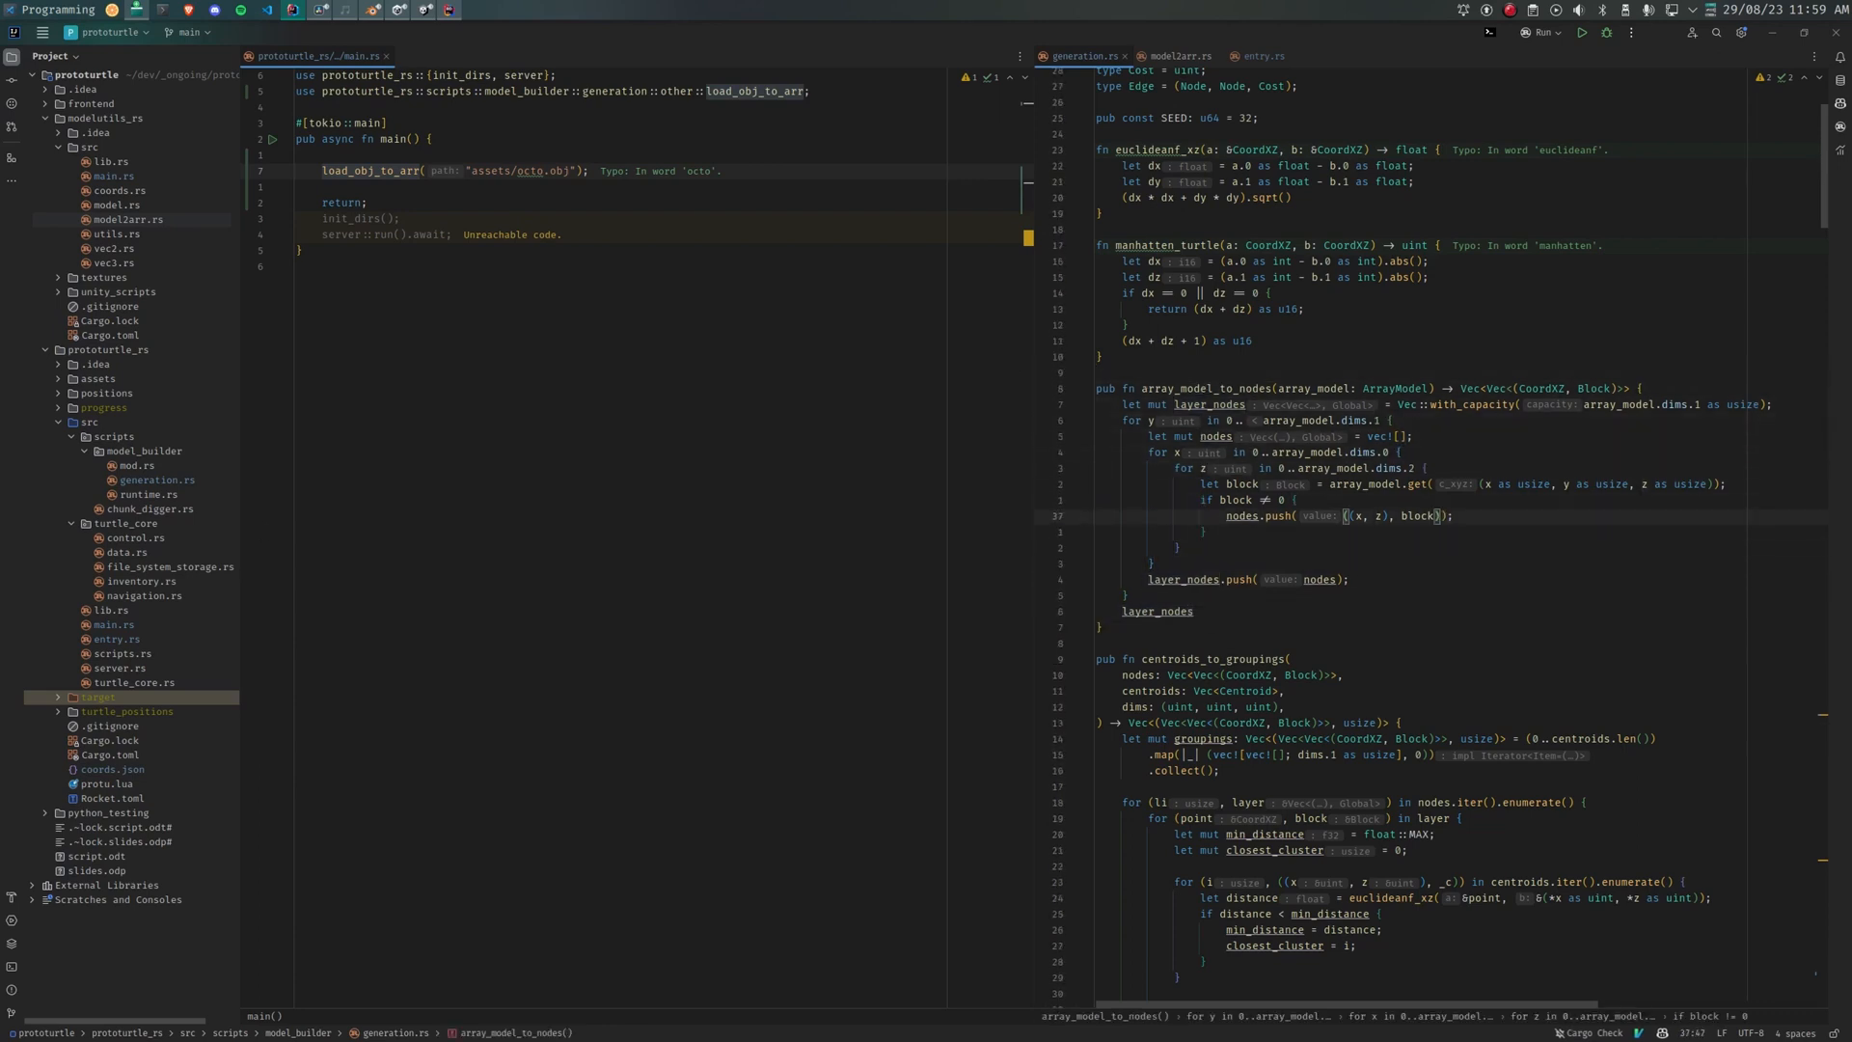
# Step: Scroll runtime.rs to the run function that checks available chests
pyautogui.scroll(-3)
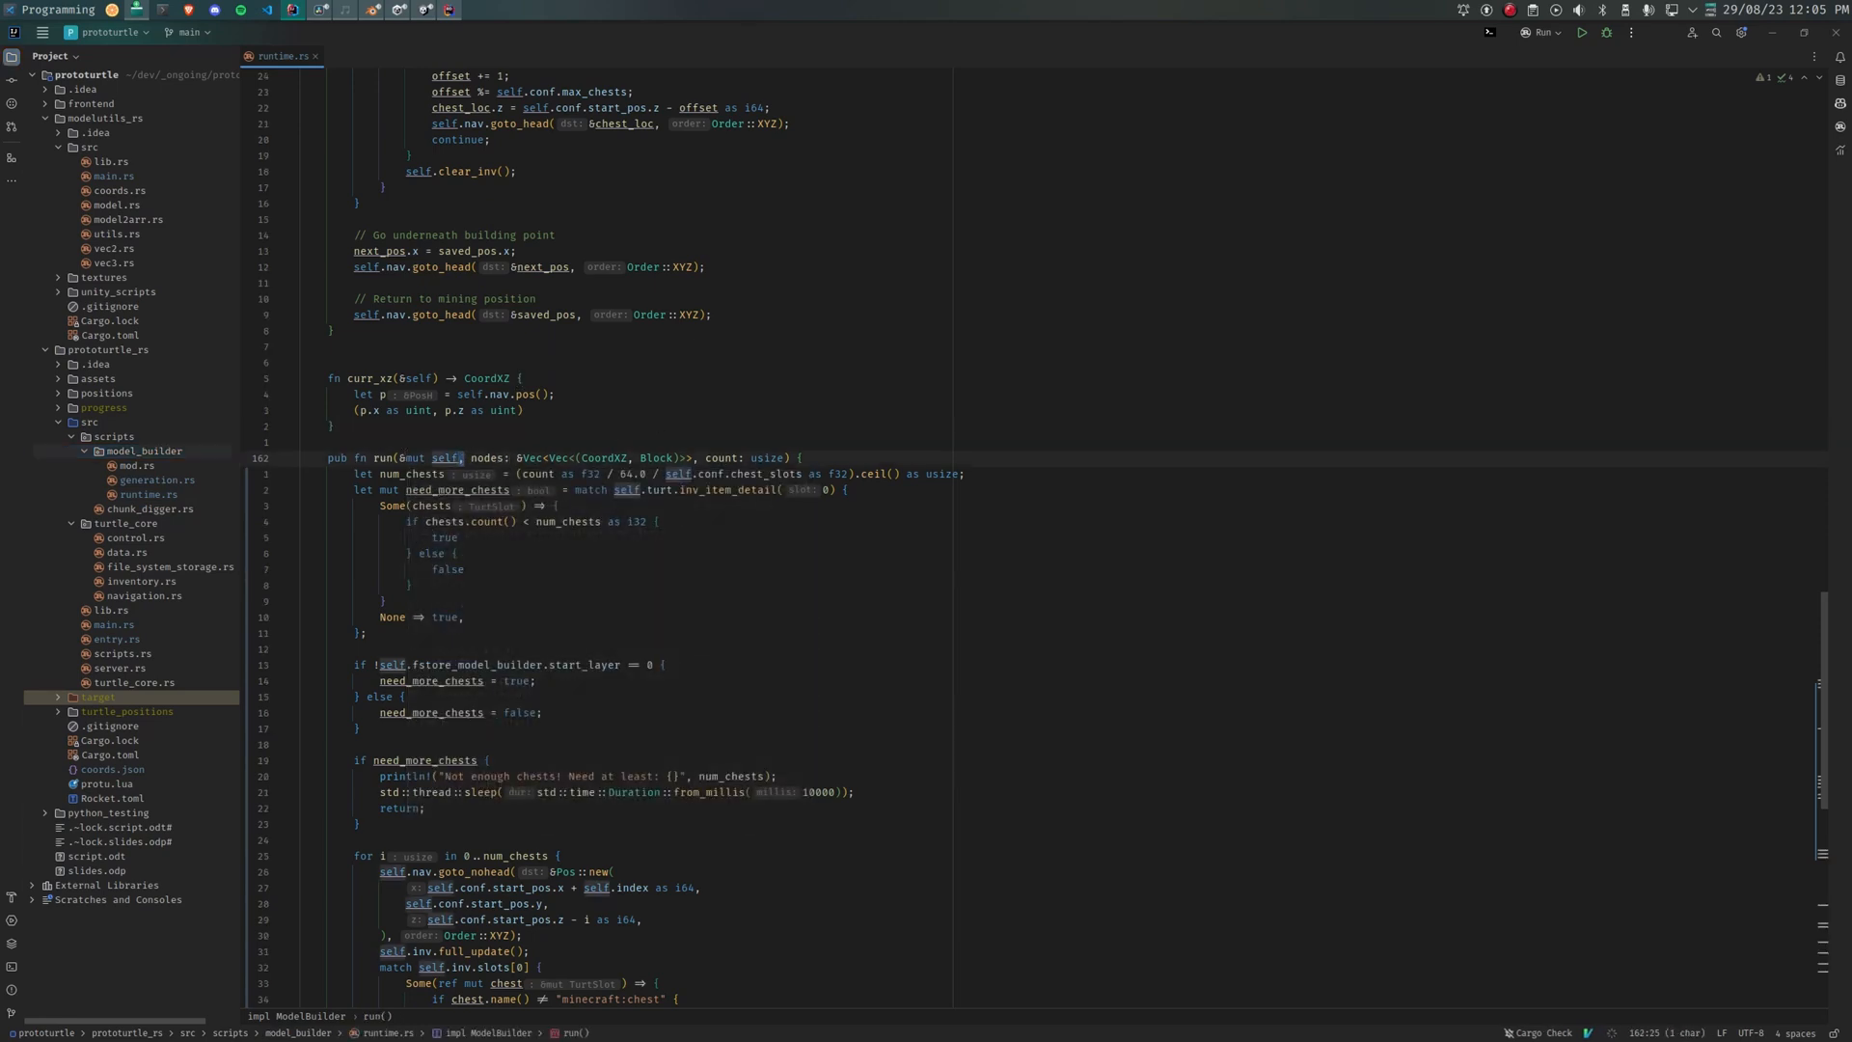
# Step: Comment above run that nodes[0] is the layer and later entries are greater
pyautogui.moveTo(447, 457); pyautogui.dragTo(679, 457)
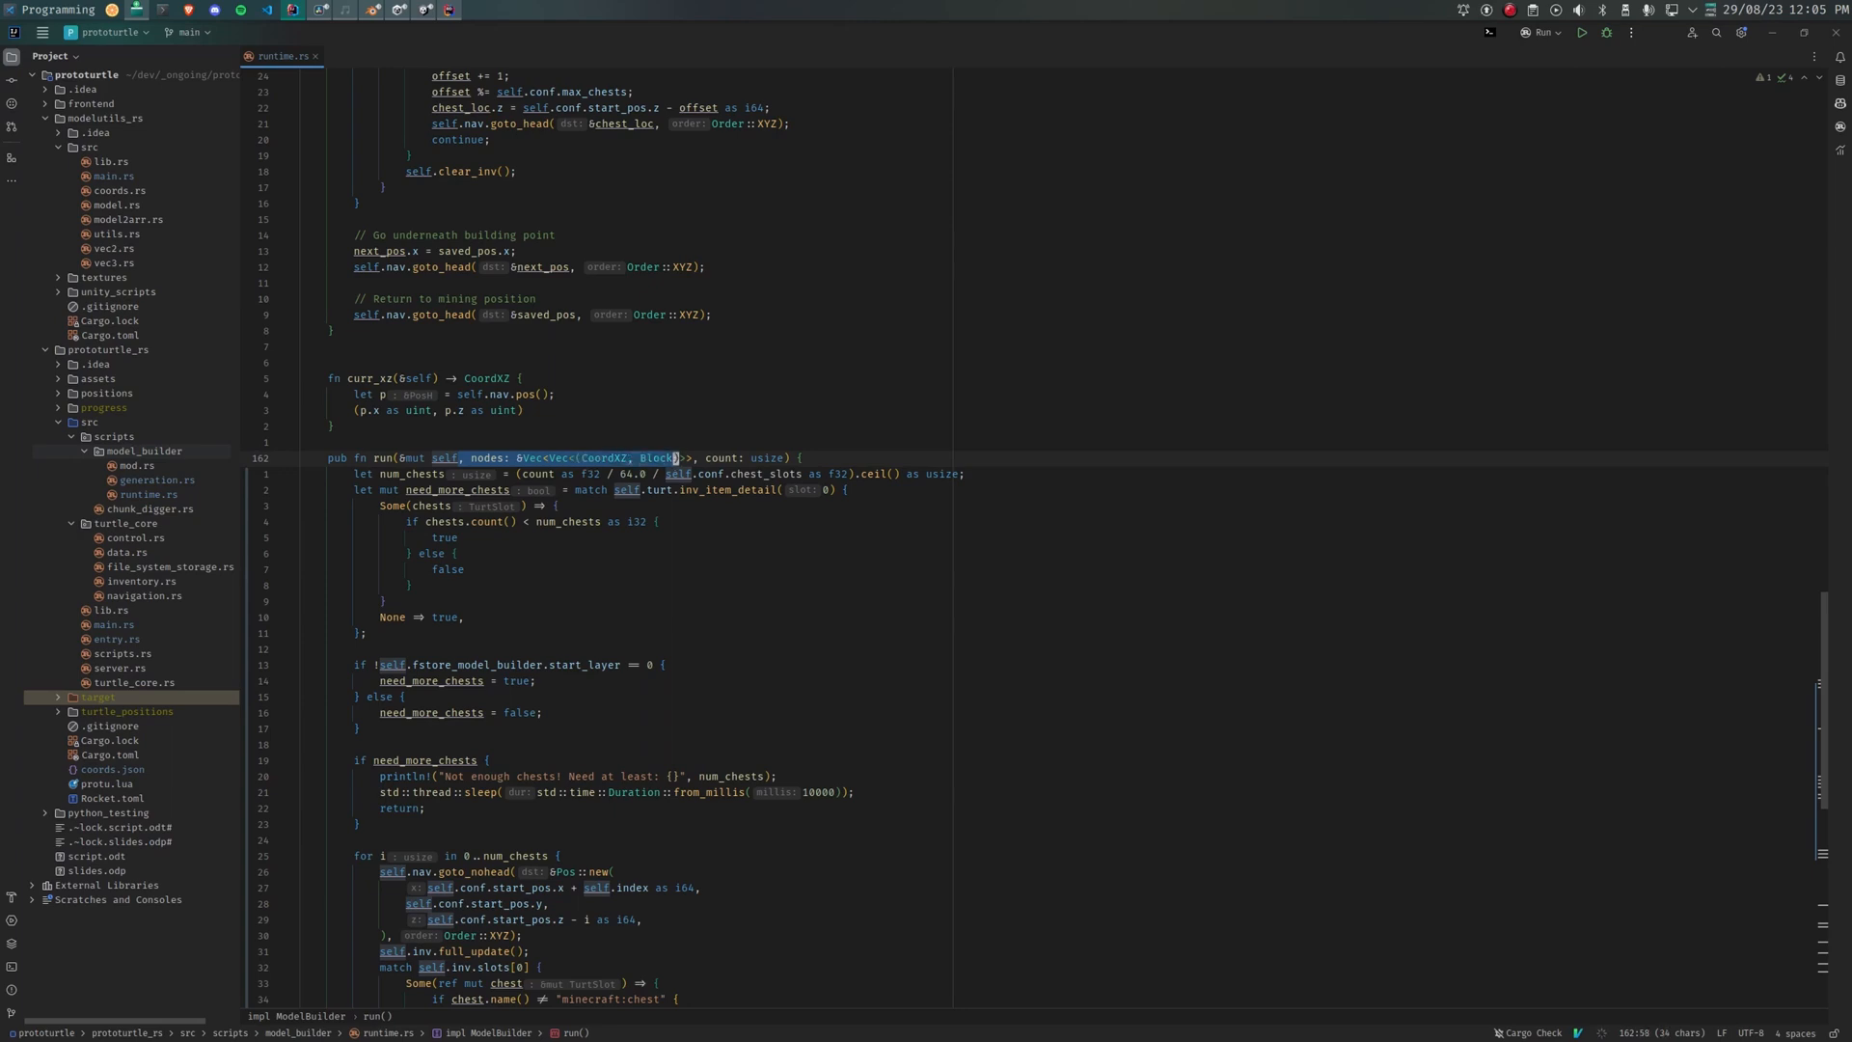
pyautogui.write('// y')
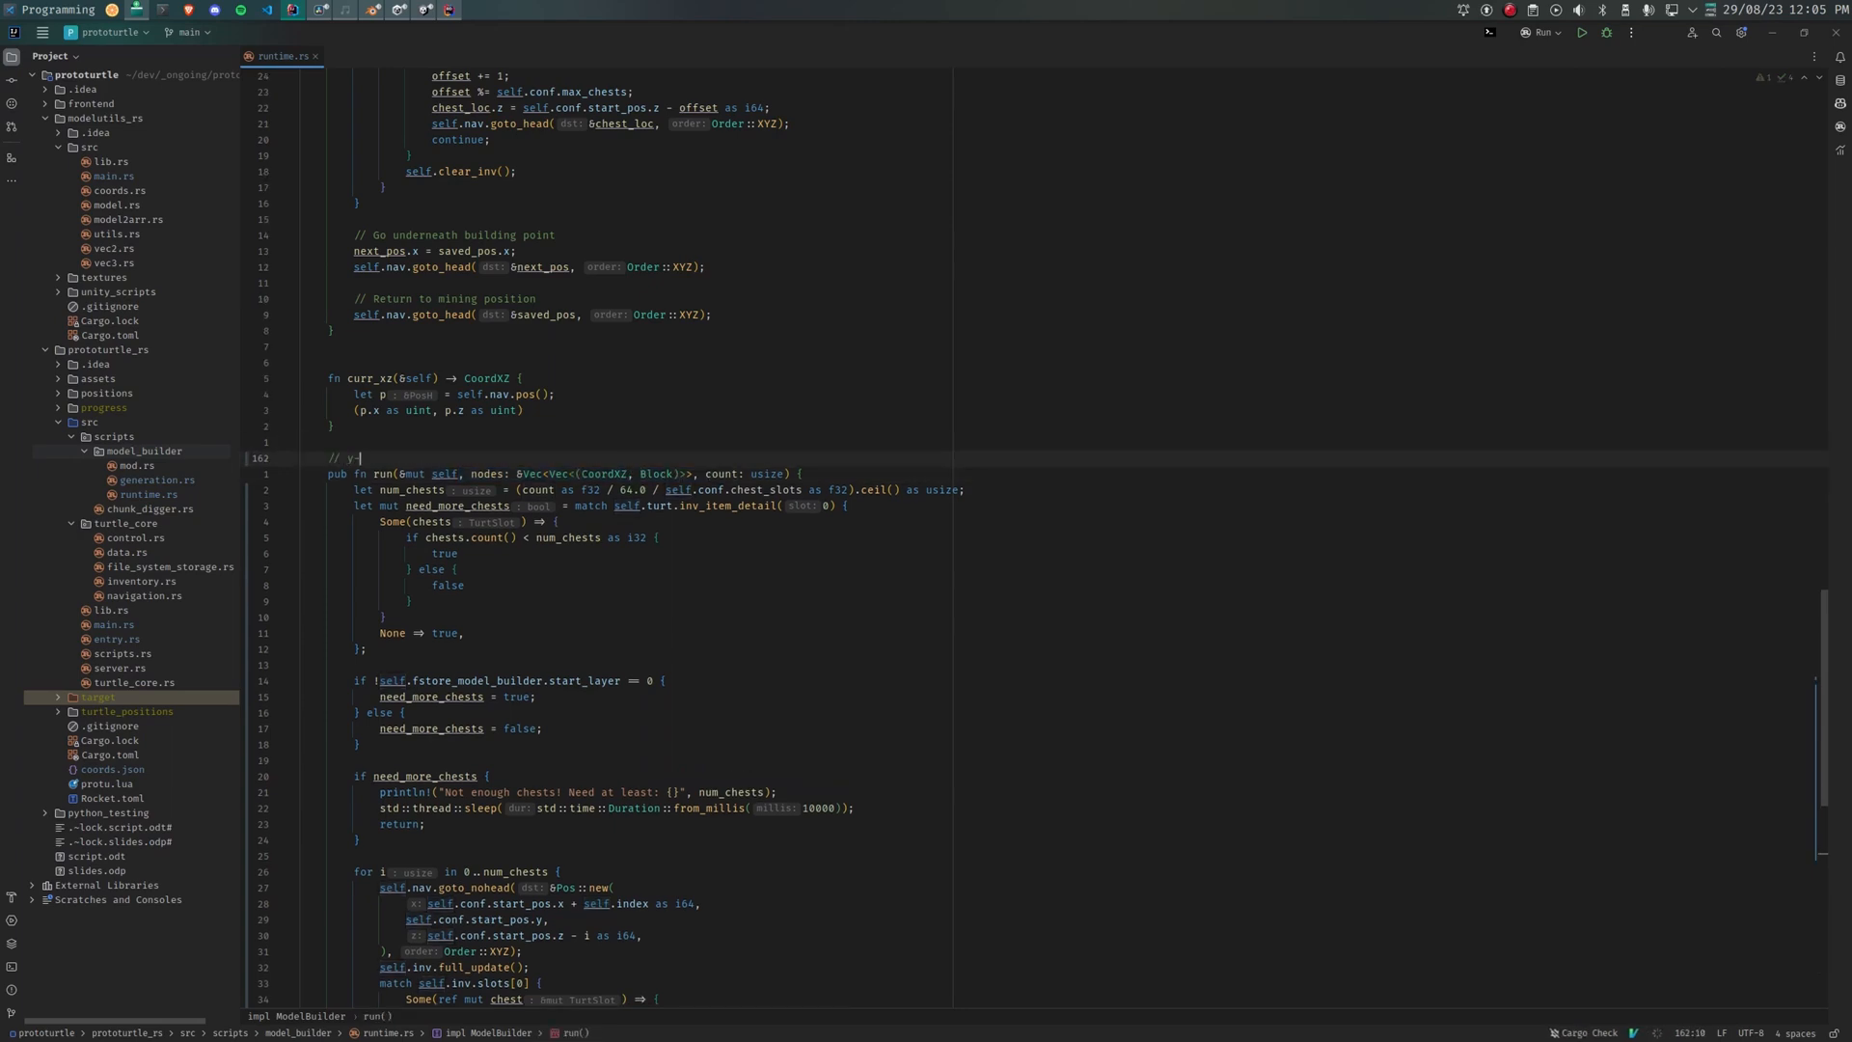
pyautogui.write('-layer0 =')
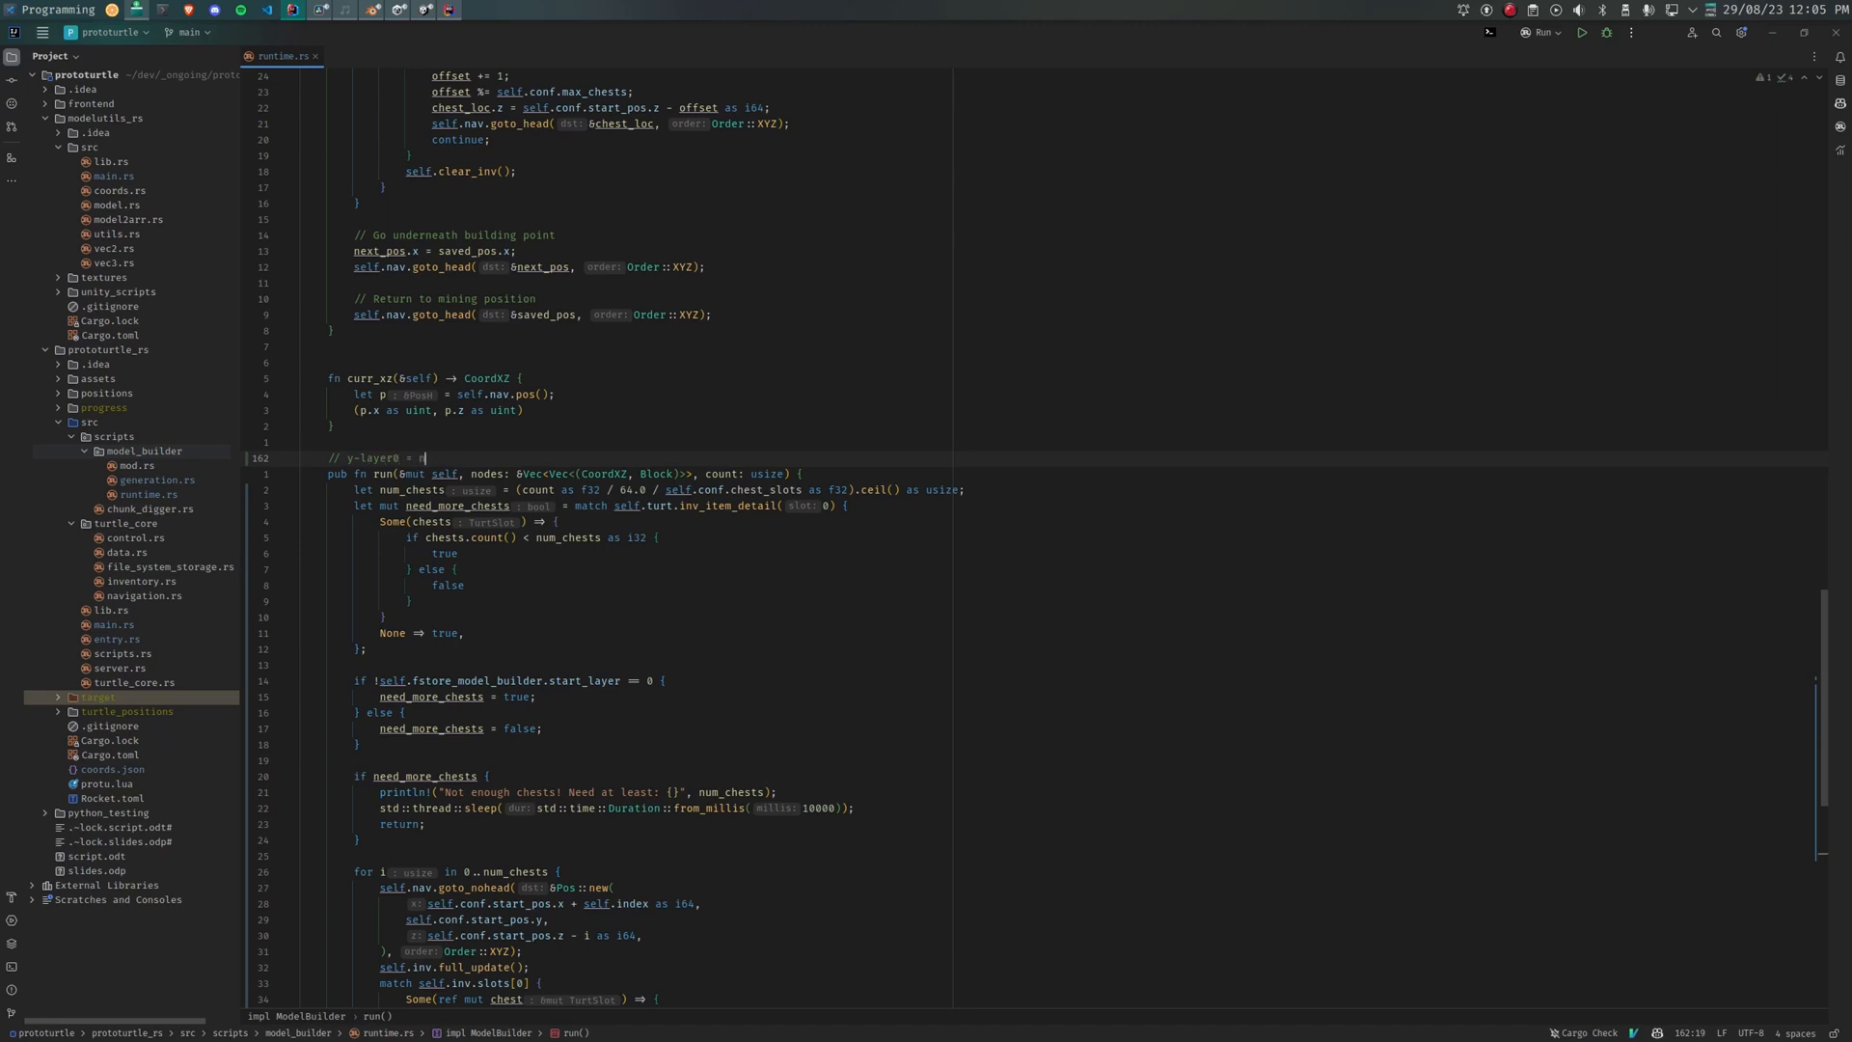
pyautogui.write('nodes[0]')
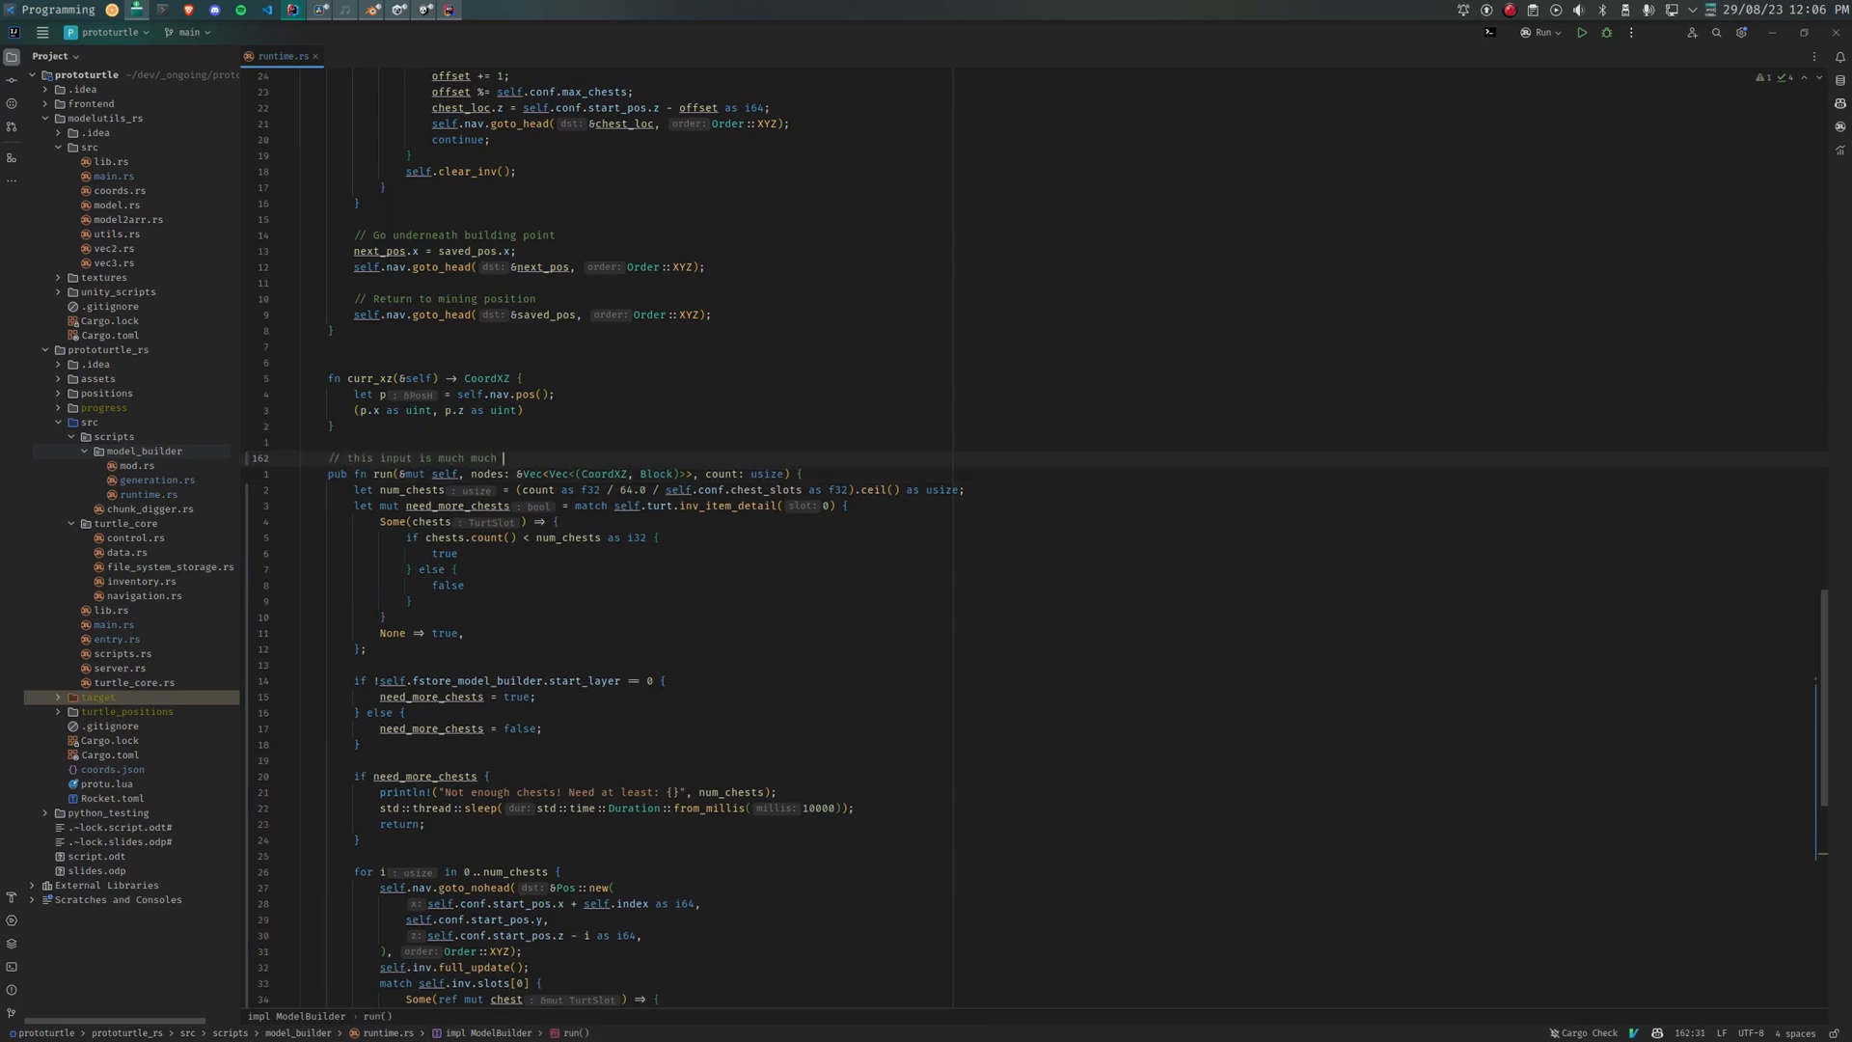
pyautogui.write('greater')
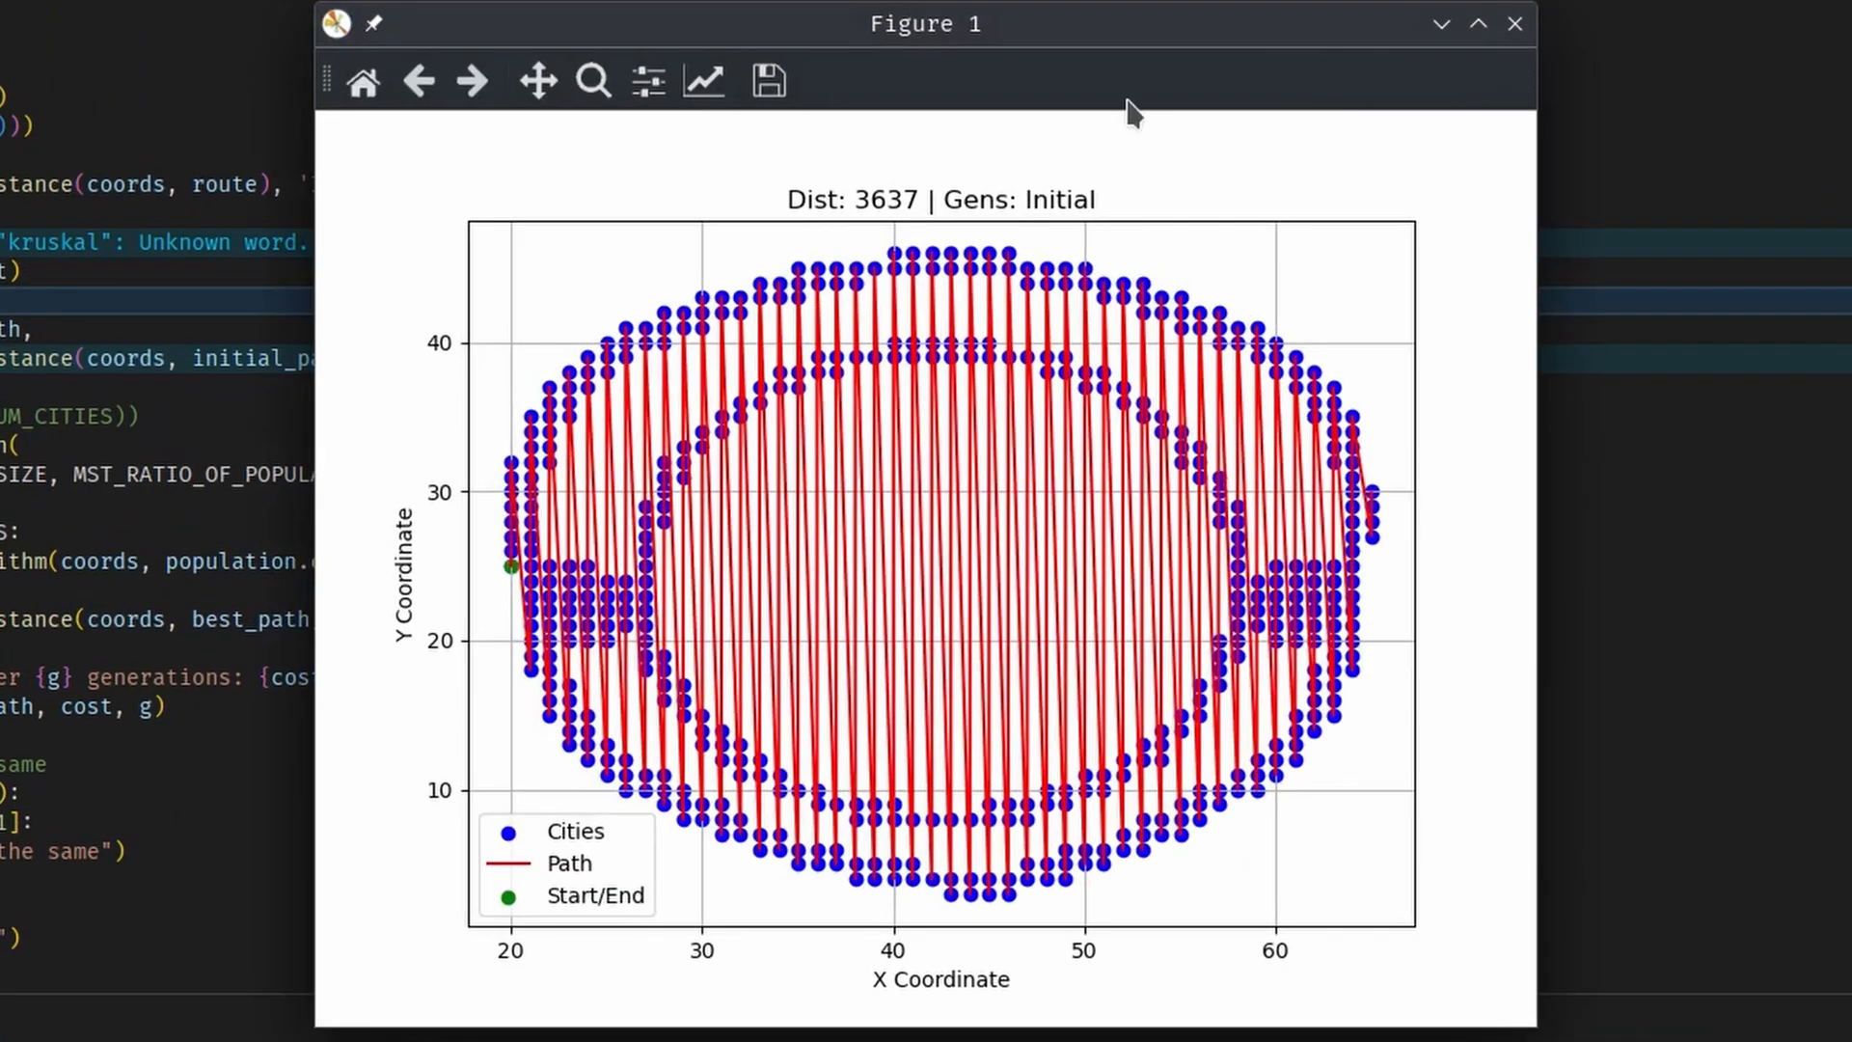
pyautogui.moveTo(841, 135)
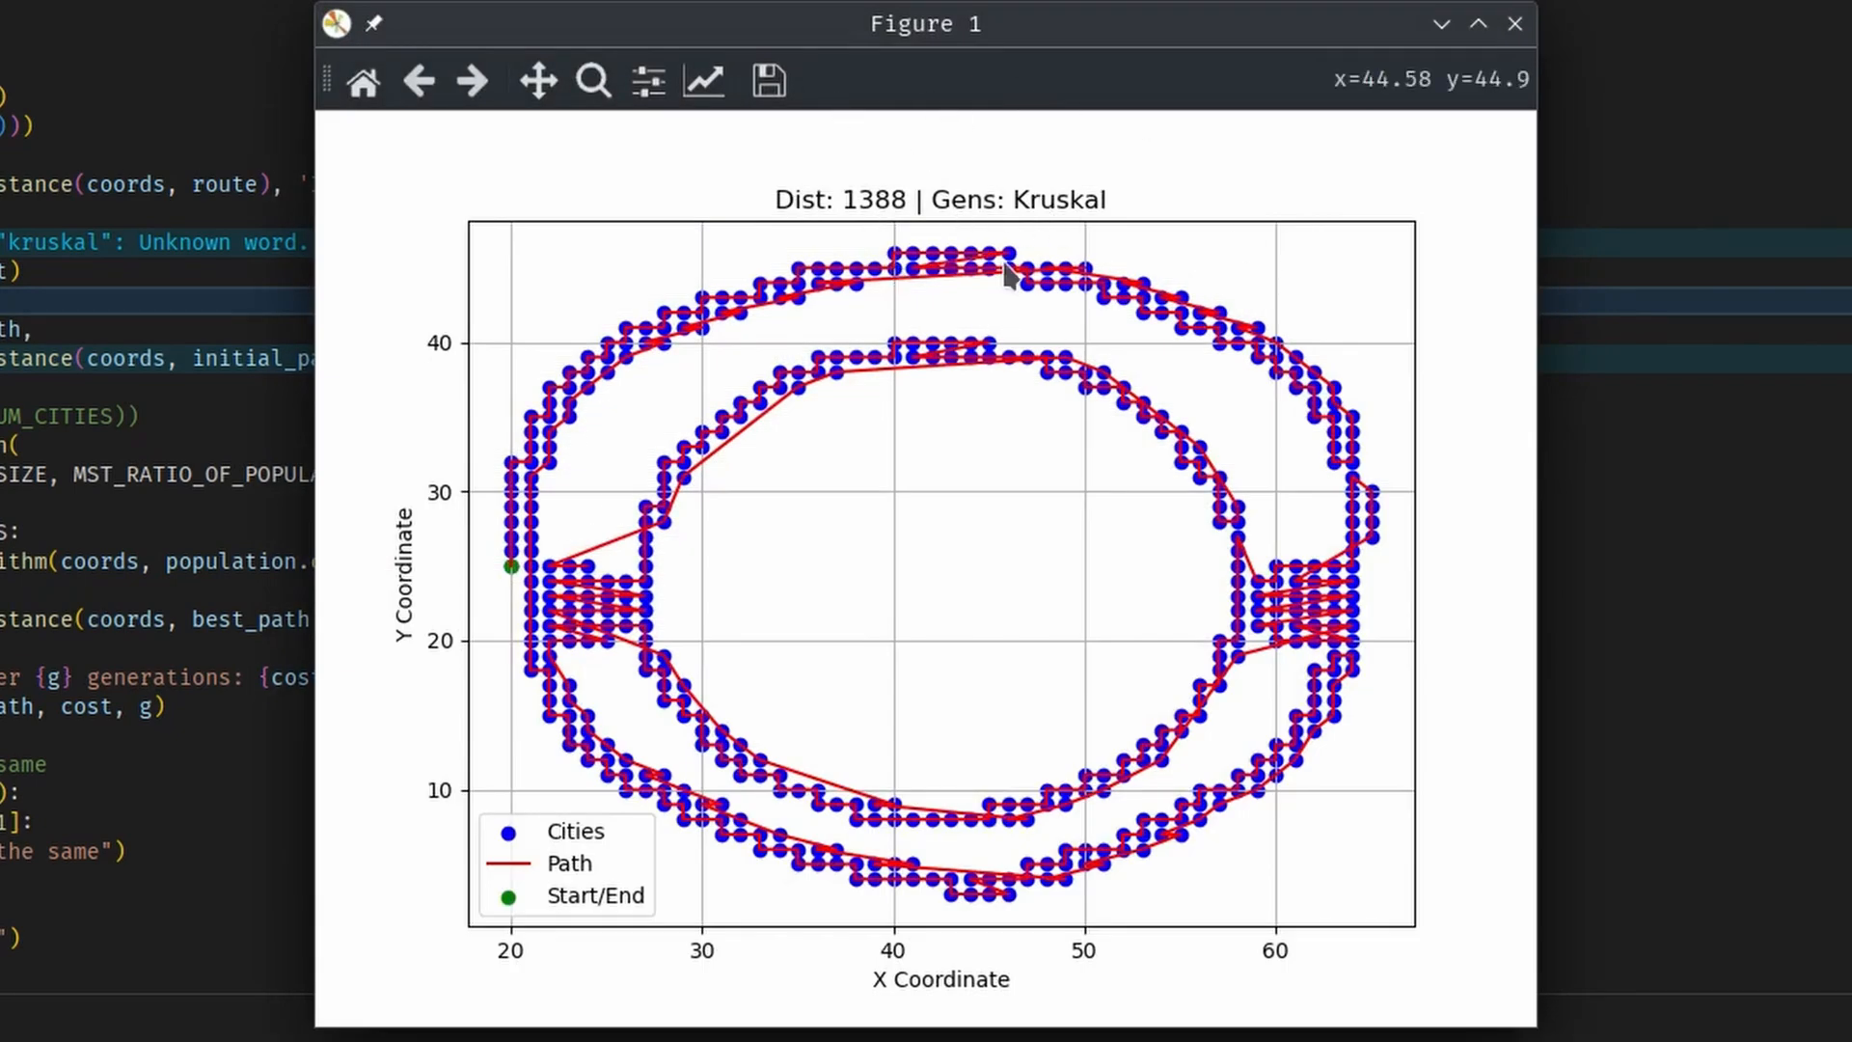
pyautogui.moveTo(1514, 24)
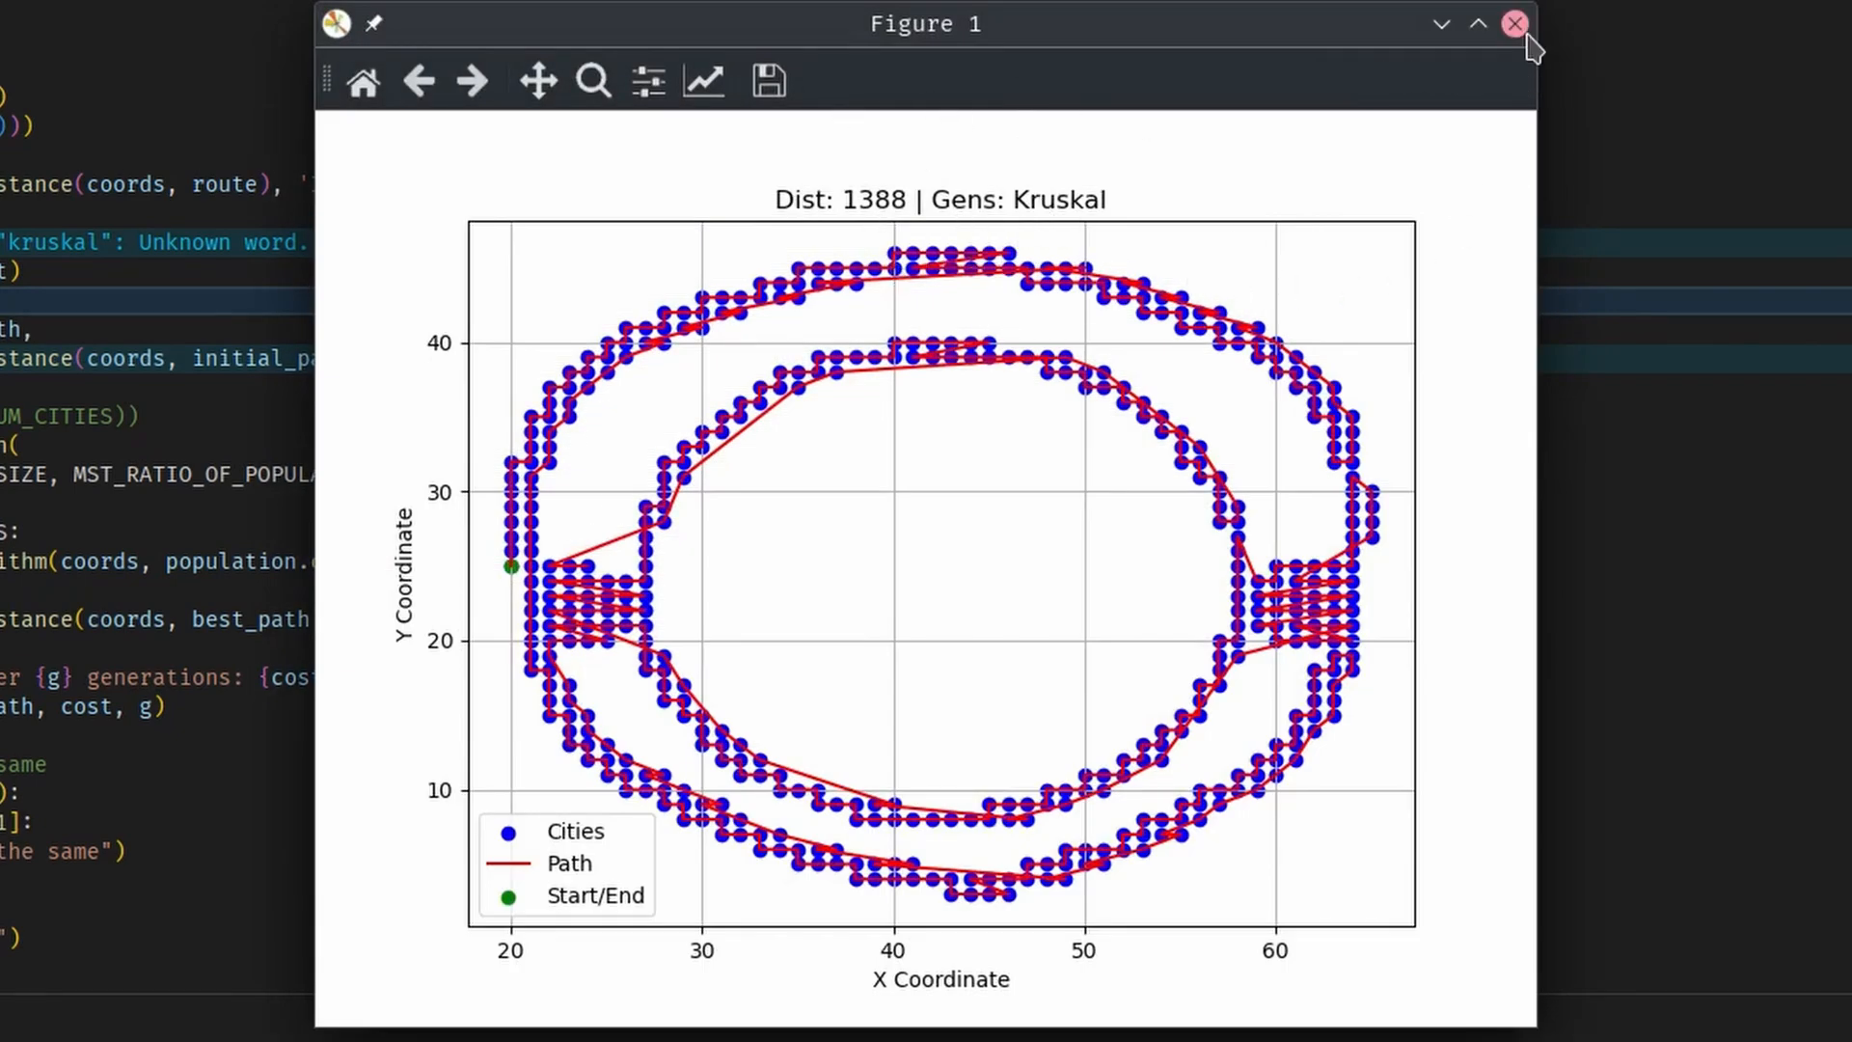
pyautogui.moveTo(1516, 23)
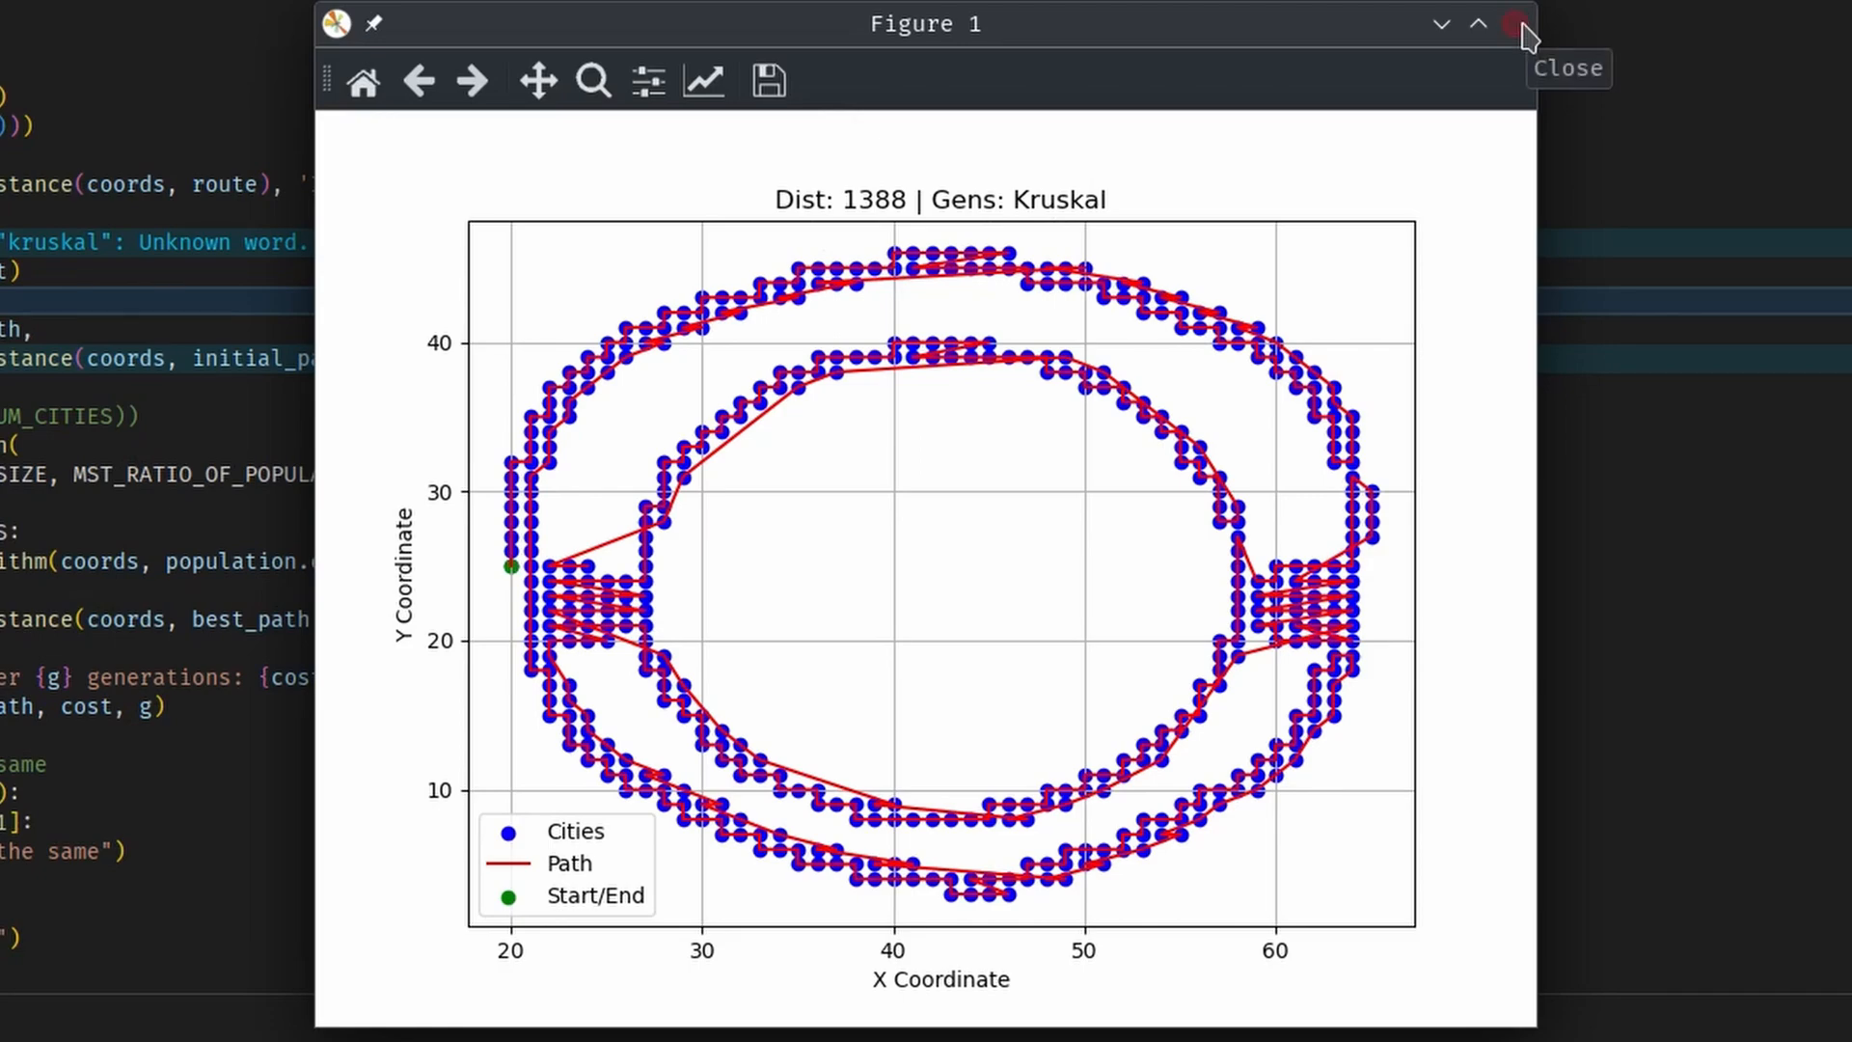
# Step: Close the Figure 1 window after the 1388-distance Kruskal tour appears
pyautogui.click(1512, 27)
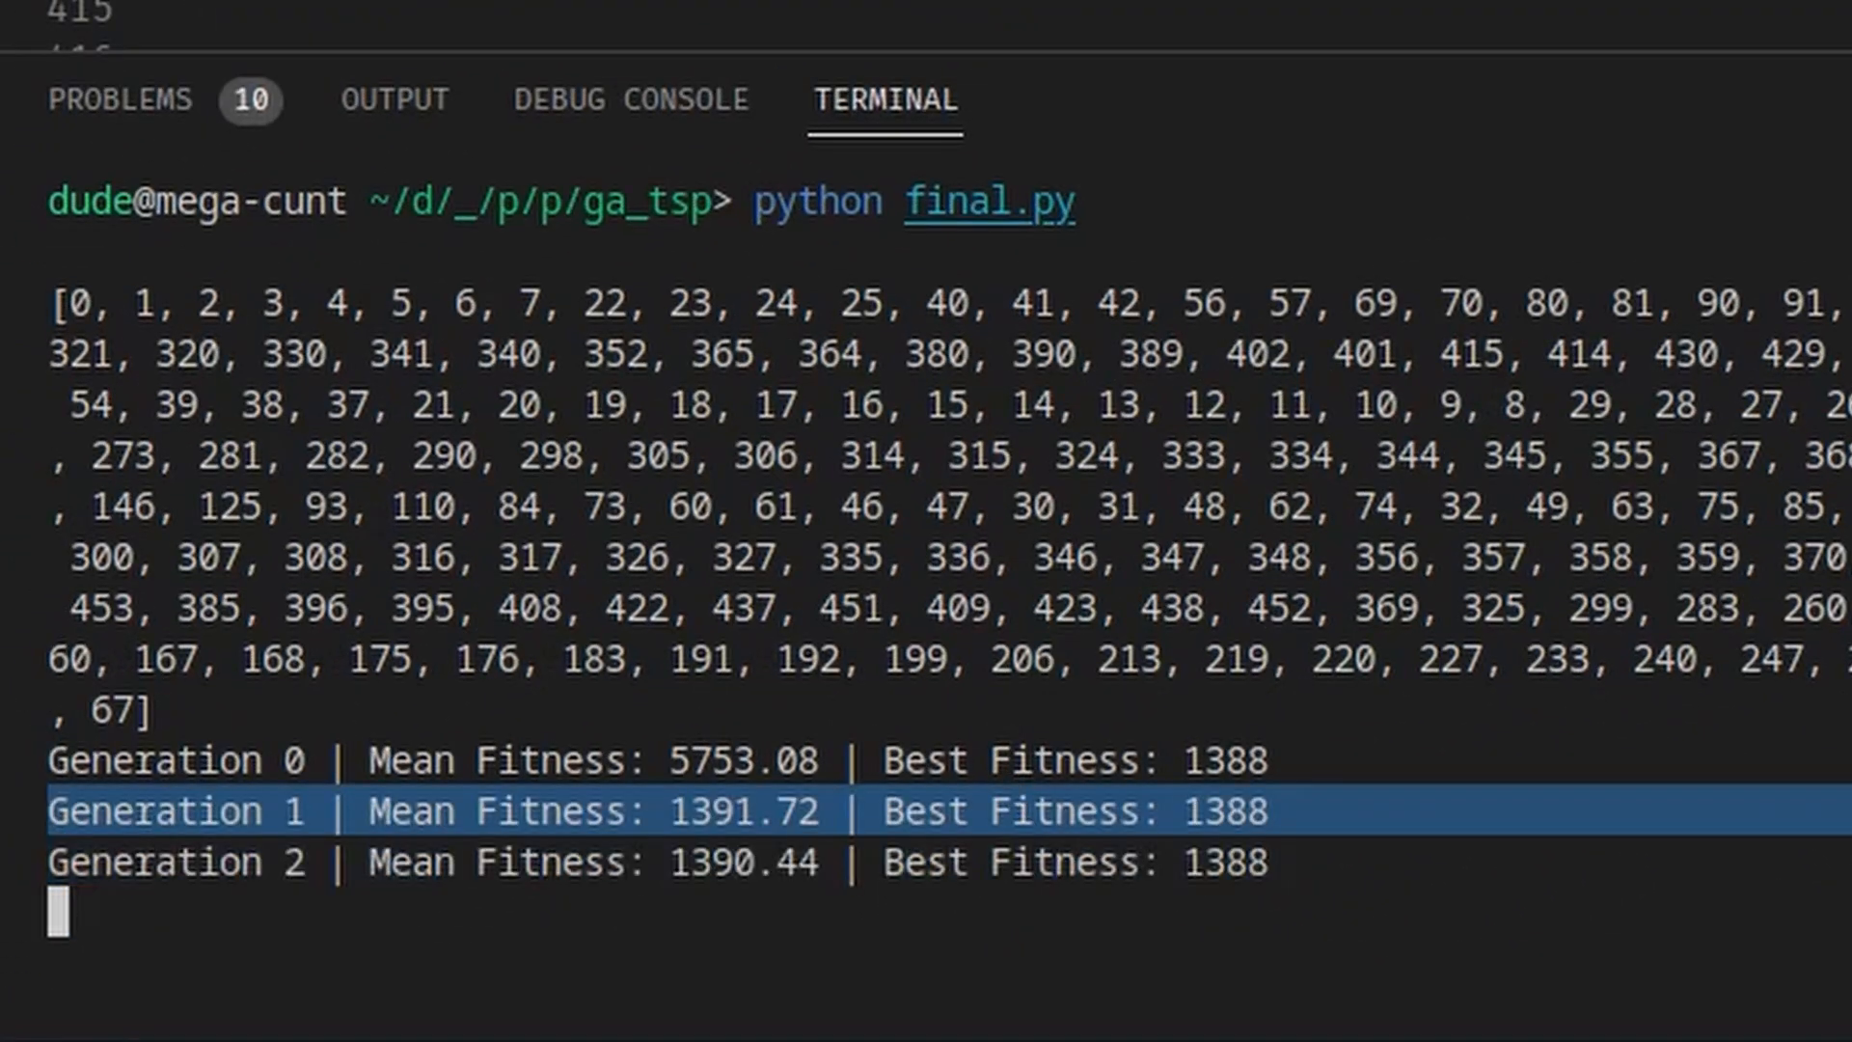
pyautogui.moveTo(1678, 97)
pyautogui.write('obj')
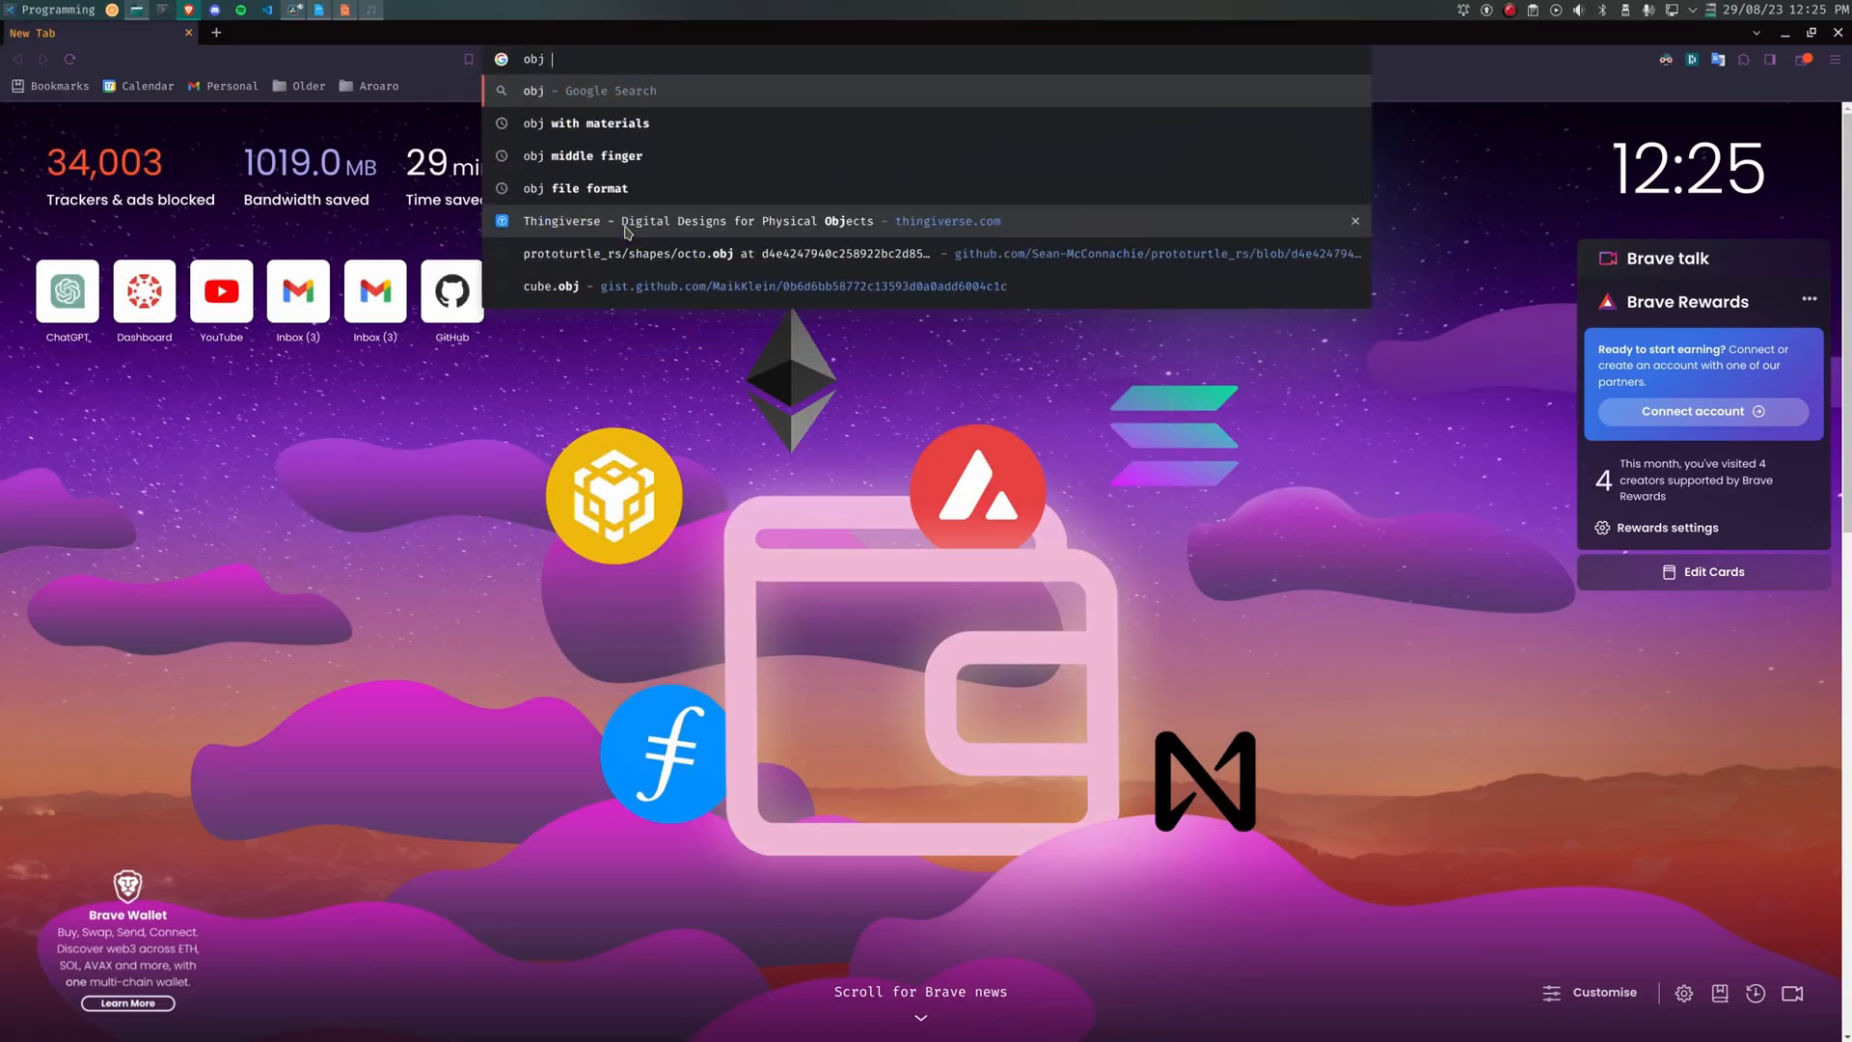
# Step: Search for the obj file format and read the Wikipedia Wavefront .obj article
pyautogui.click(575, 189)
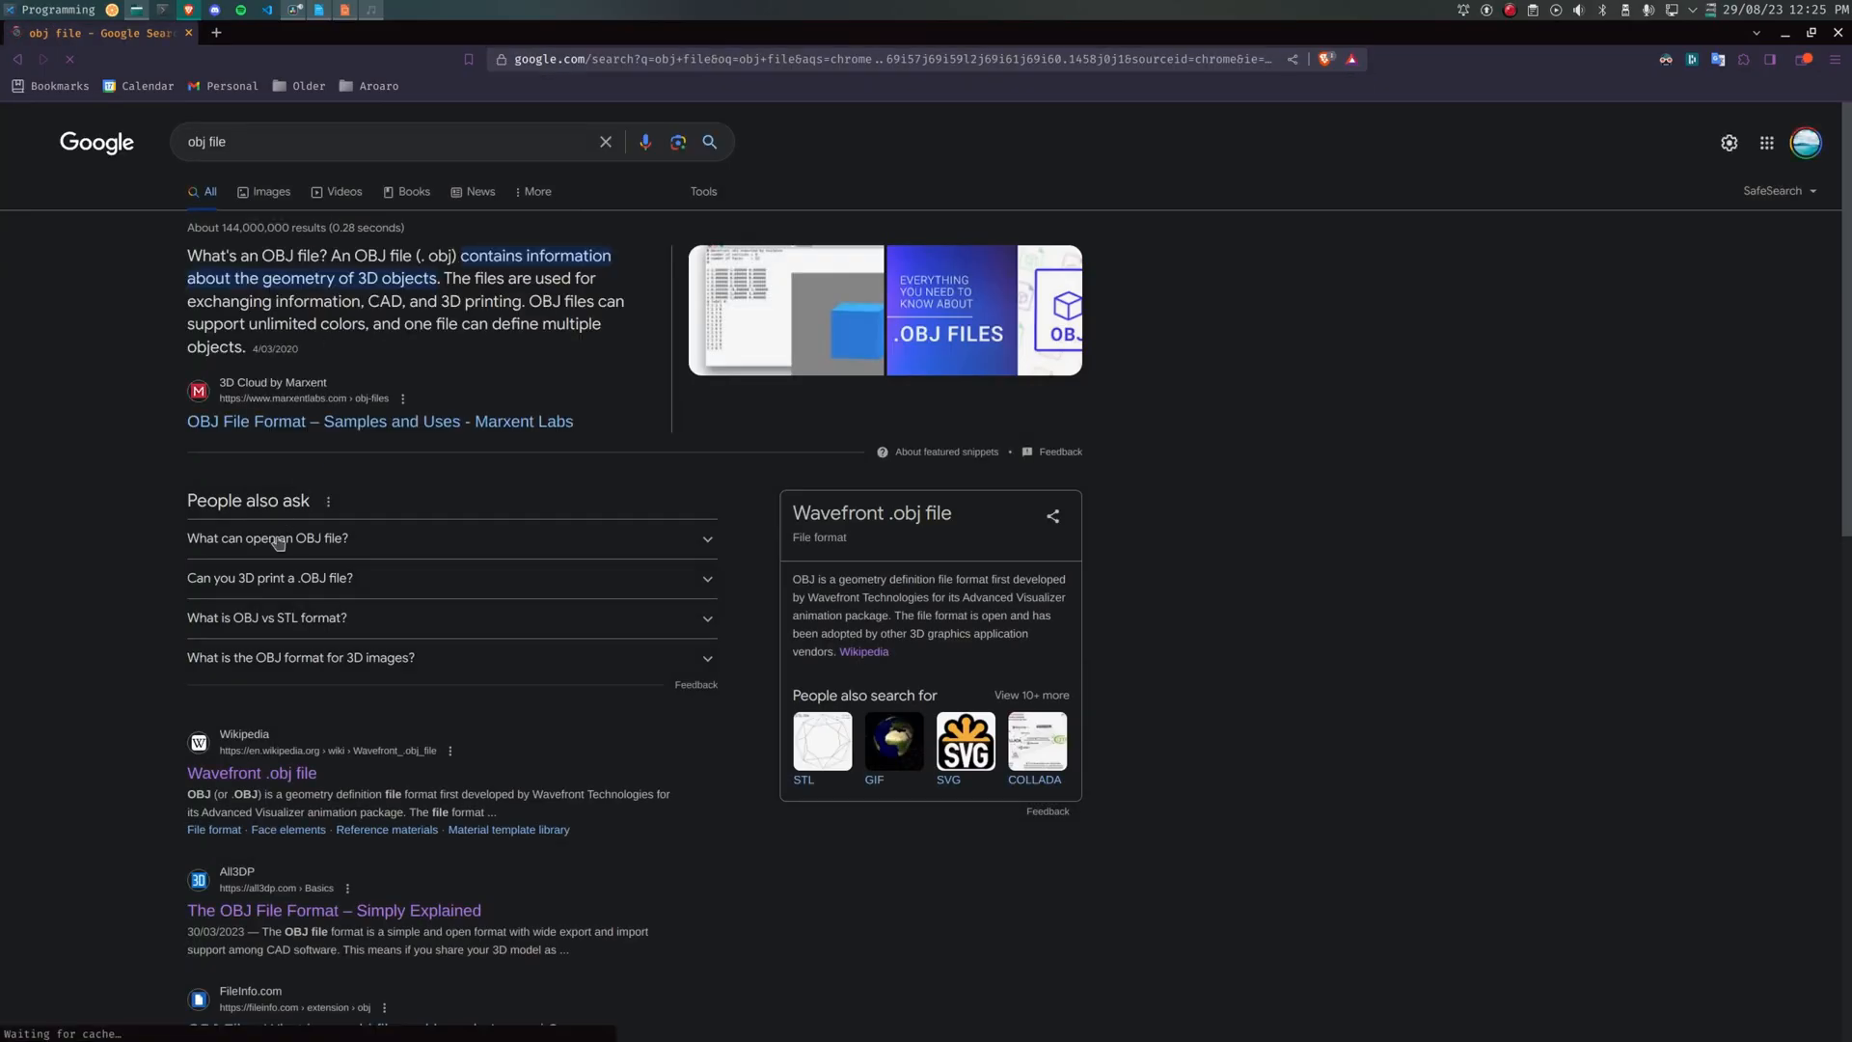
pyautogui.click(251, 771)
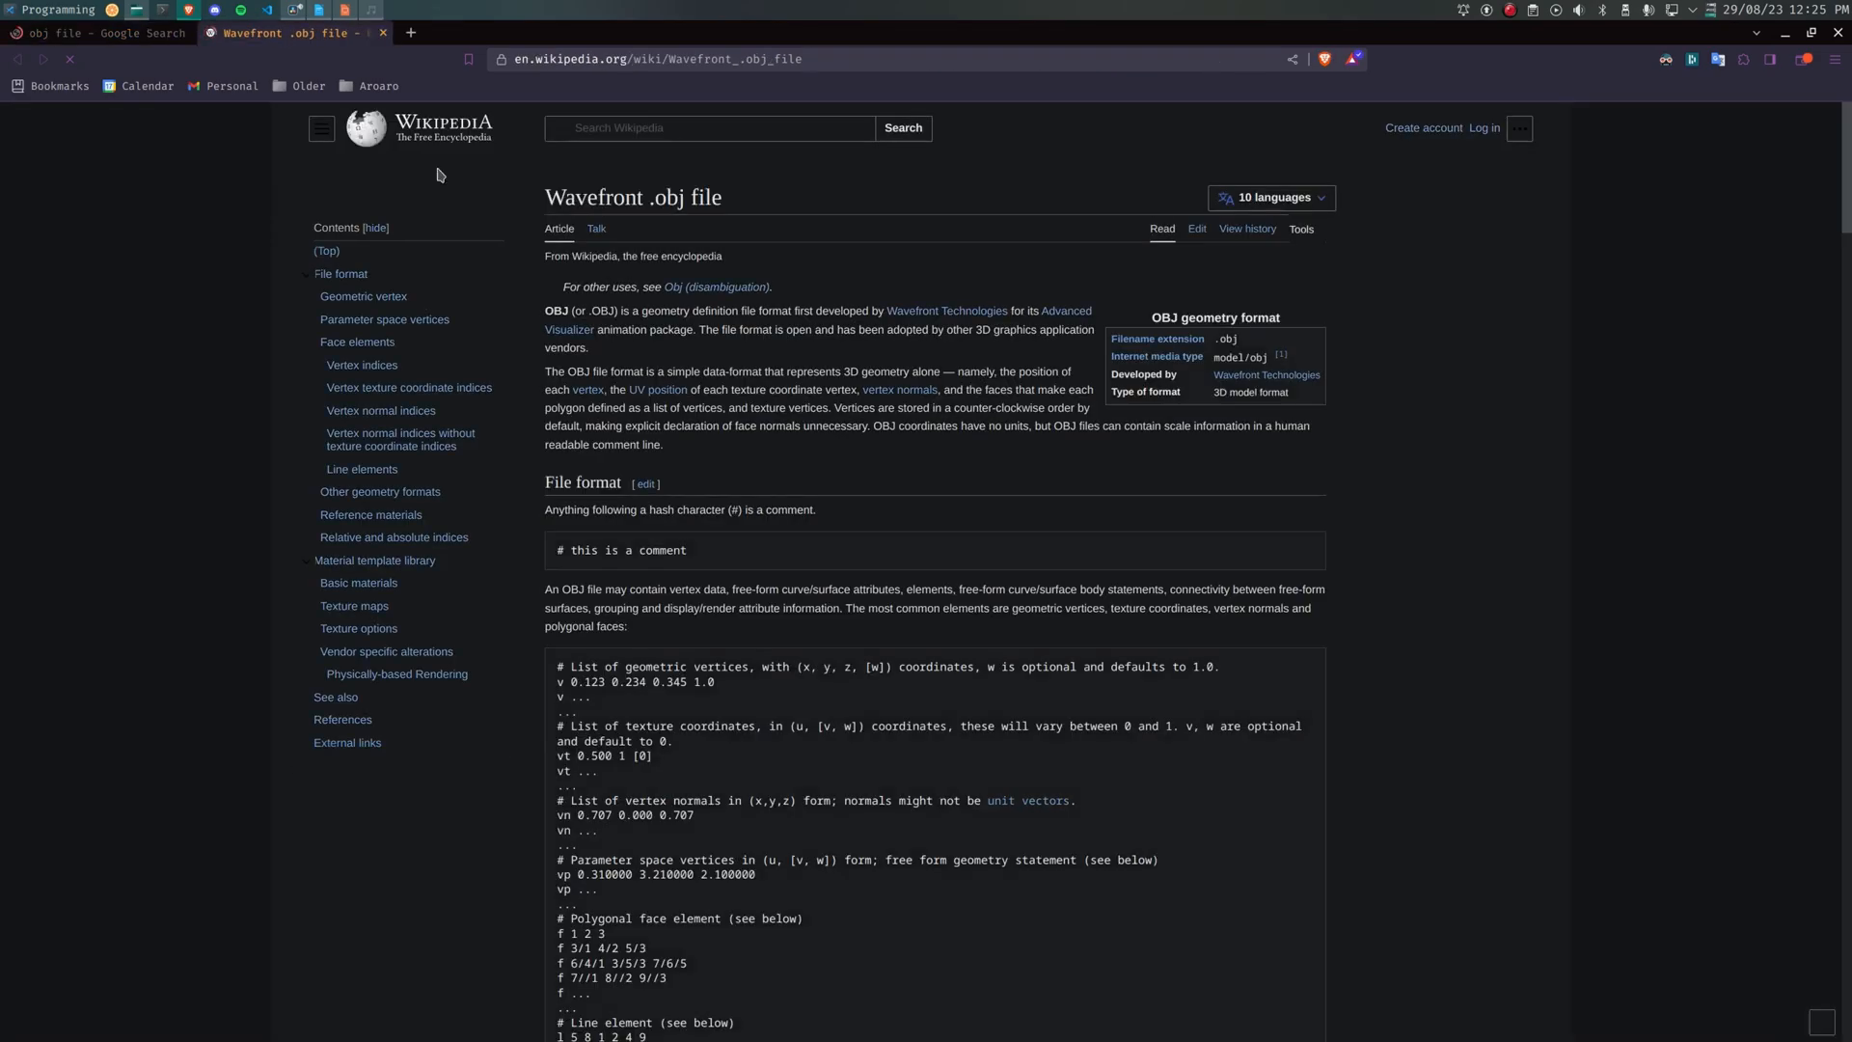
pyautogui.scroll(-3)
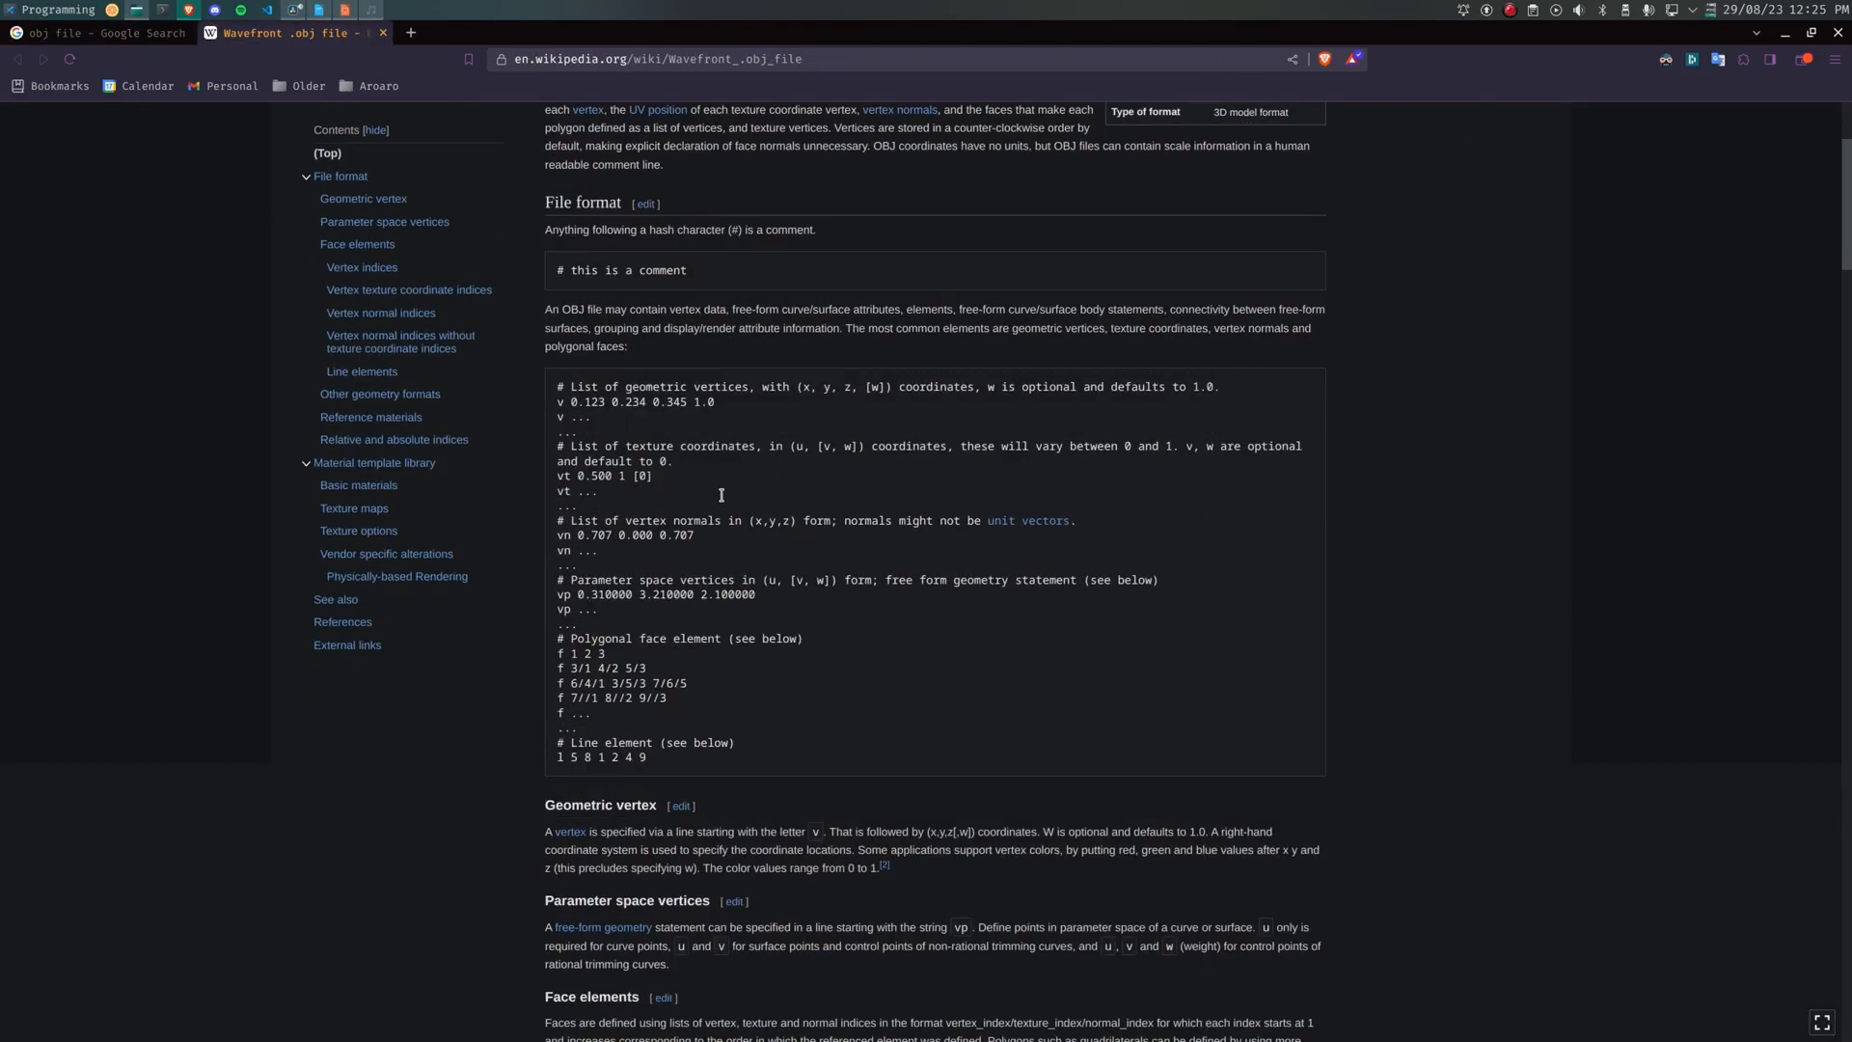
pyautogui.scroll(-3)
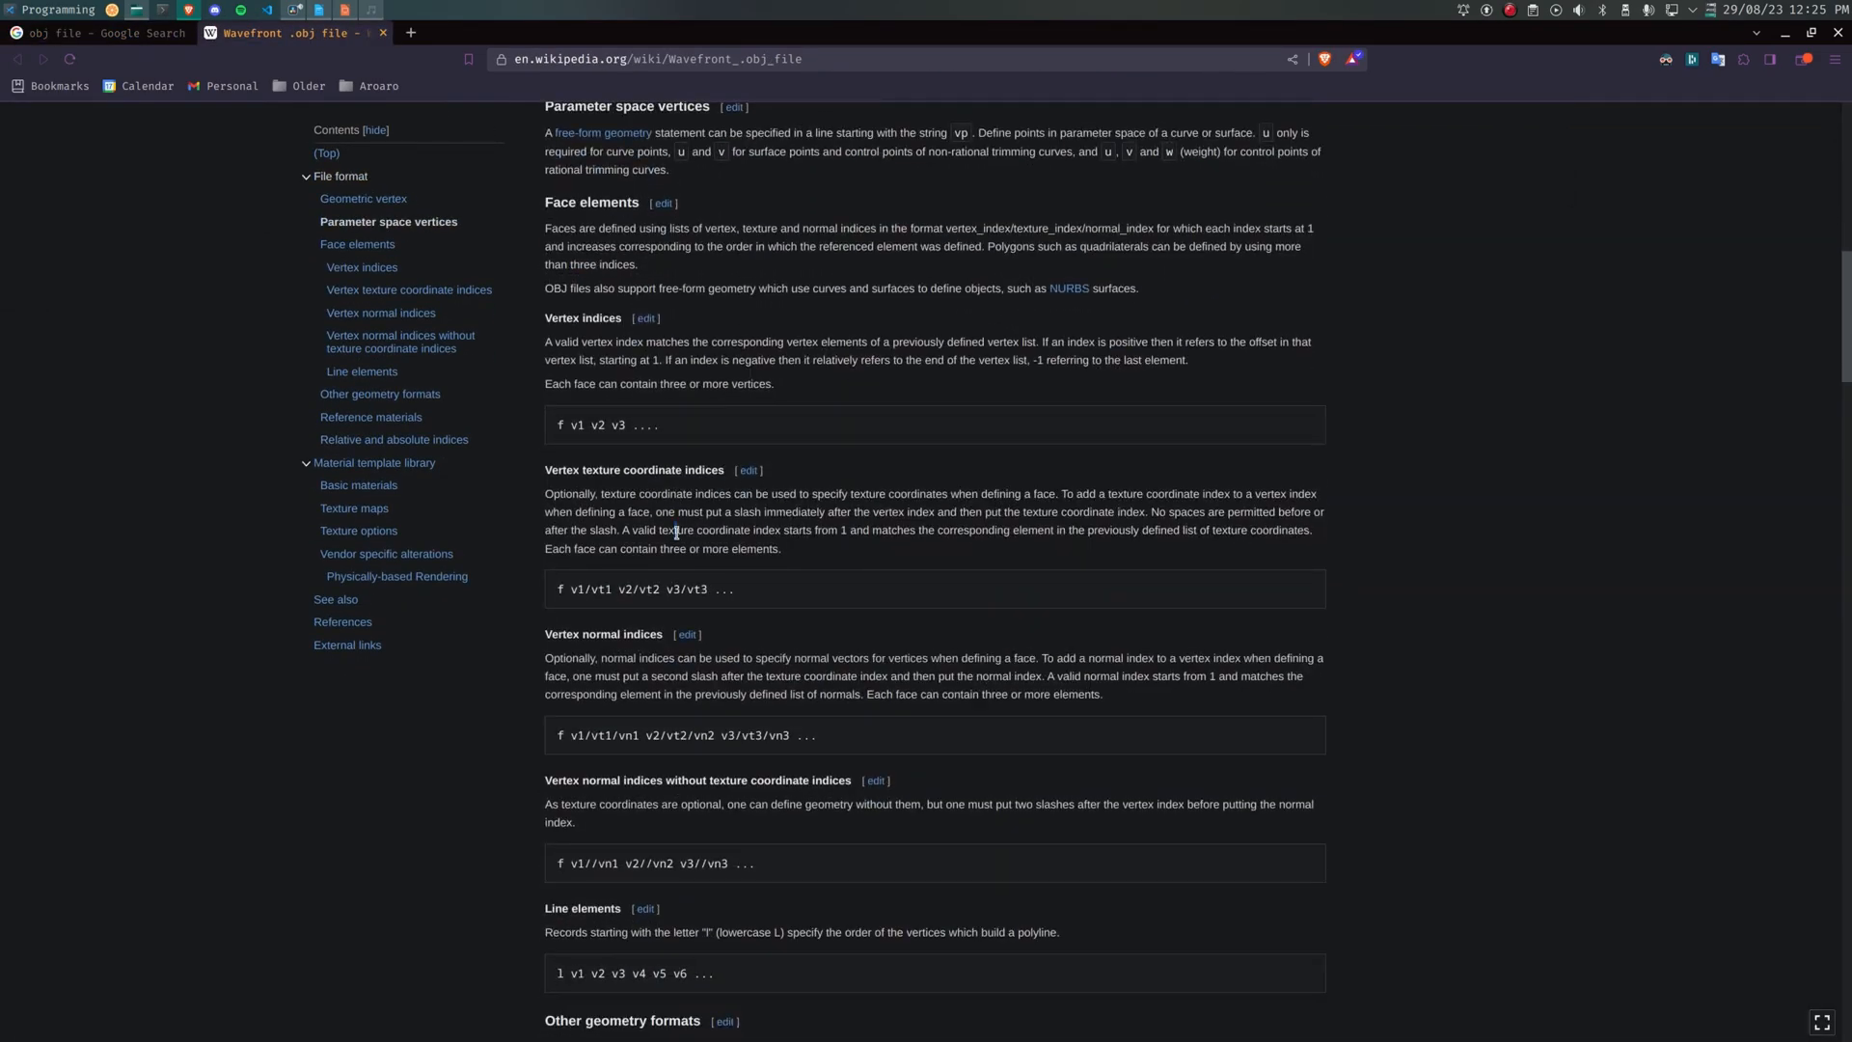
# Step: Look up 'texture', then return to the .obj article's face elements section
pyautogui.write('texture')
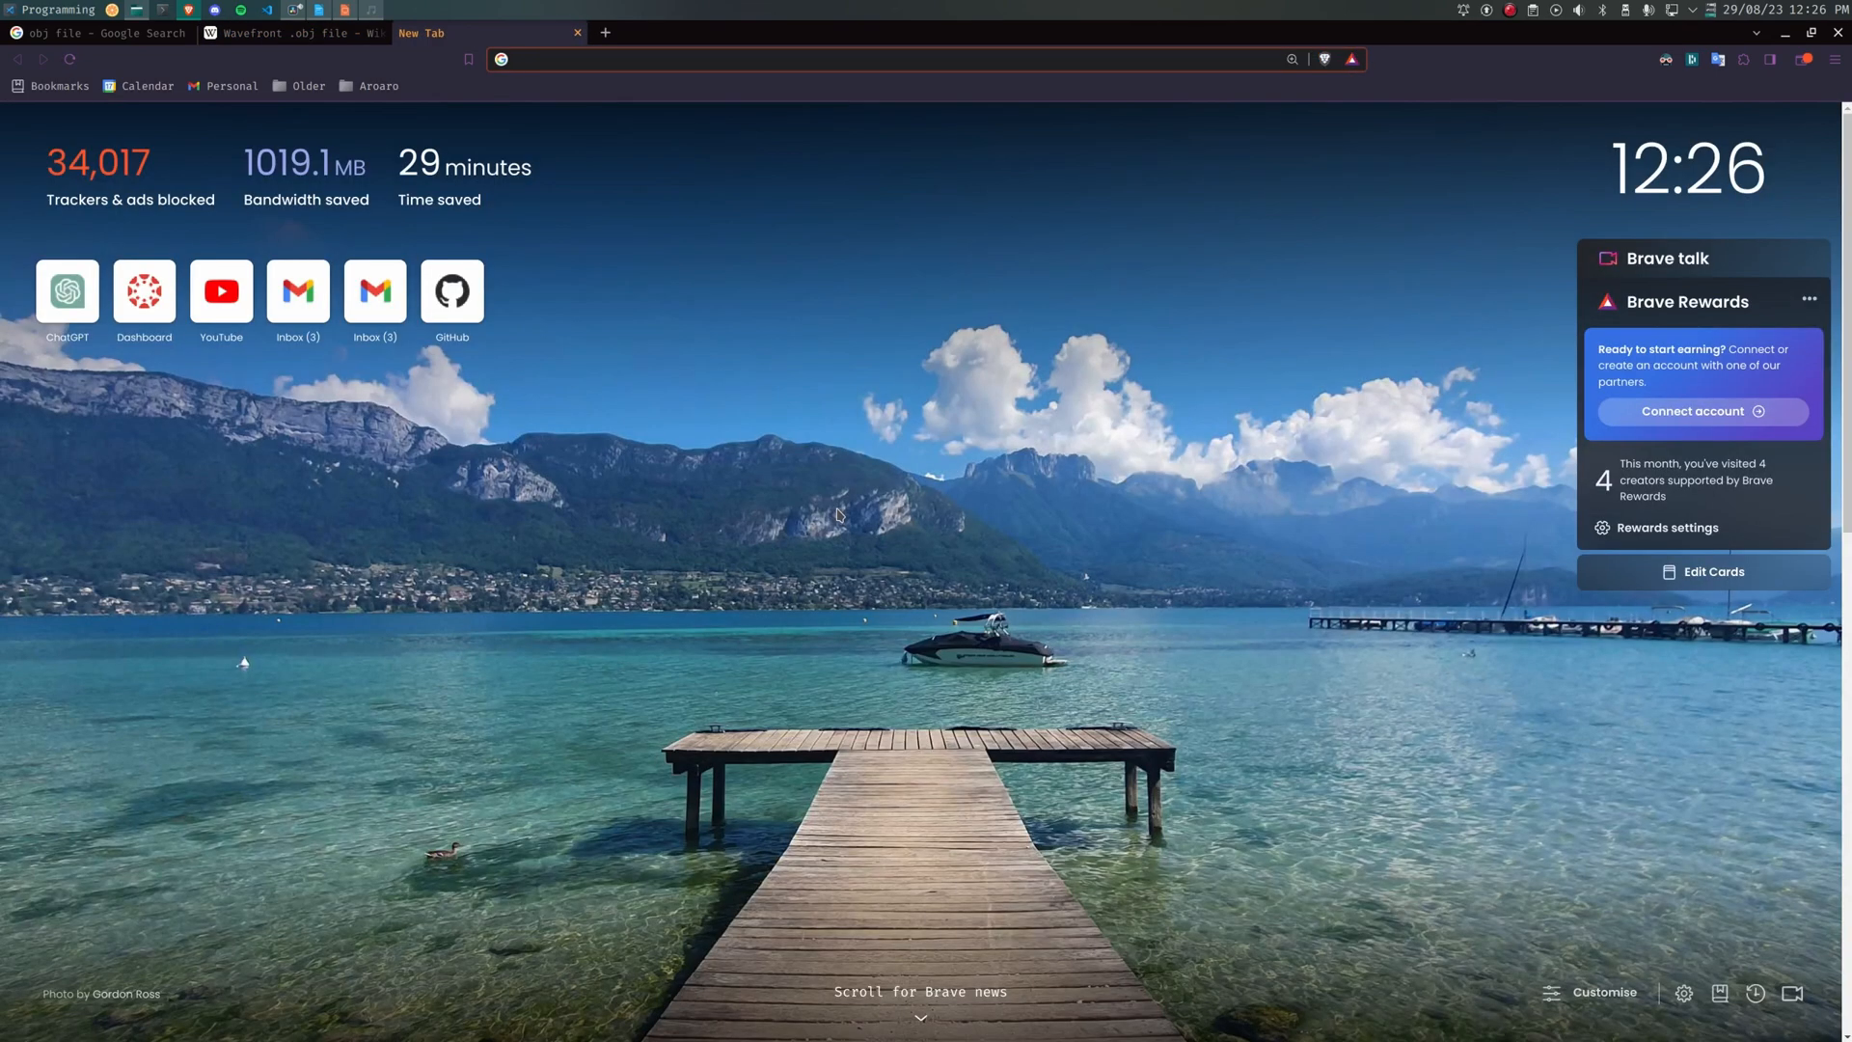
pyautogui.click(283, 33)
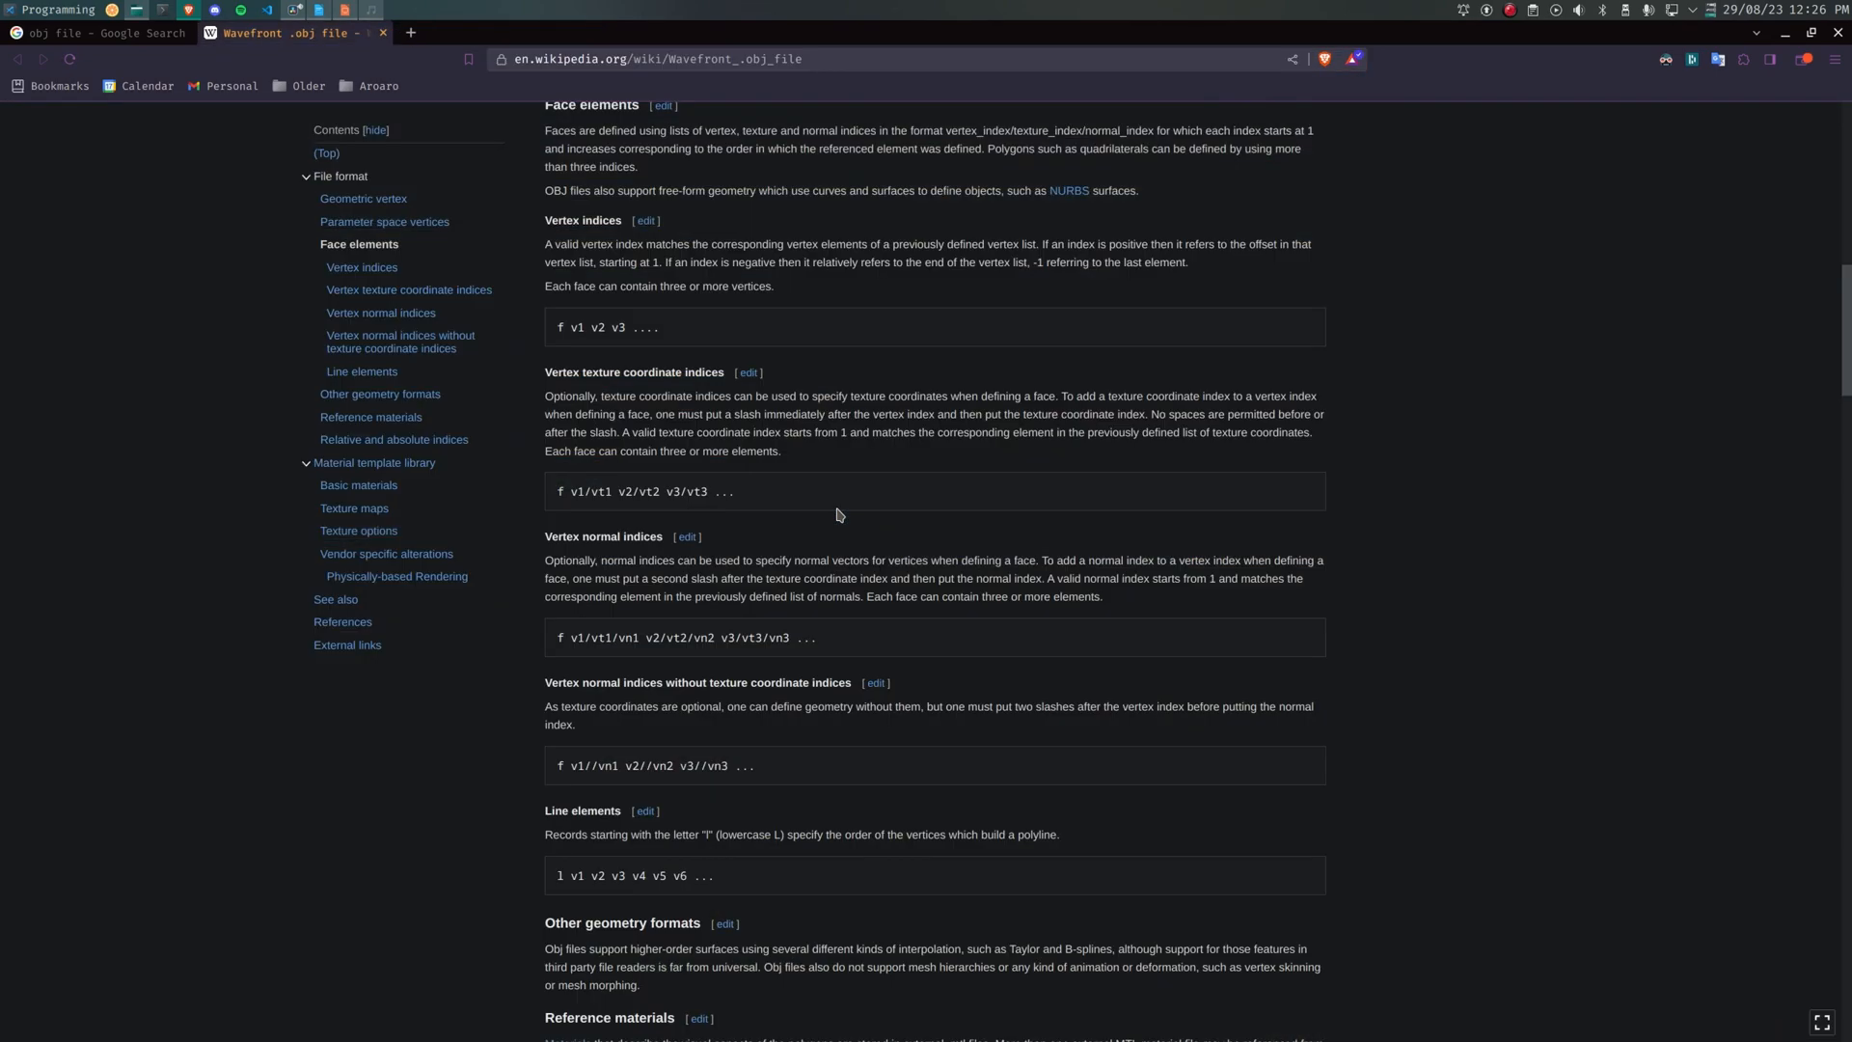
pyautogui.scroll(-3)
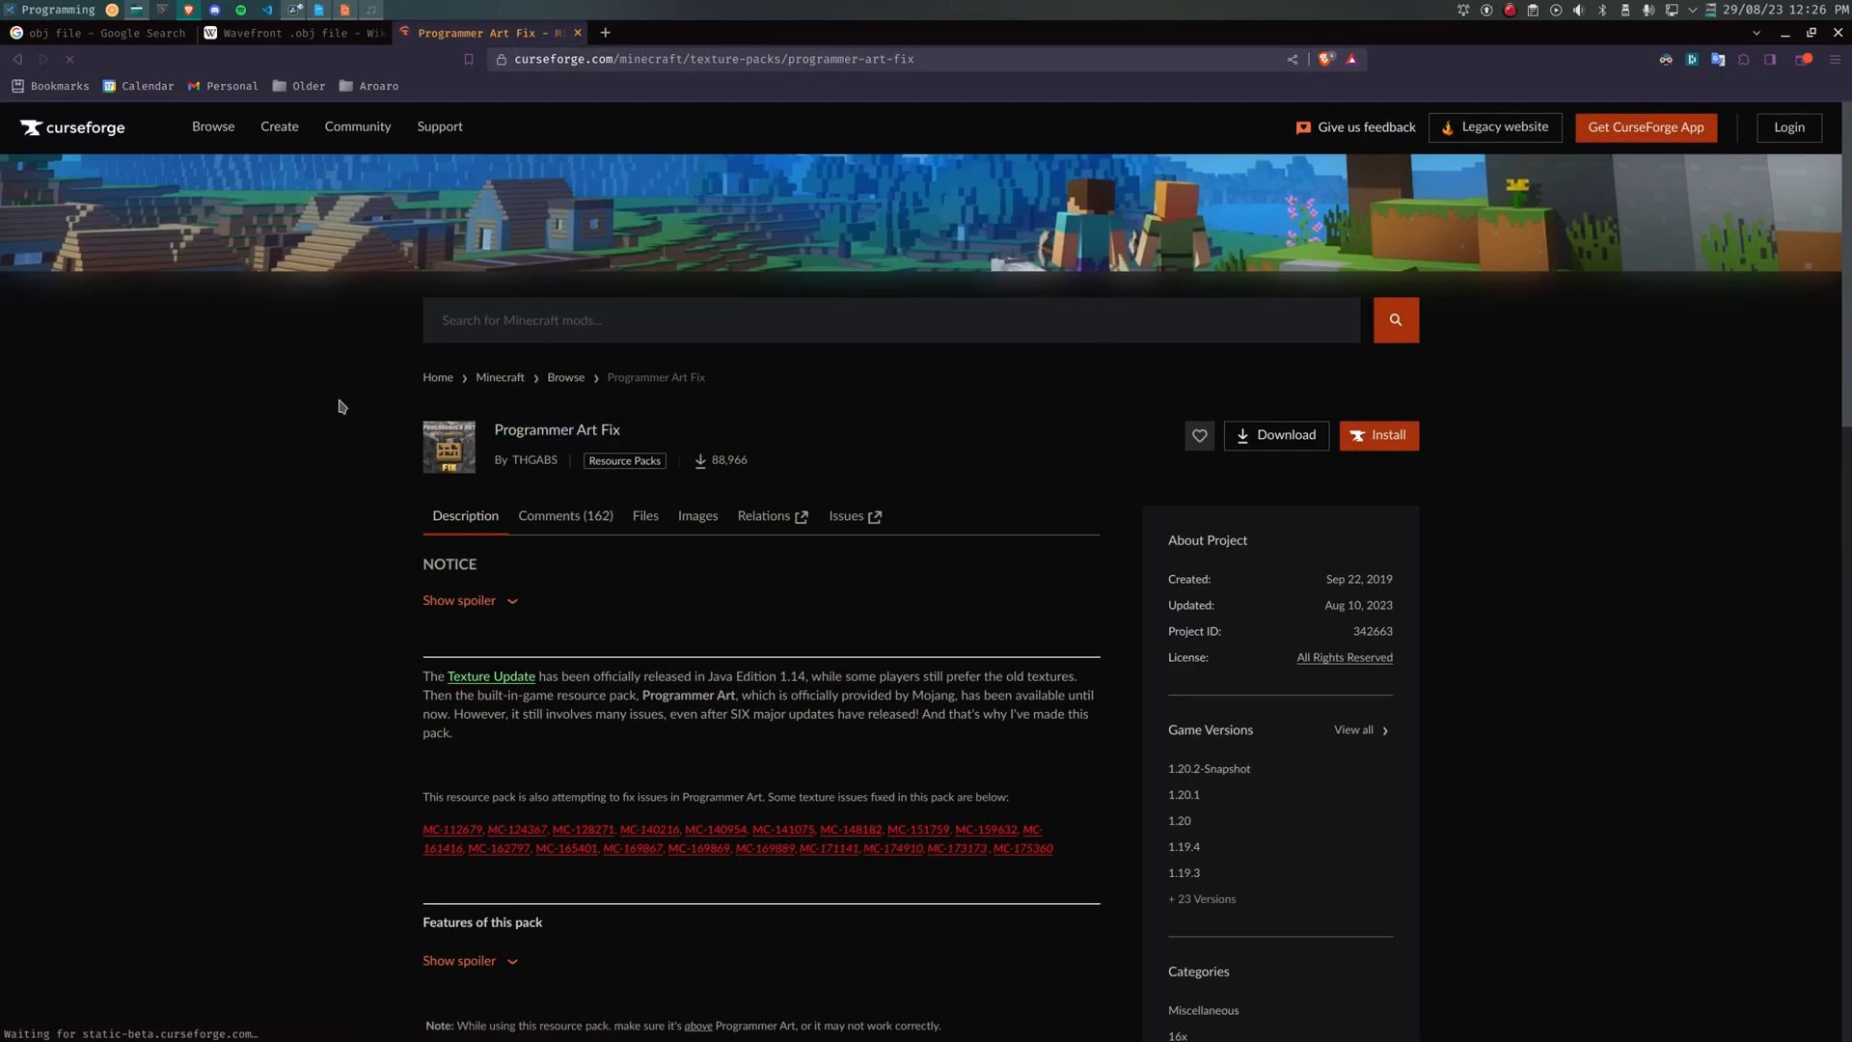
# Step: Show the Files list for the Programmer Art Fix resource pack
pyautogui.click(644, 515)
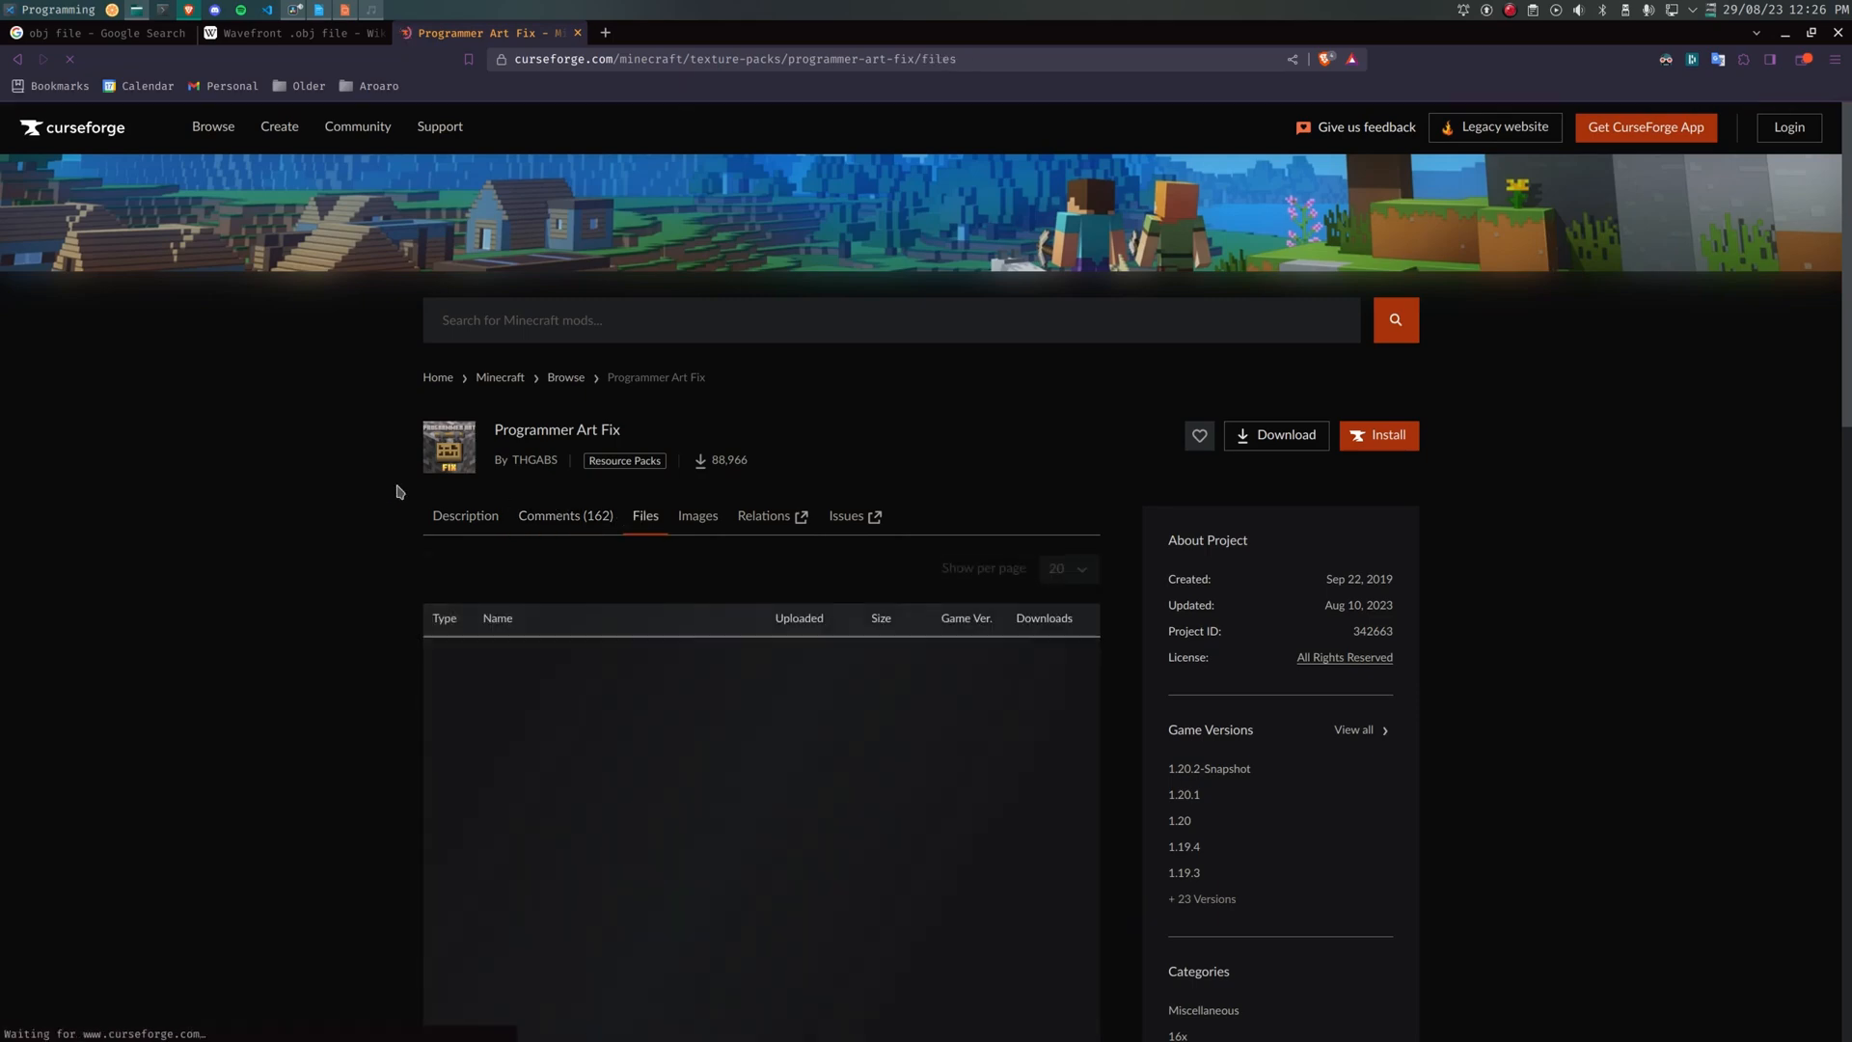
pyautogui.scroll(-3)
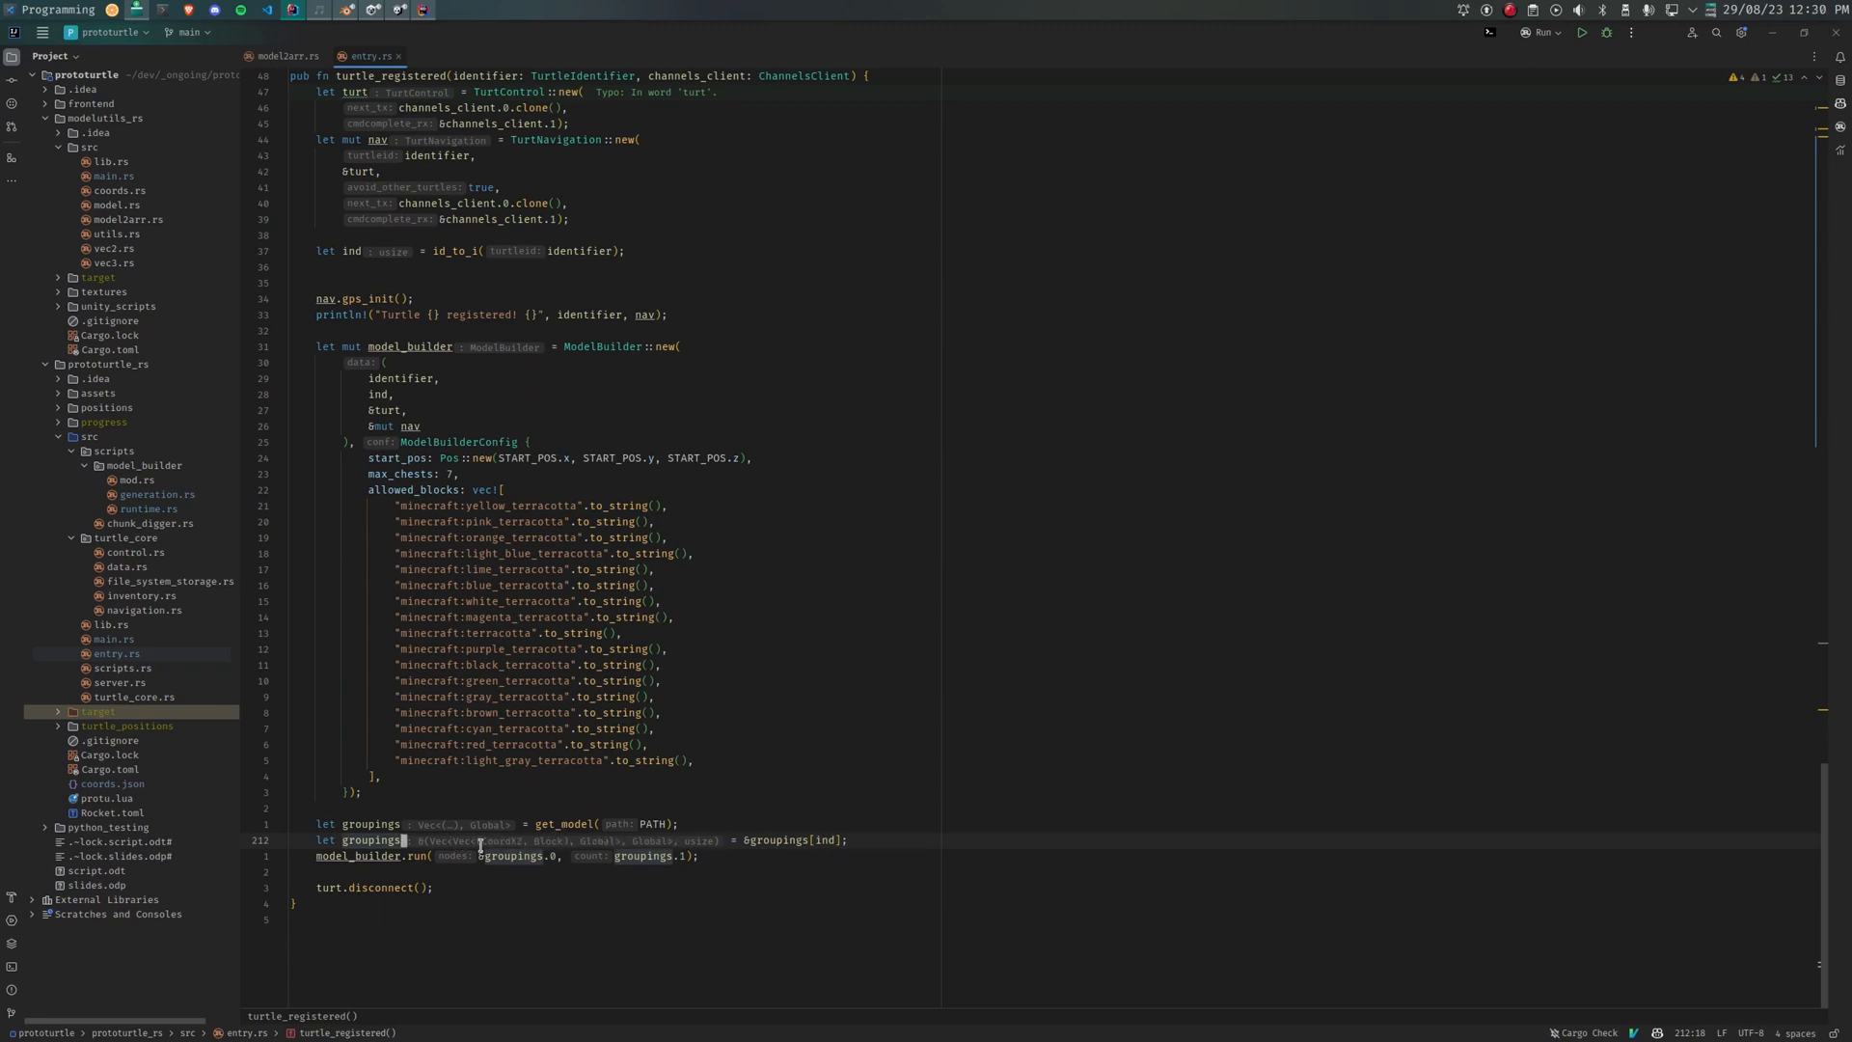
pyautogui.moveTo(718, 582)
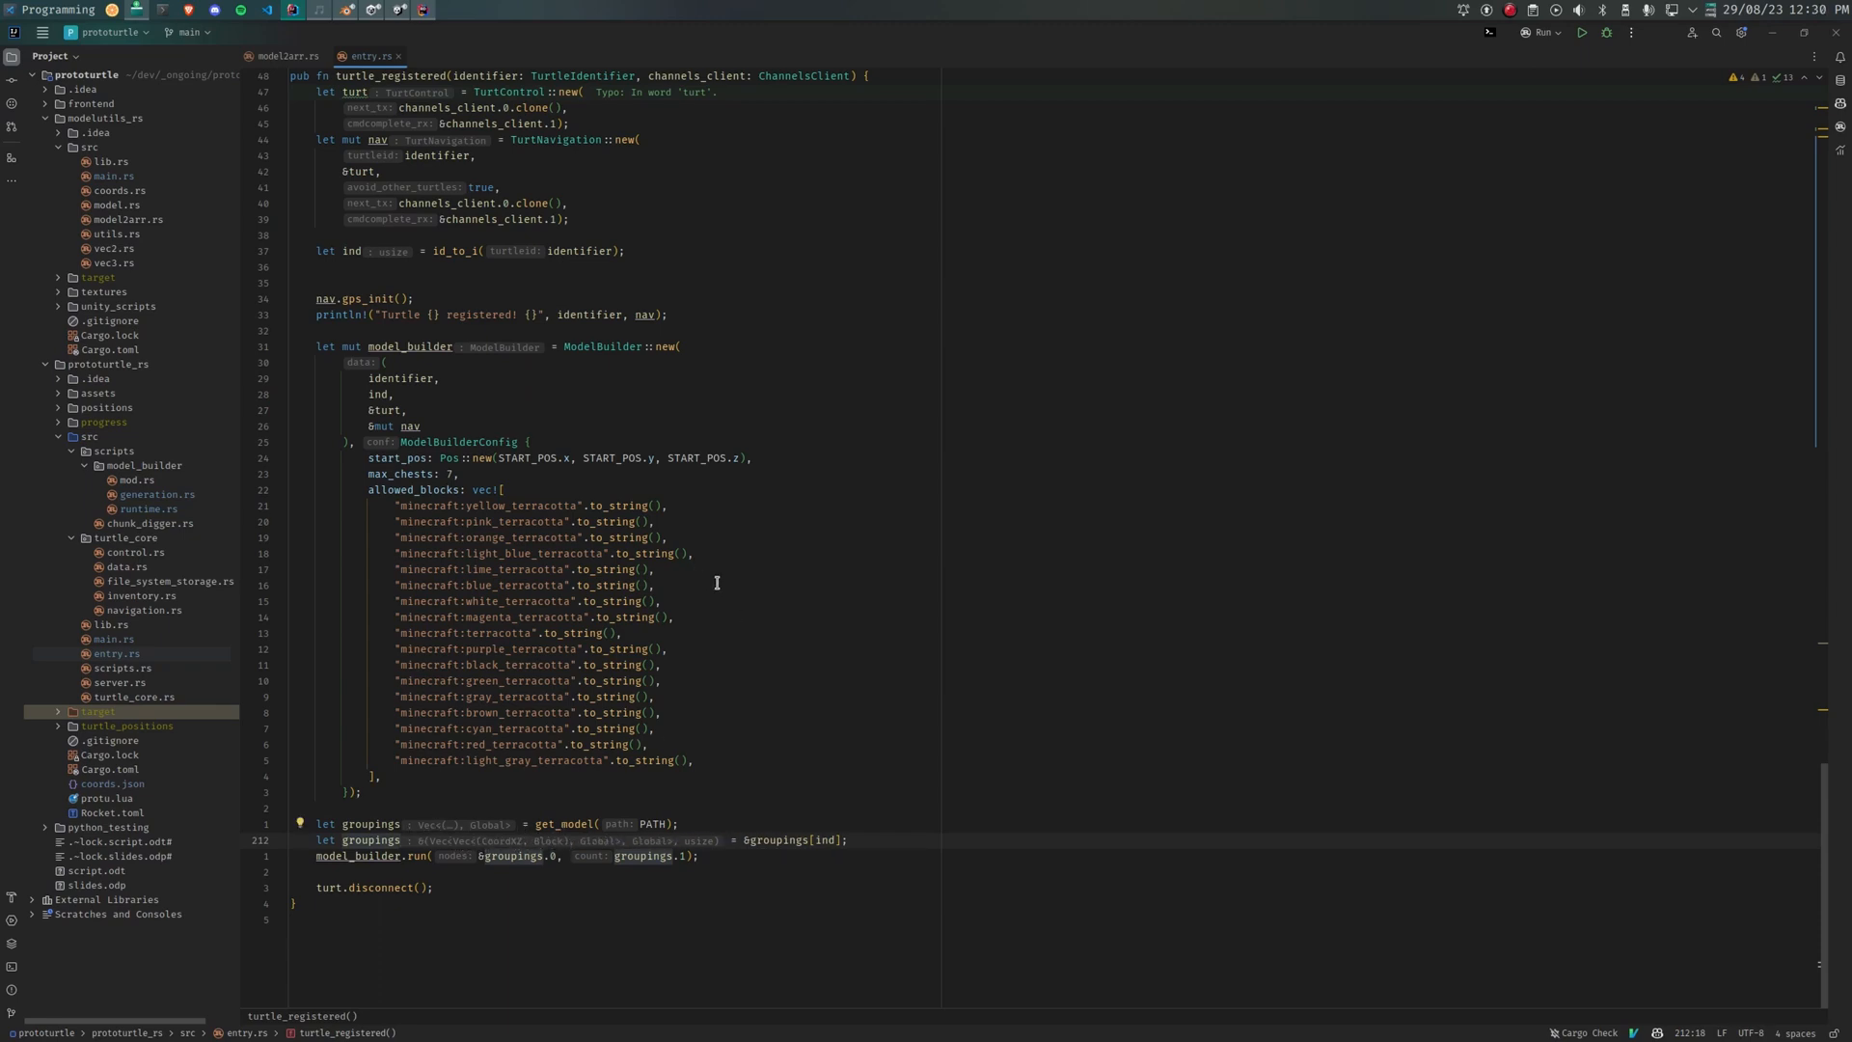
pyautogui.moveTo(726, 524)
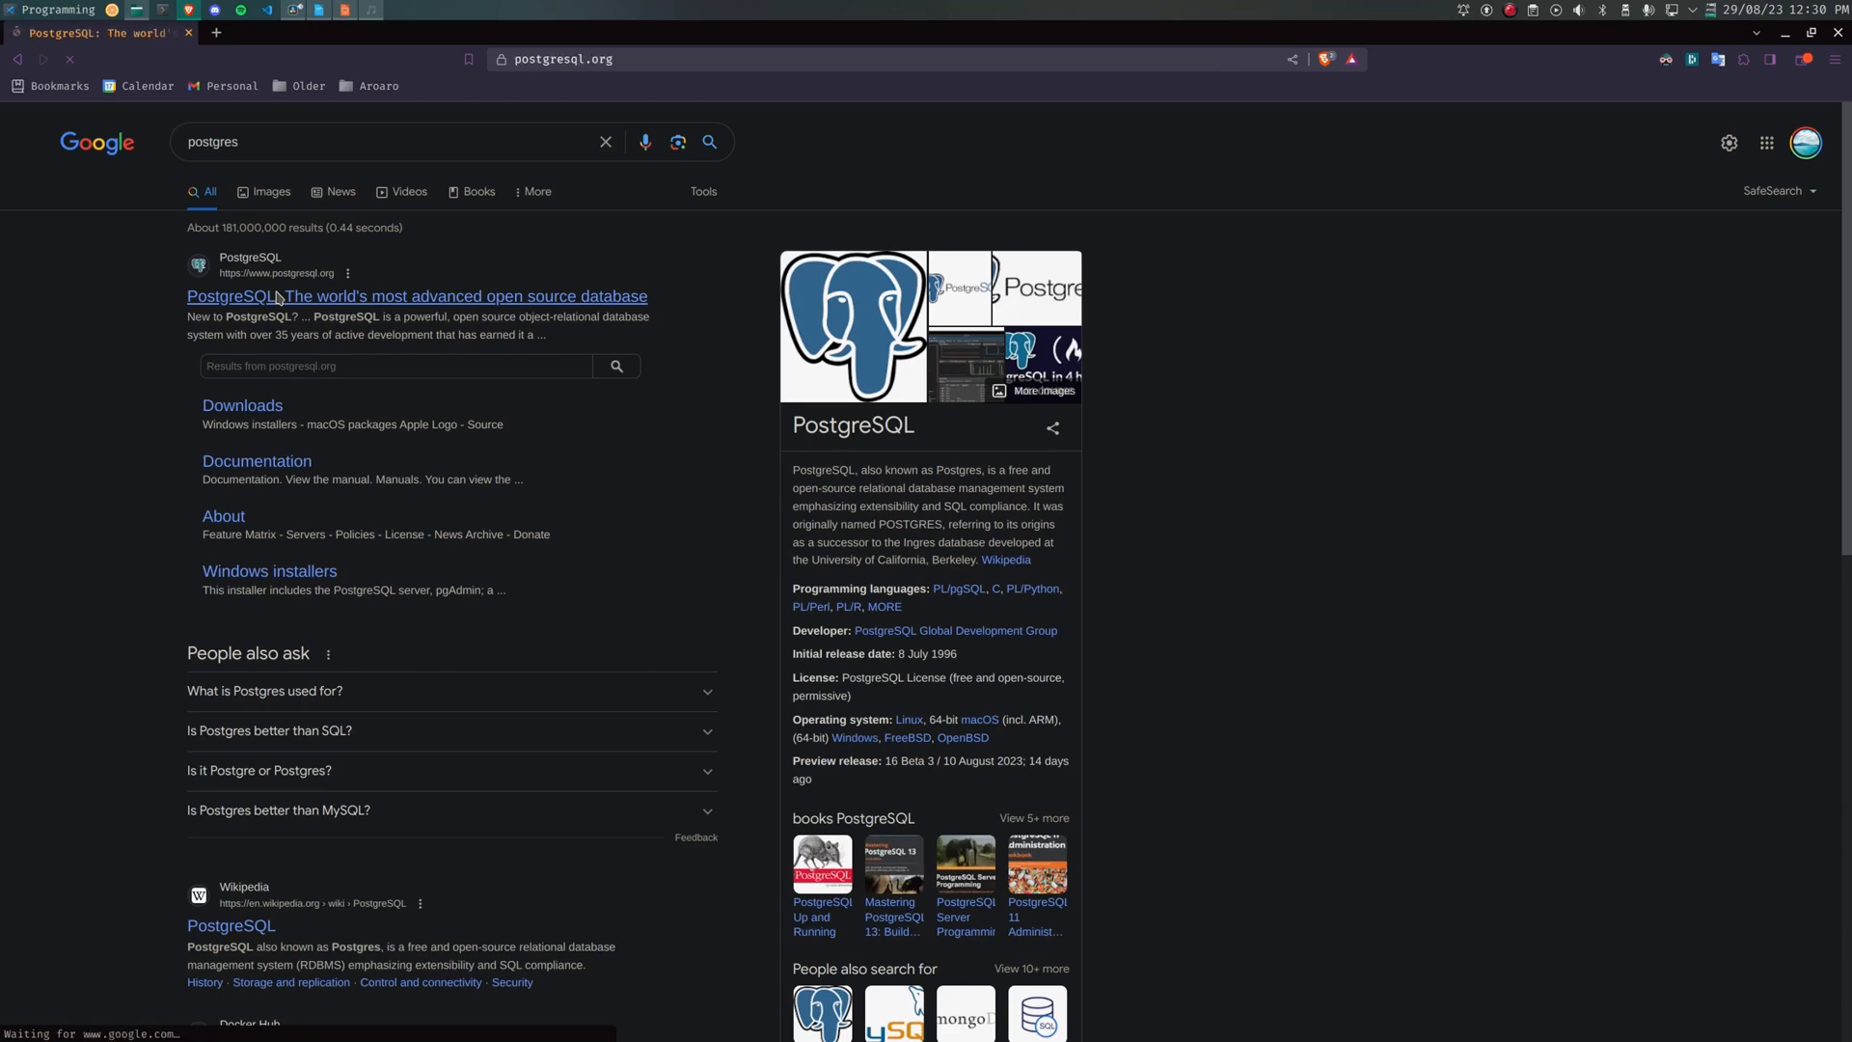
# Step: Visit the PostgreSQL site, then look up react in a fresh tab
pyautogui.click(278, 297)
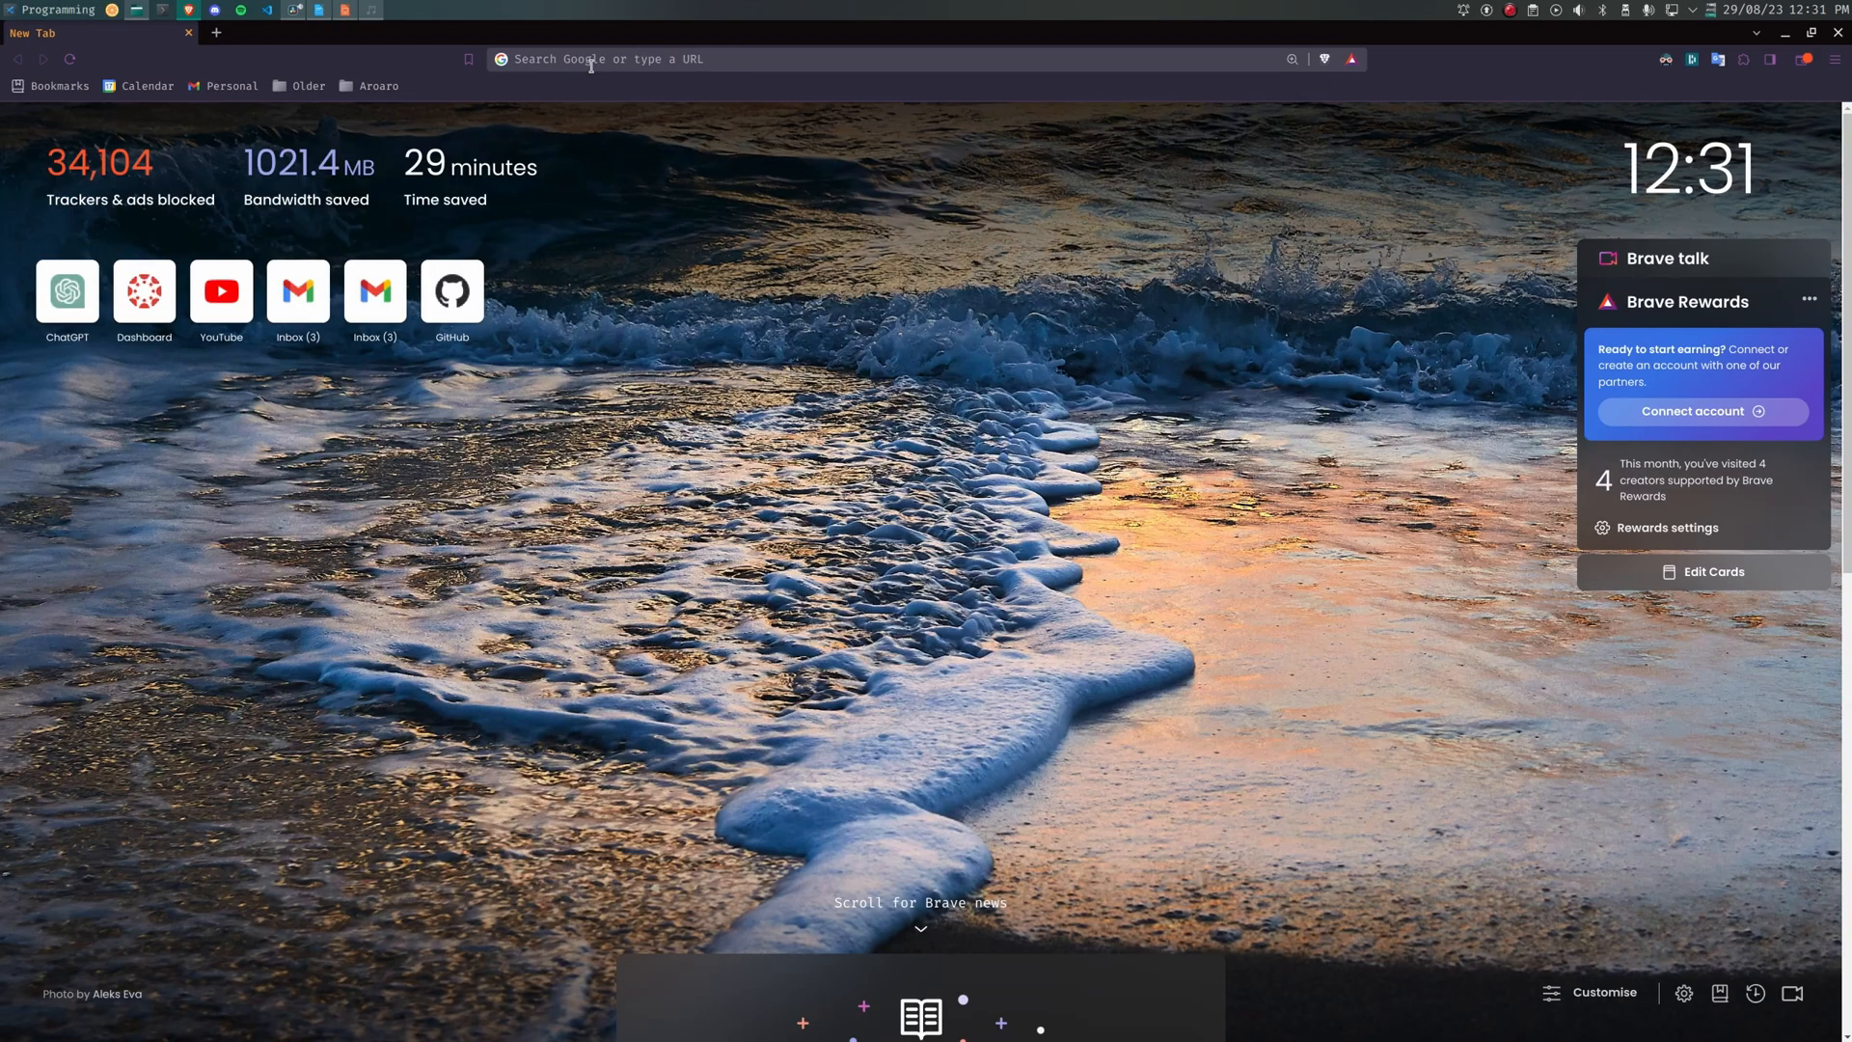
pyautogui.write('react.dev')
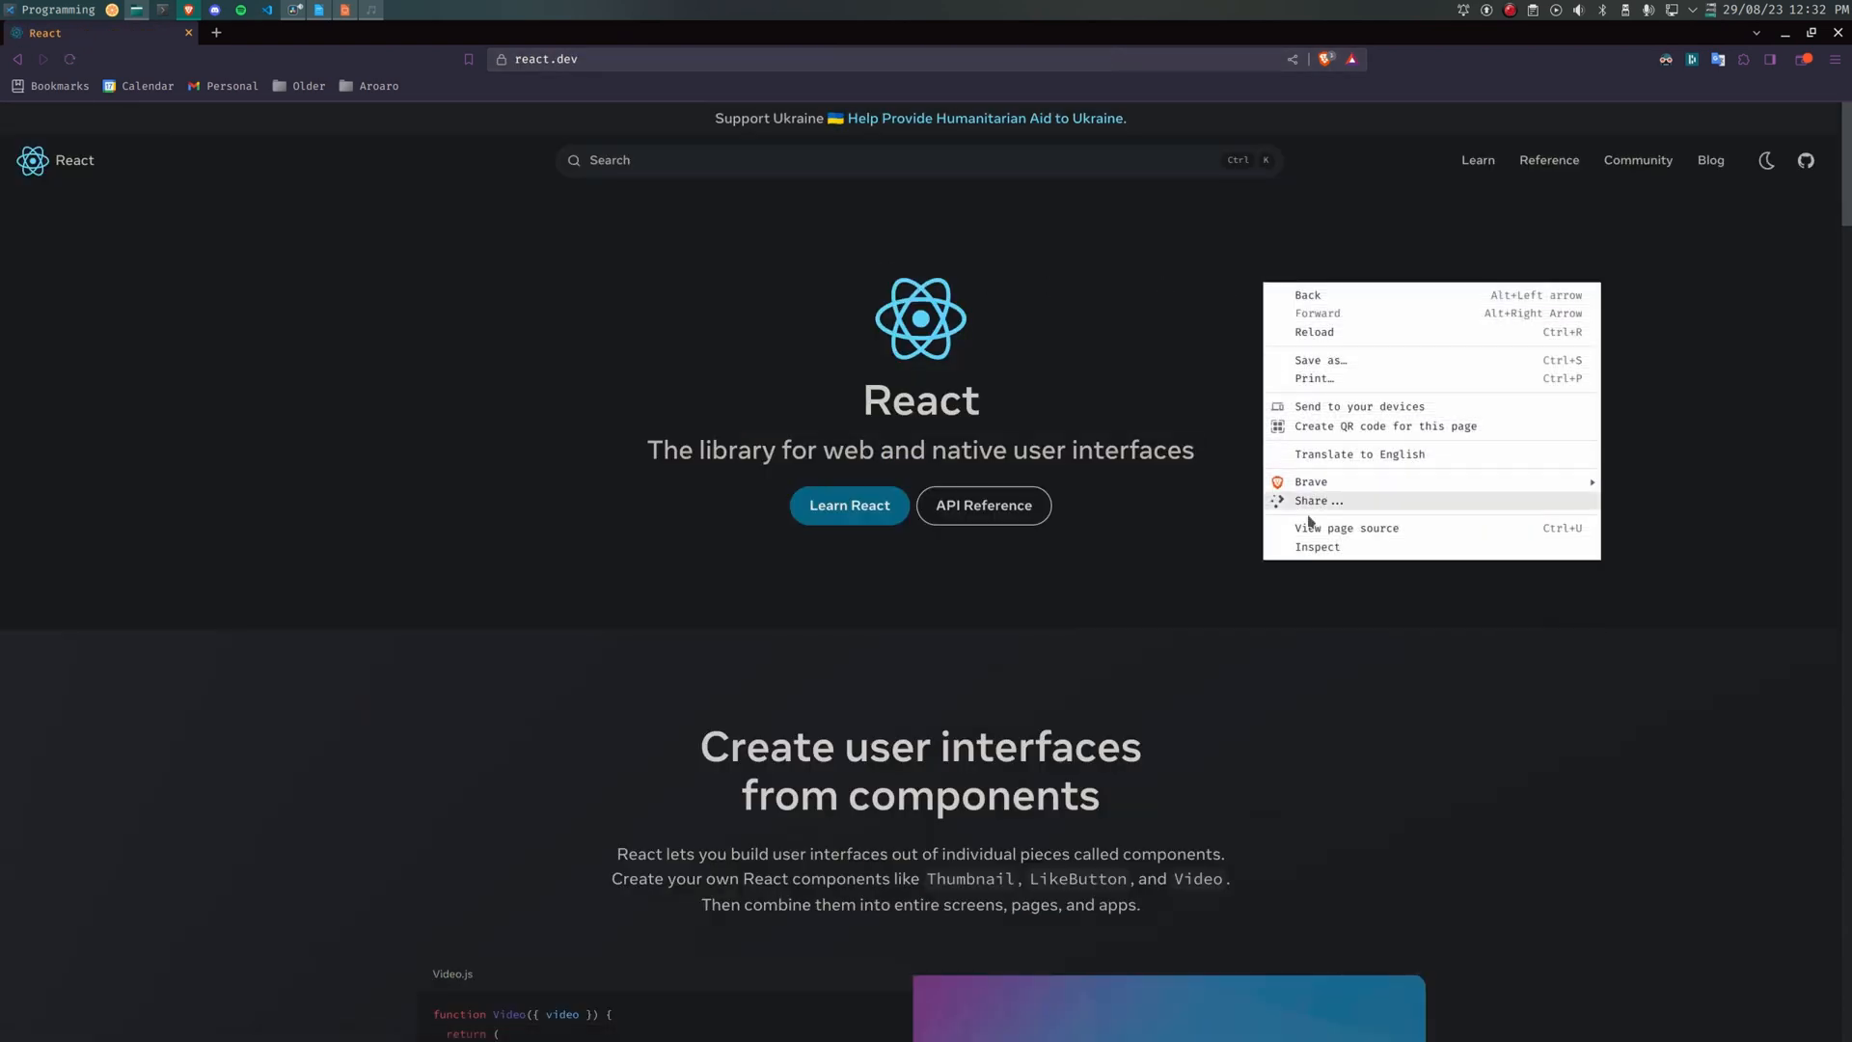
# Step: Edit react.dev's HTML in DevTools to add a div 'Just make something simple!'
pyautogui.click(1315, 548)
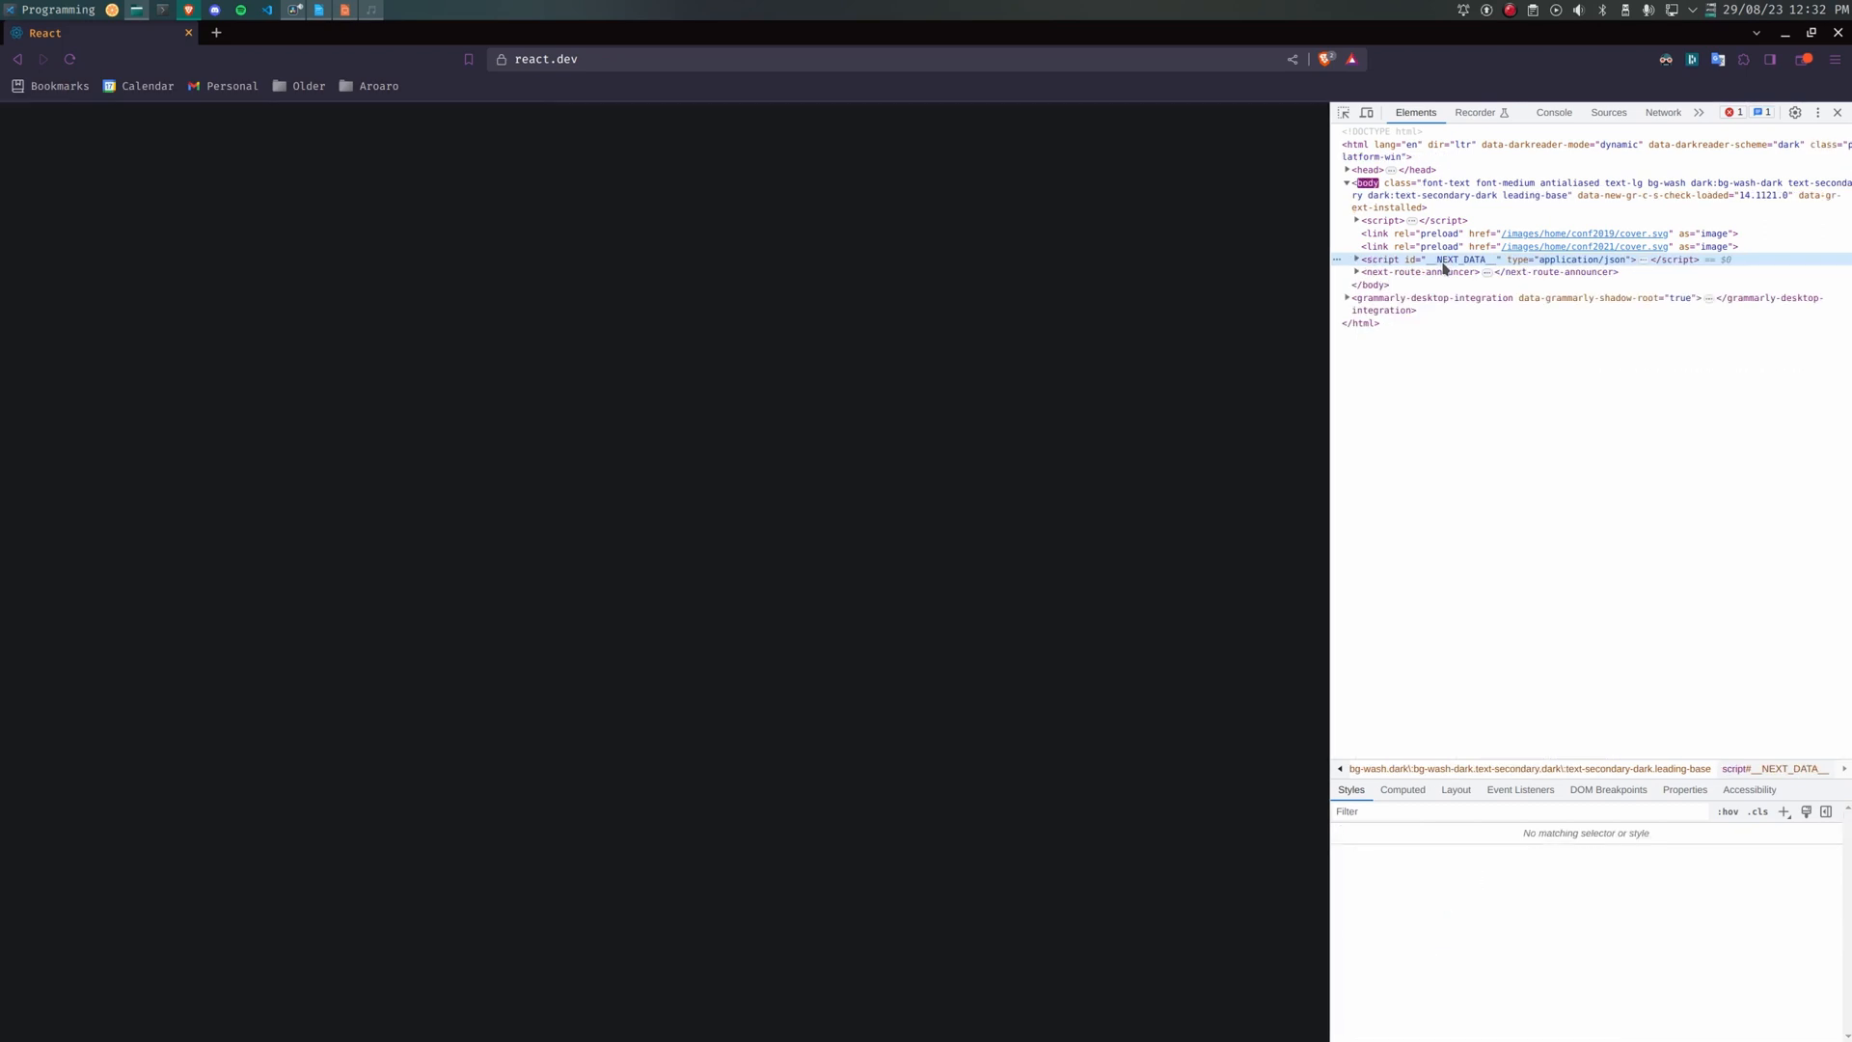
pyautogui.rightClick(1451, 258)
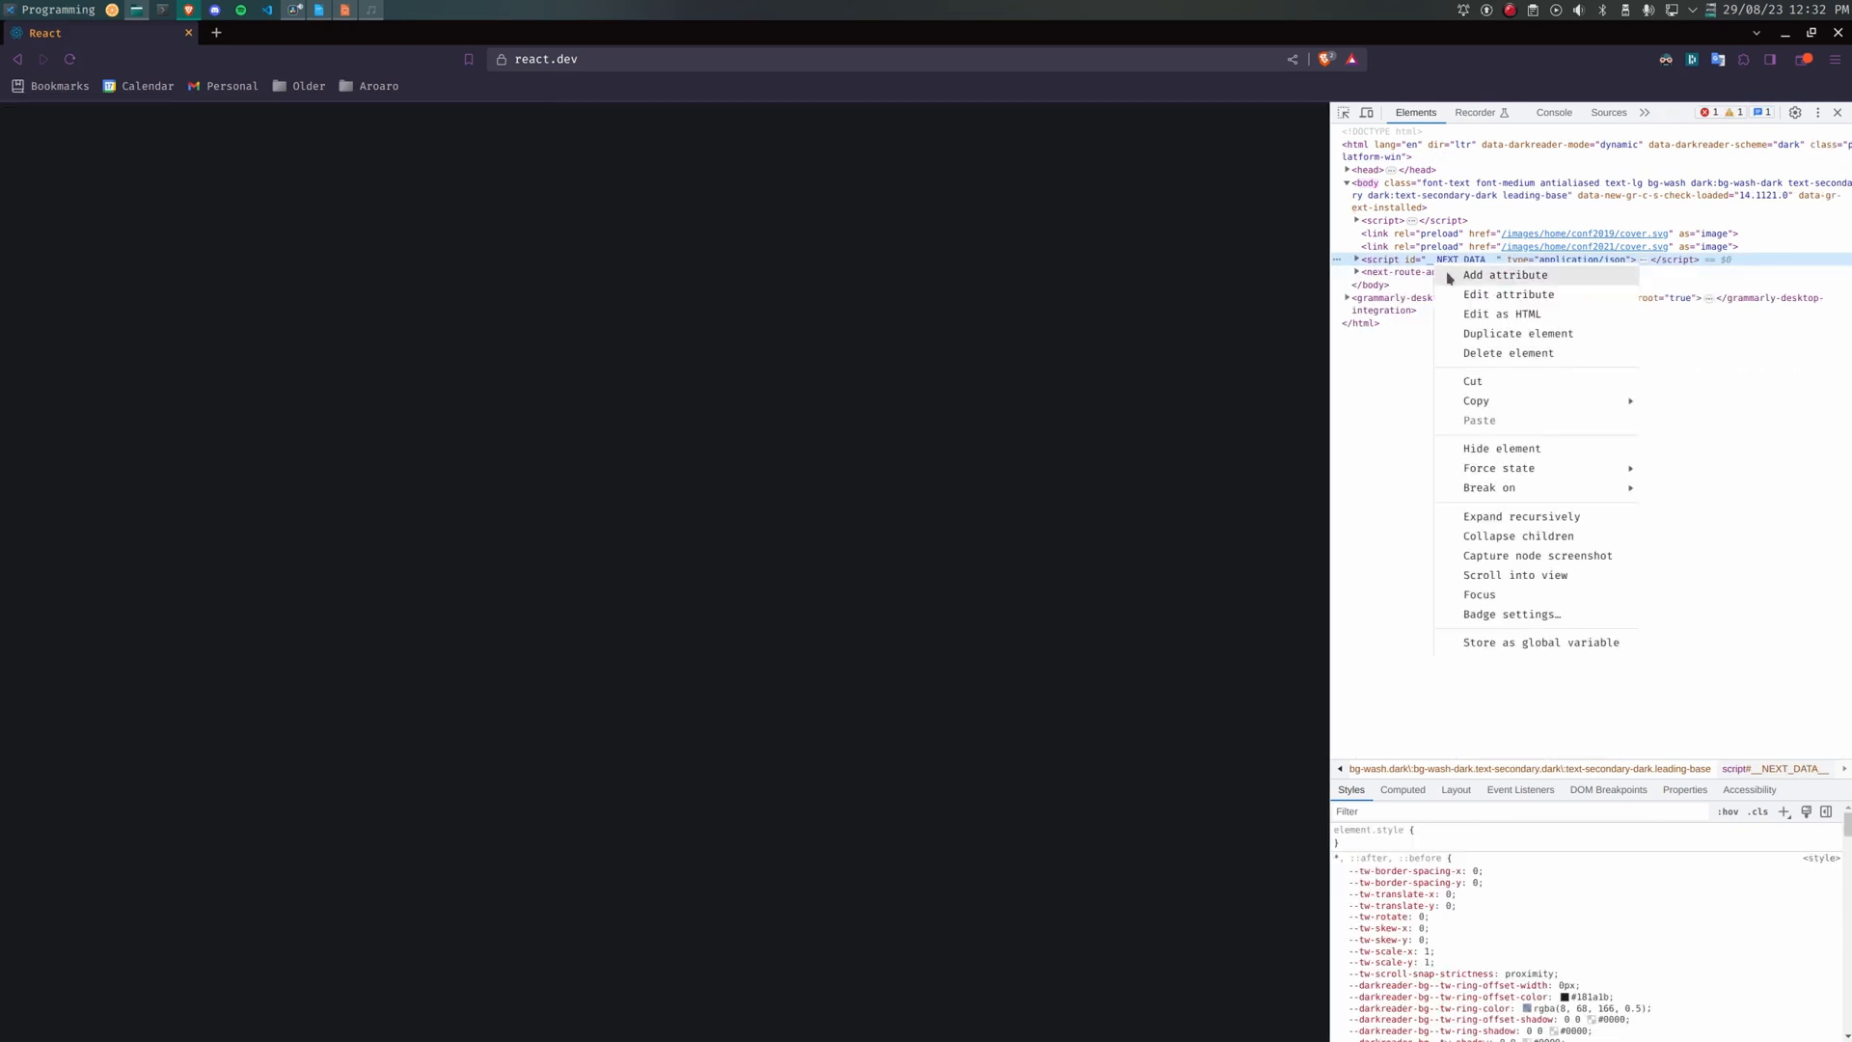
pyautogui.moveTo(1504, 295)
pyautogui.write('<div></div>')
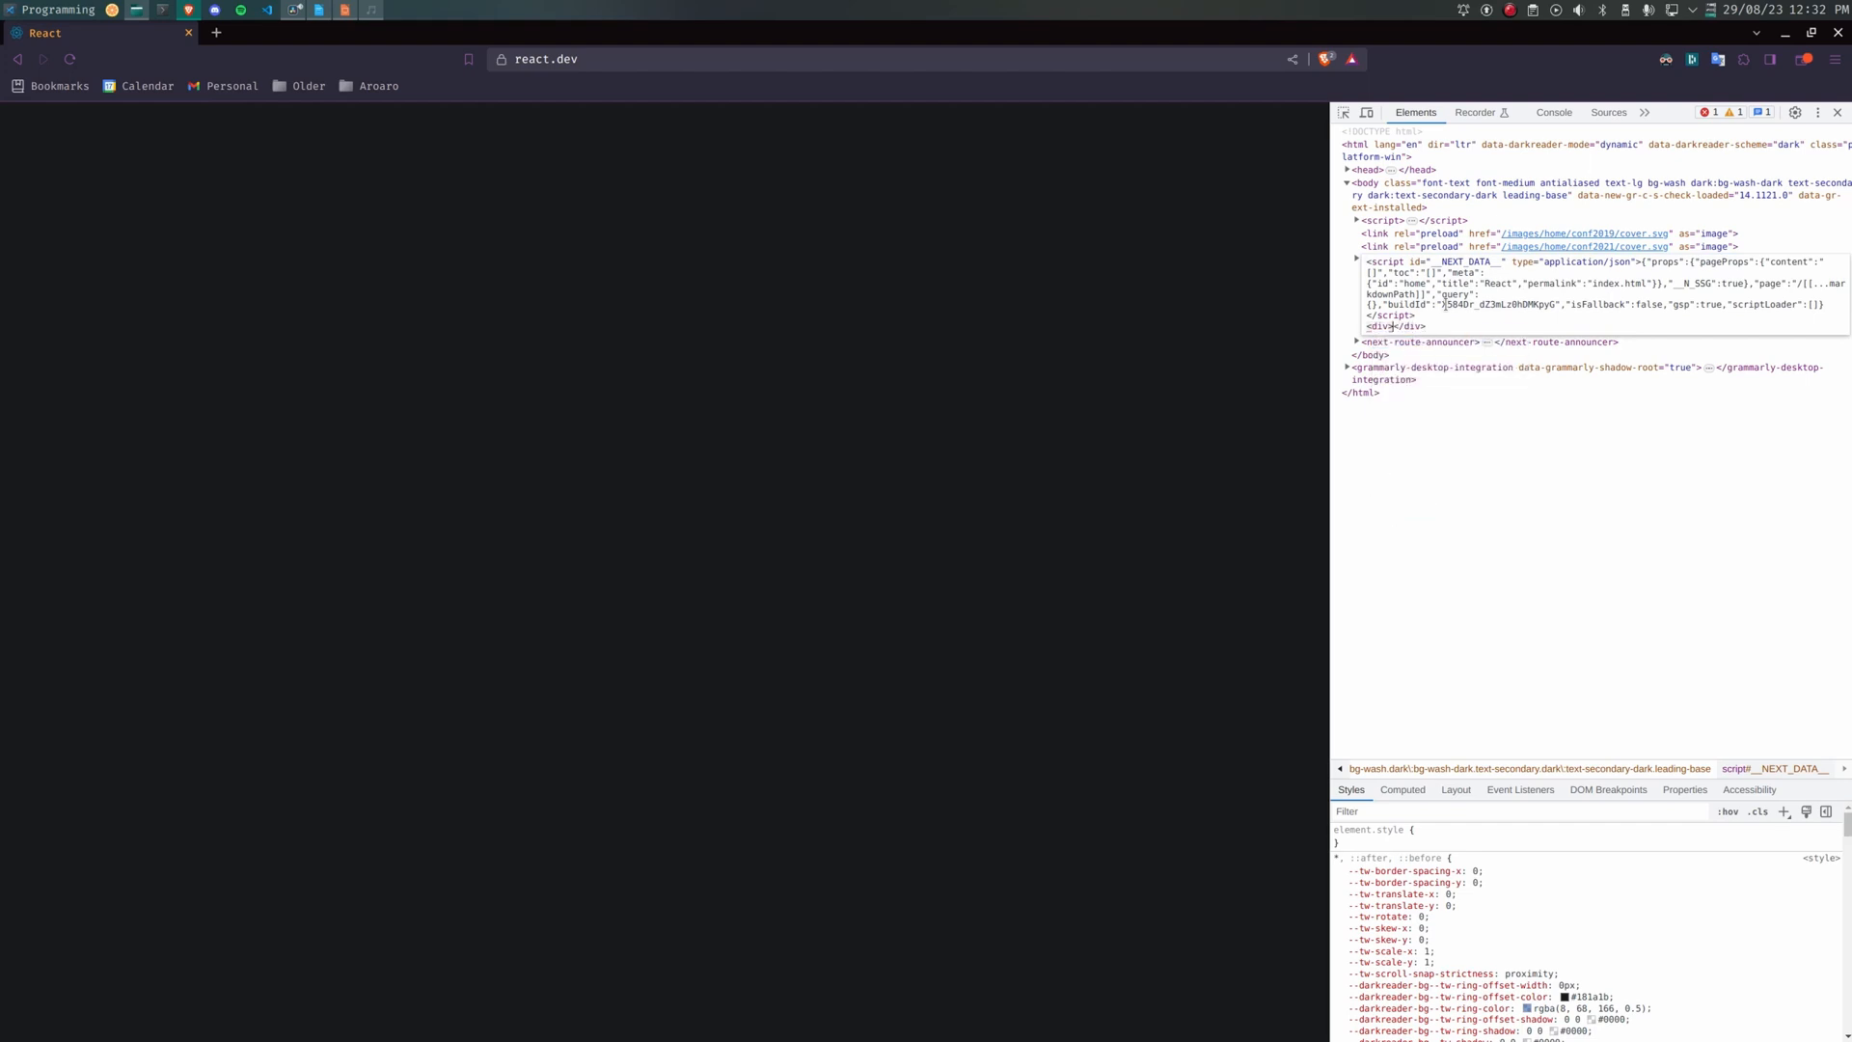
pyautogui.write('Just make something')
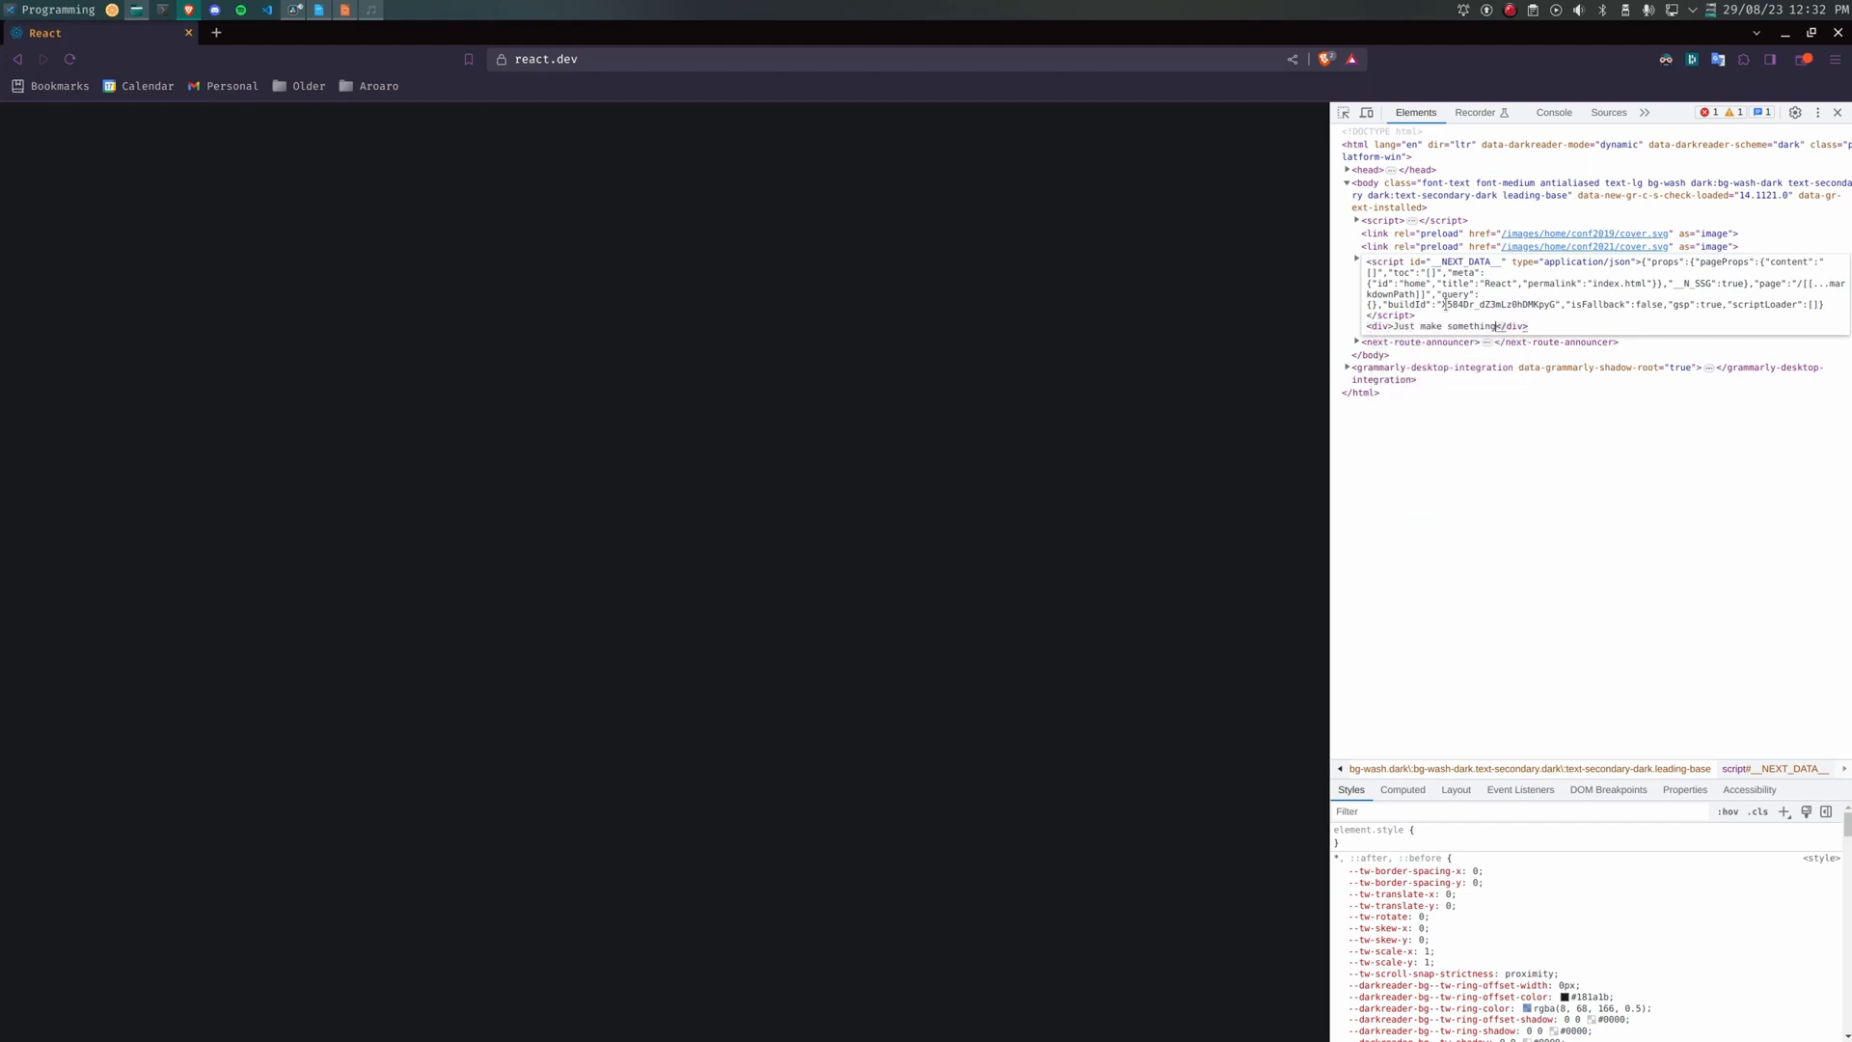
pyautogui.write('simple!')
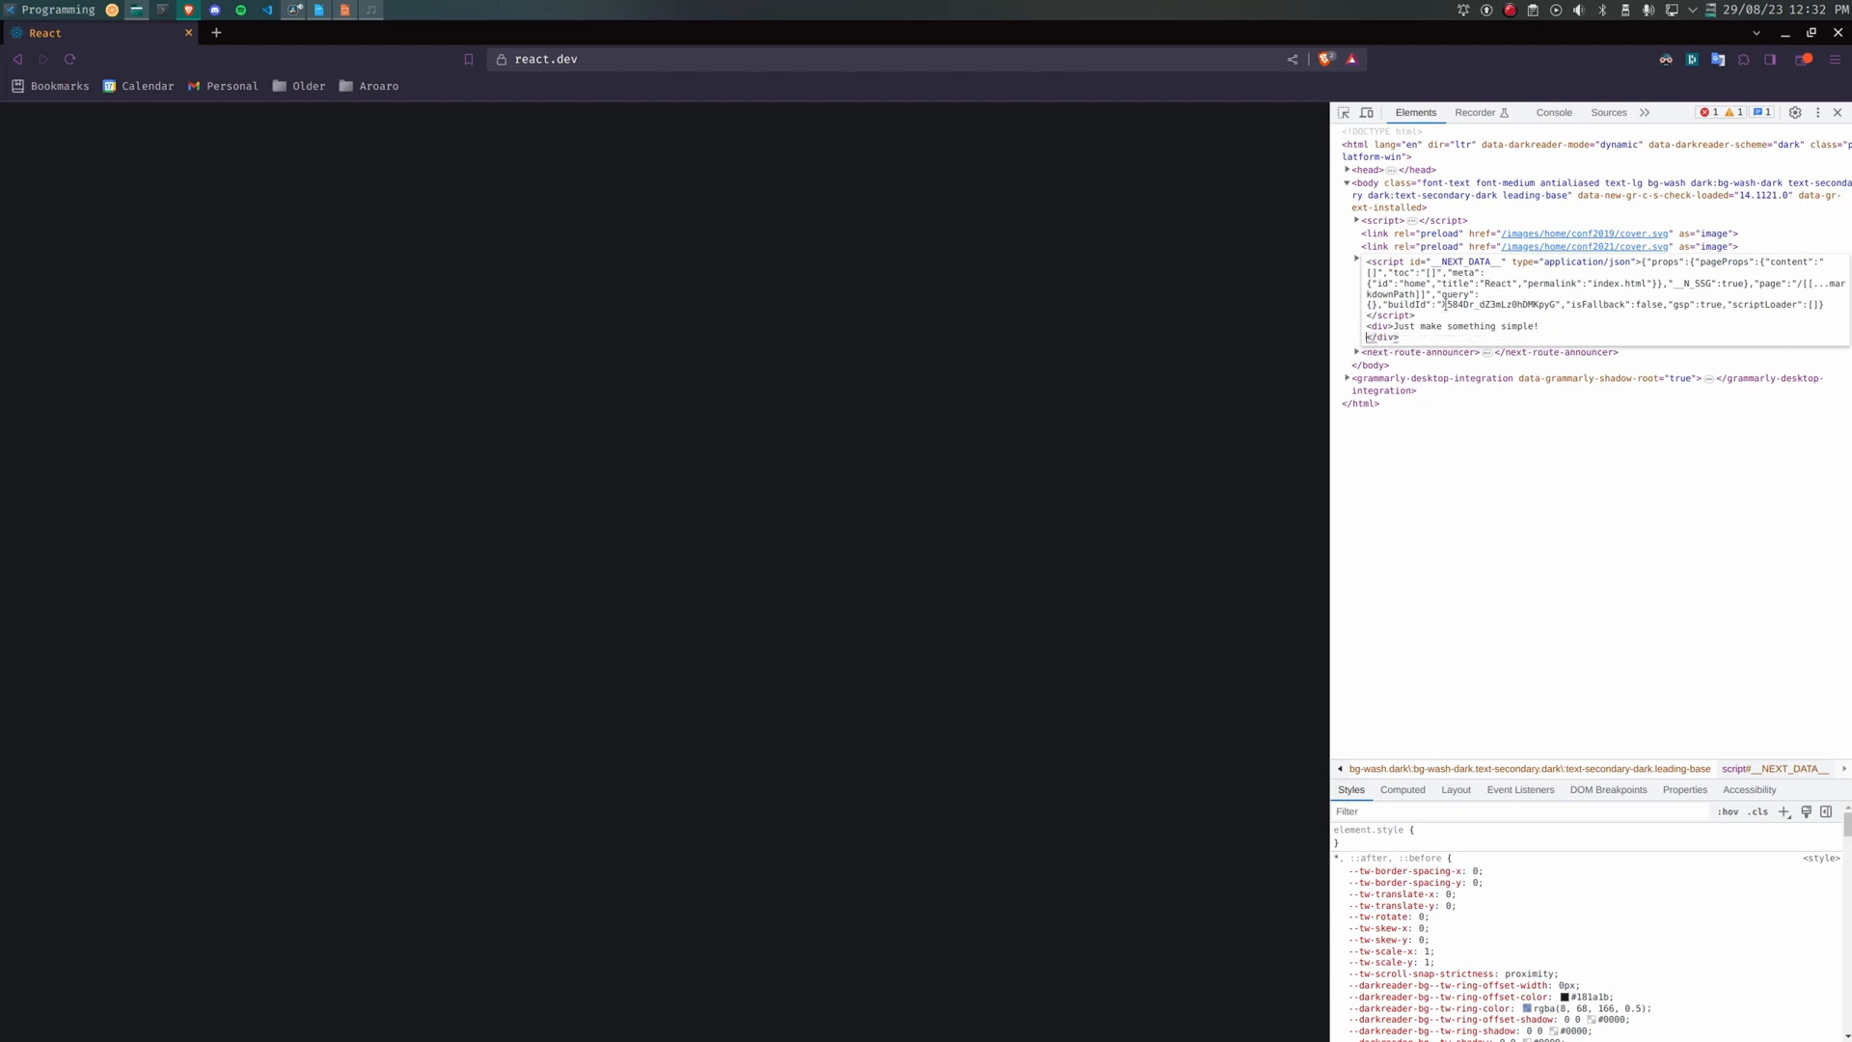
pyautogui.click(1356, 258)
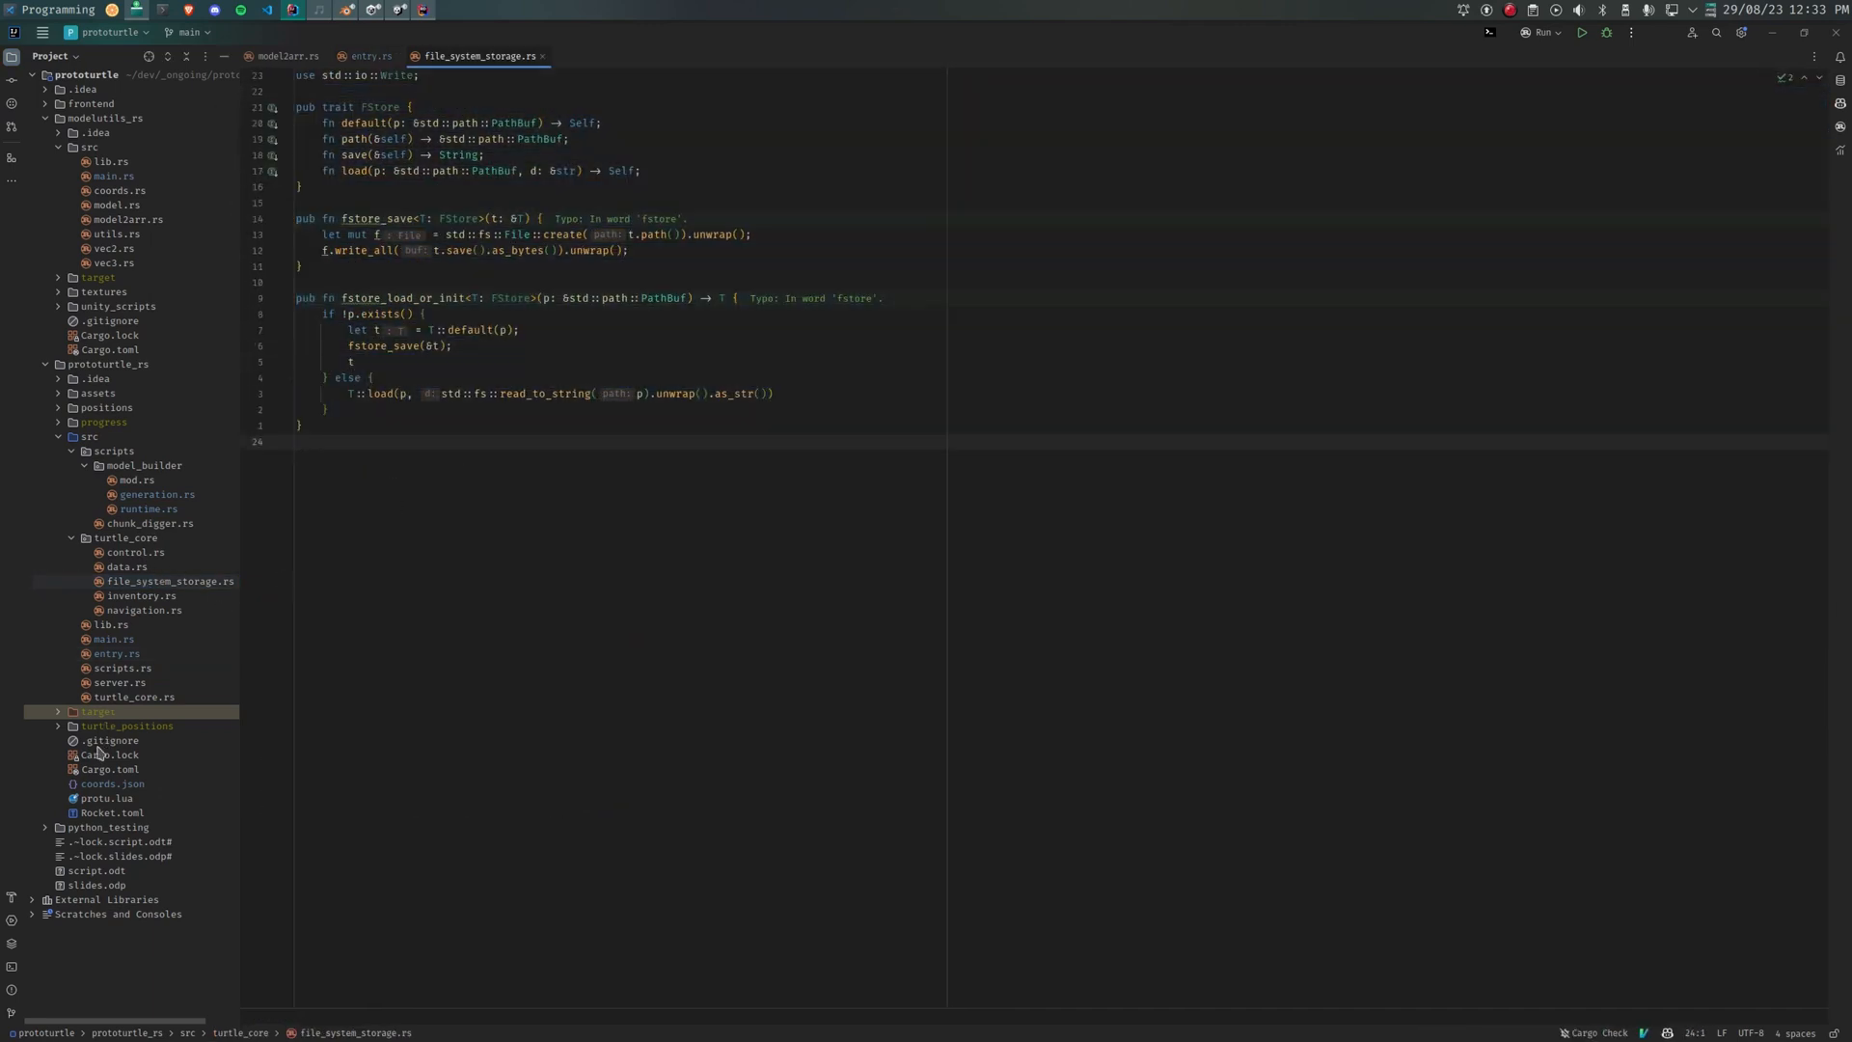
# Step: Browse the progress folder's turtle files and bring up 10.turtle
pyautogui.click(104, 407)
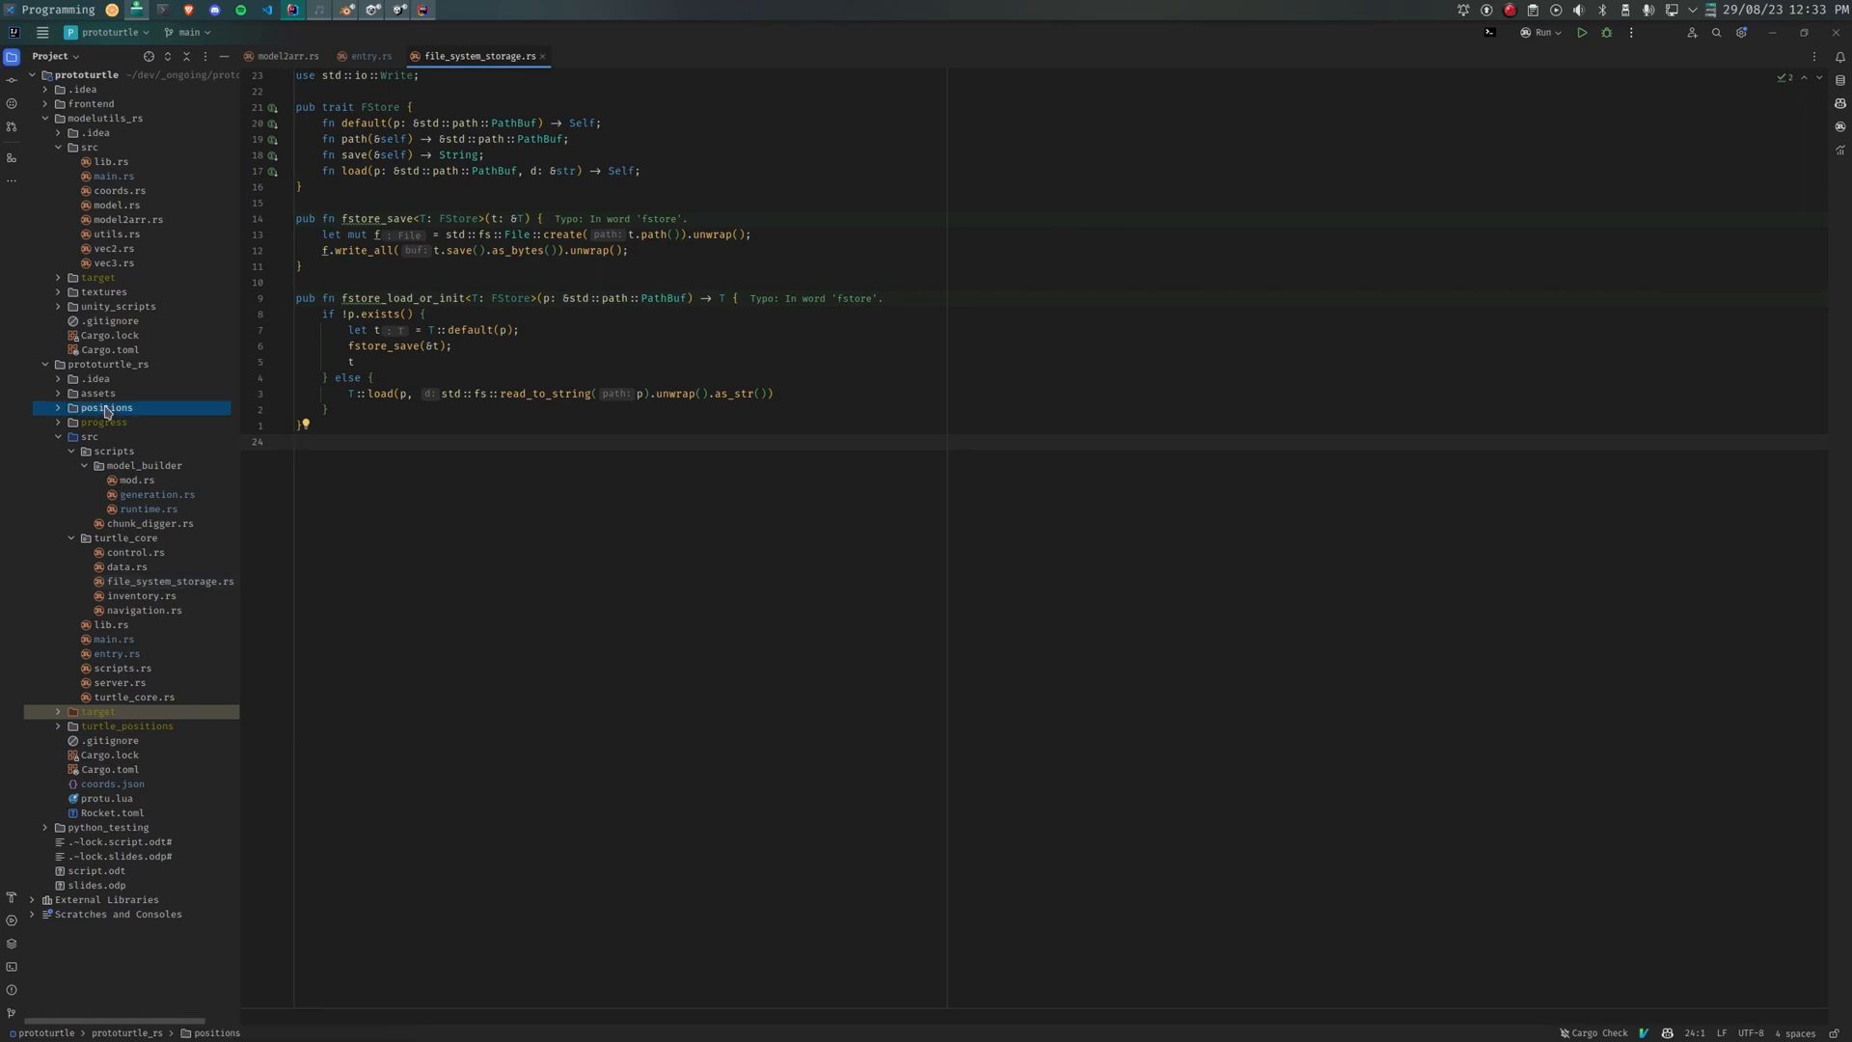
pyautogui.click(102, 421)
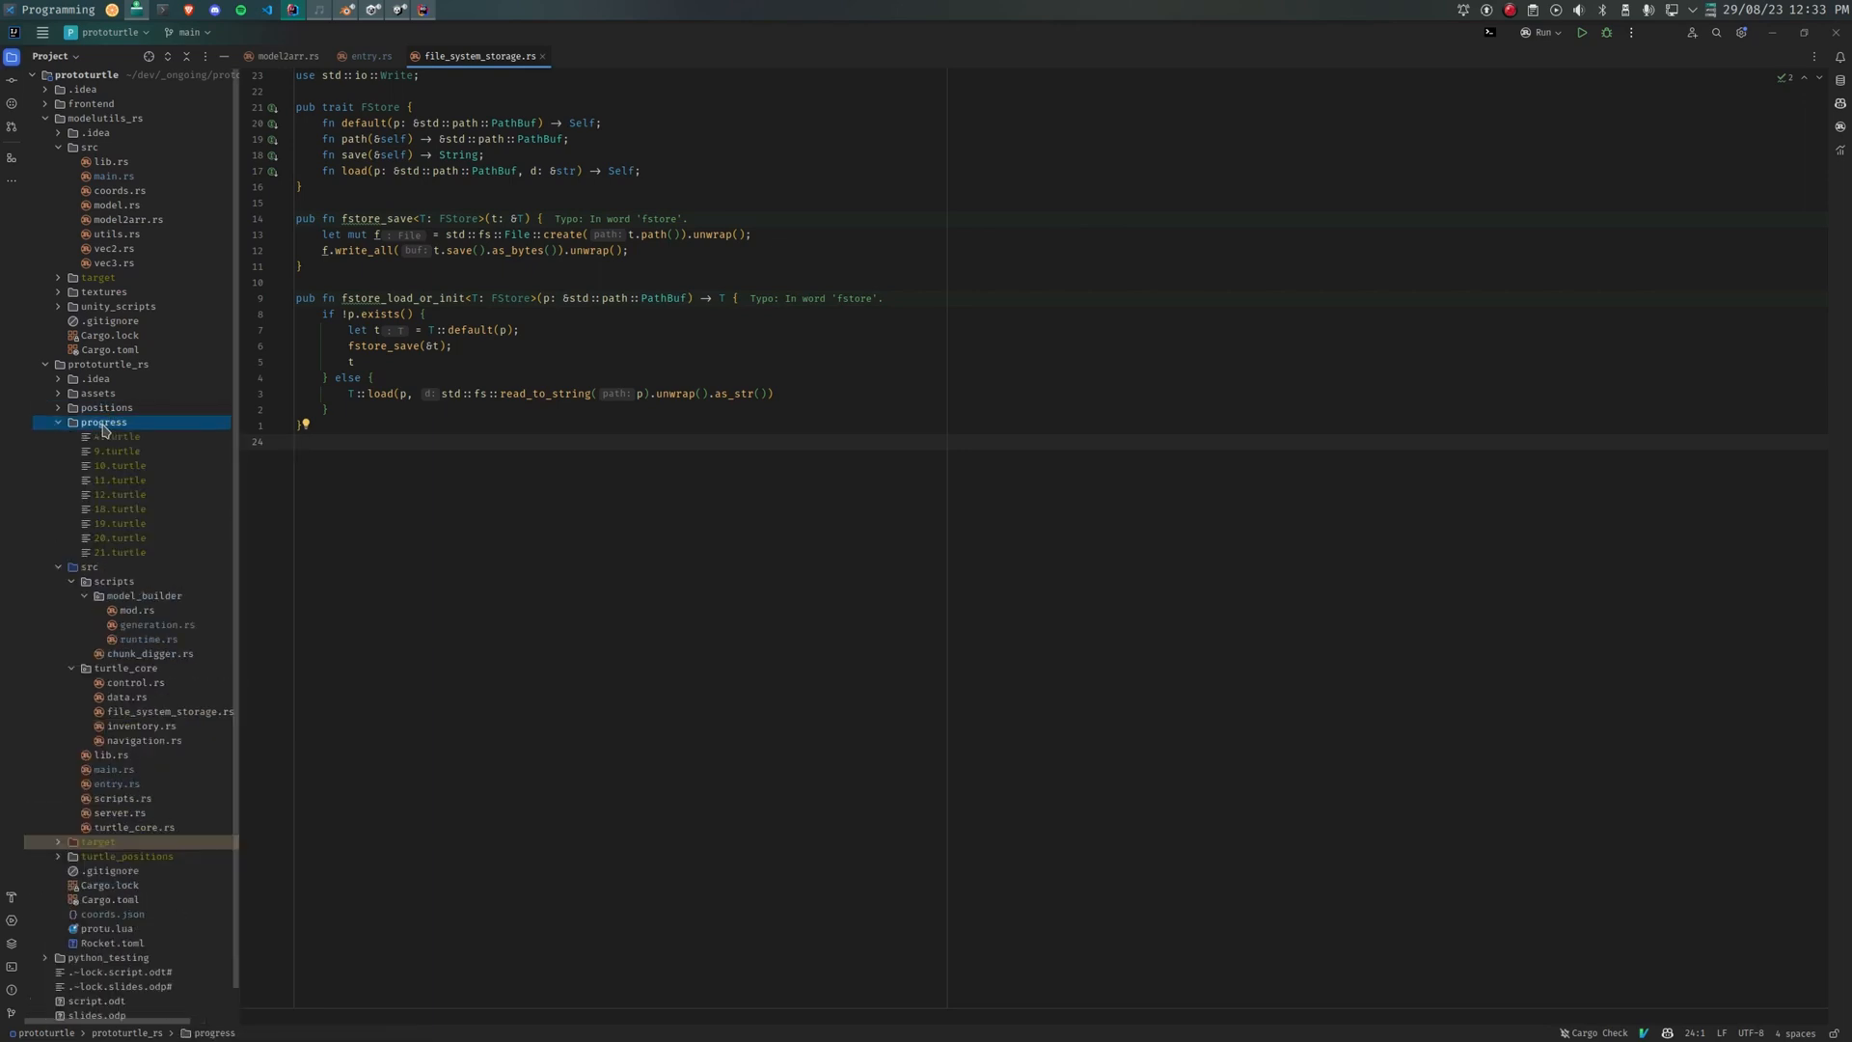
pyautogui.click(58, 420)
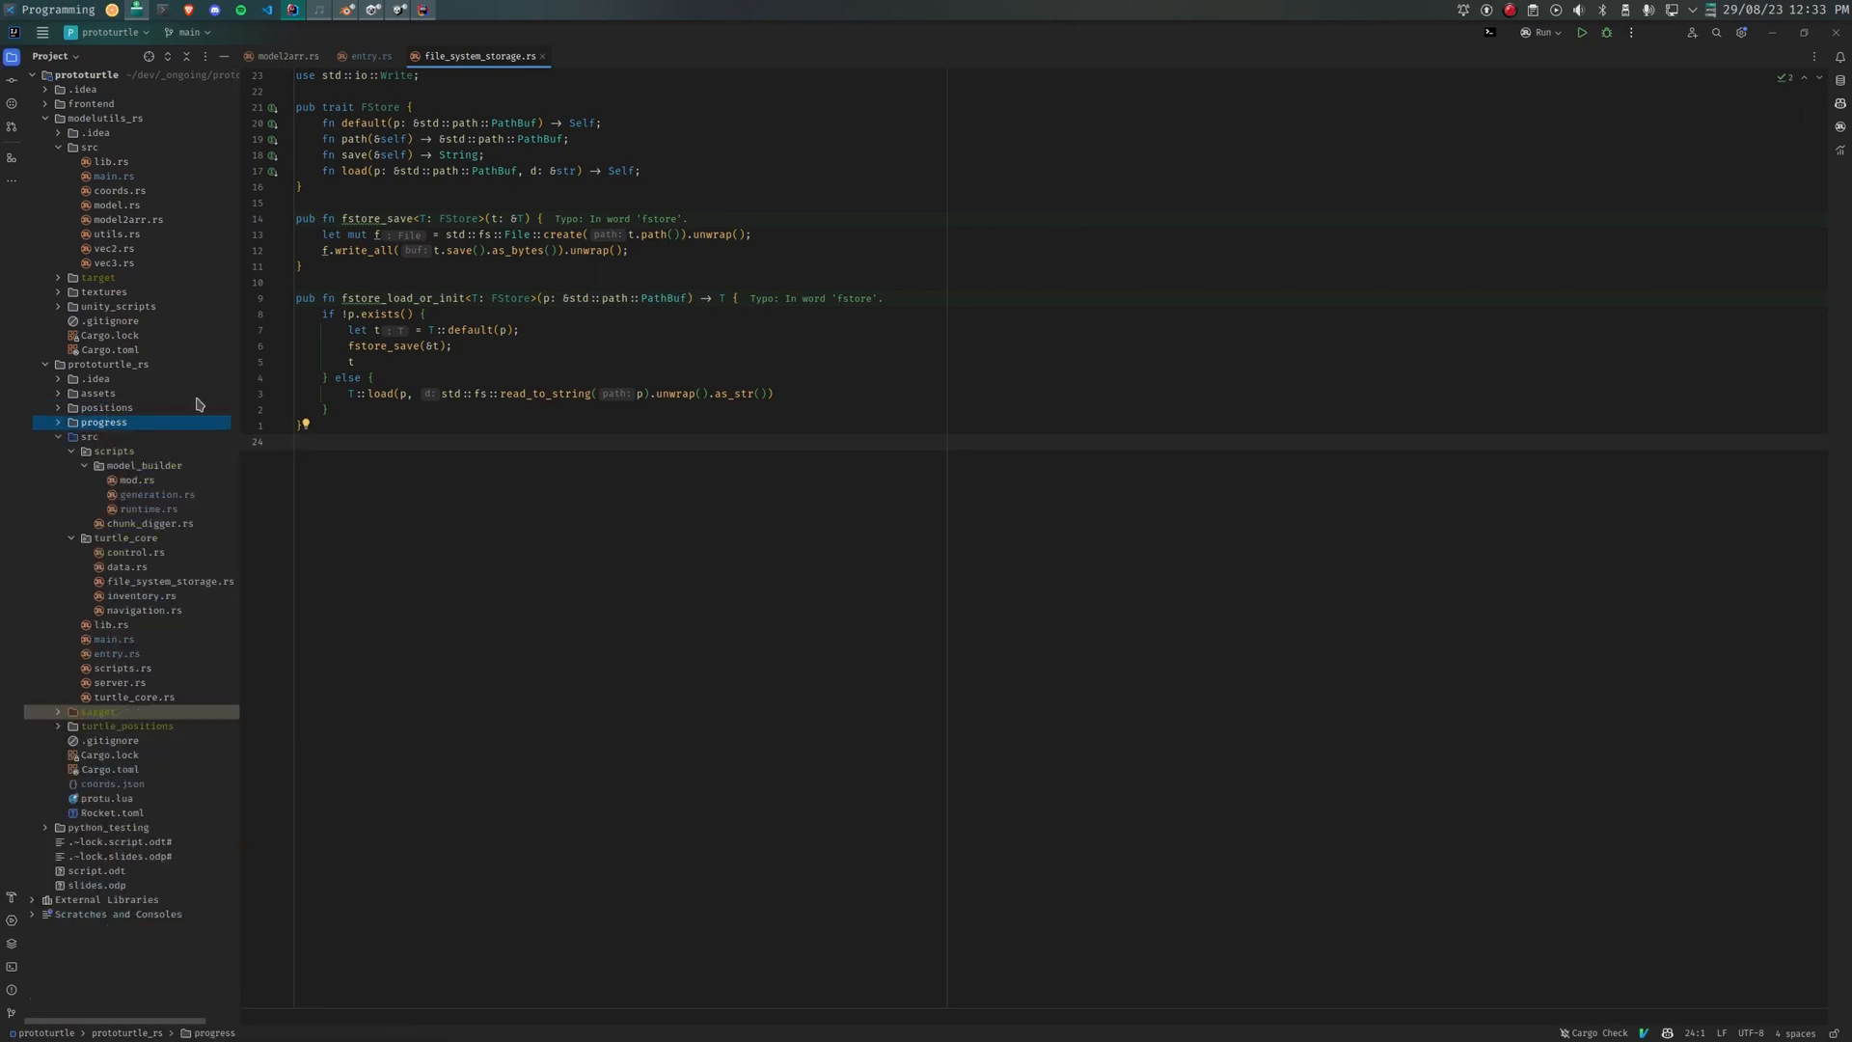
pyautogui.moveTo(150, 510)
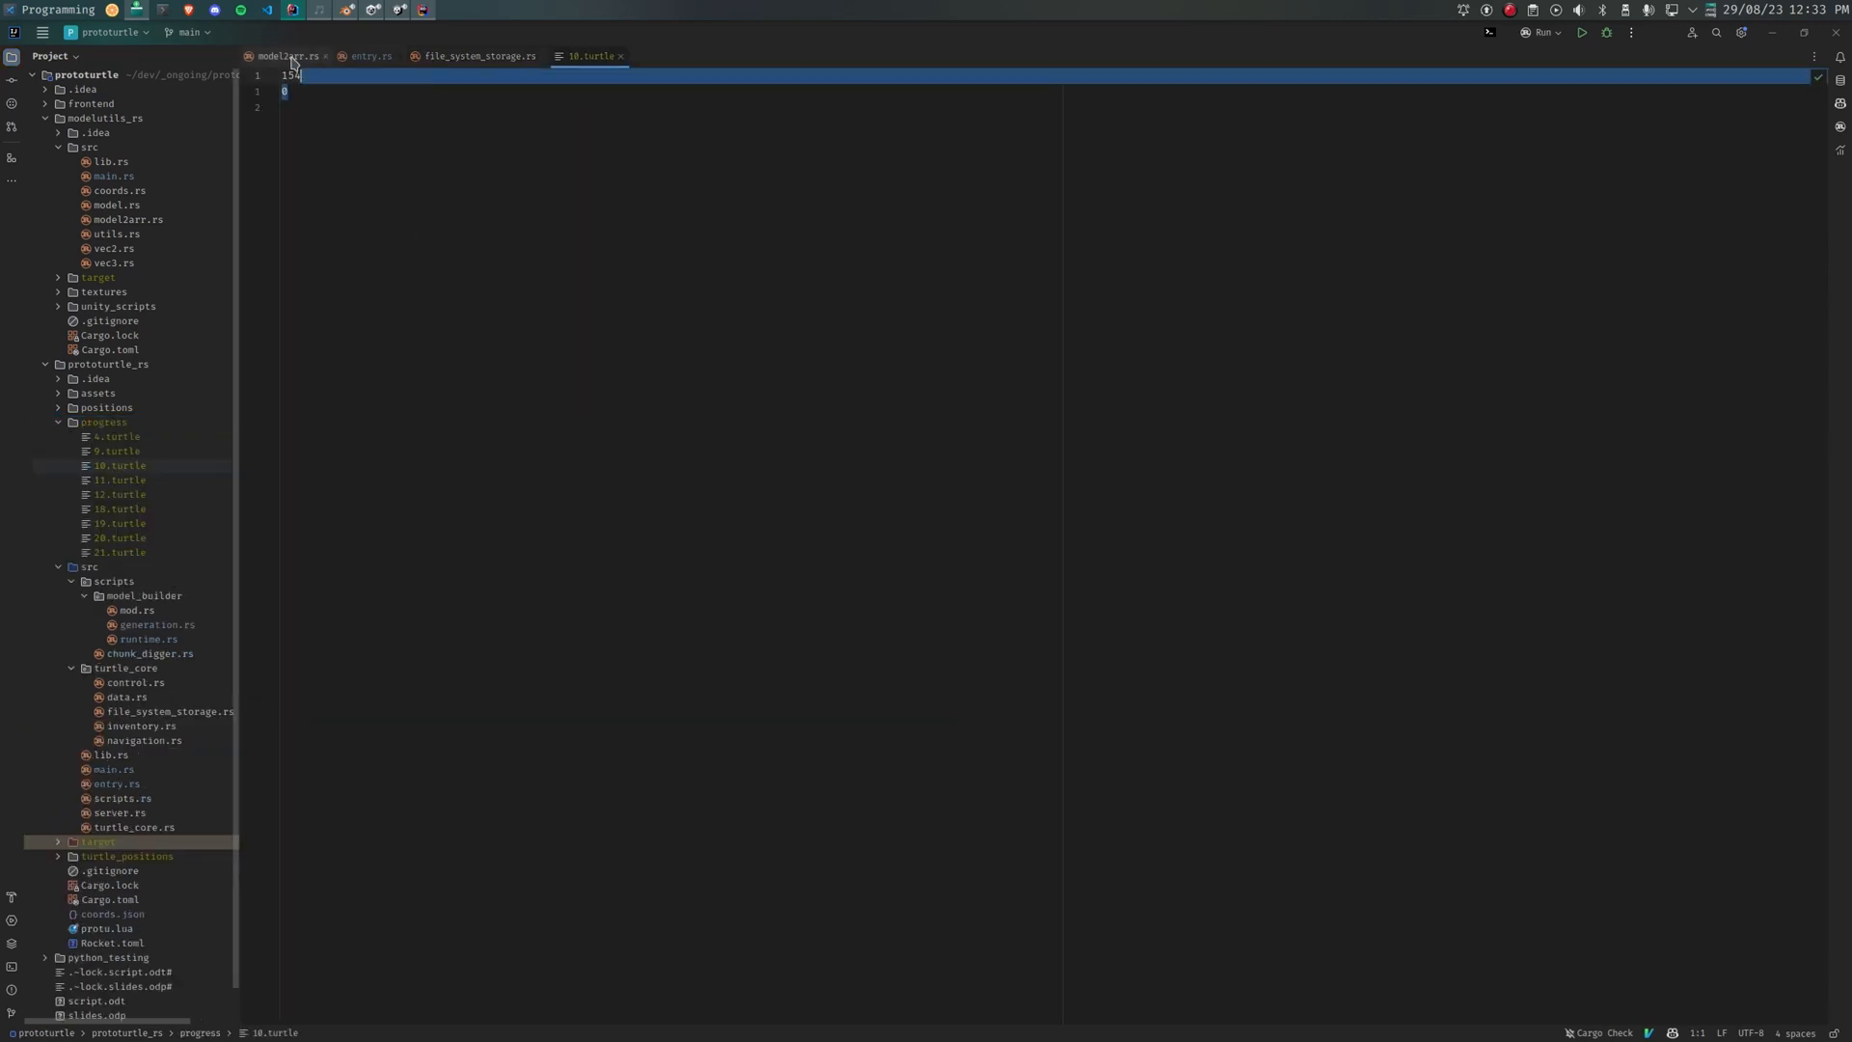
pyautogui.click(478, 54)
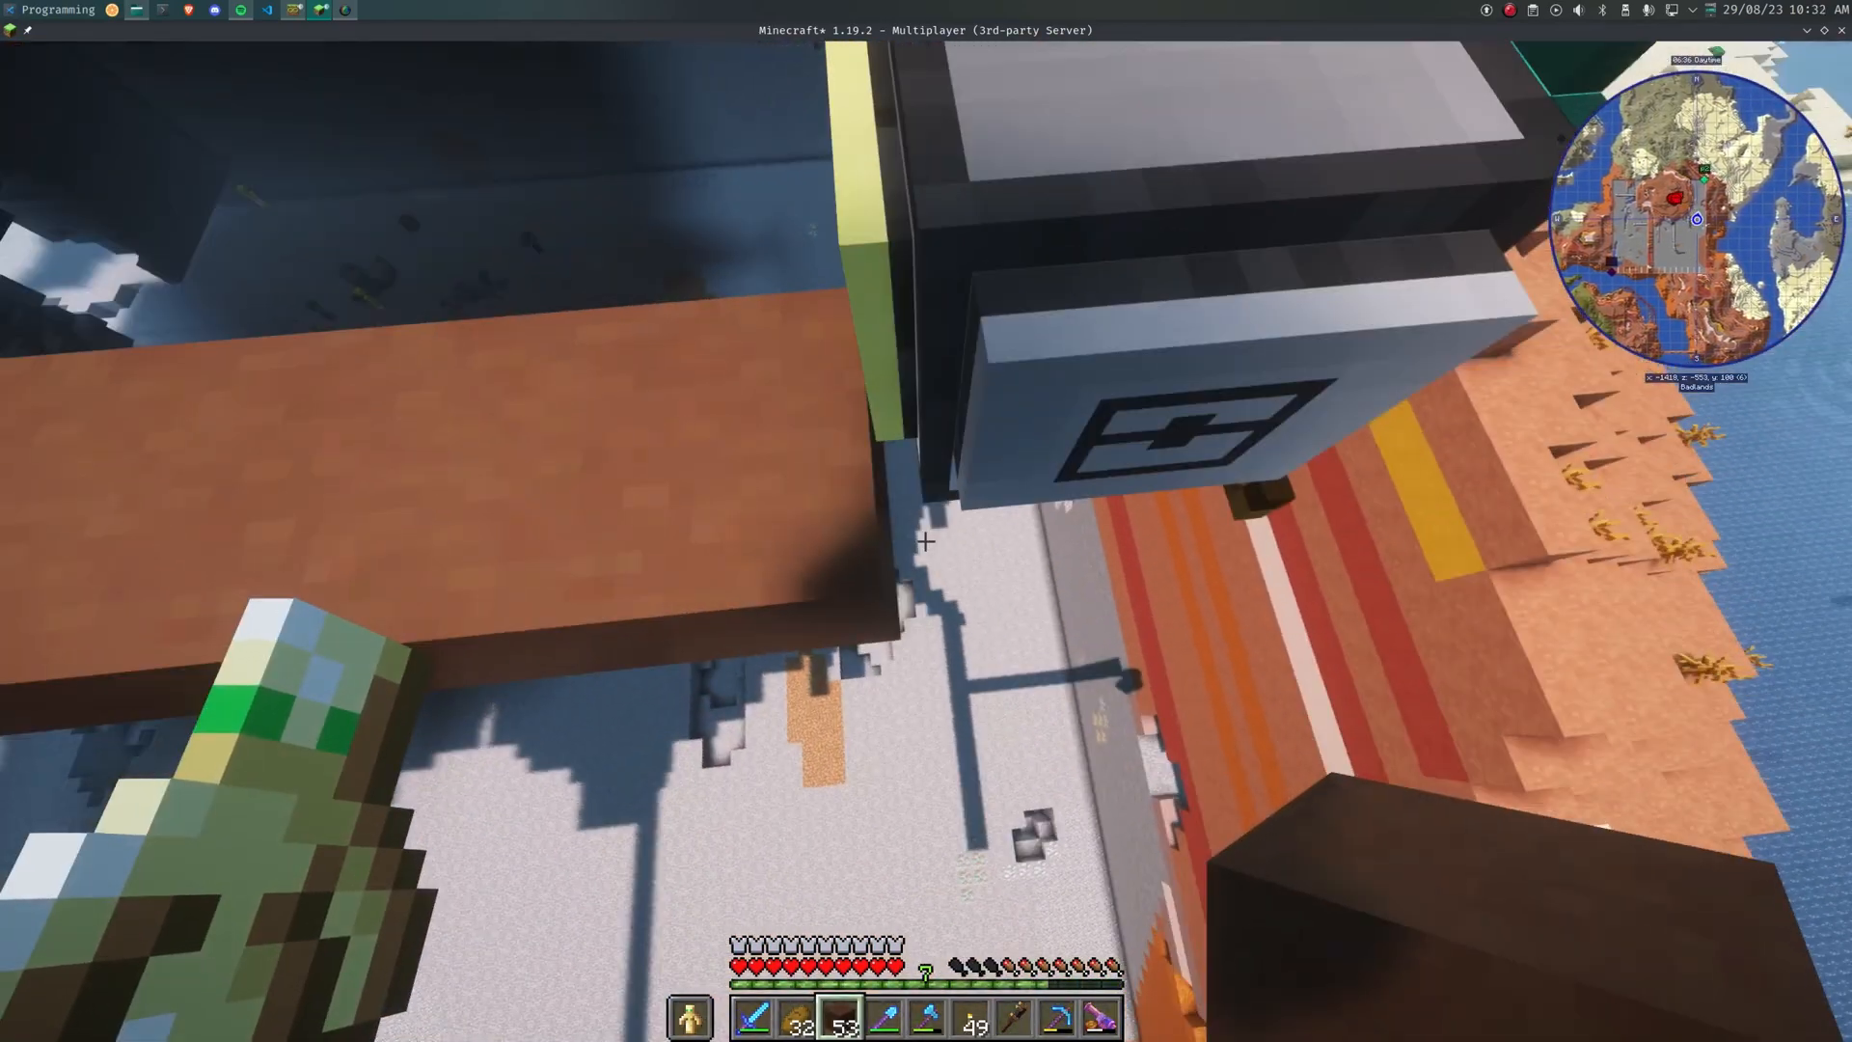
pyautogui.moveTo(925, 542)
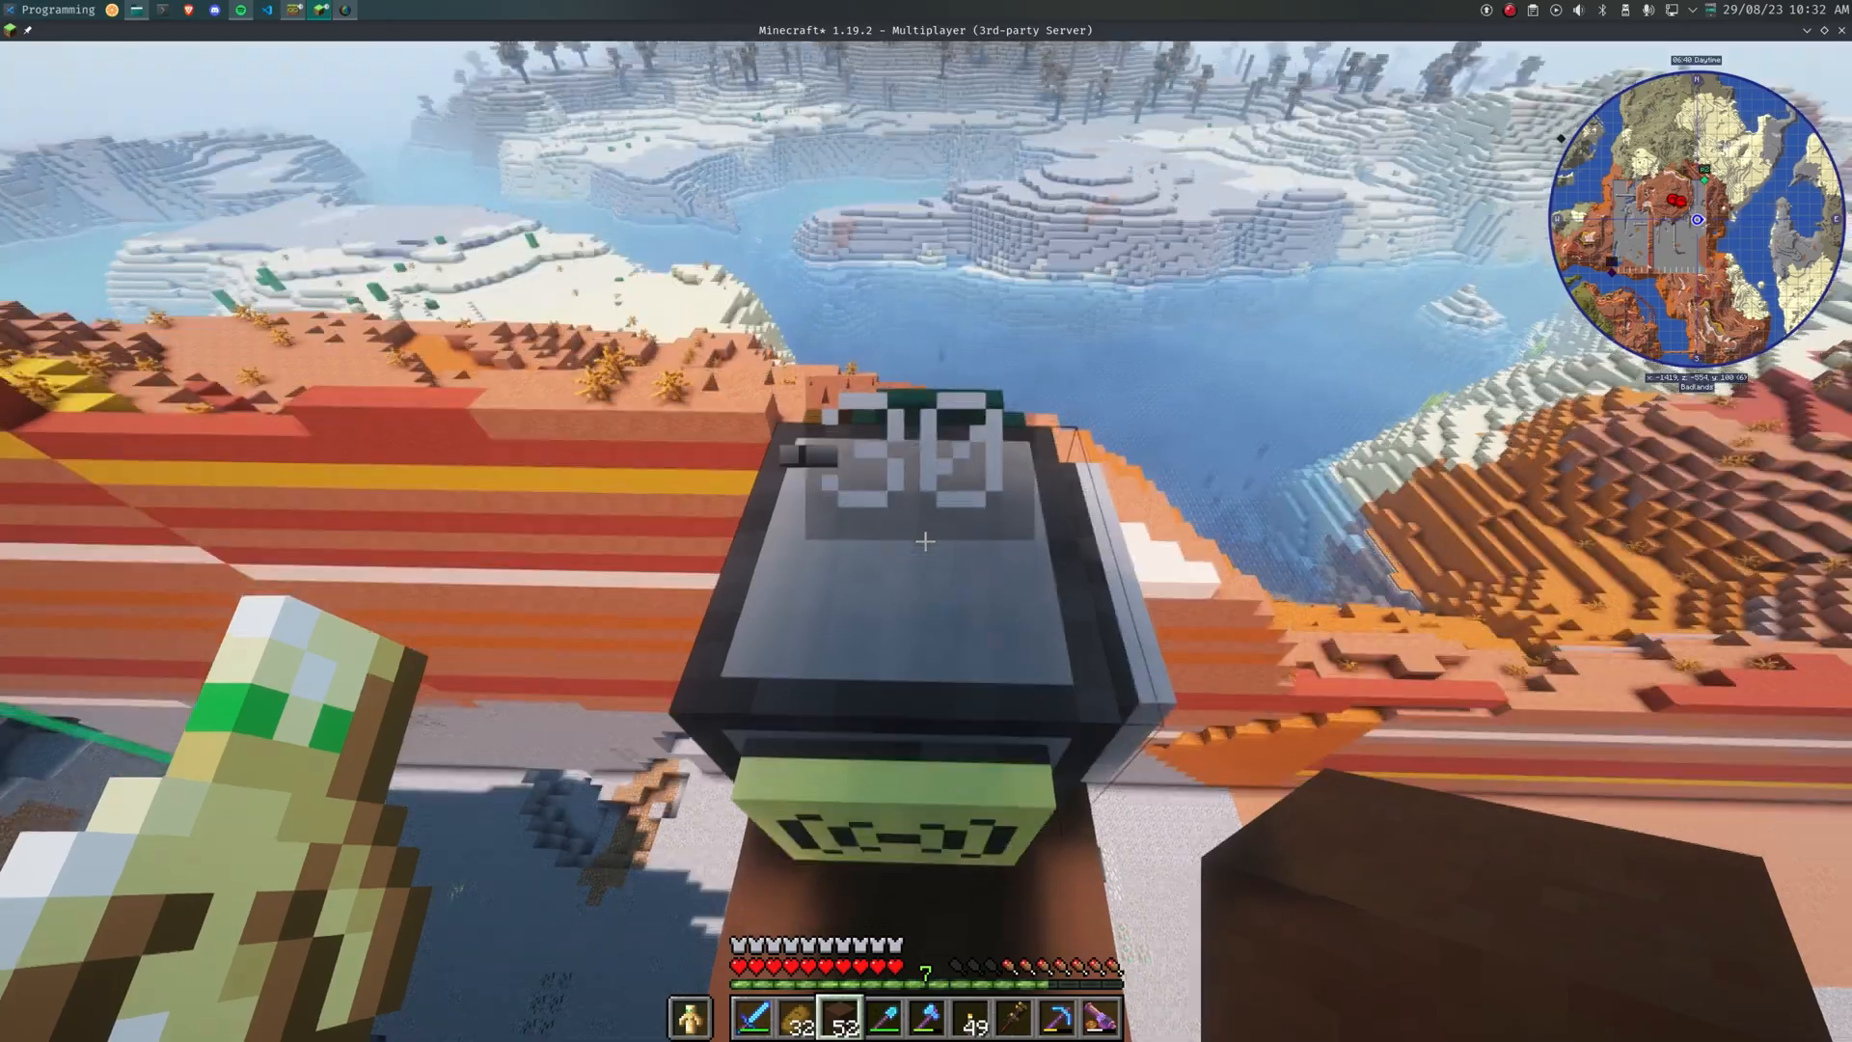
pyautogui.press('e')
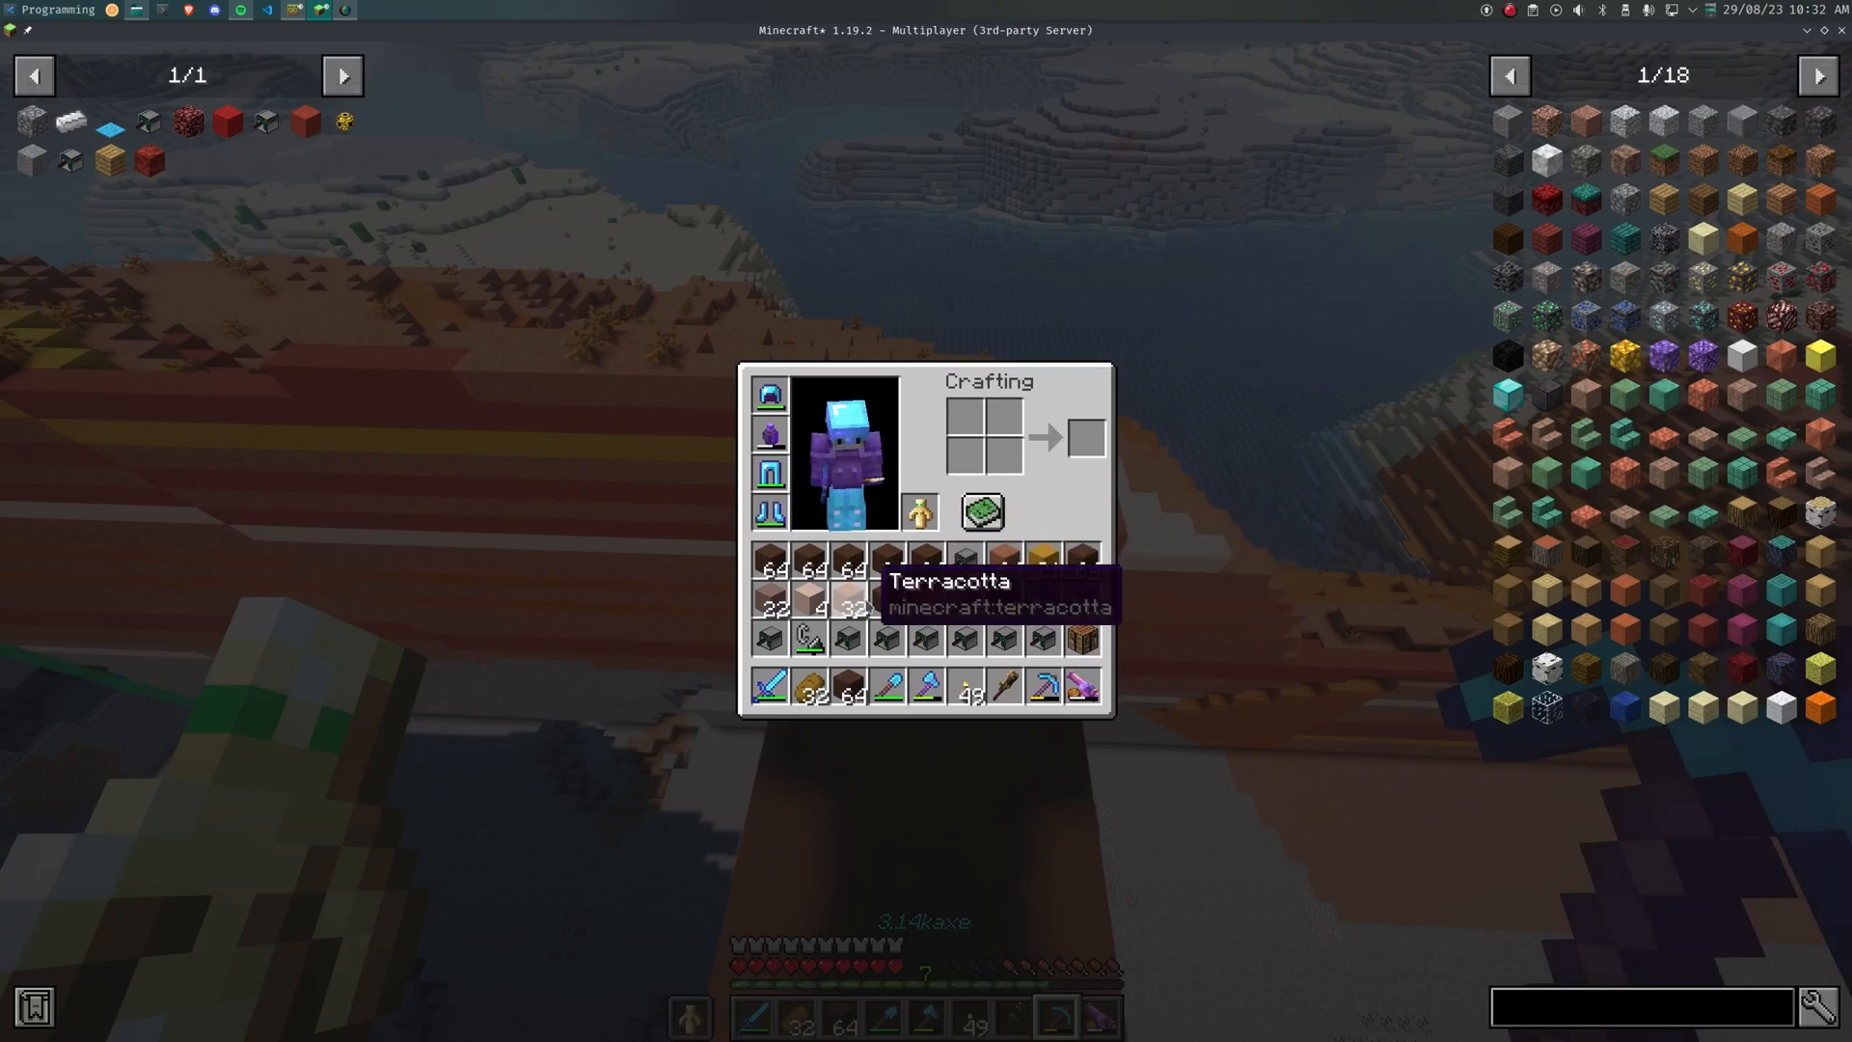
pyautogui.press('Escape')
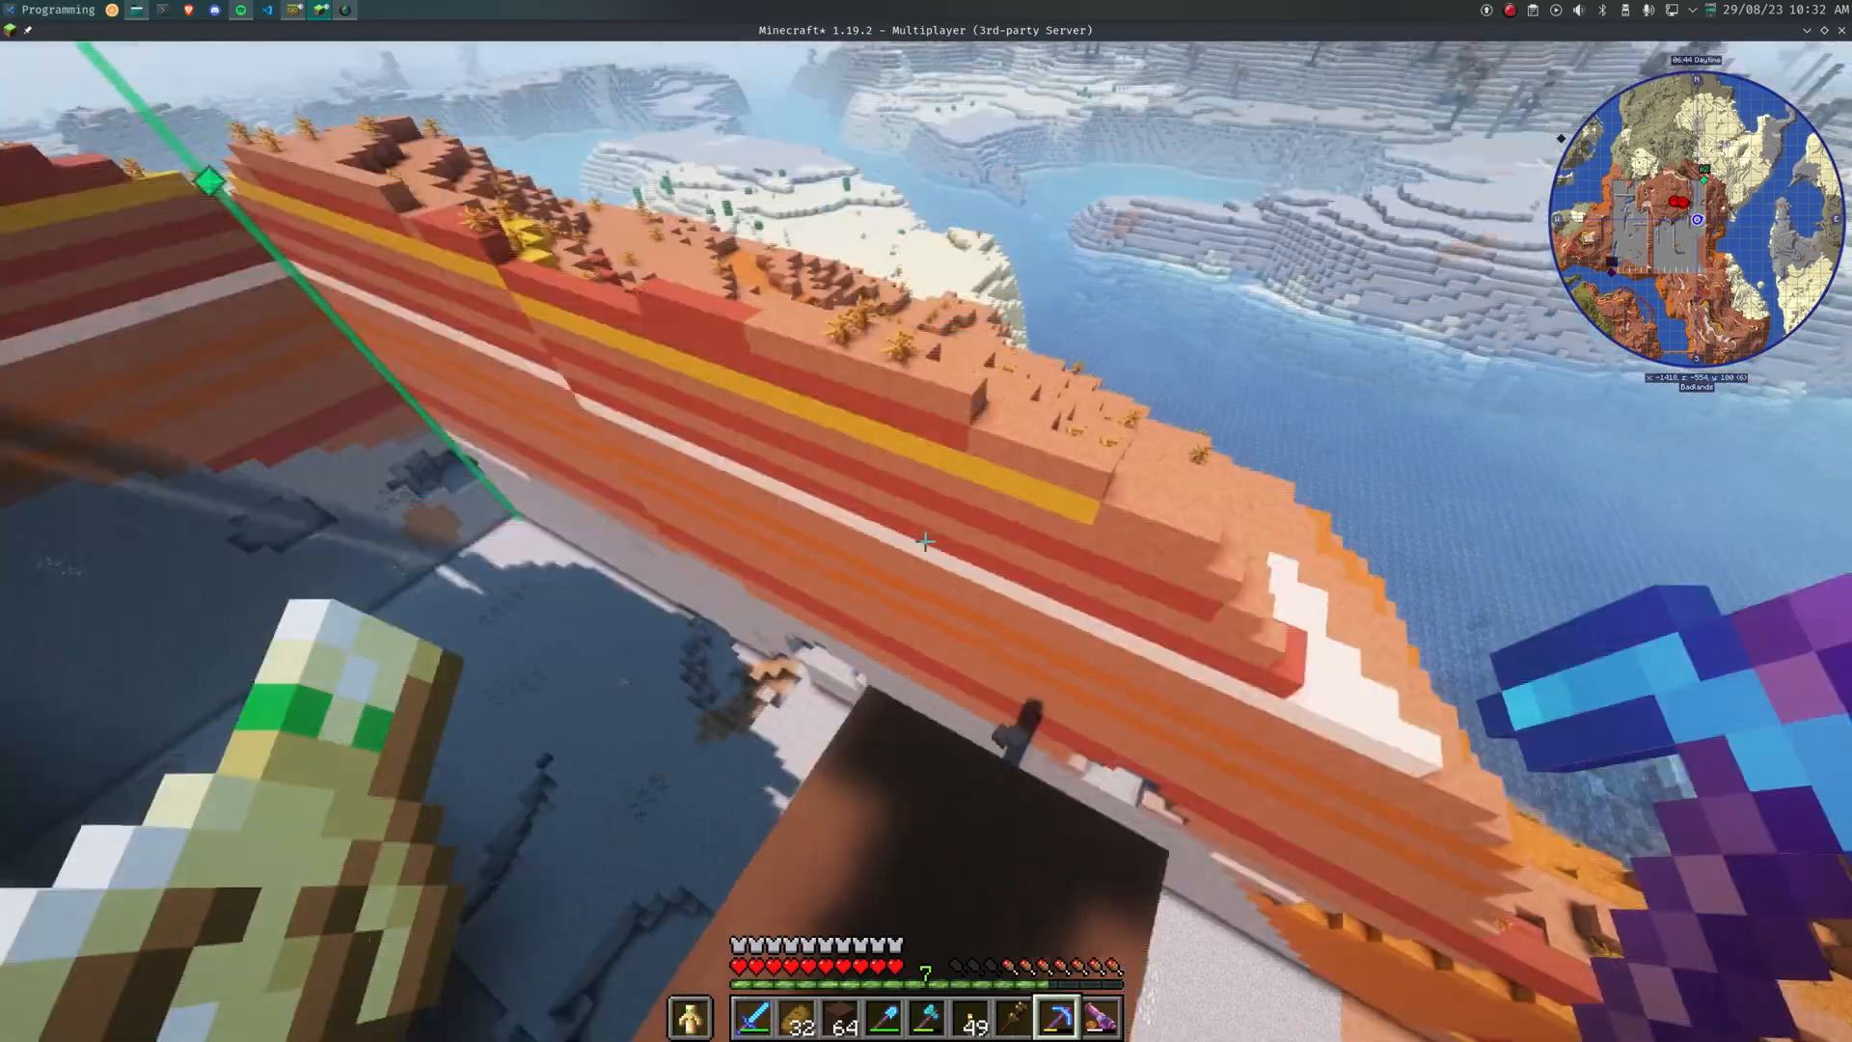